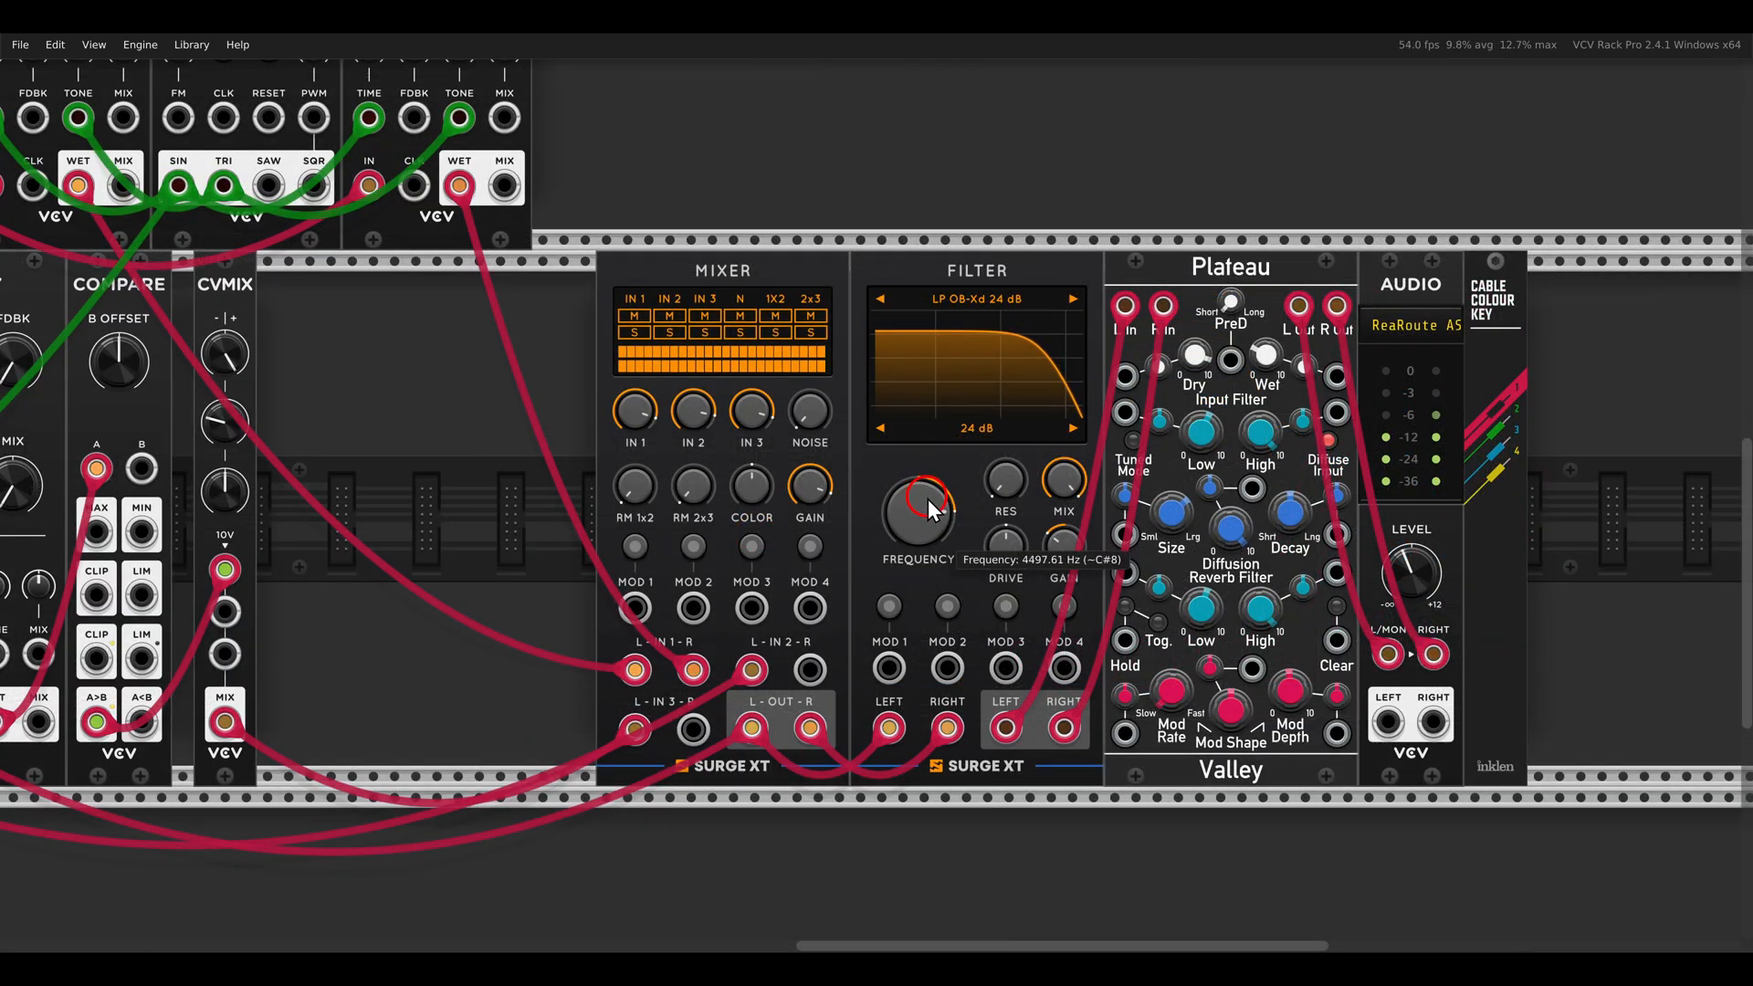
Step: Box-select and delete the old delay, comparator and CV mix modules
{"action": "left_click_drag", "start_coordinate": [917, 515], "coordinate": [927, 496]}
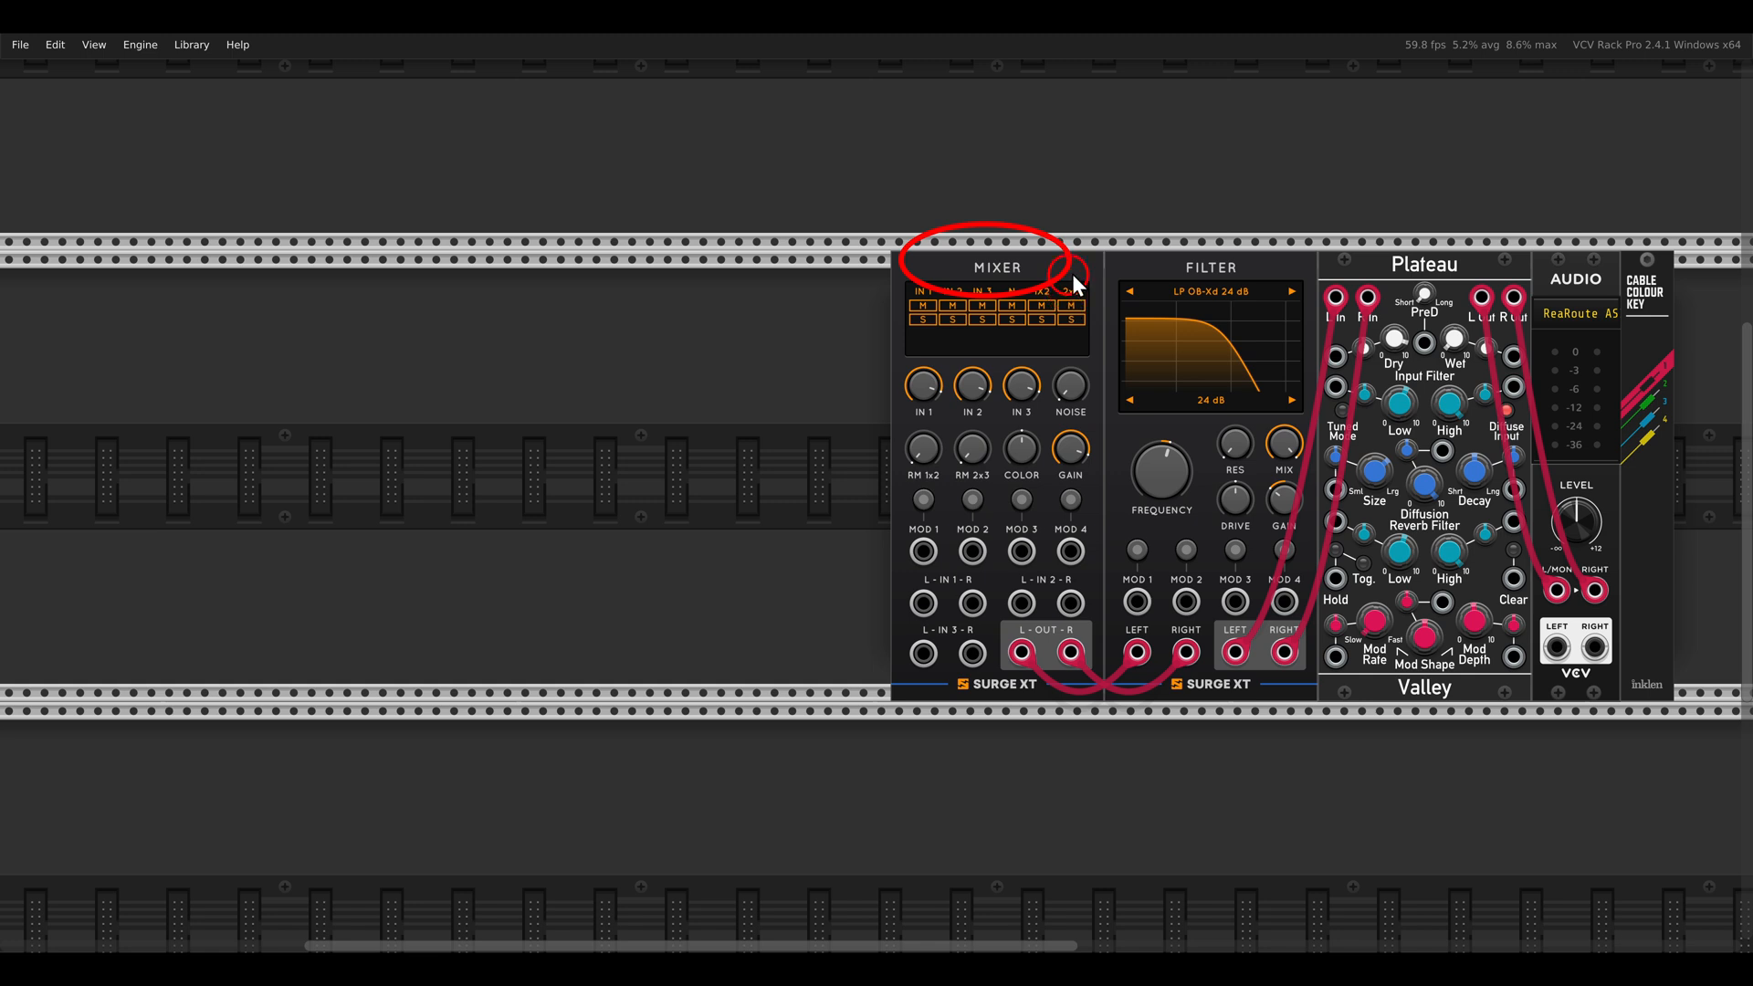
{"action": "mouse_move", "coordinate": [1256, 333]}
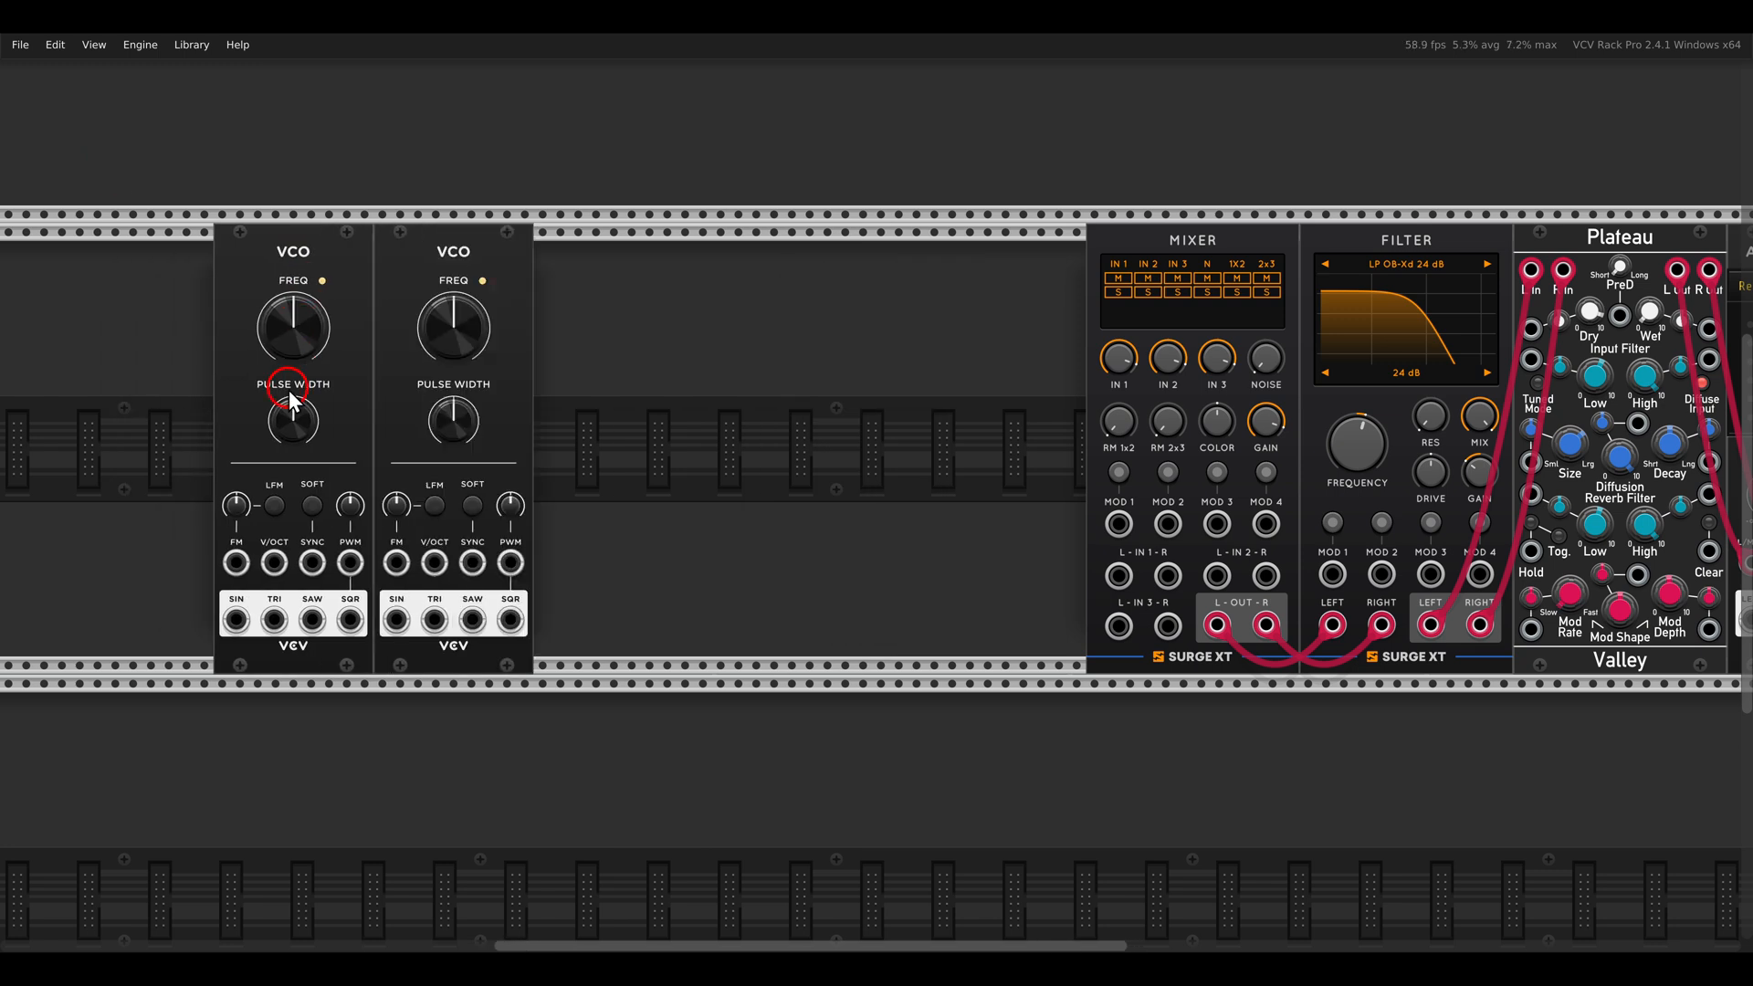
{"action": "mouse_move", "coordinate": [628, 378]}
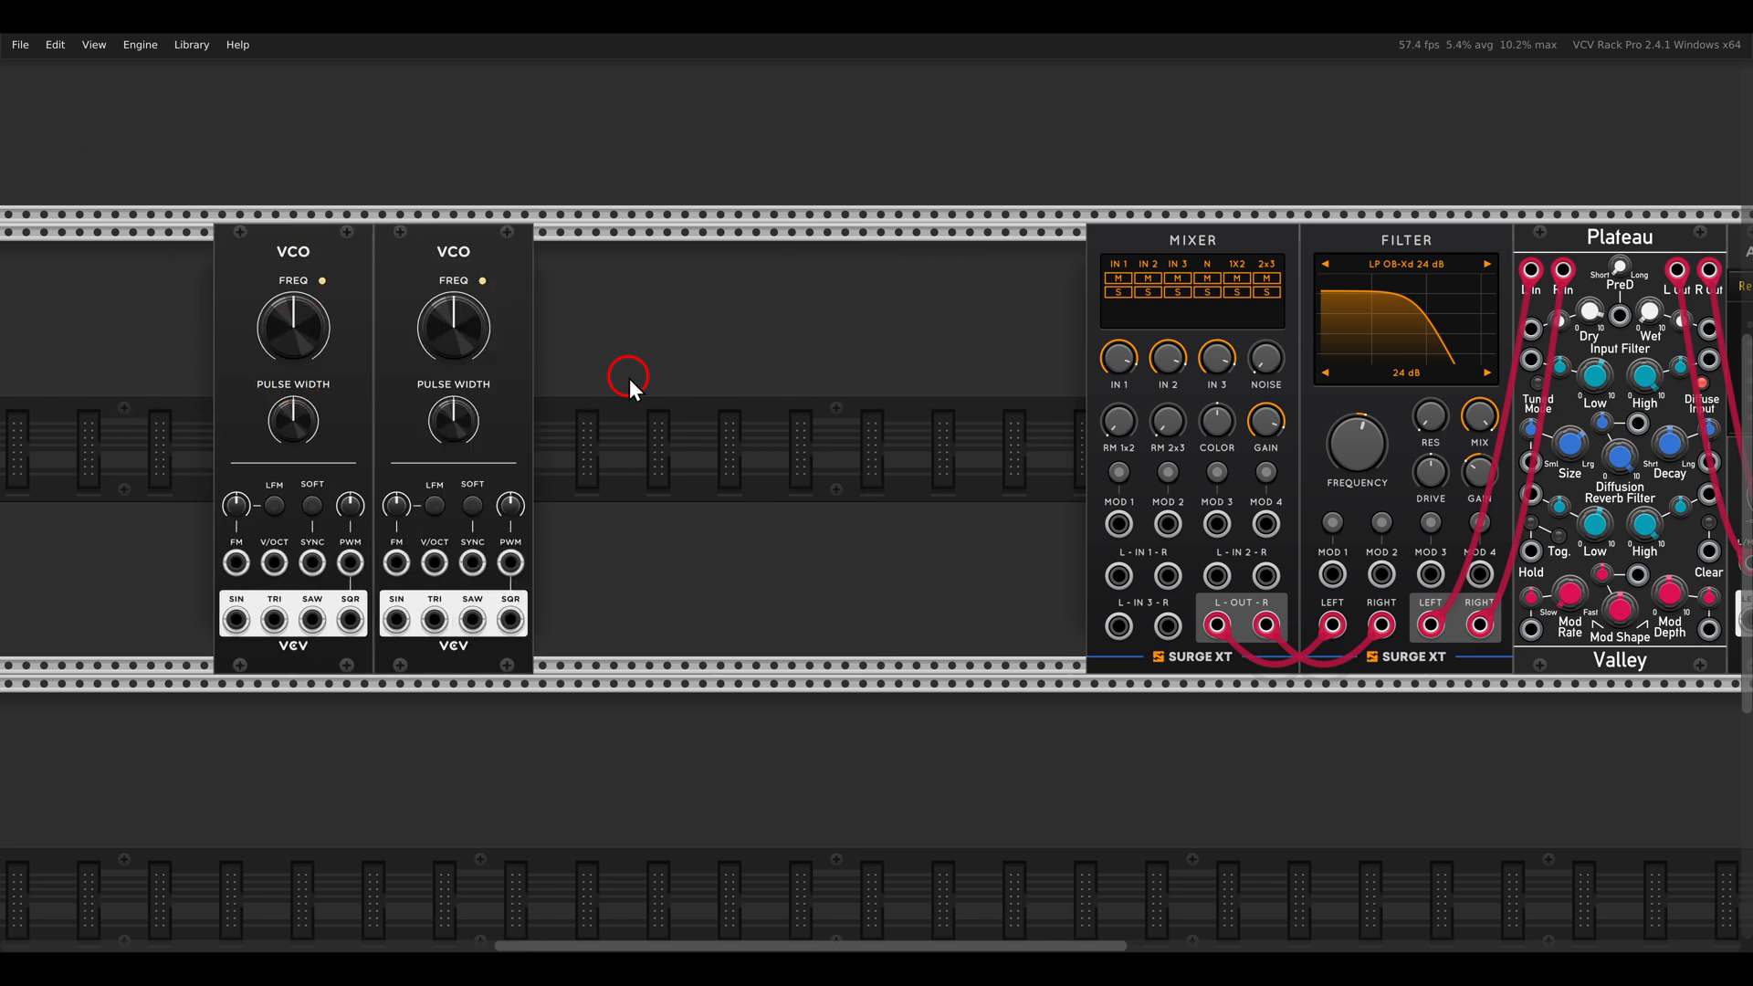
Step: Place two VCV VCO oscillators and a VCV Logic module from the module browser
{"action": "left_click", "coordinate": [627, 378]}
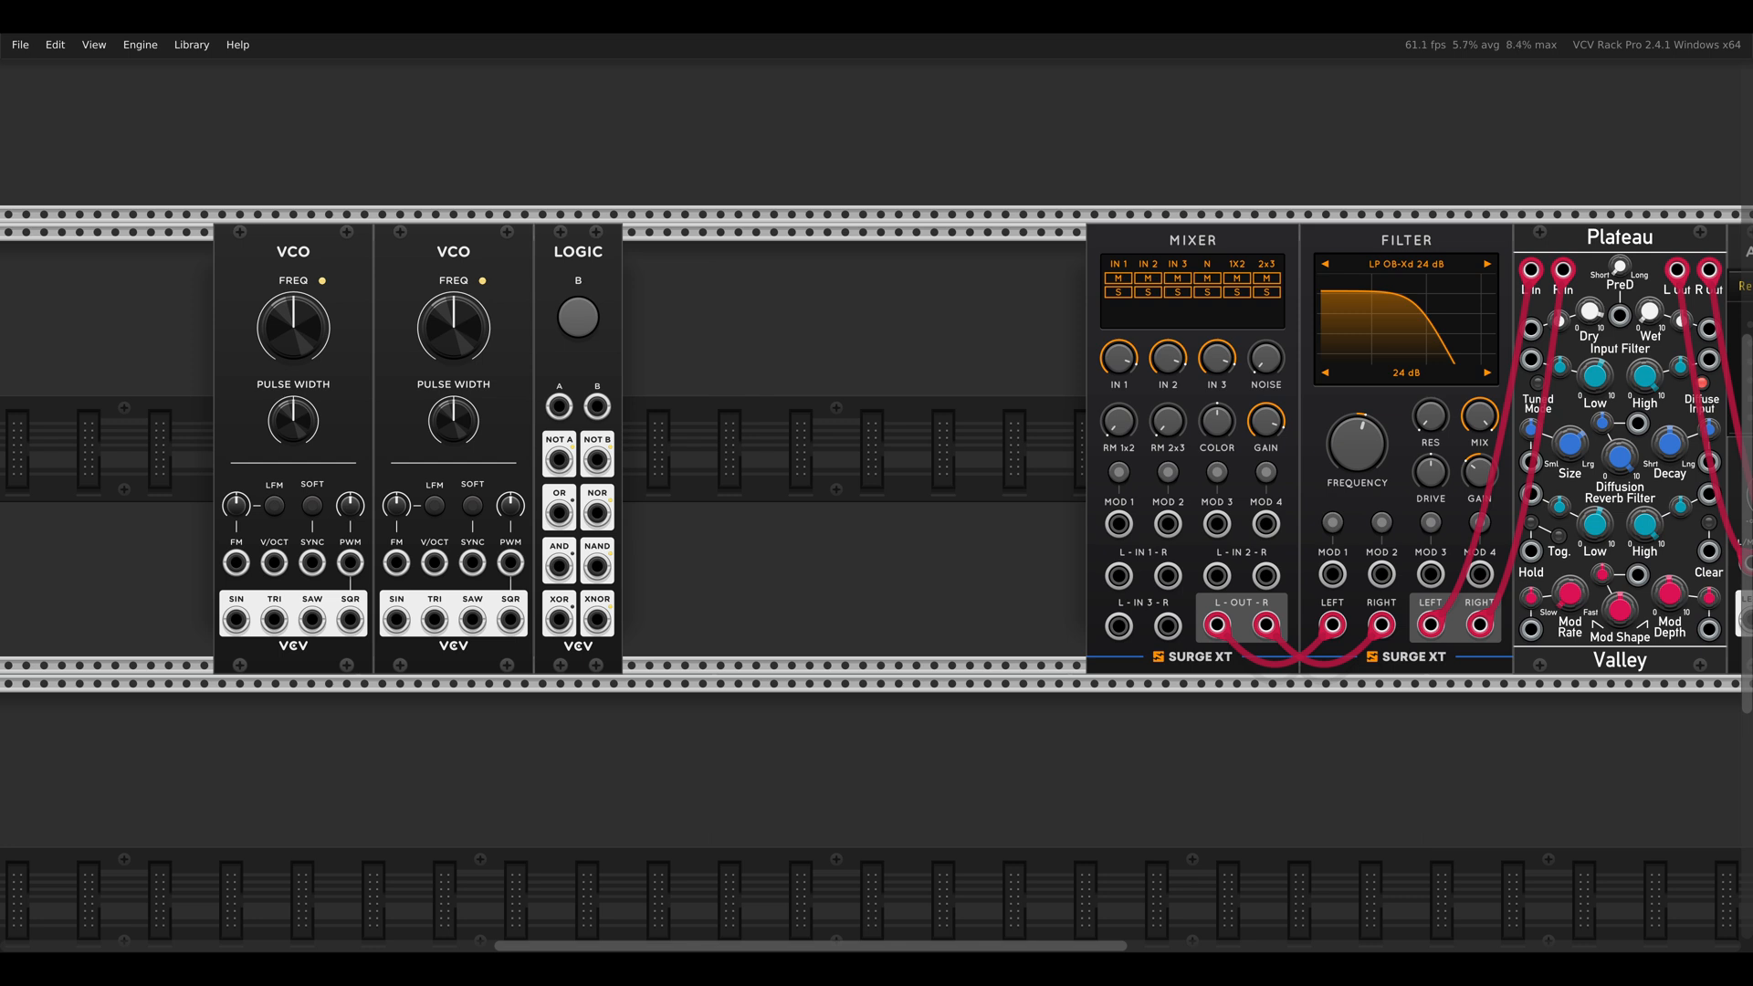
{"action": "mouse_move", "coordinate": [235, 617]}
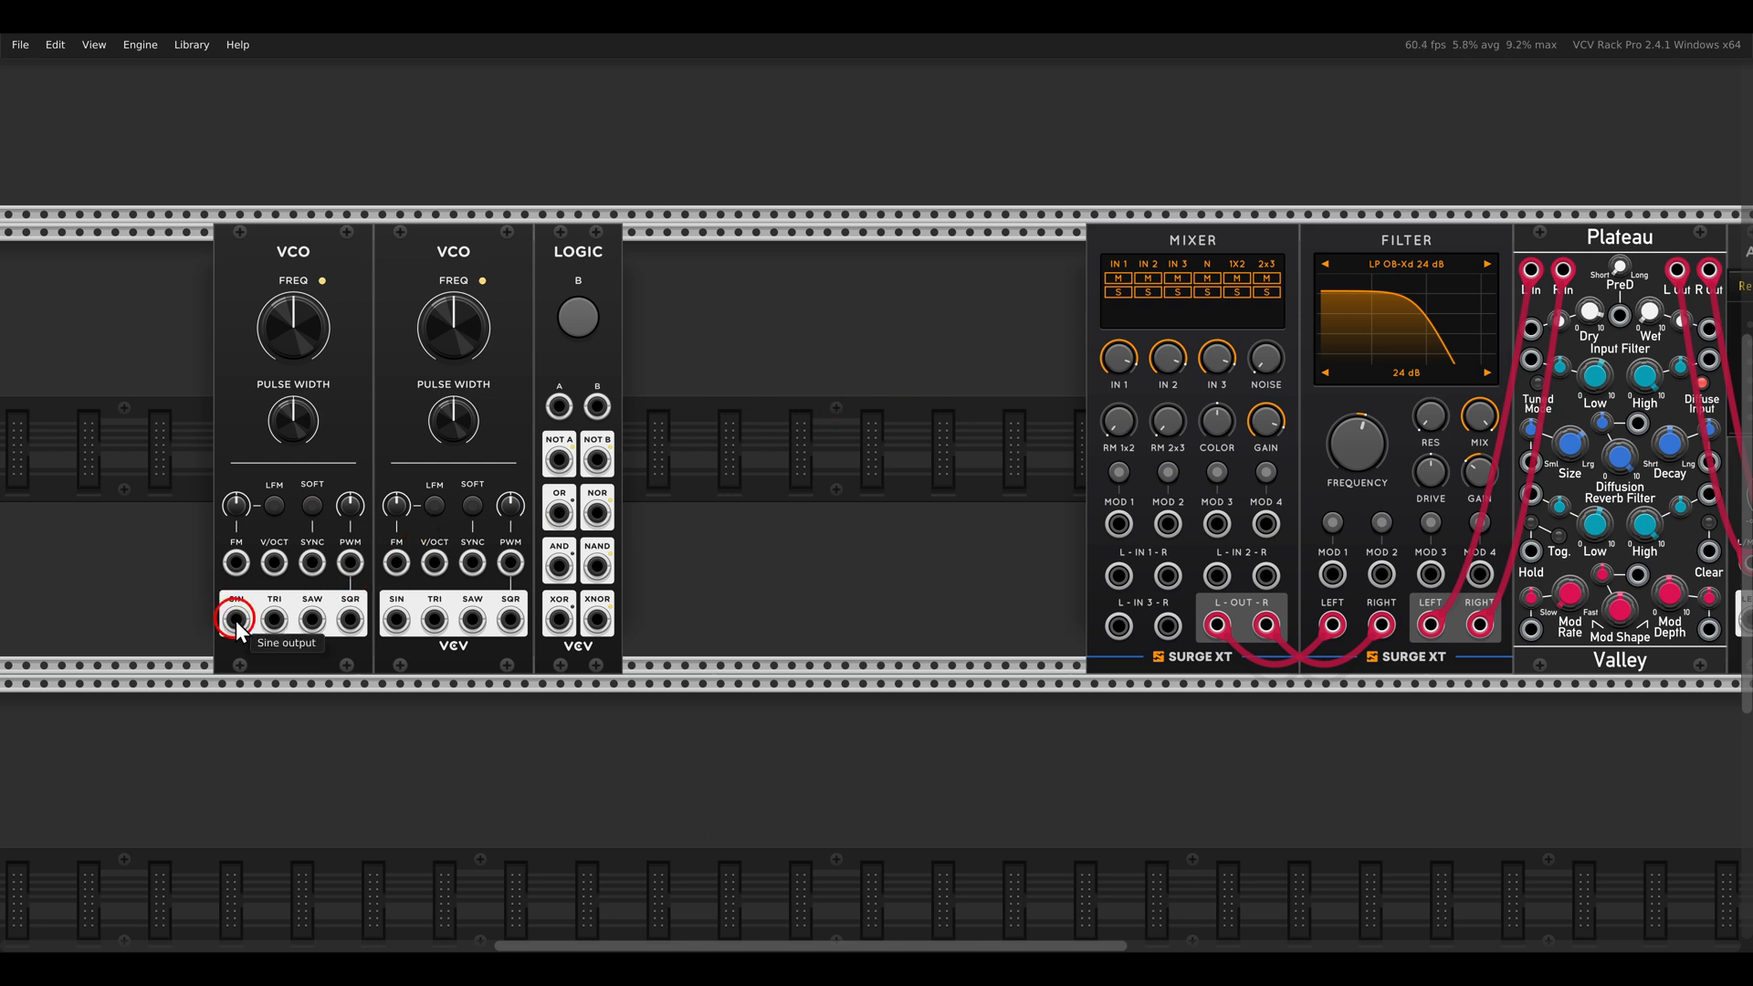
Step: Patch the first VCO's SIN output into the Logic module's A input
{"action": "left_click_drag", "start_coordinate": [235, 615], "coordinate": [559, 405]}
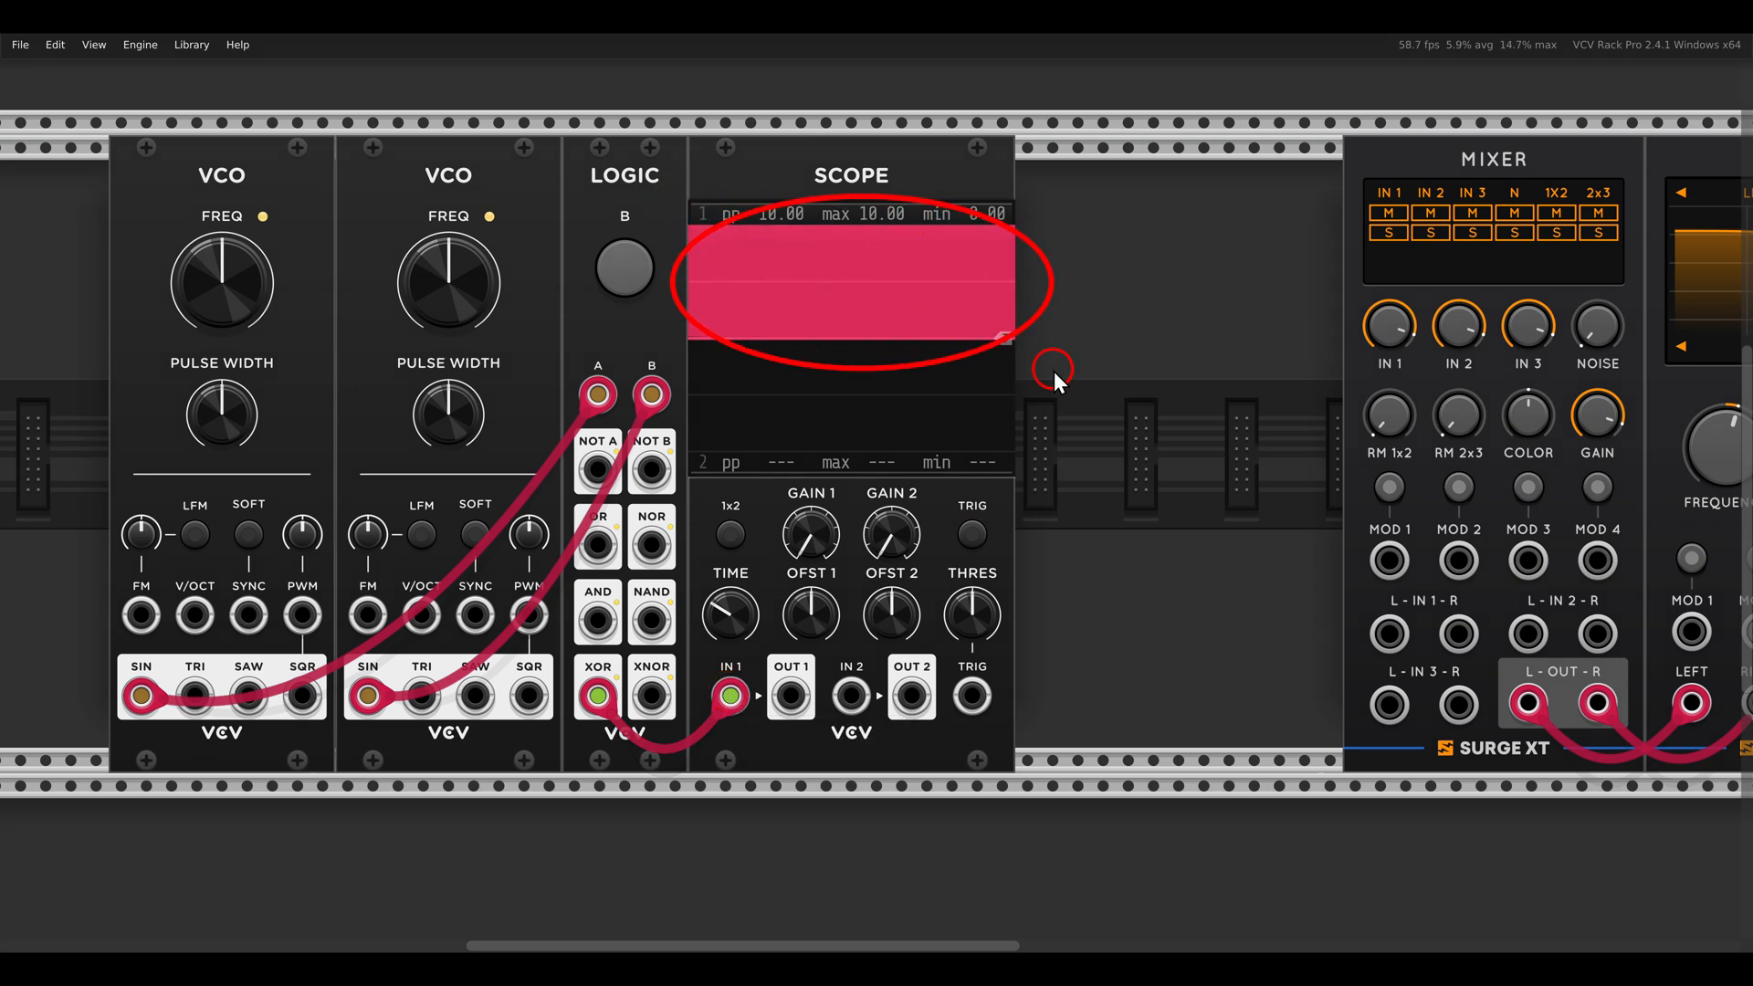
{"action": "mouse_move", "coordinate": [1066, 389]}
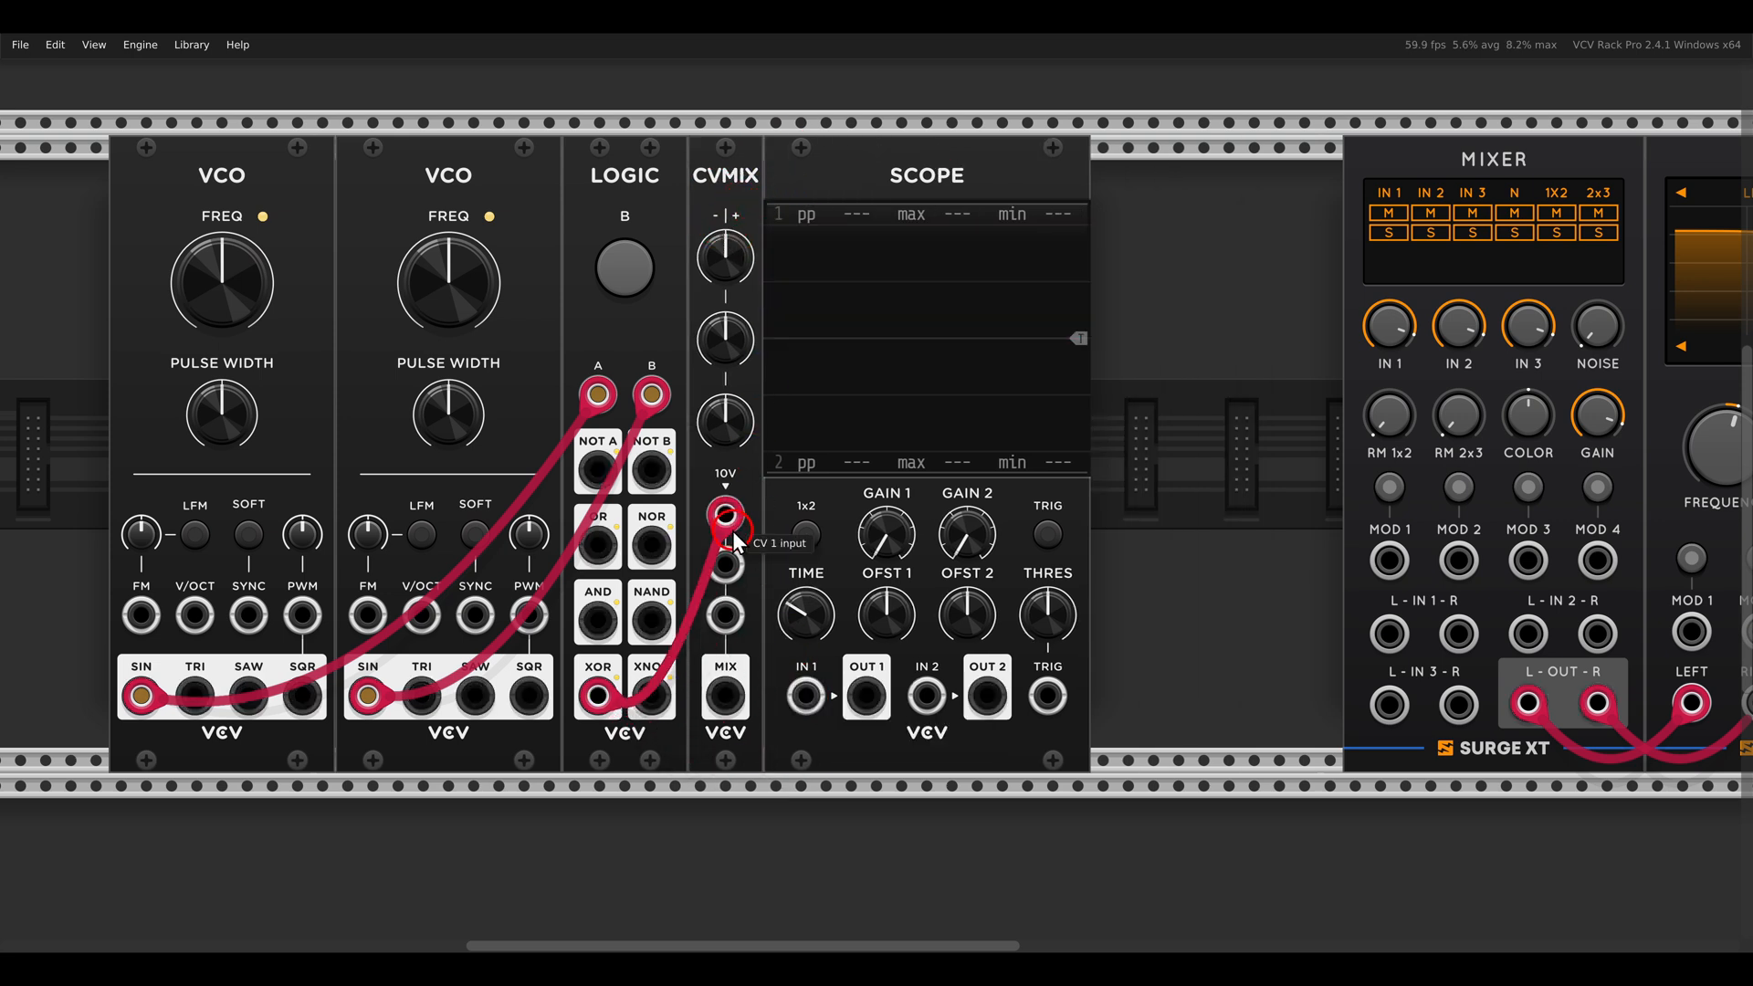
Step: Cable CV Mix MIX output to Scope IN 1 and raise Level 1 to about 60%
{"action": "left_click_drag", "start_coordinate": [725, 699], "coordinate": [803, 694]}
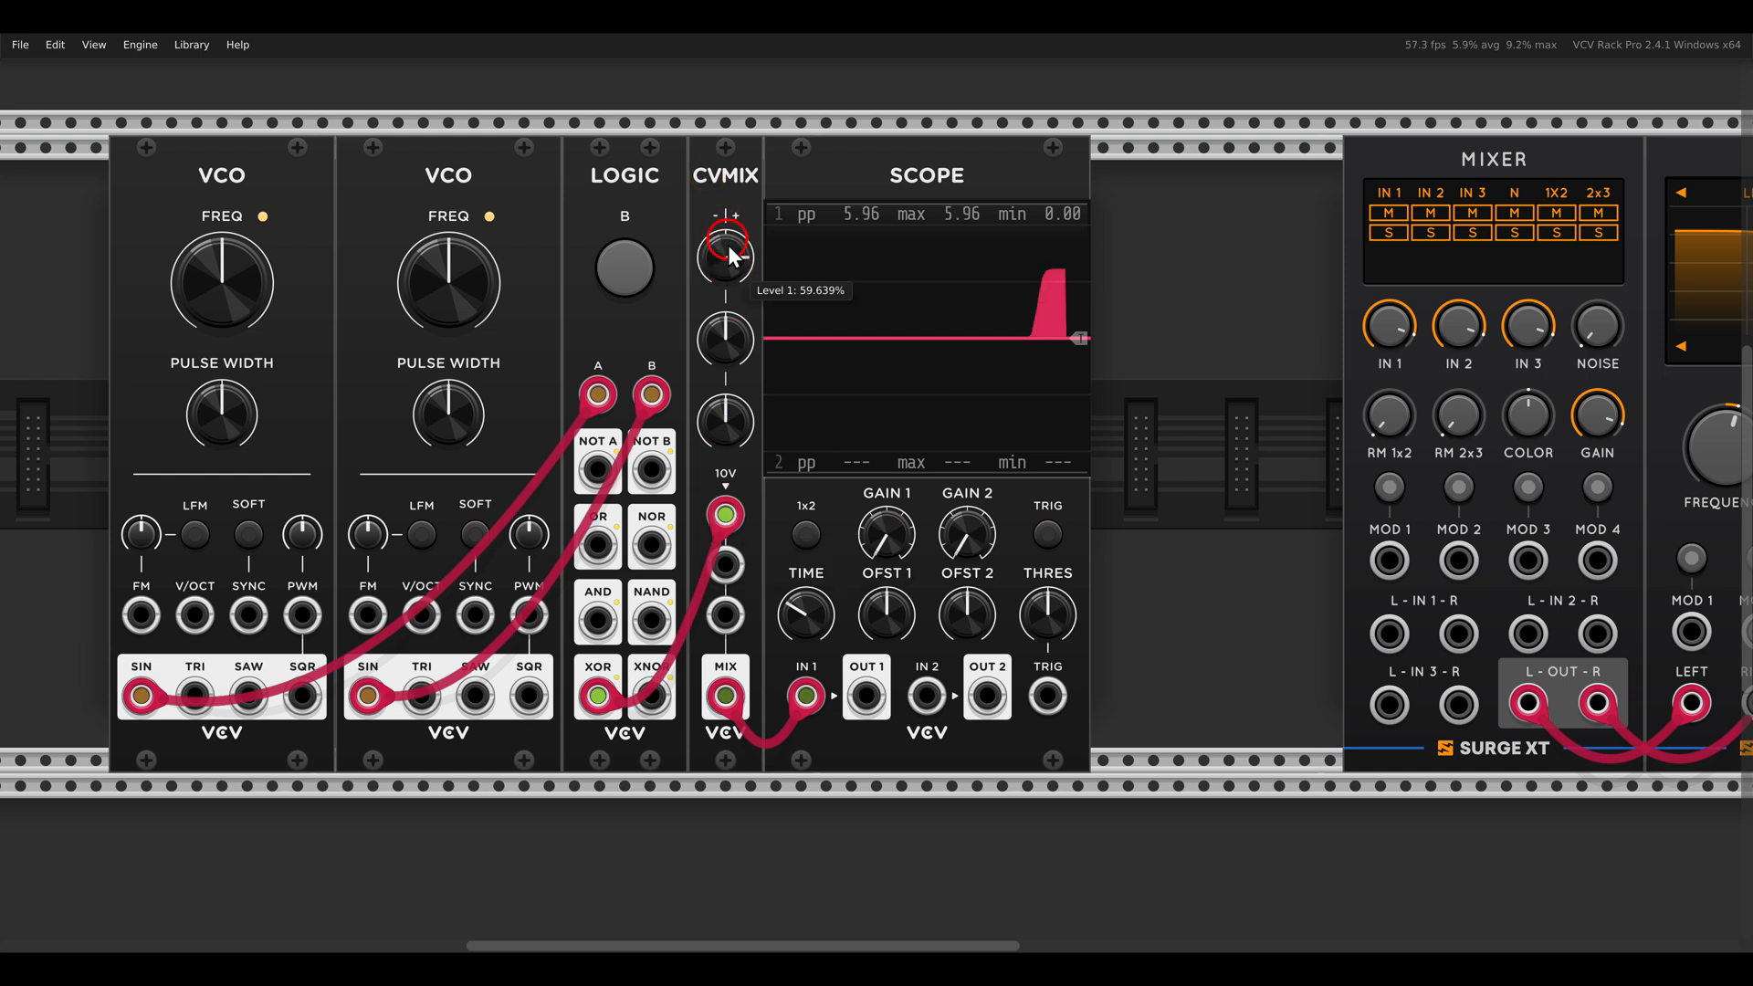
{"action": "left_click_drag", "start_coordinate": [725, 256], "coordinate": [701, 201]}
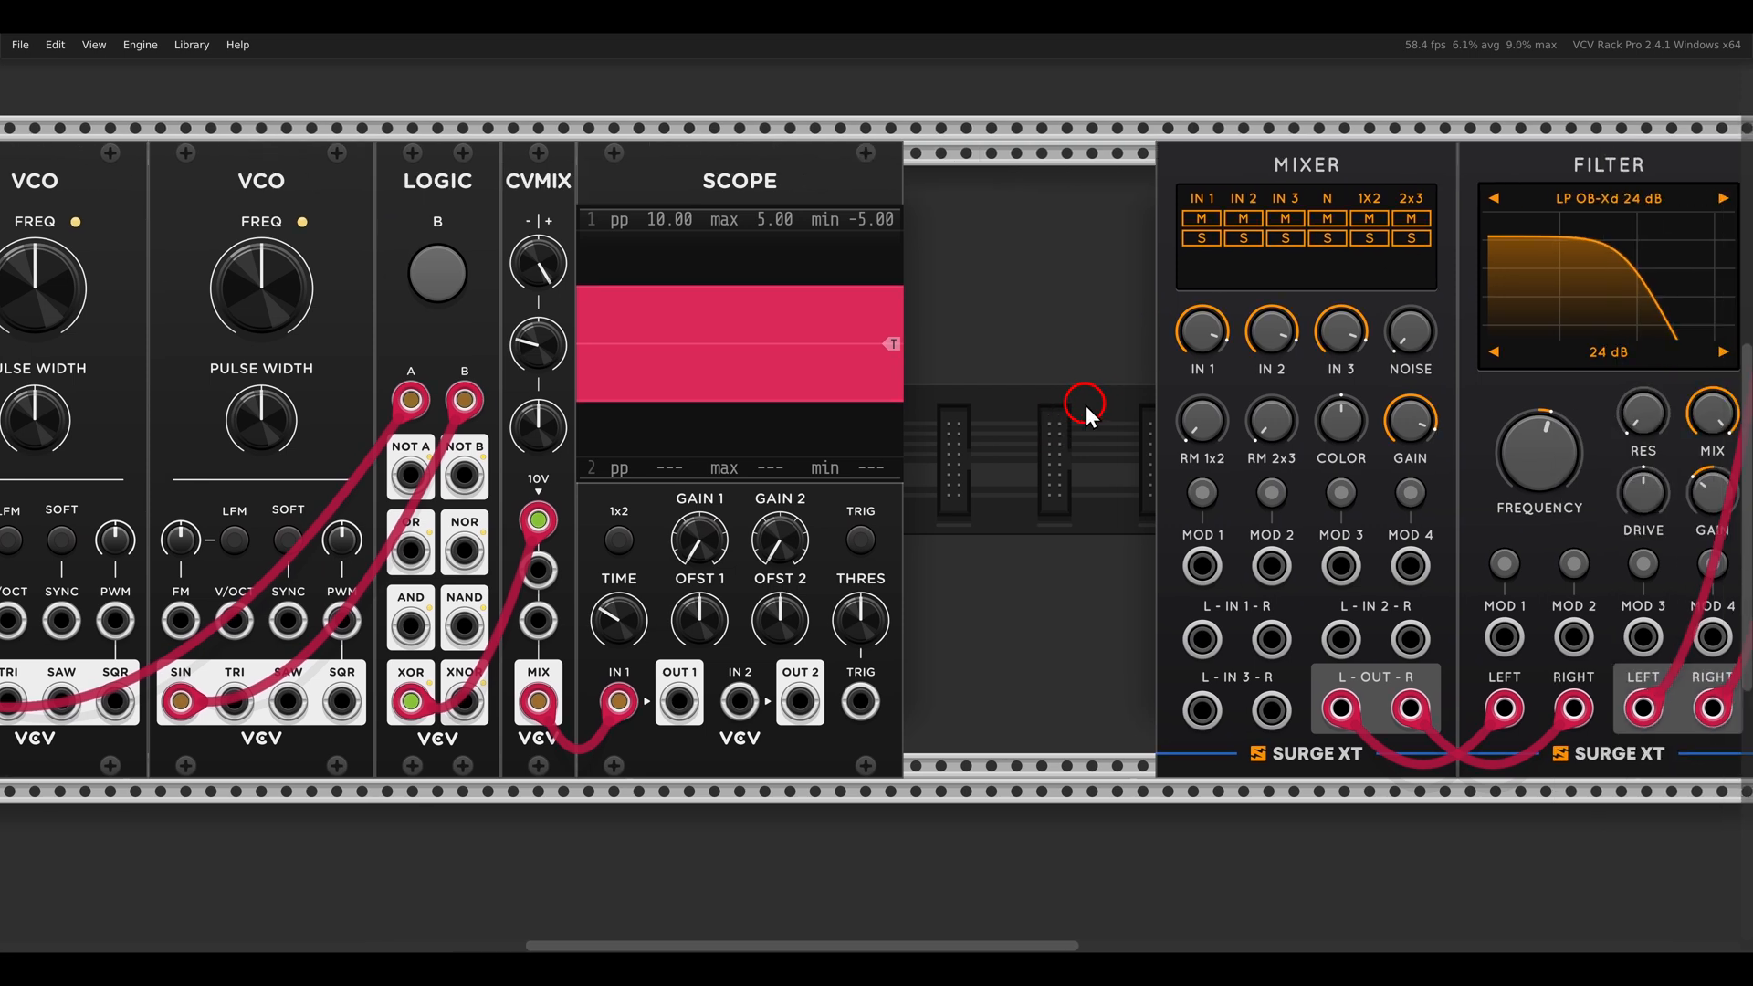
Step: Cable CV Mix MIX to Surge Mixer L-IN 1 and lower the filter cutoff to ~590 Hz
{"action": "left_click_drag", "start_coordinate": [537, 699], "coordinate": [1201, 639]}
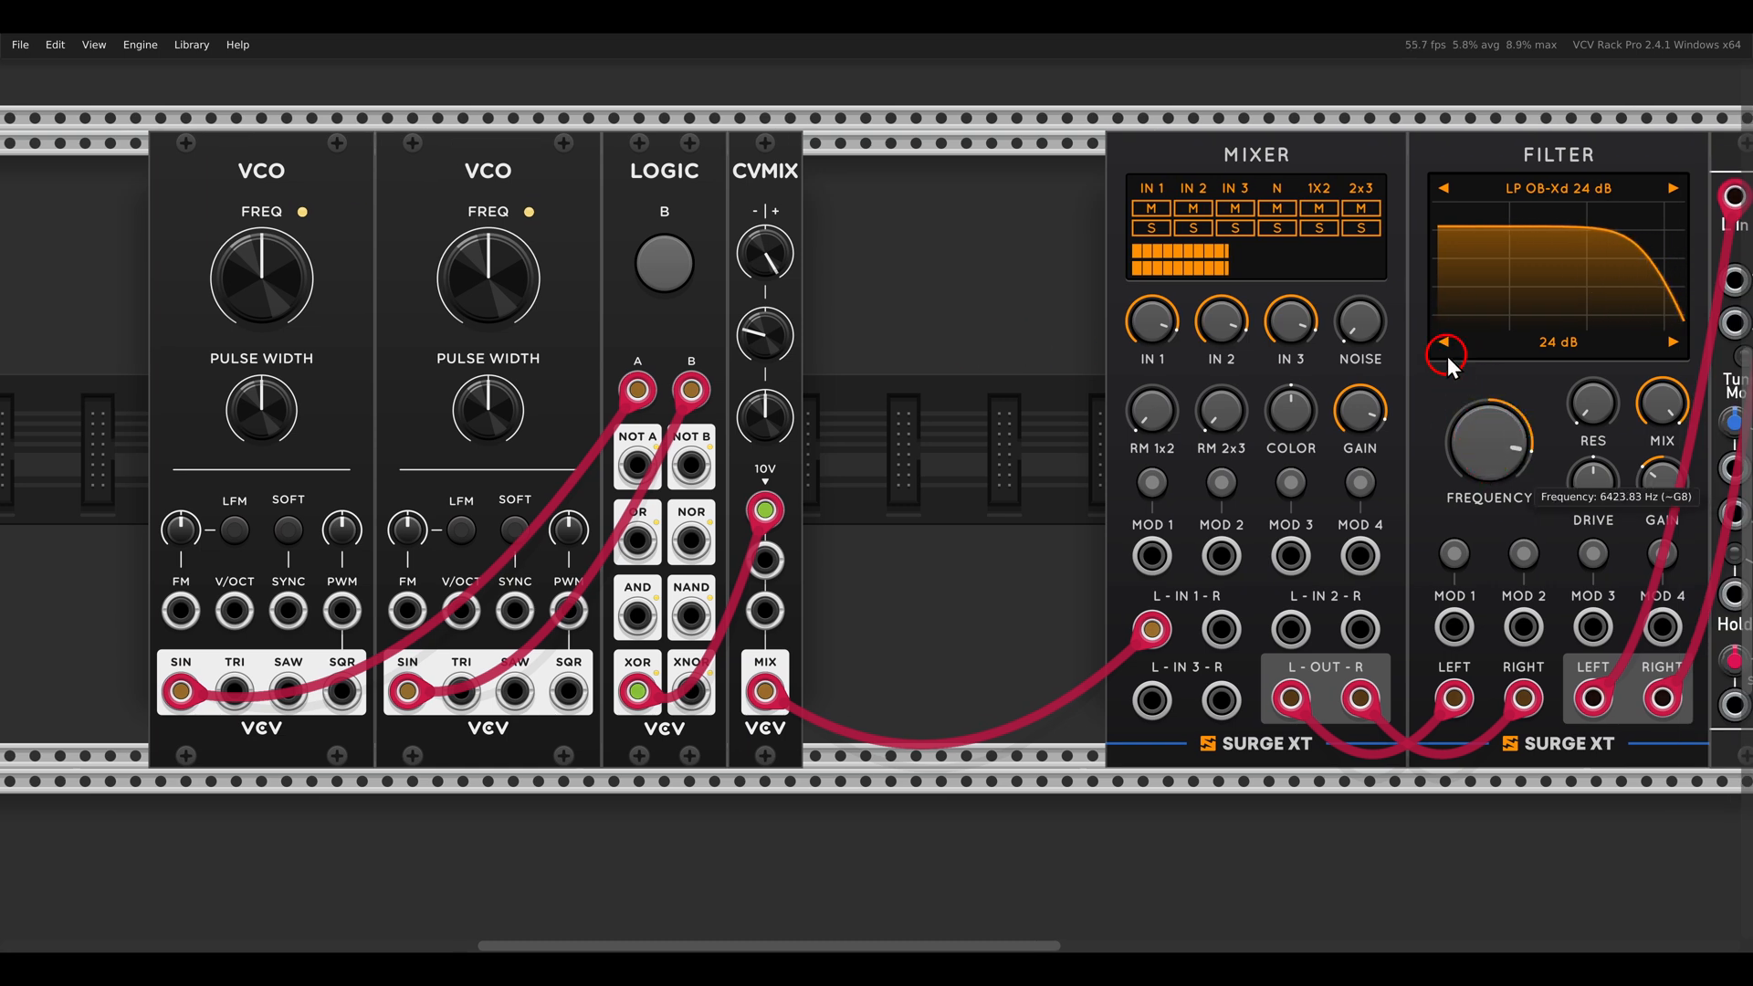
{"action": "left_click_drag", "start_coordinate": [1486, 448], "coordinate": [1464, 420]}
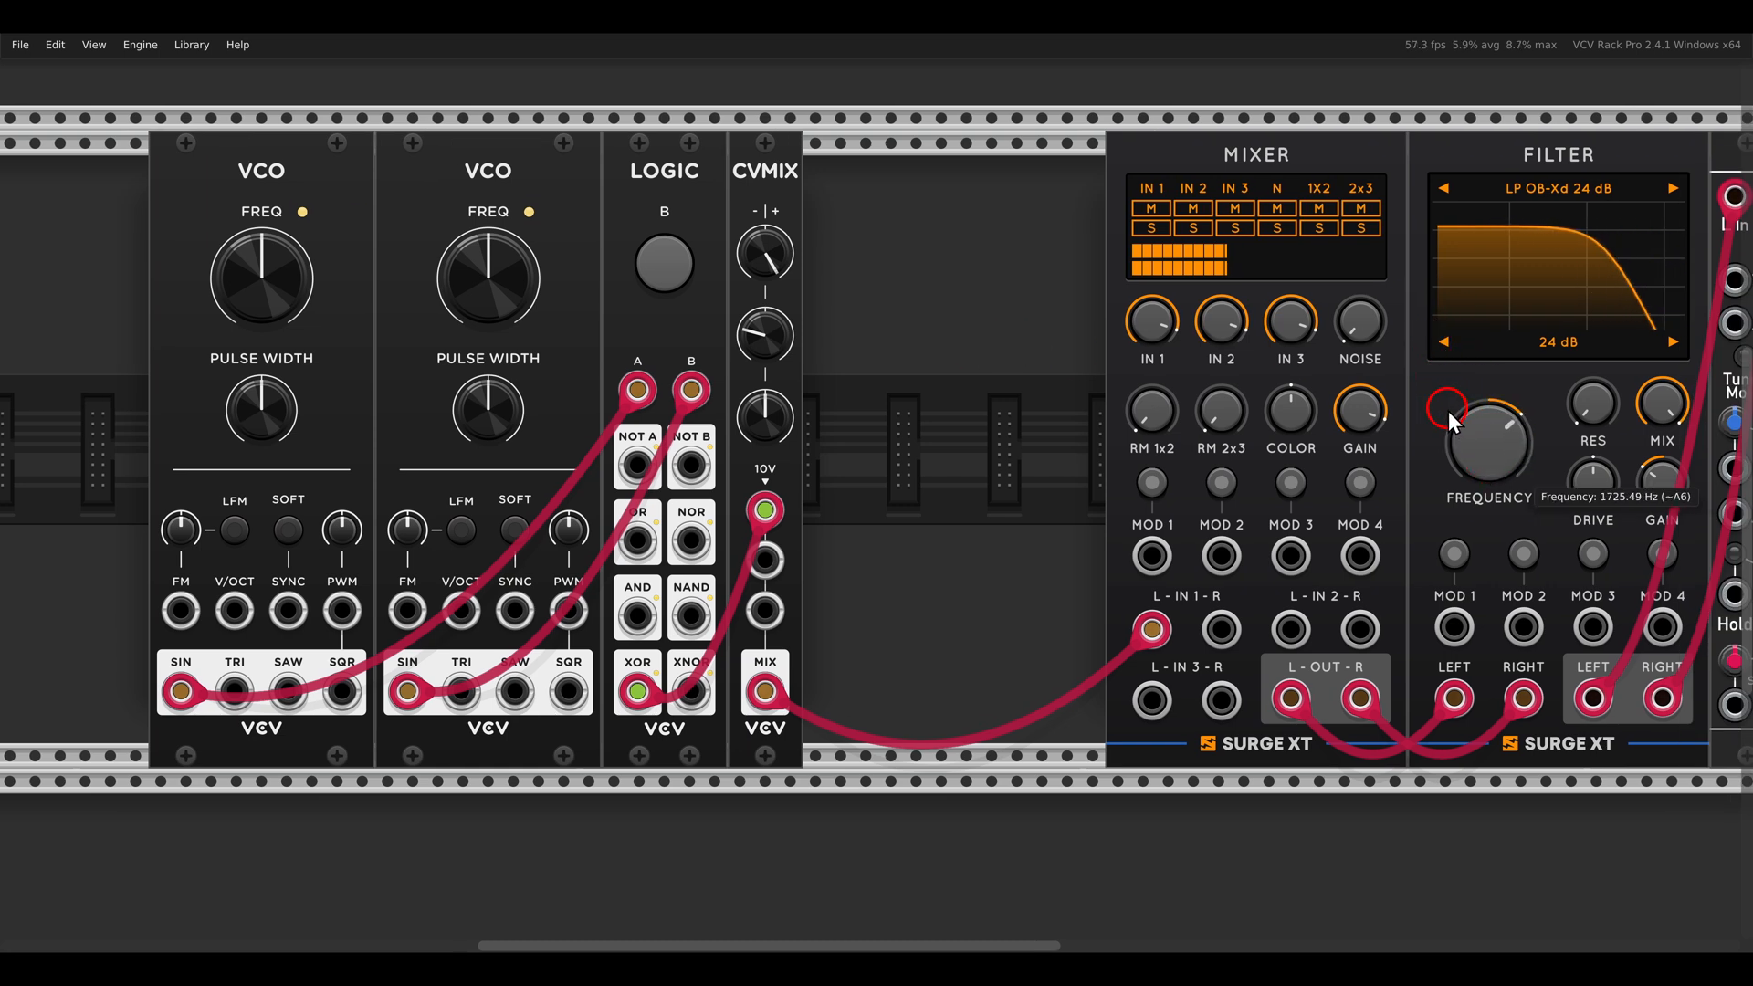
{"action": "left_click_drag", "start_coordinate": [1486, 437], "coordinate": [1470, 464]}
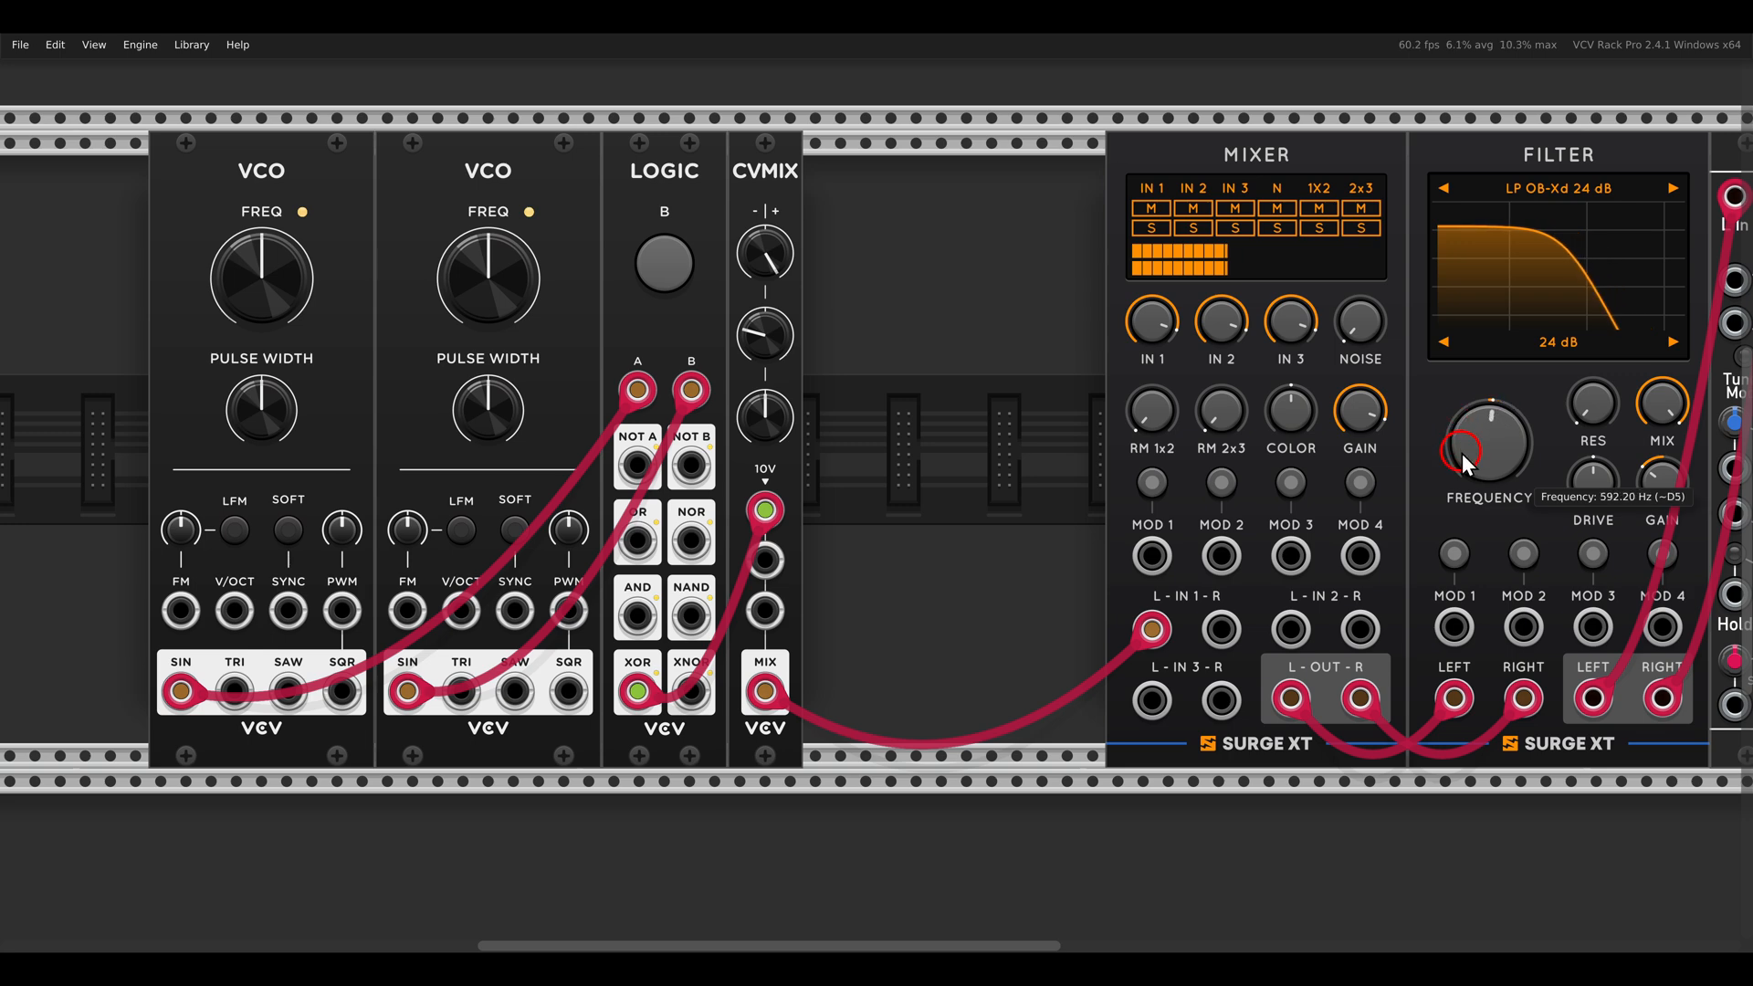
{"action": "scroll", "scroll_direction": "right", "scroll_amount": 3}
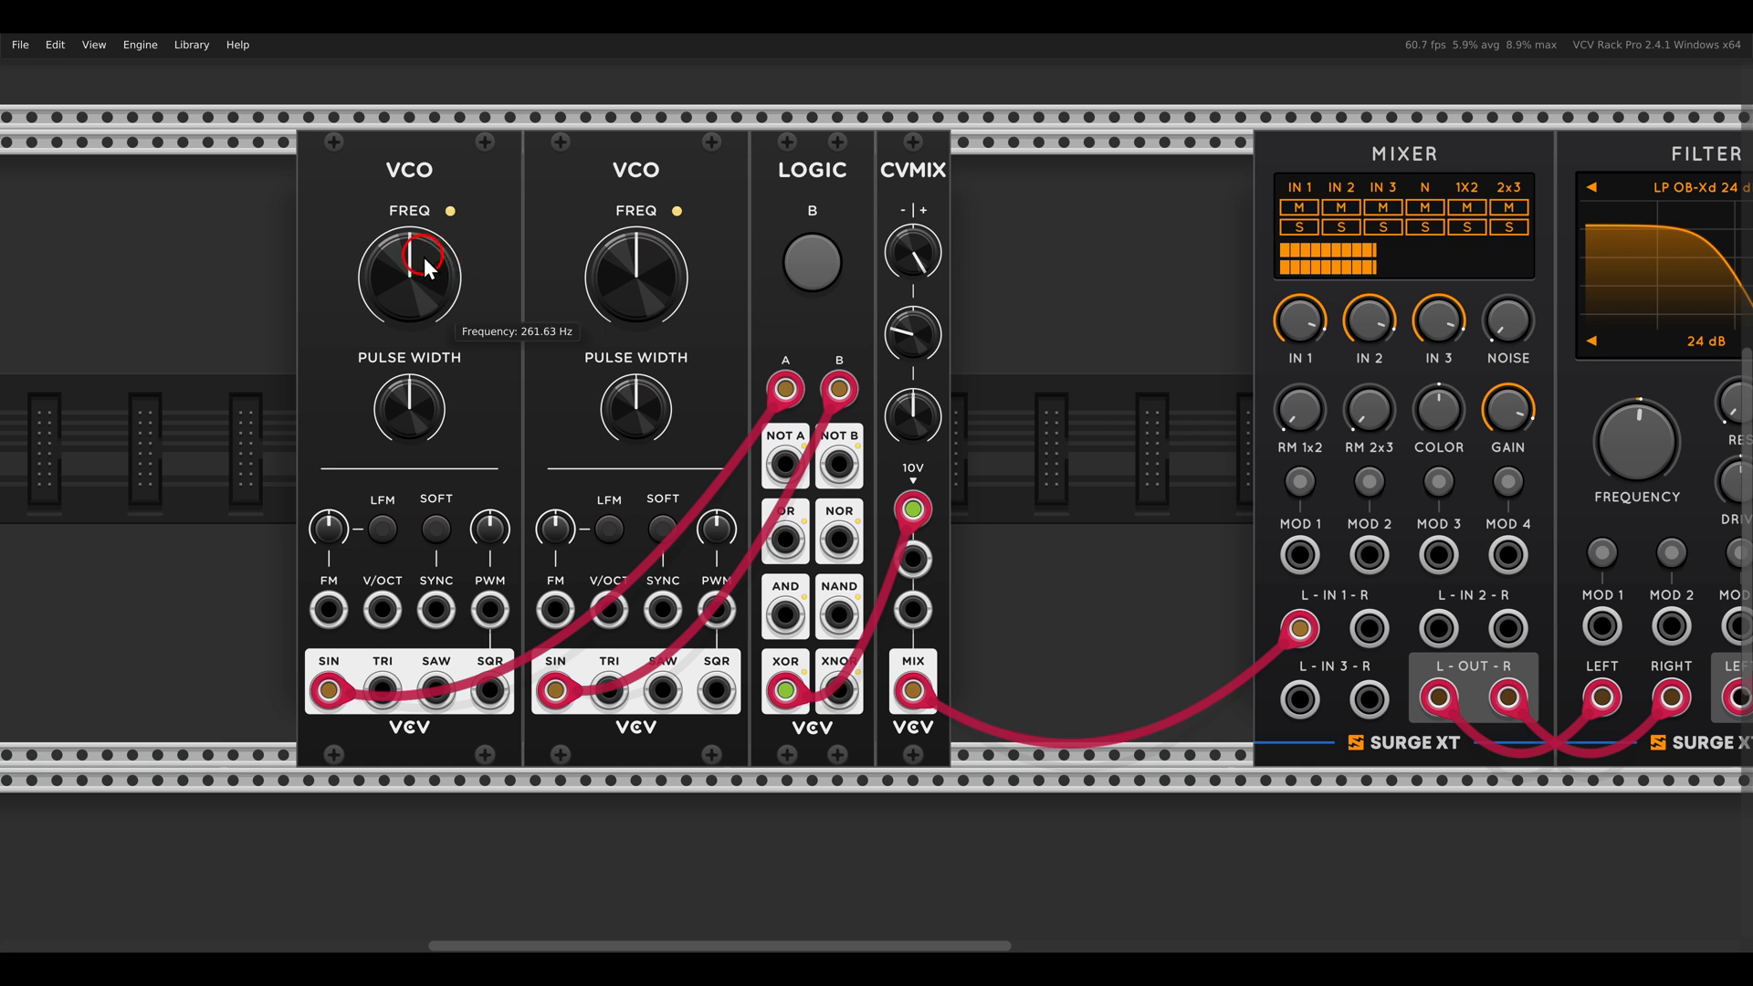
{"action": "mouse_move", "coordinate": [415, 274]}
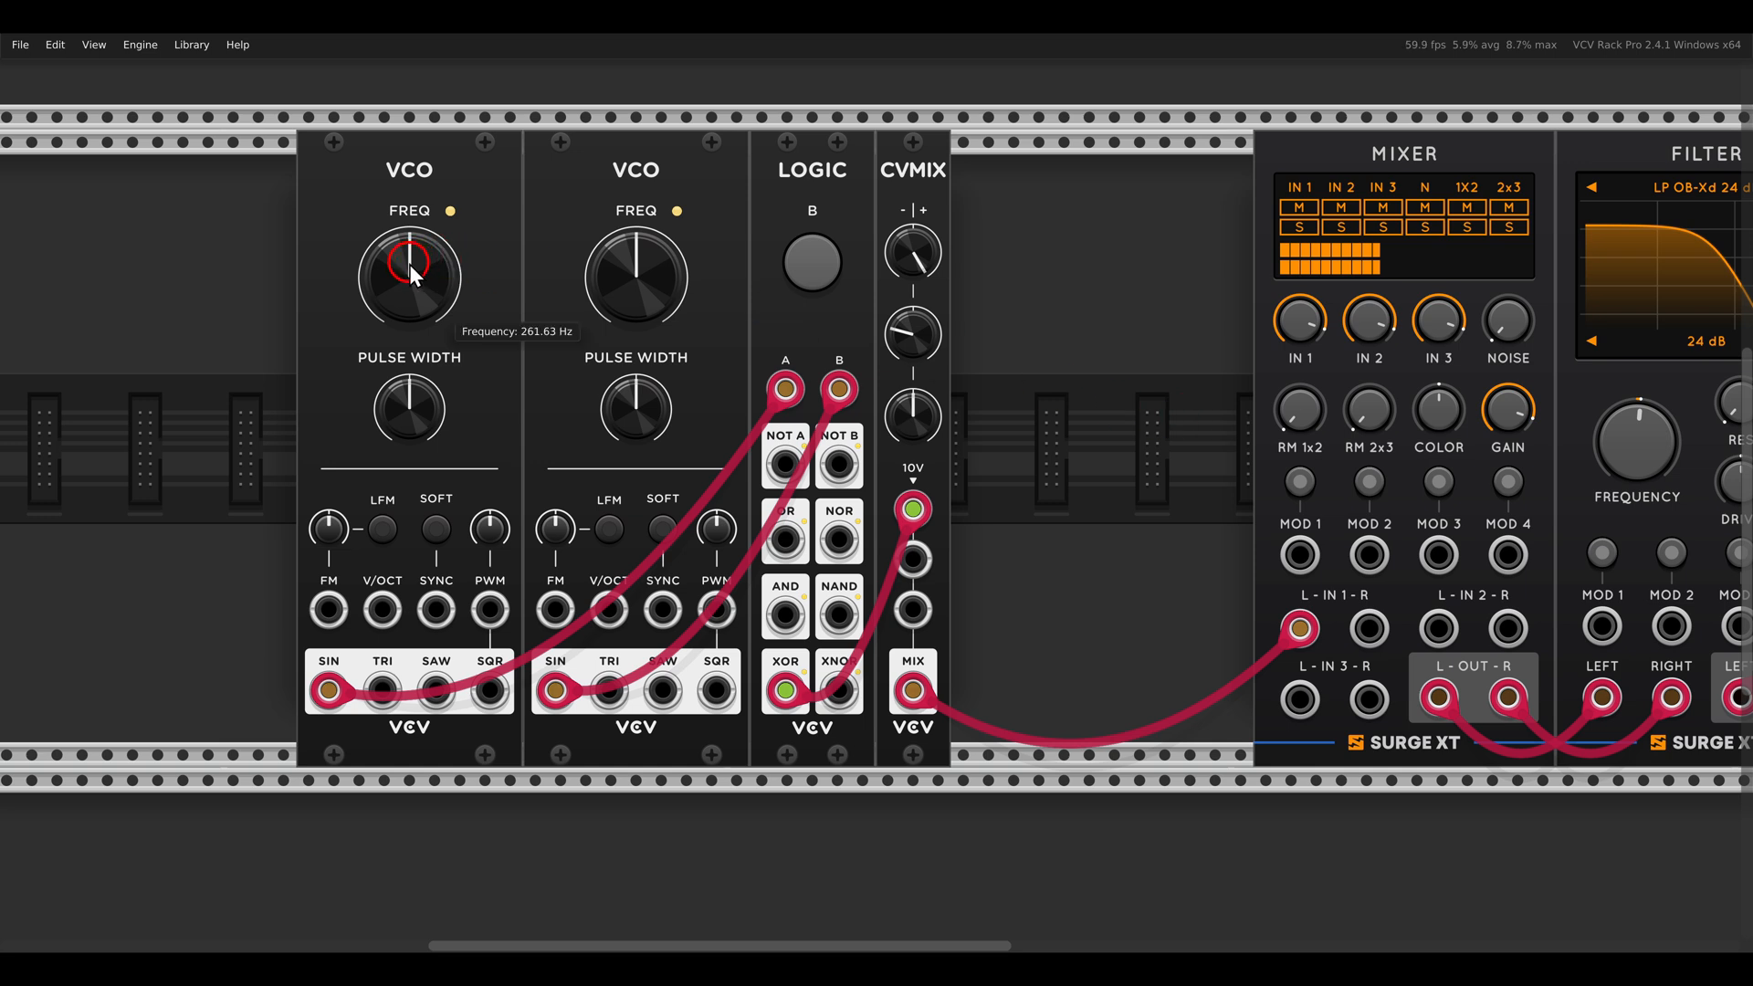
Step: Enter a lower frequency value for VCO 1 via its FREQ parameter field
{"action": "right_click", "coordinate": [409, 278]}
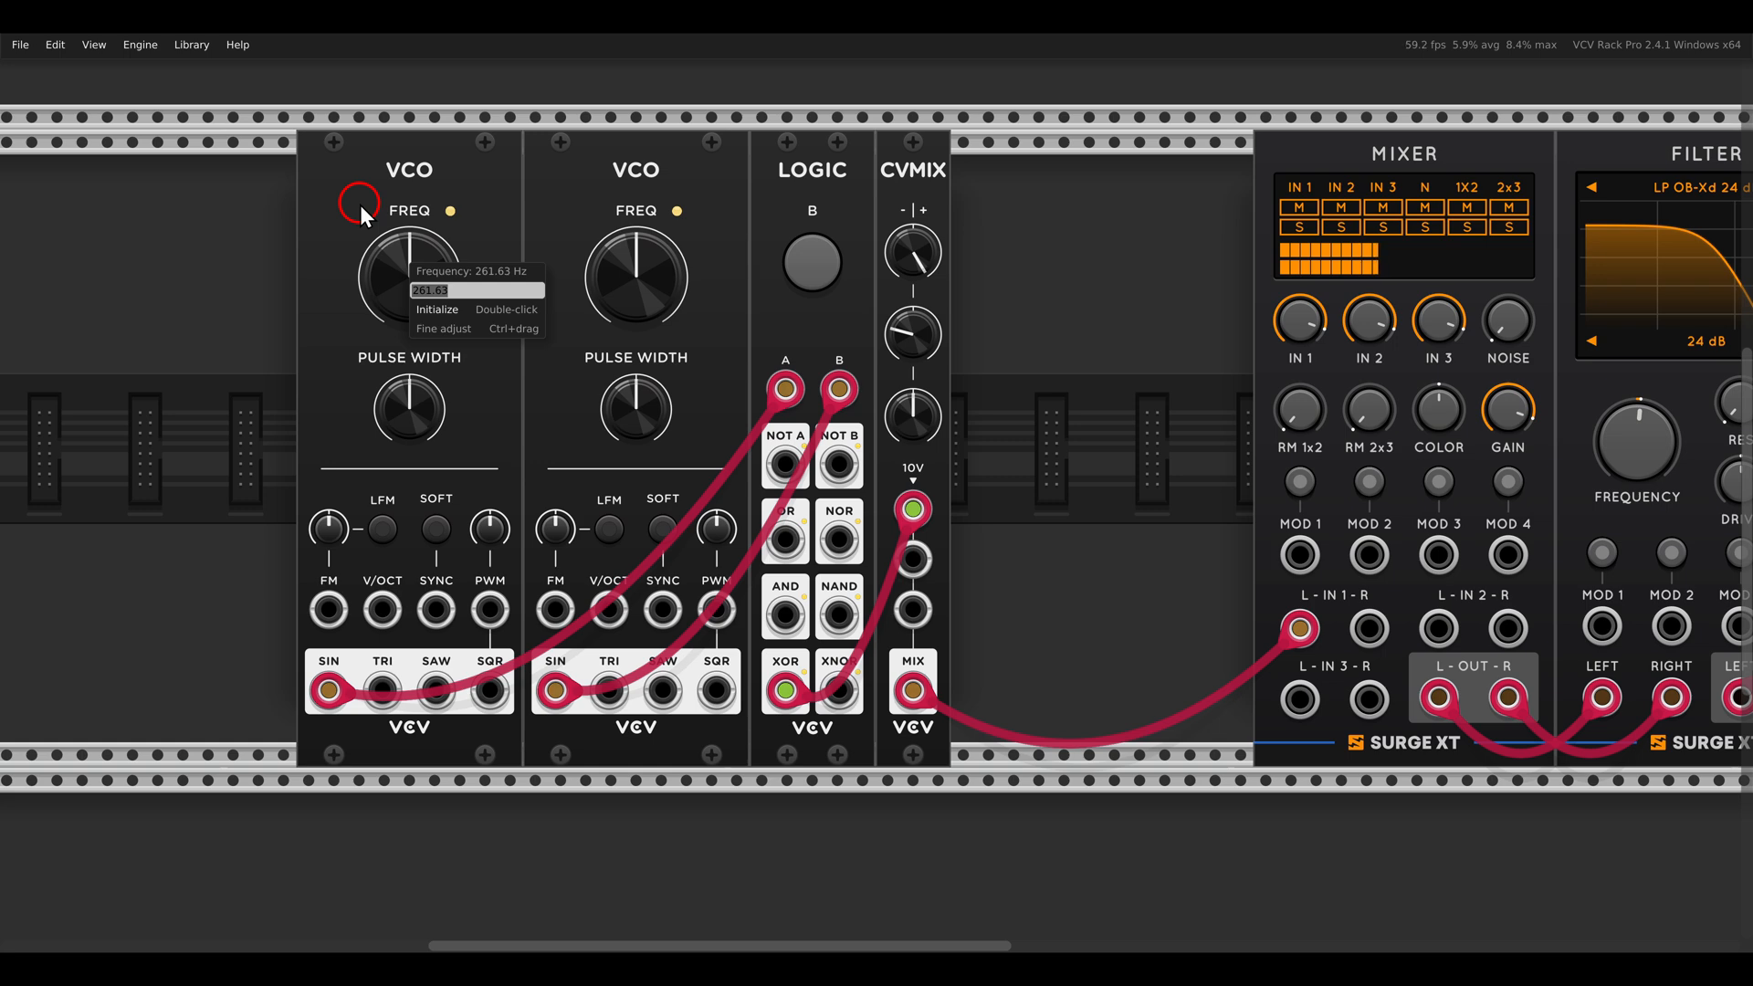
{"action": "left_click", "coordinate": [408, 275]}
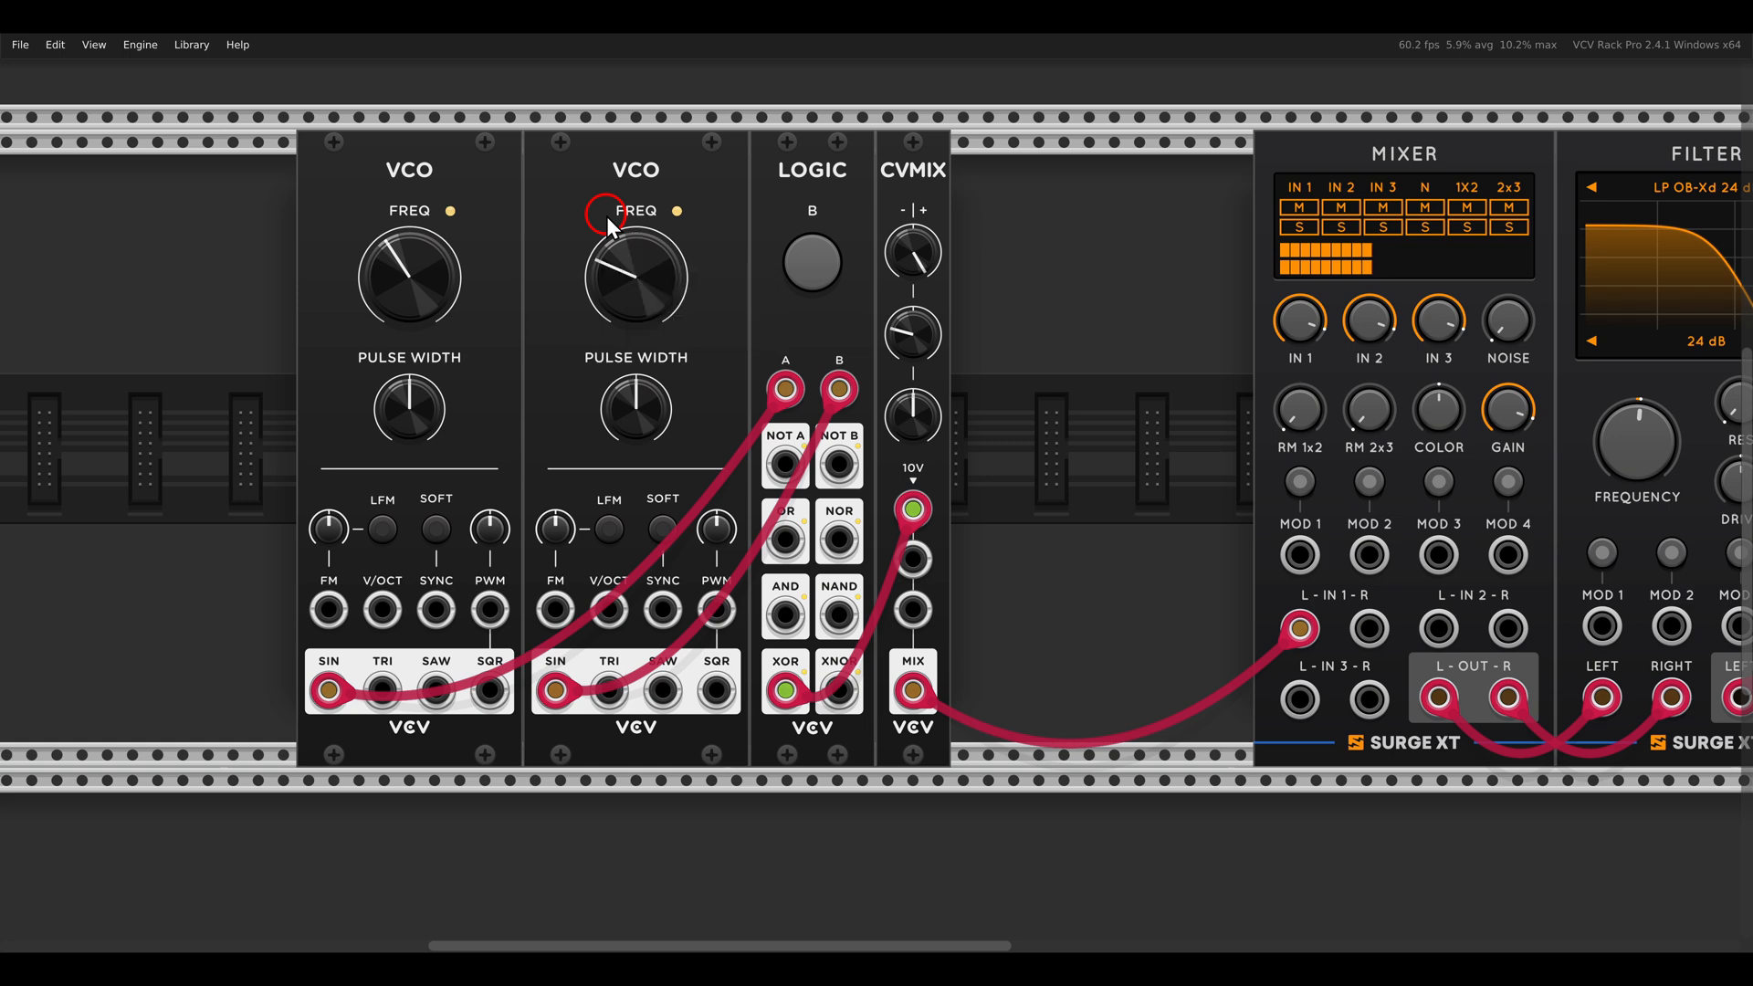
{"action": "mouse_move", "coordinate": [1614, 412]}
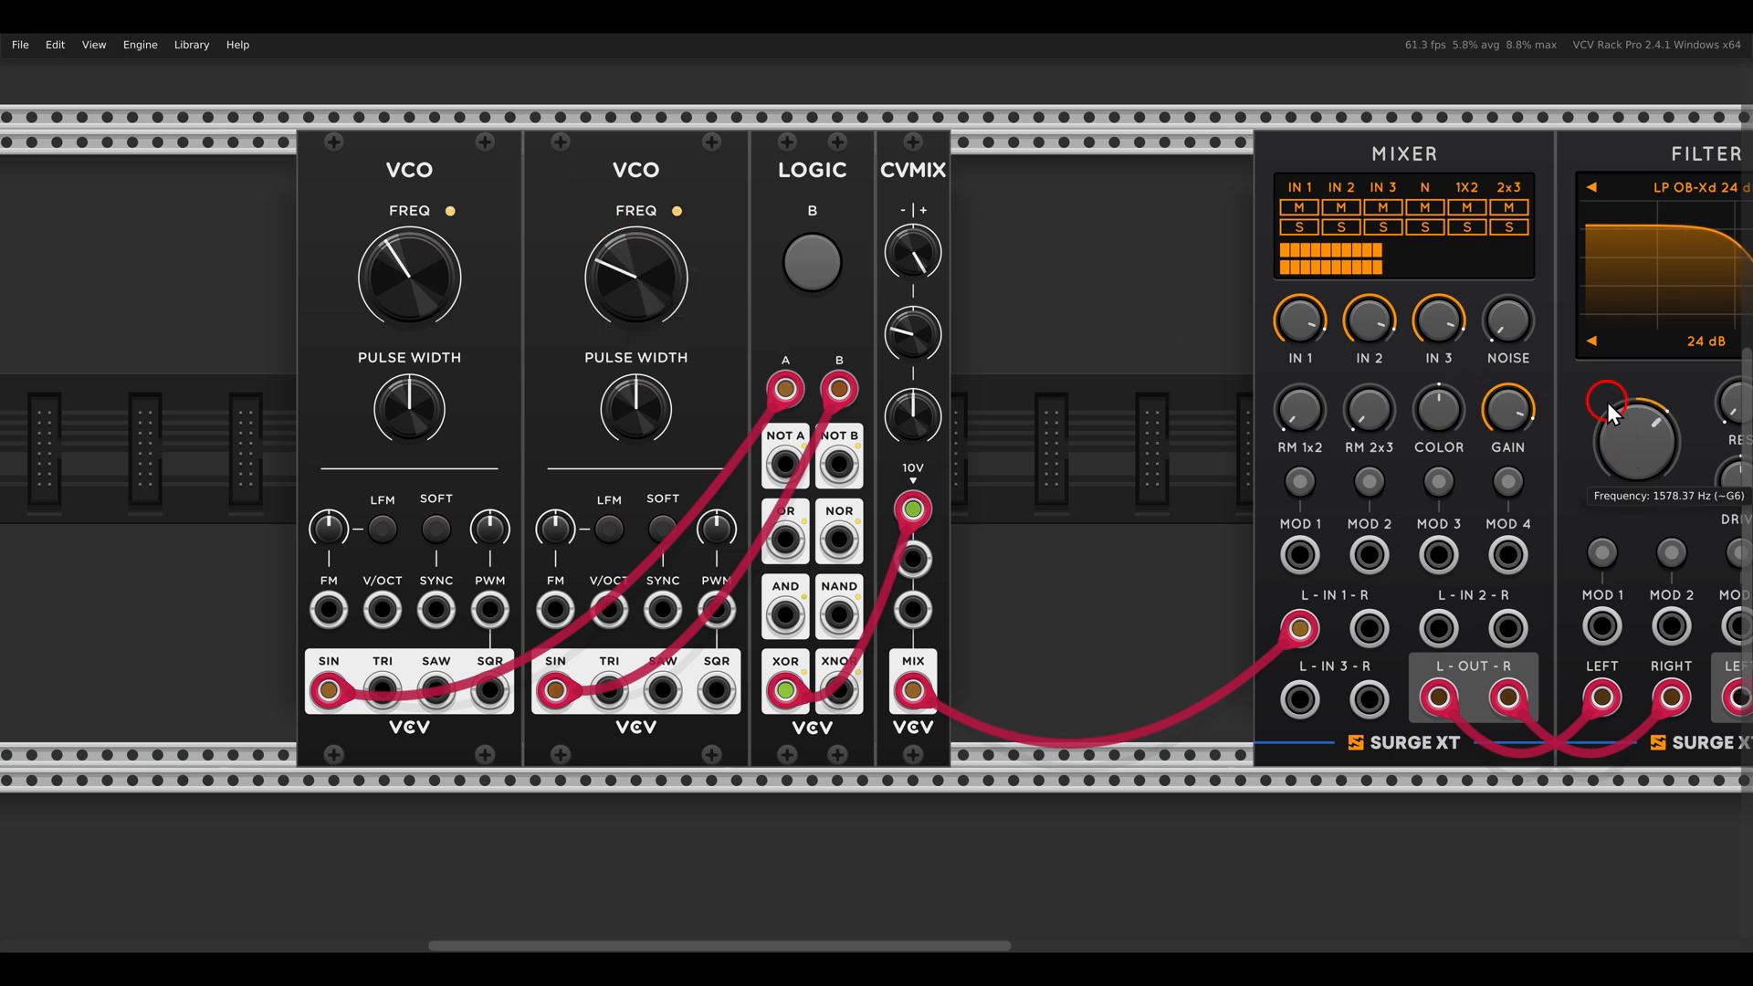
Step: Sweep the Surge filter cutoff down and back up toward 6.7 kHz
{"action": "left_click_drag", "start_coordinate": [1632, 440], "coordinate": [1633, 459]}
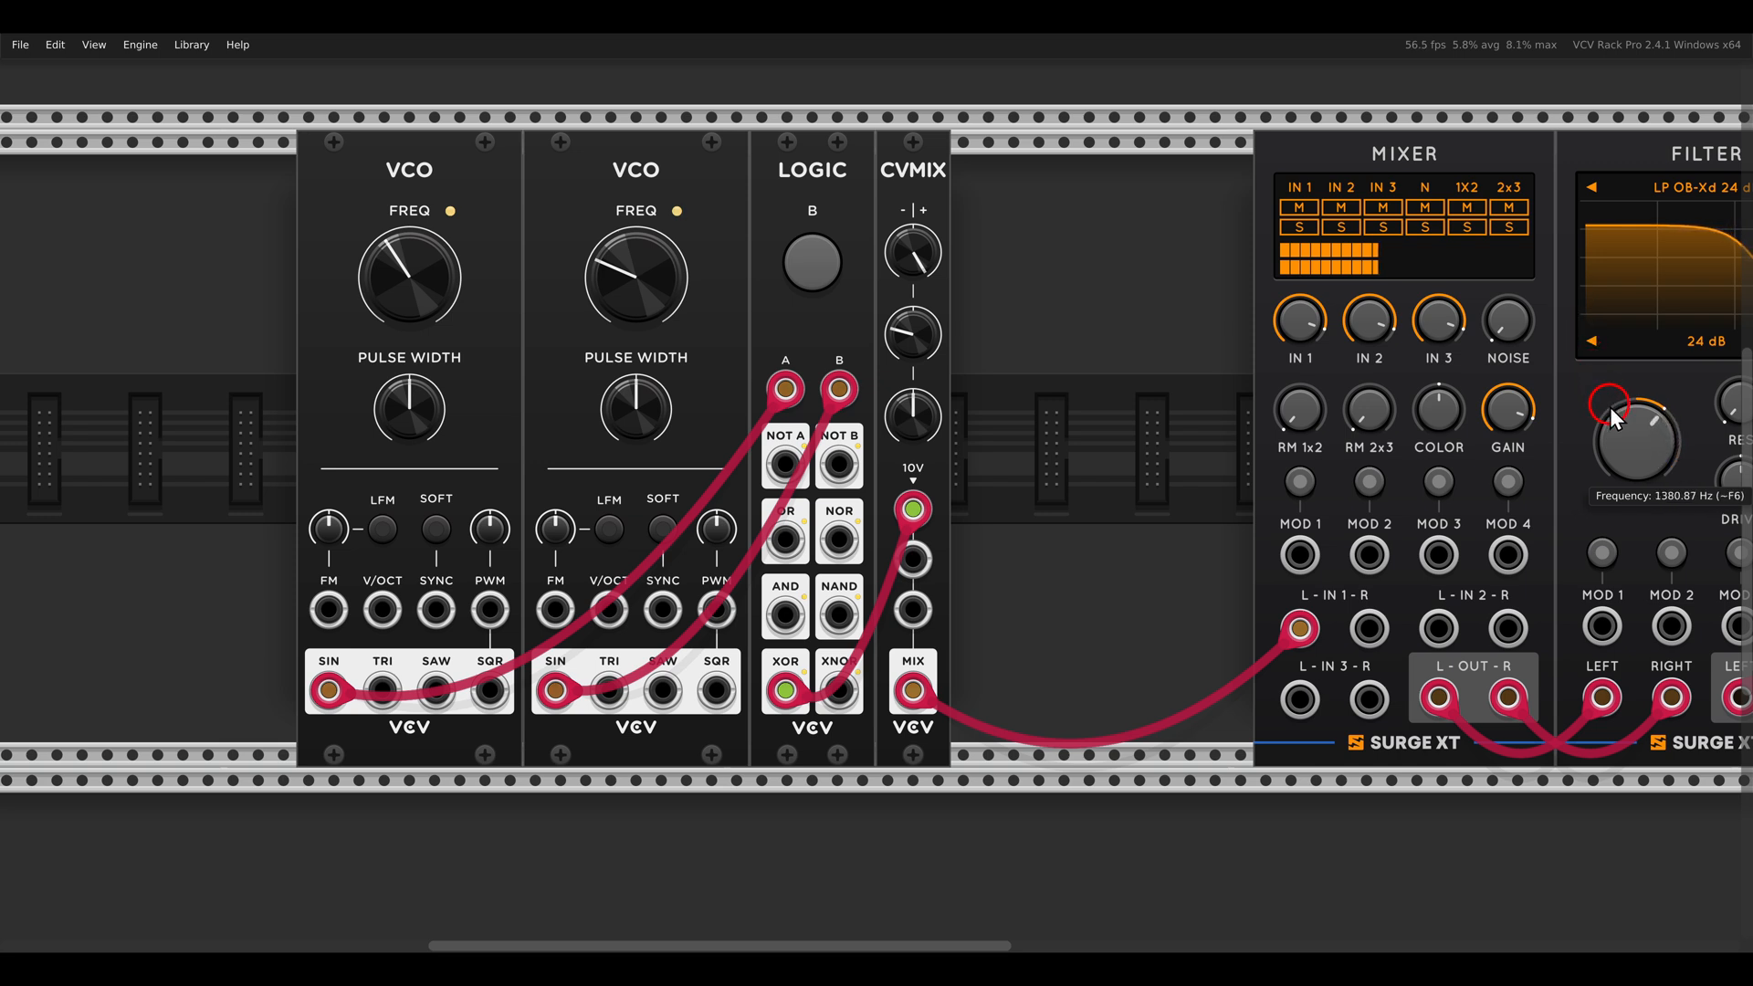
{"action": "mouse_move", "coordinate": [1177, 409]}
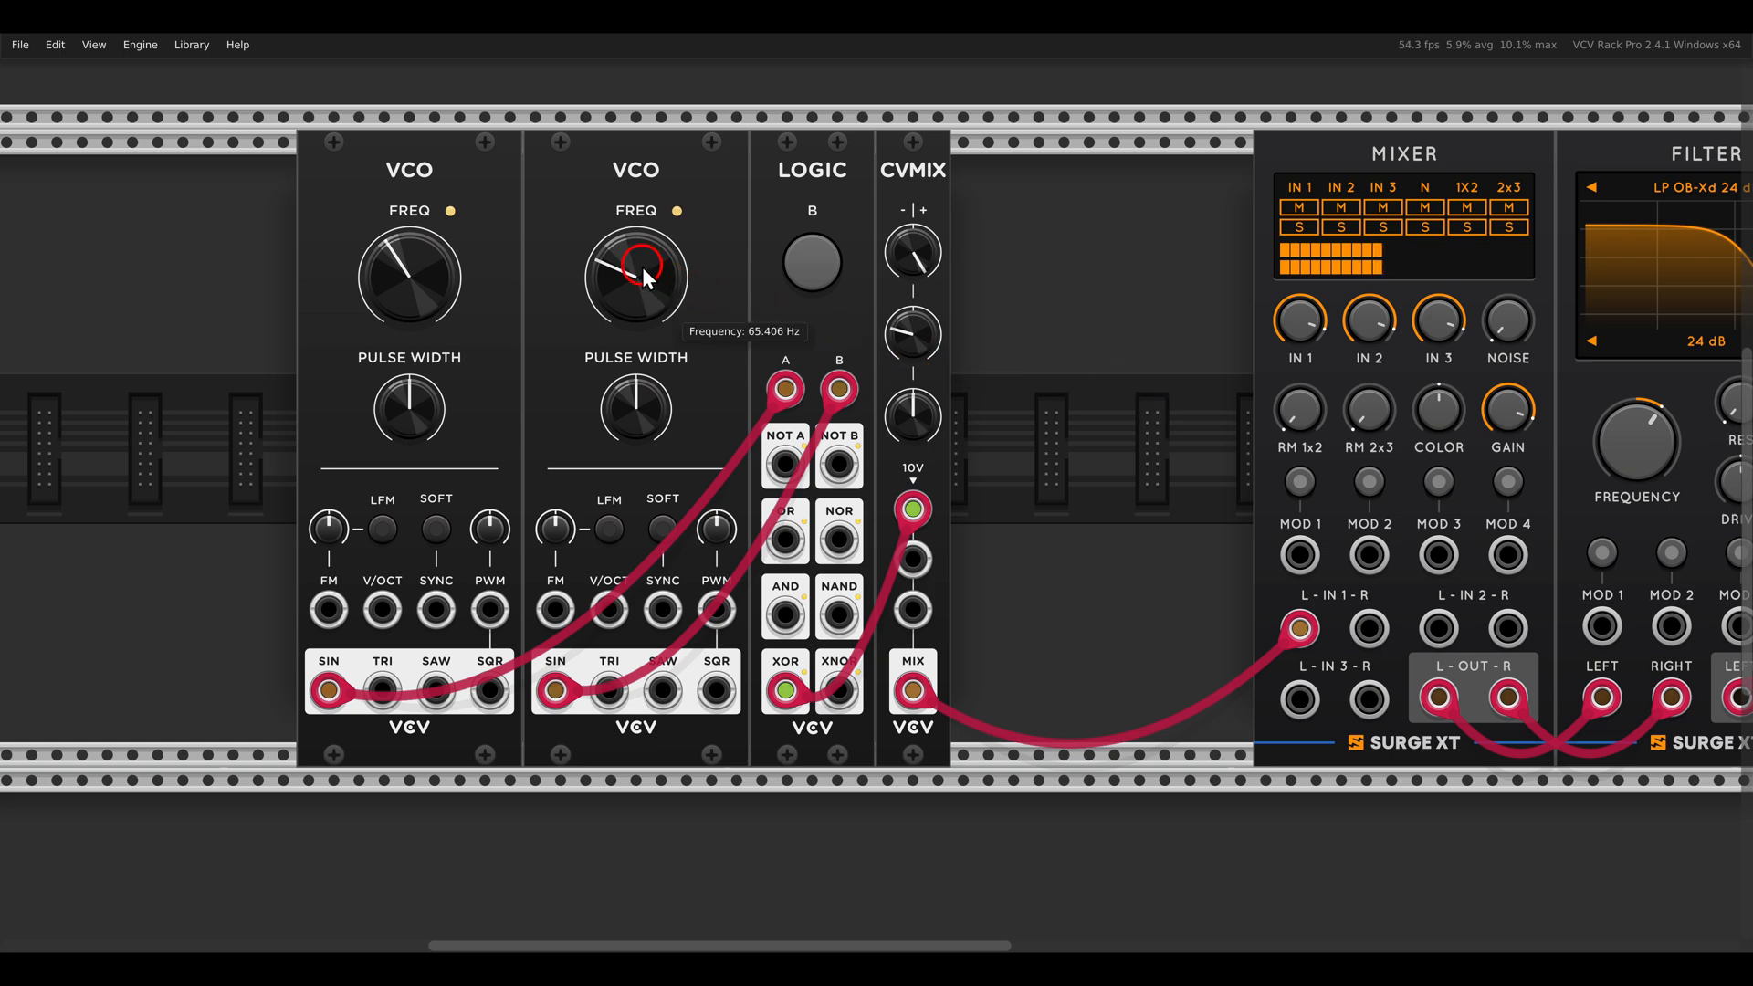
{"action": "mouse_move", "coordinate": [536, 281]}
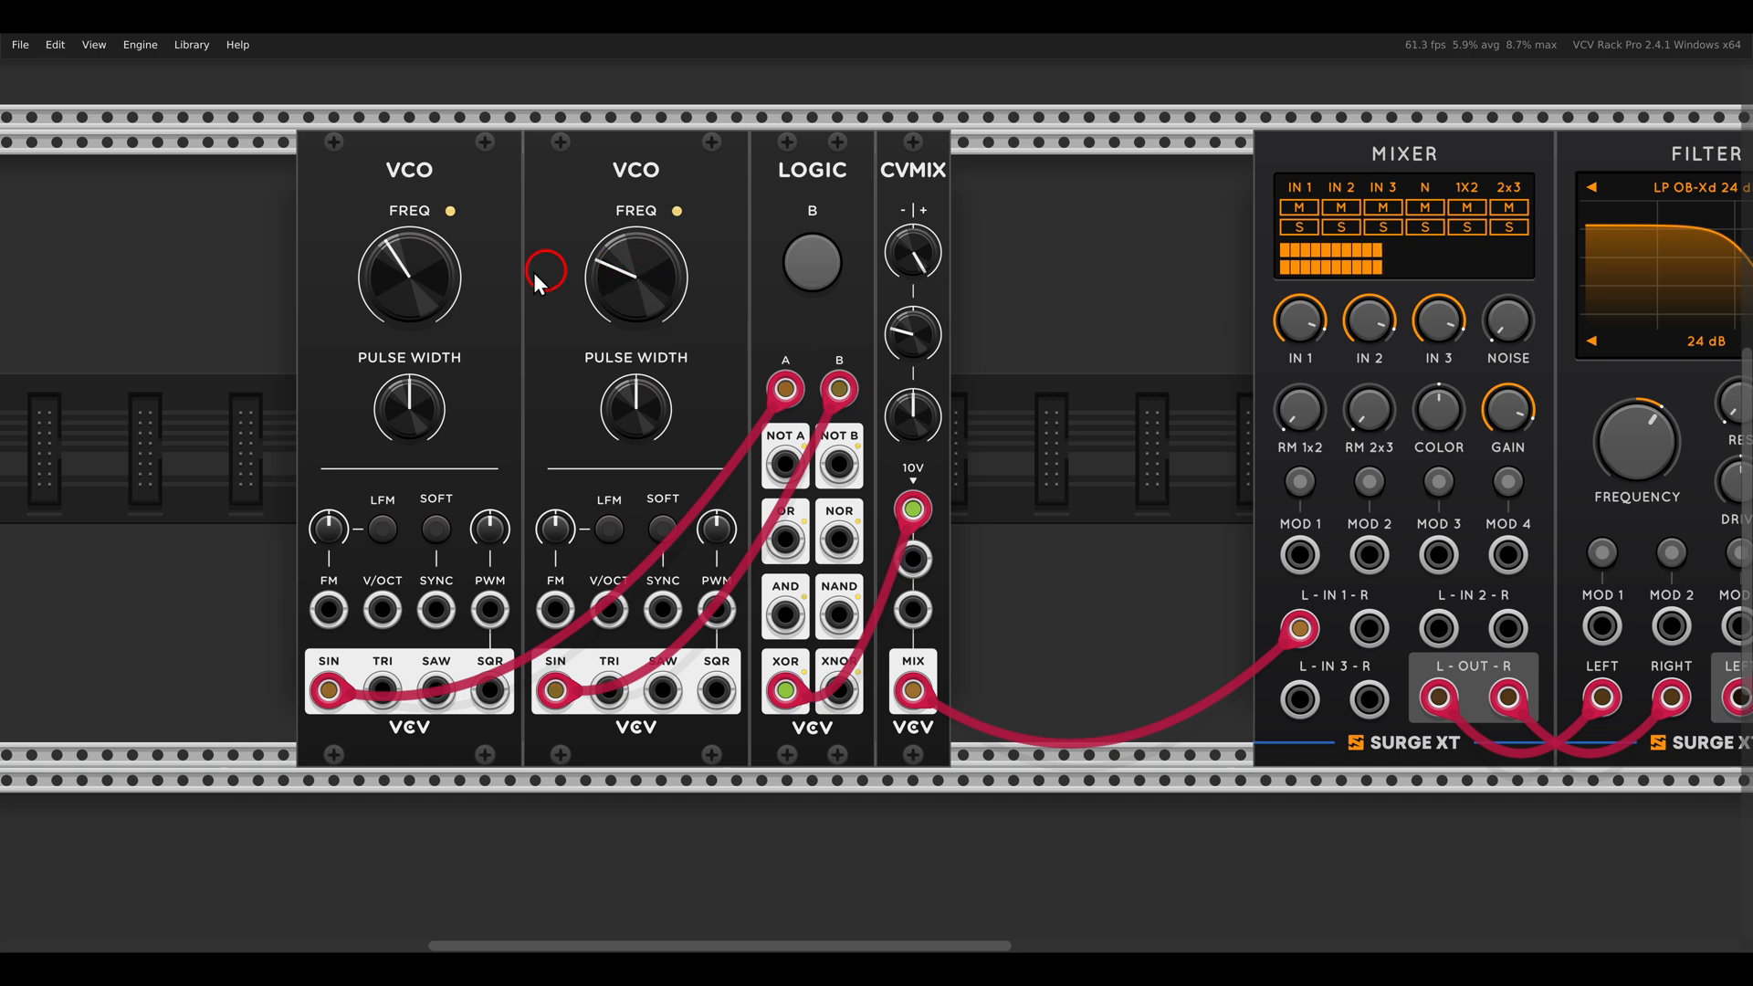
{"action": "mouse_move", "coordinate": [1625, 444]}
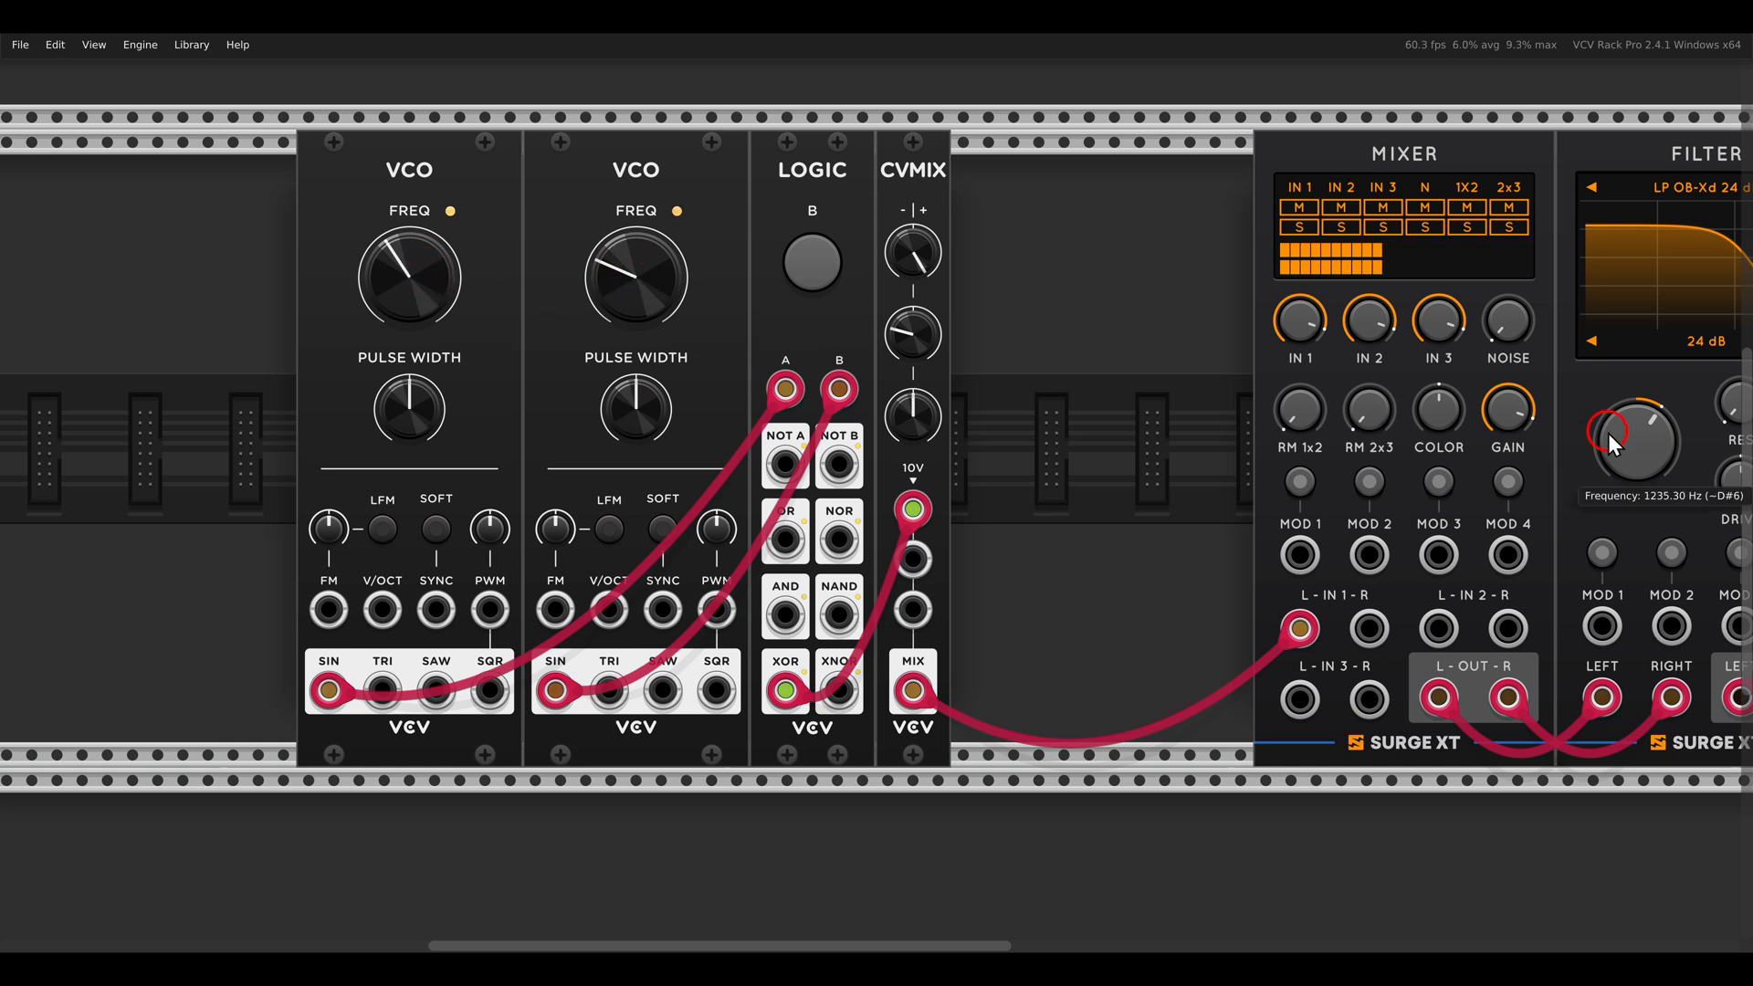
{"action": "left_click_drag", "start_coordinate": [1632, 437], "coordinate": [1620, 464]}
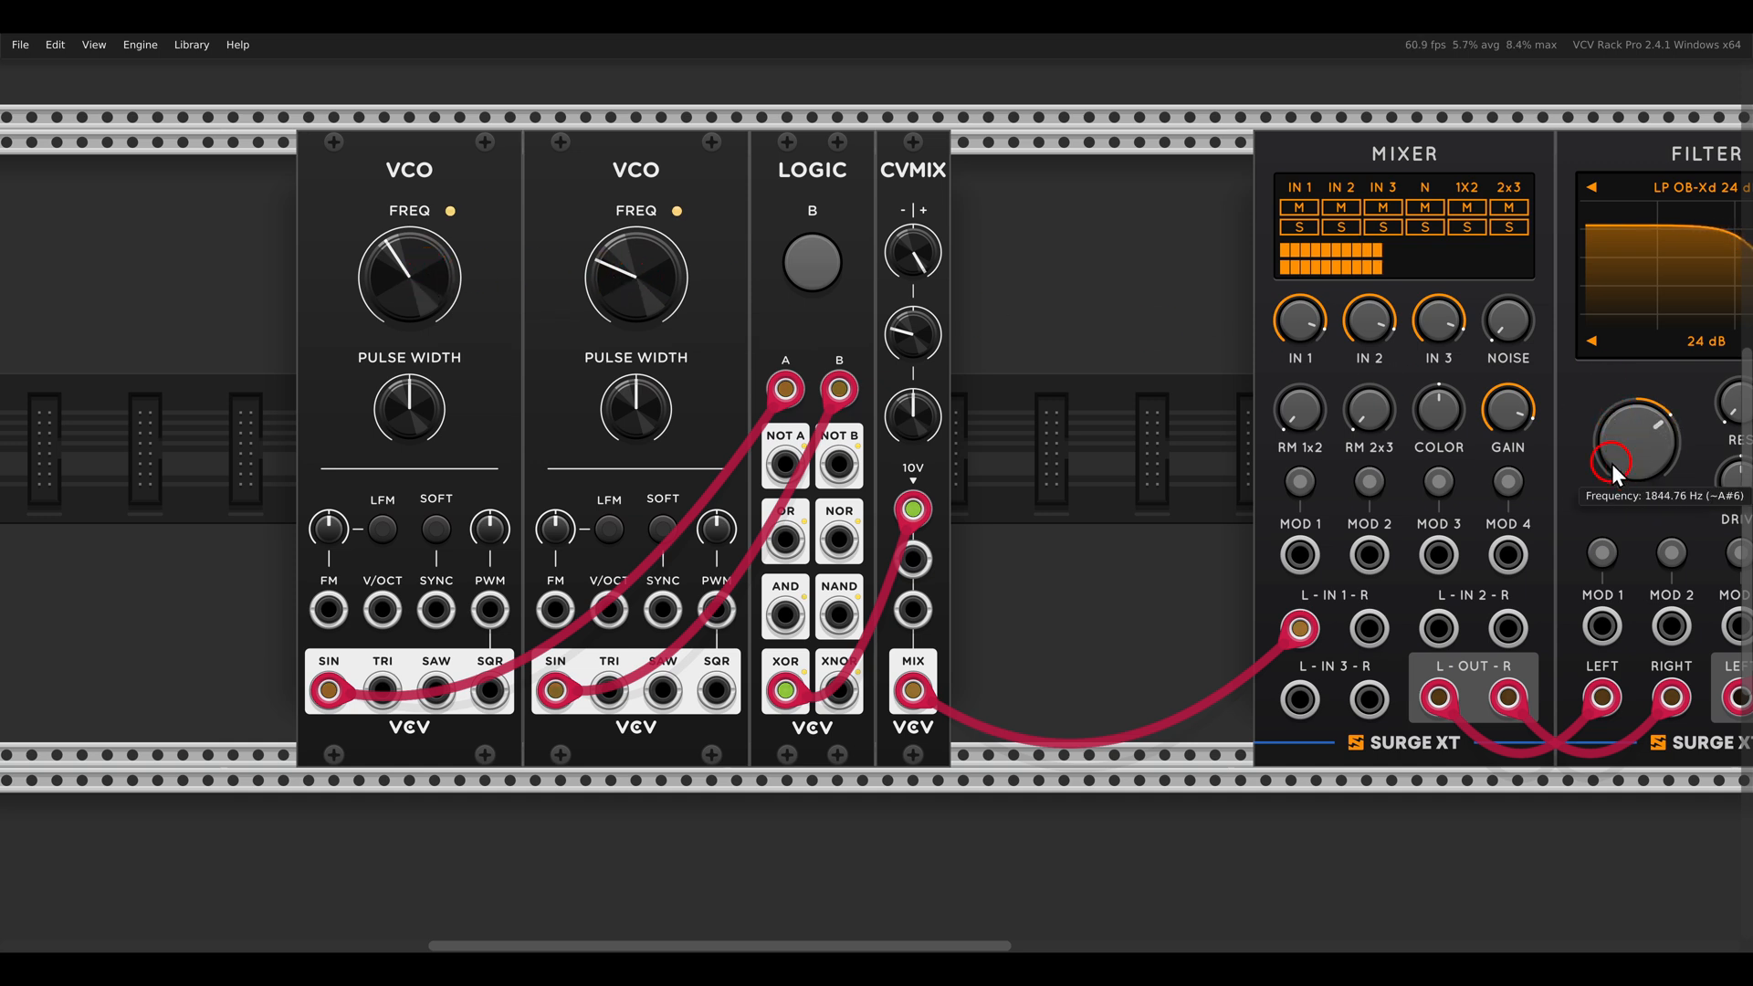
{"action": "mouse_move", "coordinate": [1614, 471]}
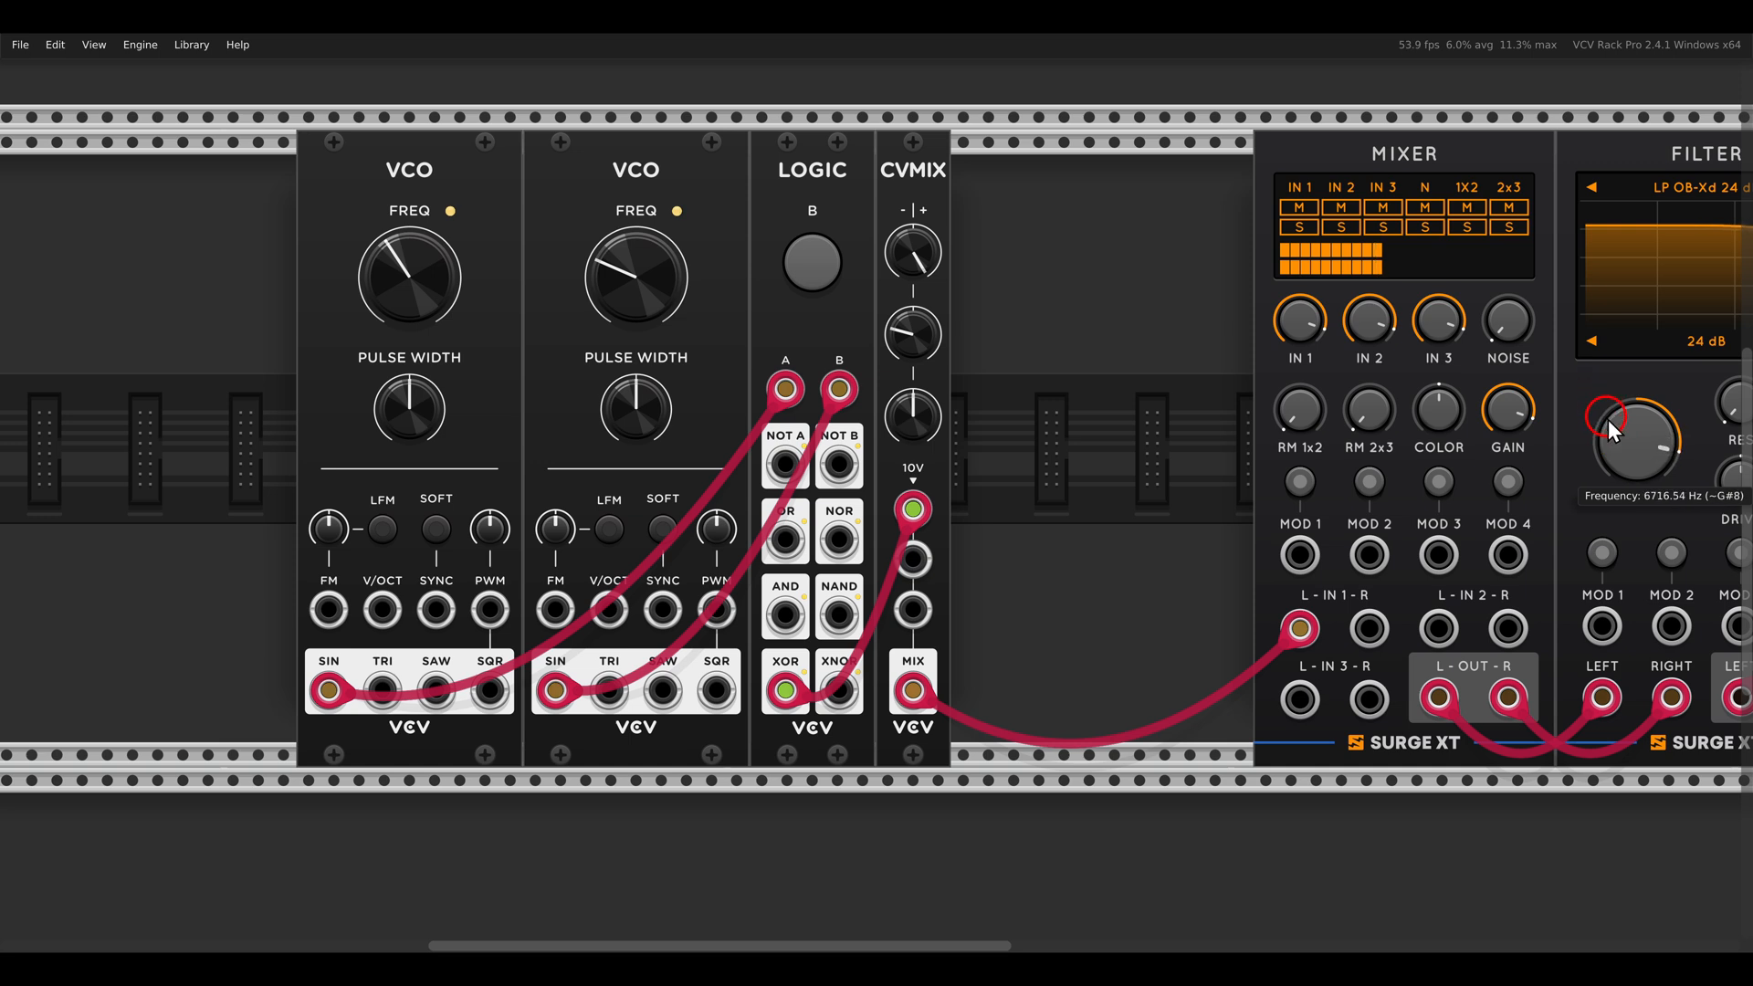
Step: Move the Logic cable from XOR to the OR output feeding the CV mixer
{"action": "left_click_drag", "start_coordinate": [1633, 442], "coordinate": [1632, 448]}
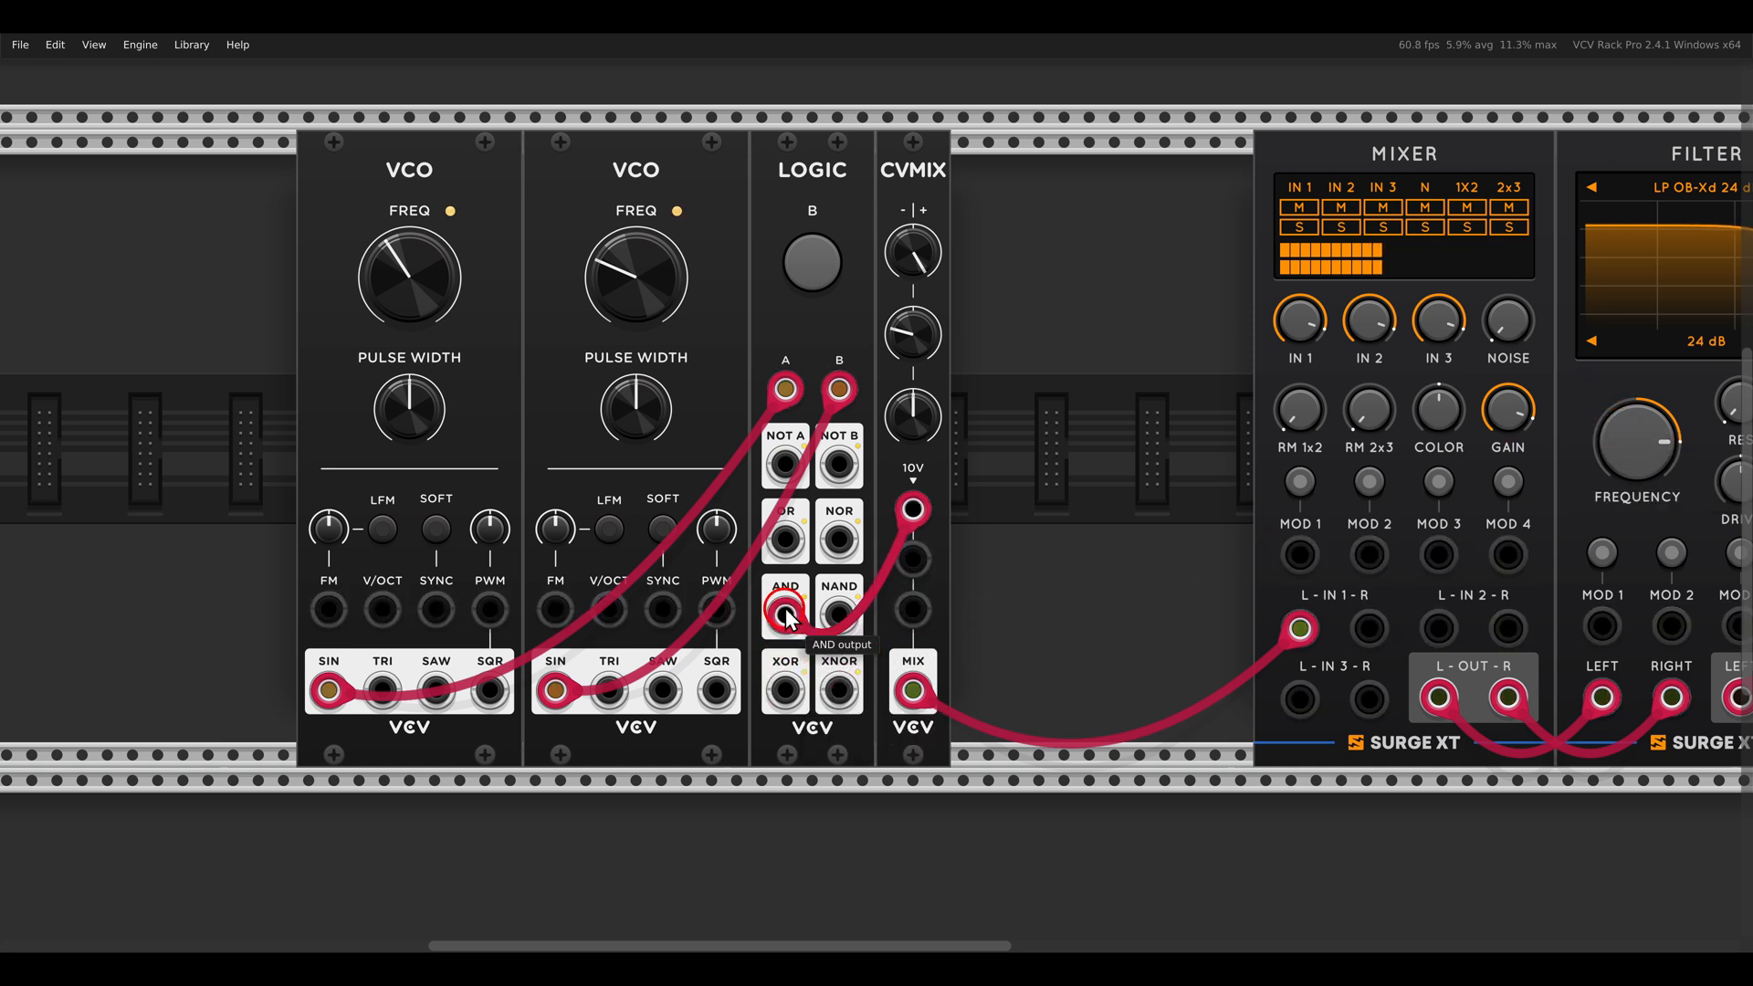
{"action": "left_click_drag", "start_coordinate": [786, 611], "coordinate": [785, 544]}
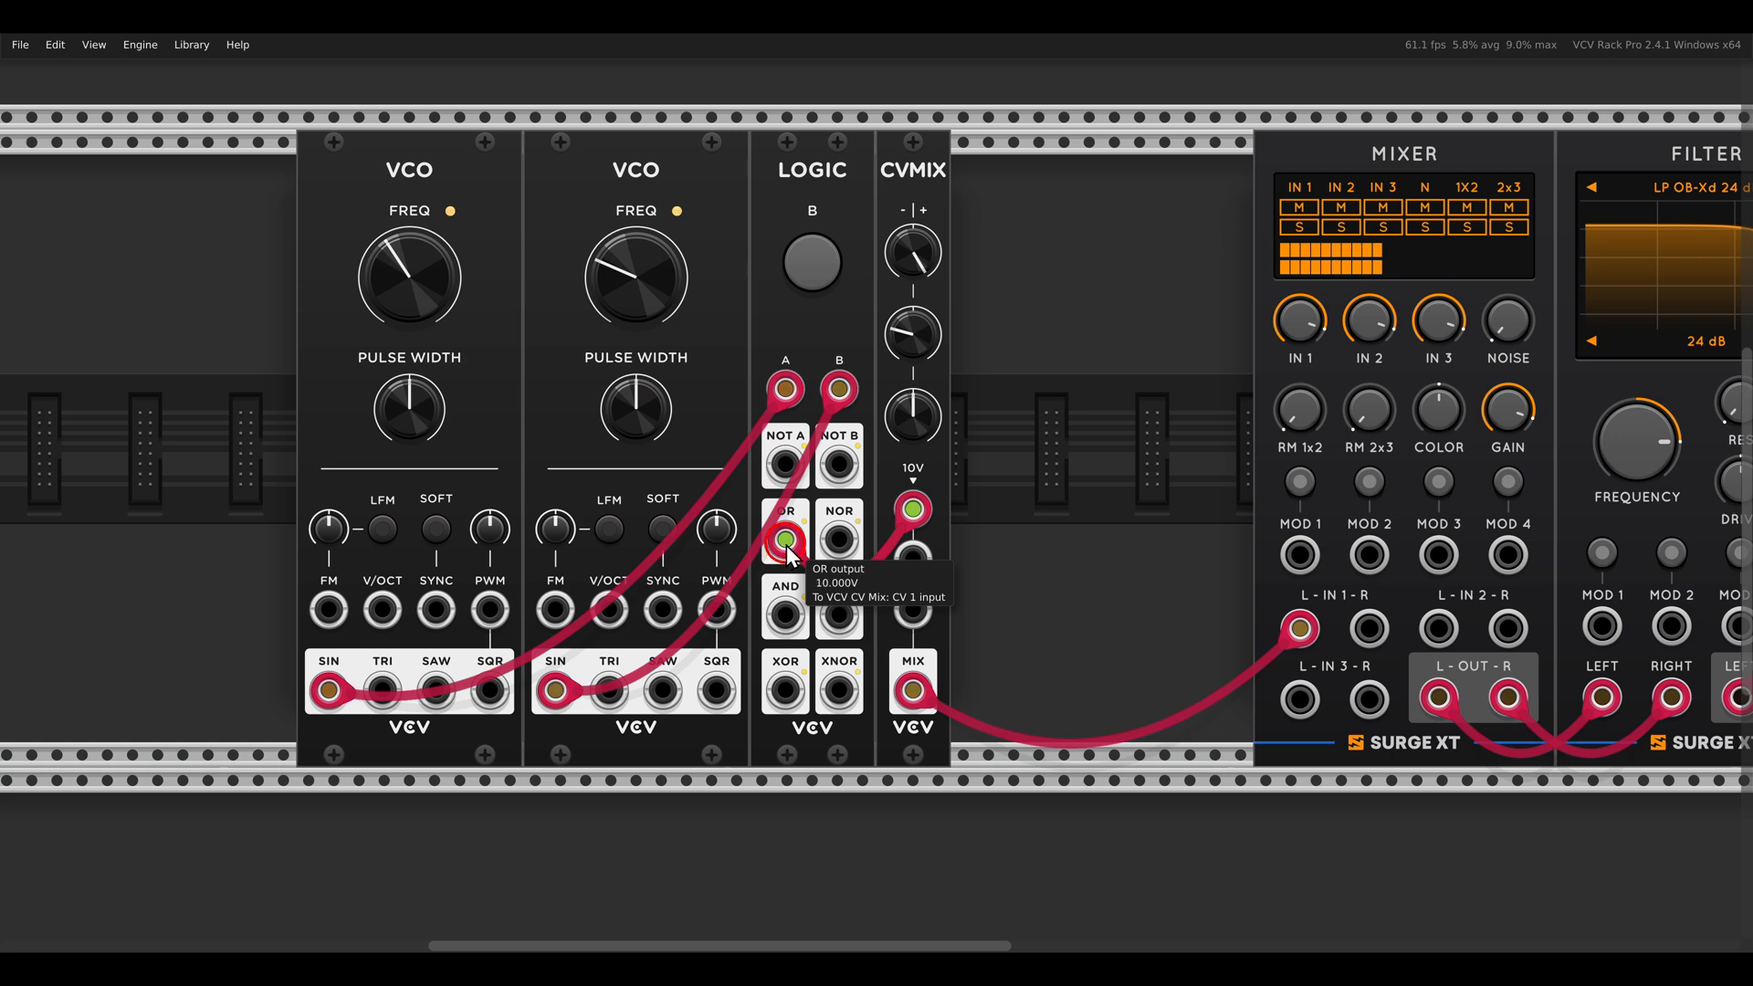
{"action": "left_click_drag", "start_coordinate": [785, 542], "coordinate": [786, 690]}
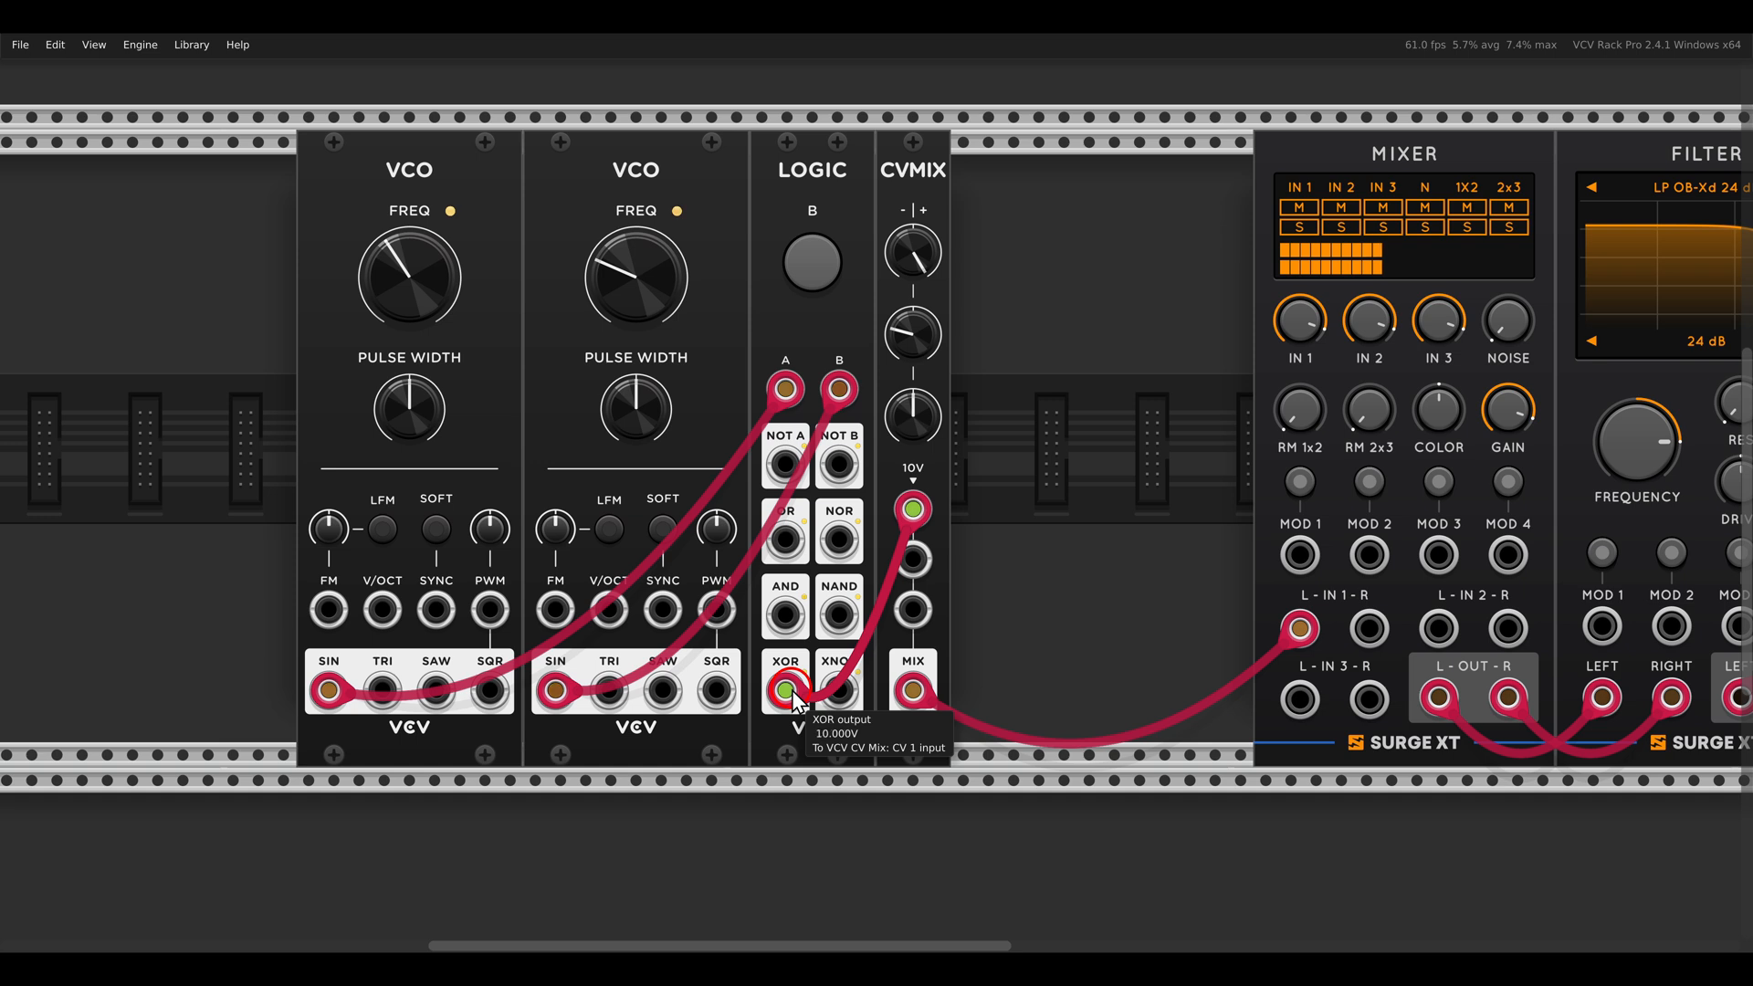
{"action": "left_click_drag", "start_coordinate": [785, 690], "coordinate": [785, 539]}
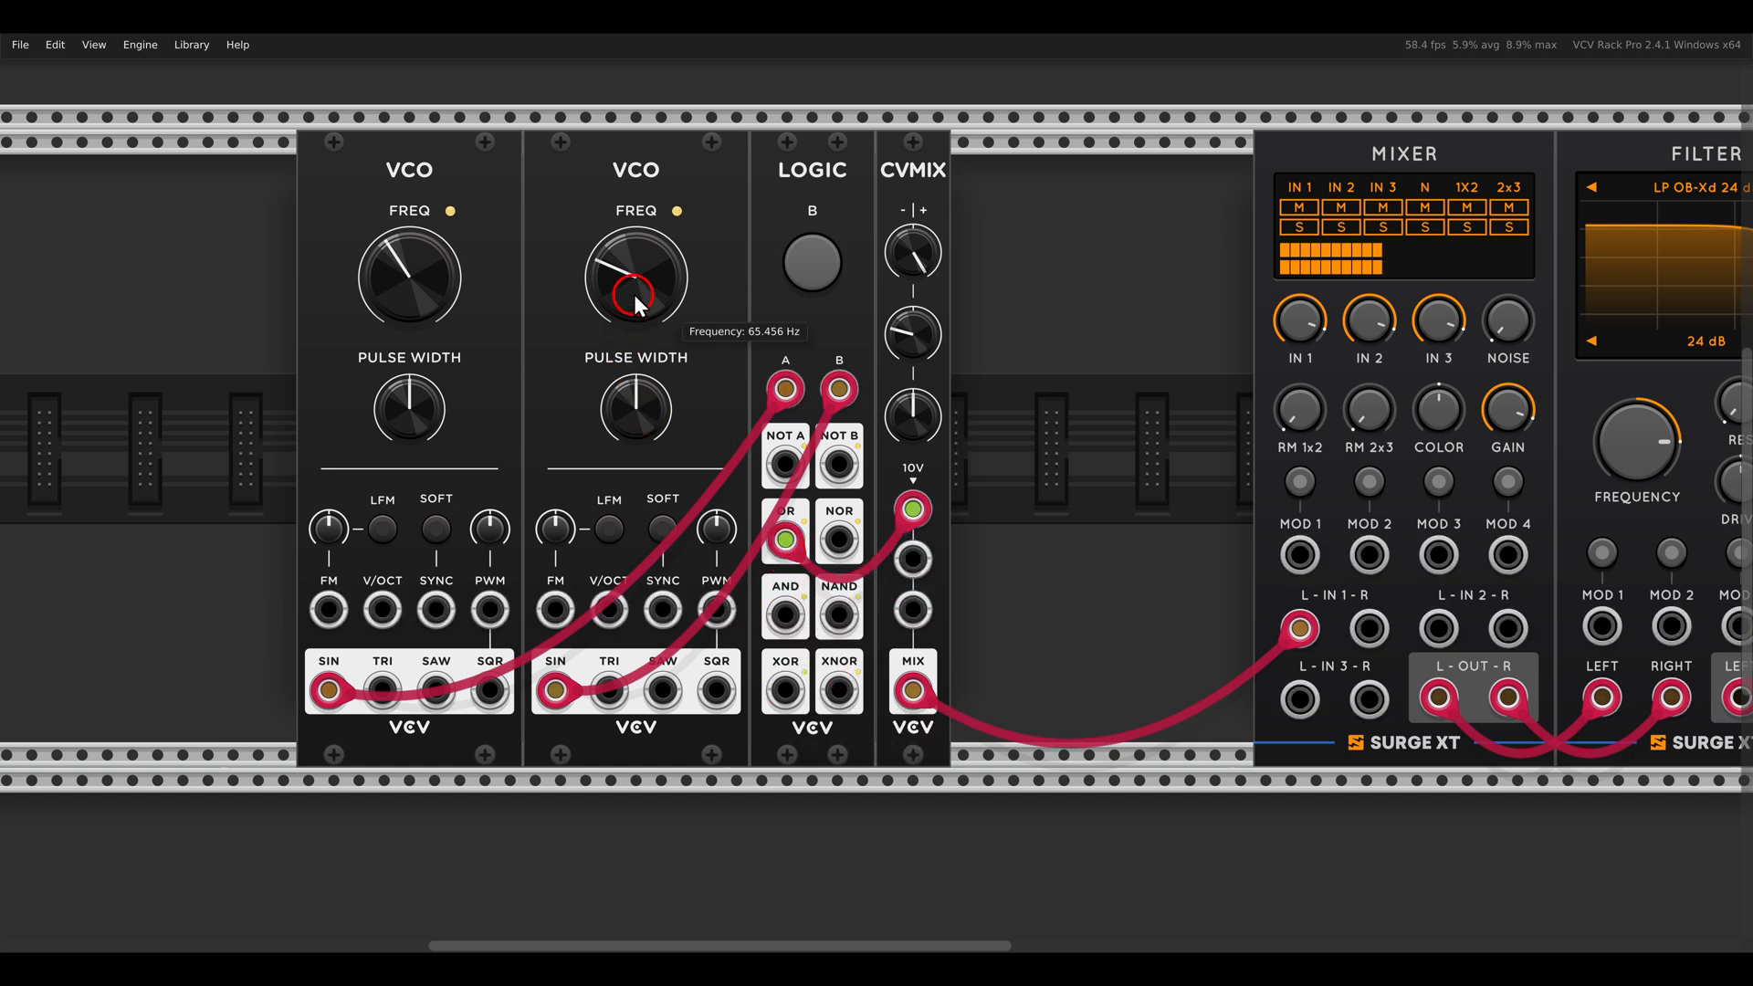
{"action": "mouse_move", "coordinate": [785, 542]}
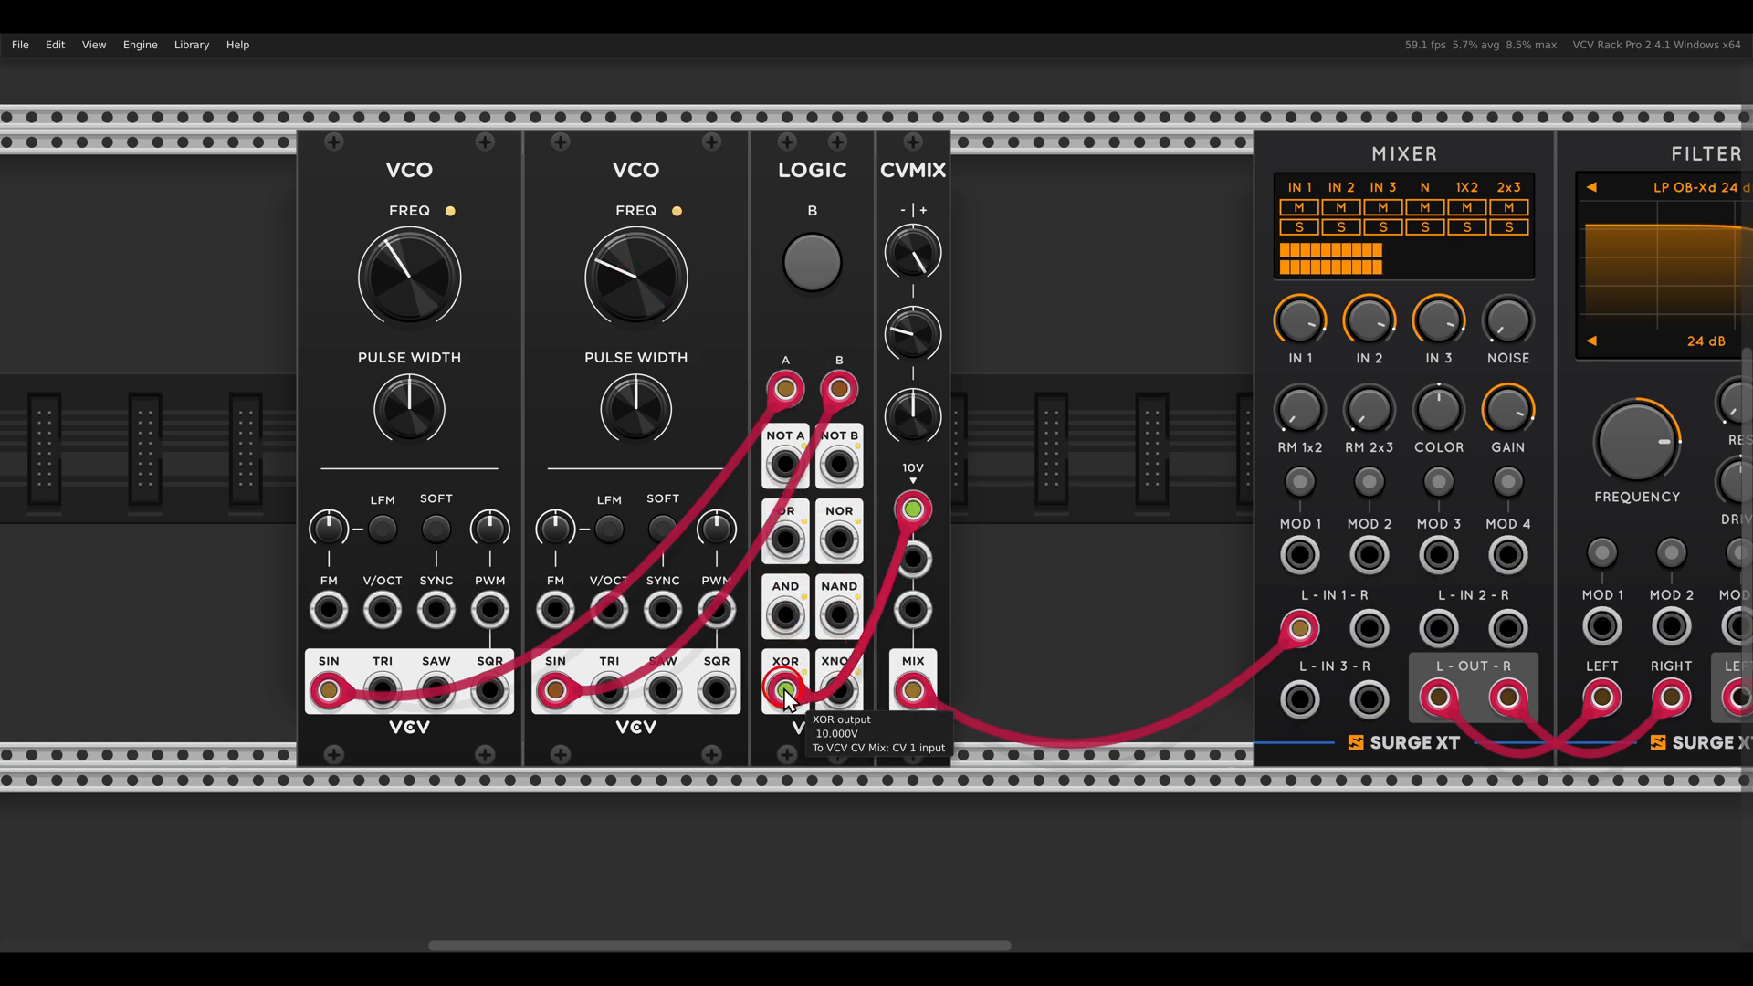
{"action": "left_click_drag", "start_coordinate": [784, 691], "coordinate": [783, 542]}
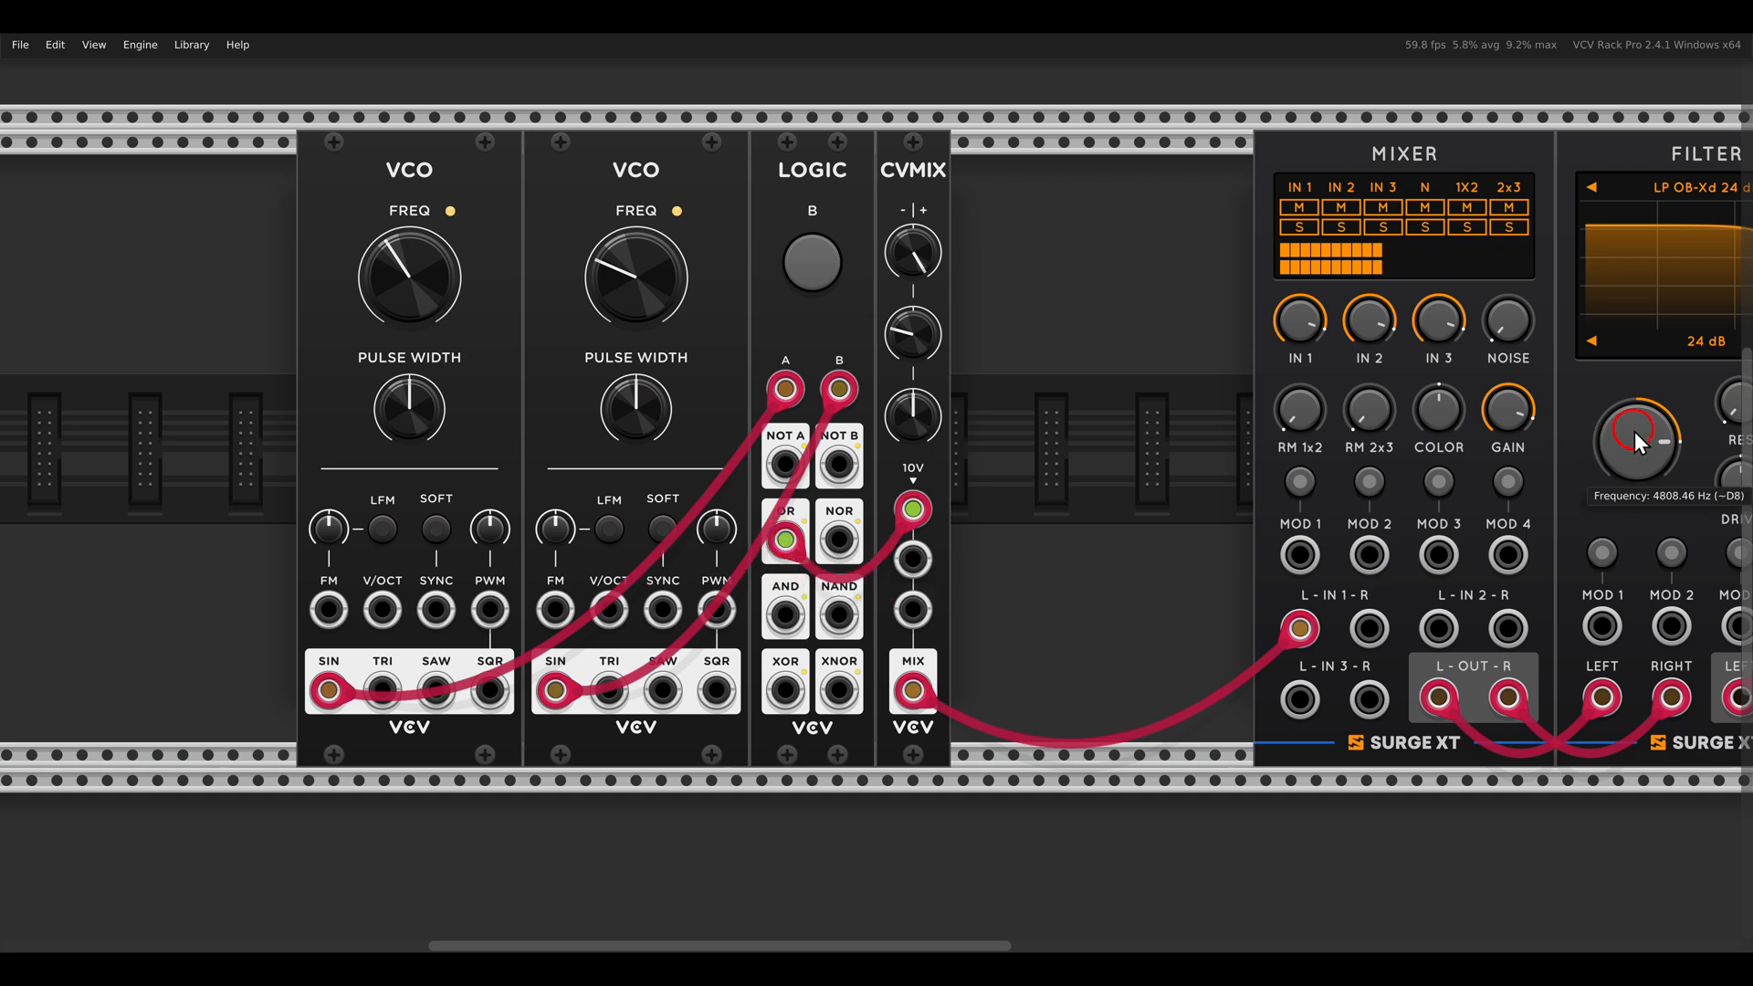
Step: Pull the Surge filter cutoff down to about 1972 Hz
{"action": "left_click_drag", "start_coordinate": [1636, 436], "coordinate": [1636, 480]}
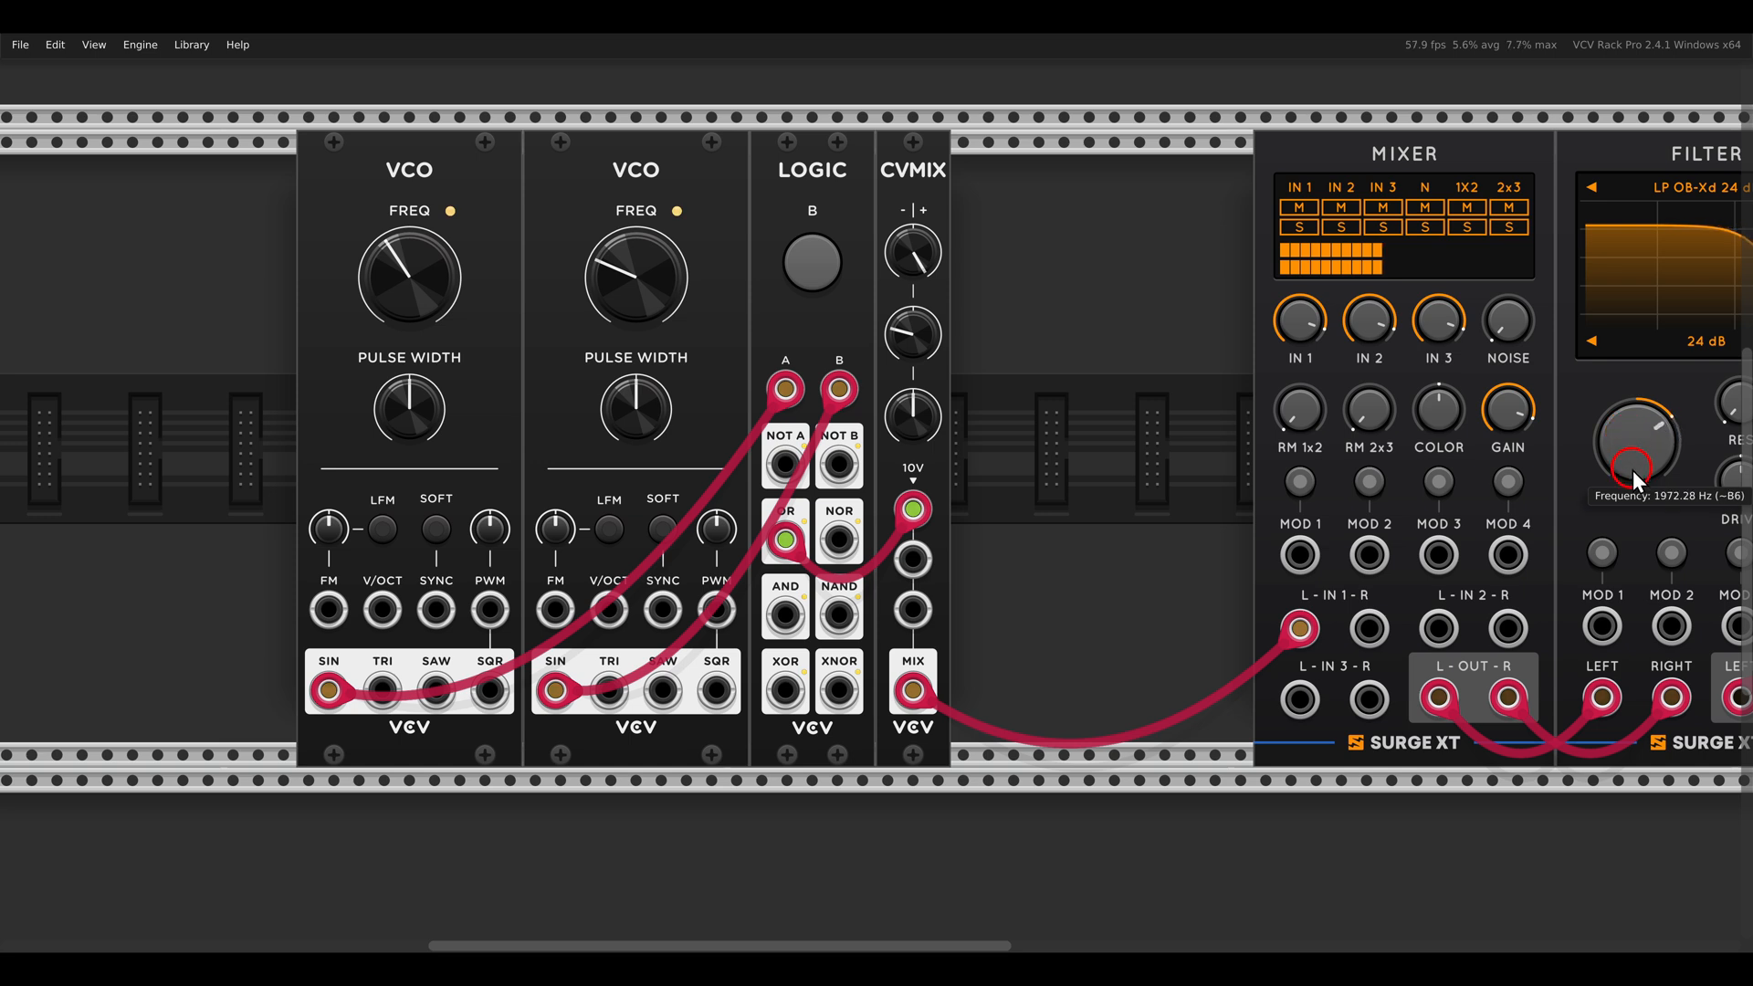
{"action": "left_click_drag", "start_coordinate": [1637, 436], "coordinate": [1638, 515]}
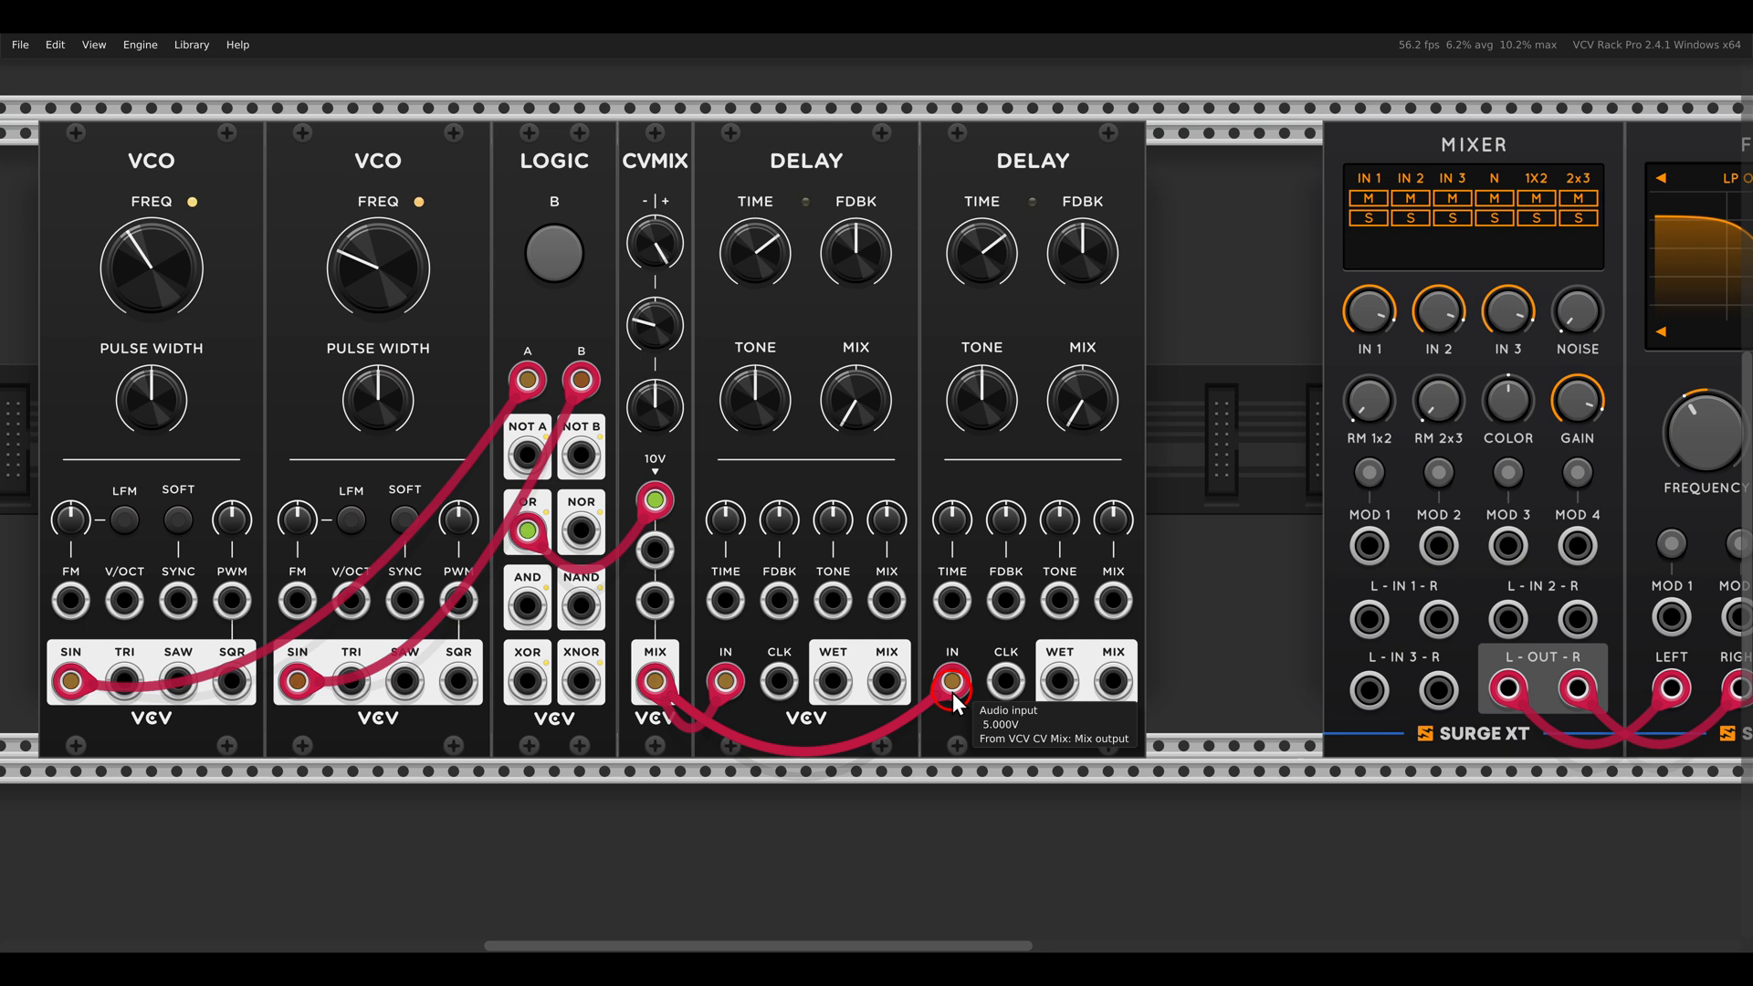
{"action": "mouse_move", "coordinate": [830, 681]}
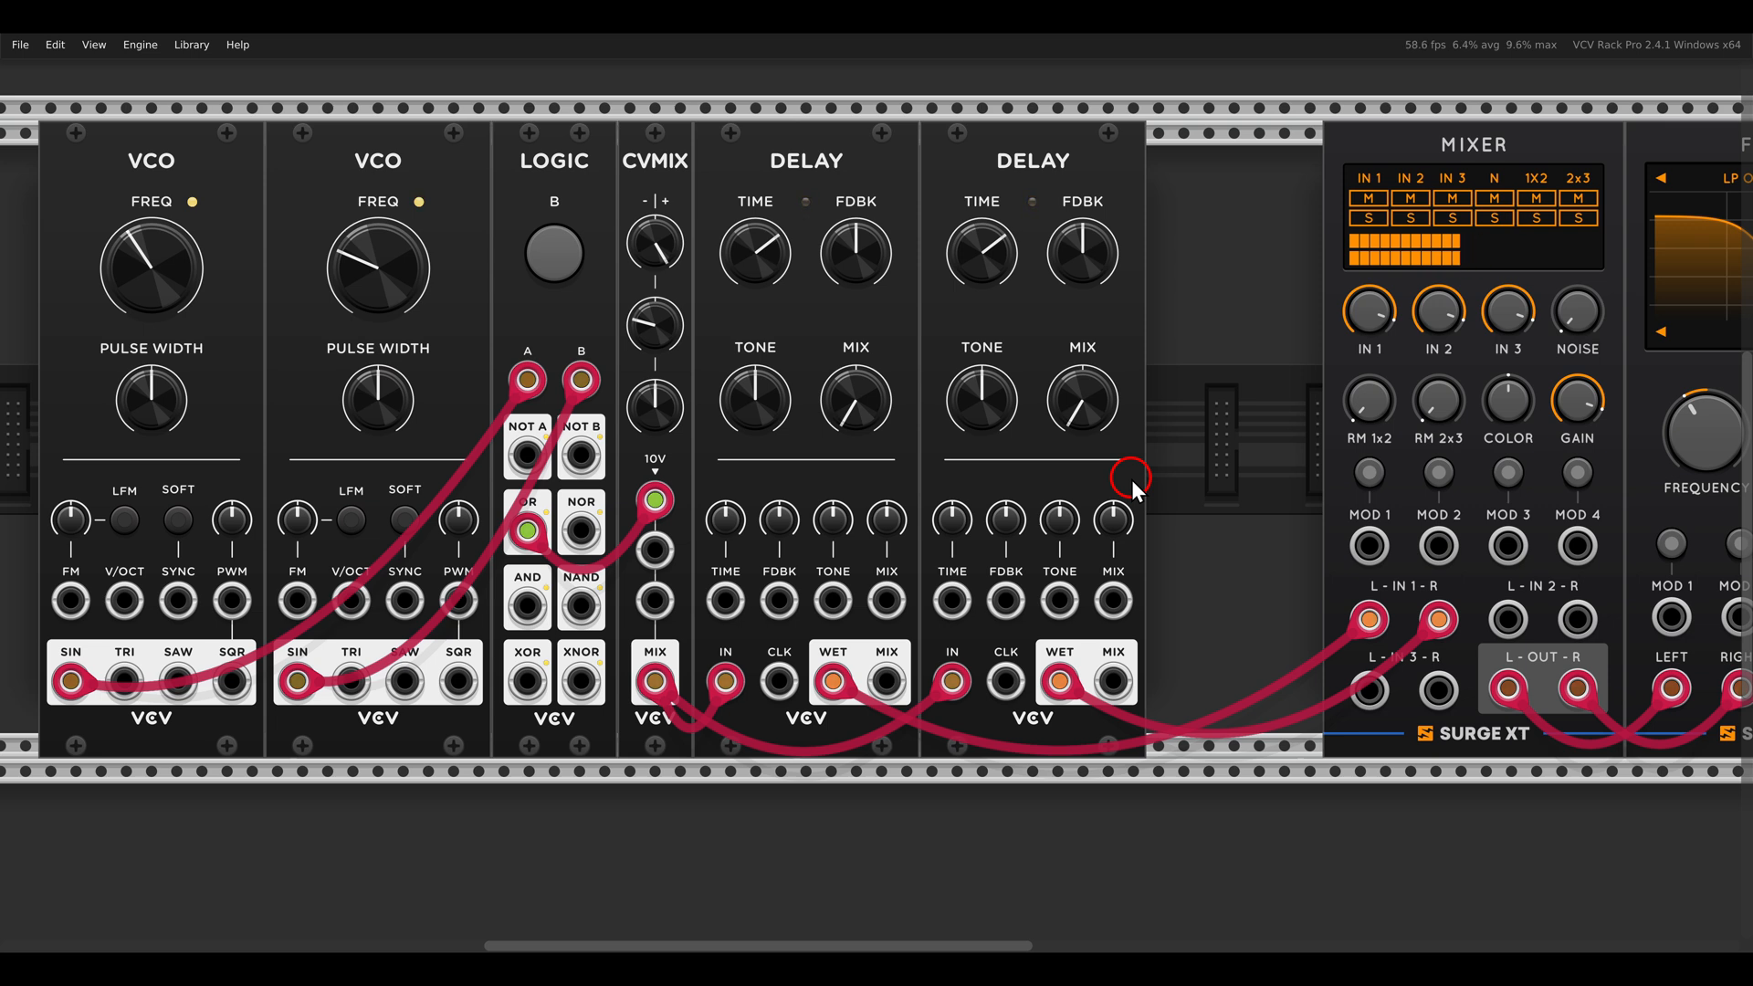
{"action": "mouse_move", "coordinate": [1187, 461]}
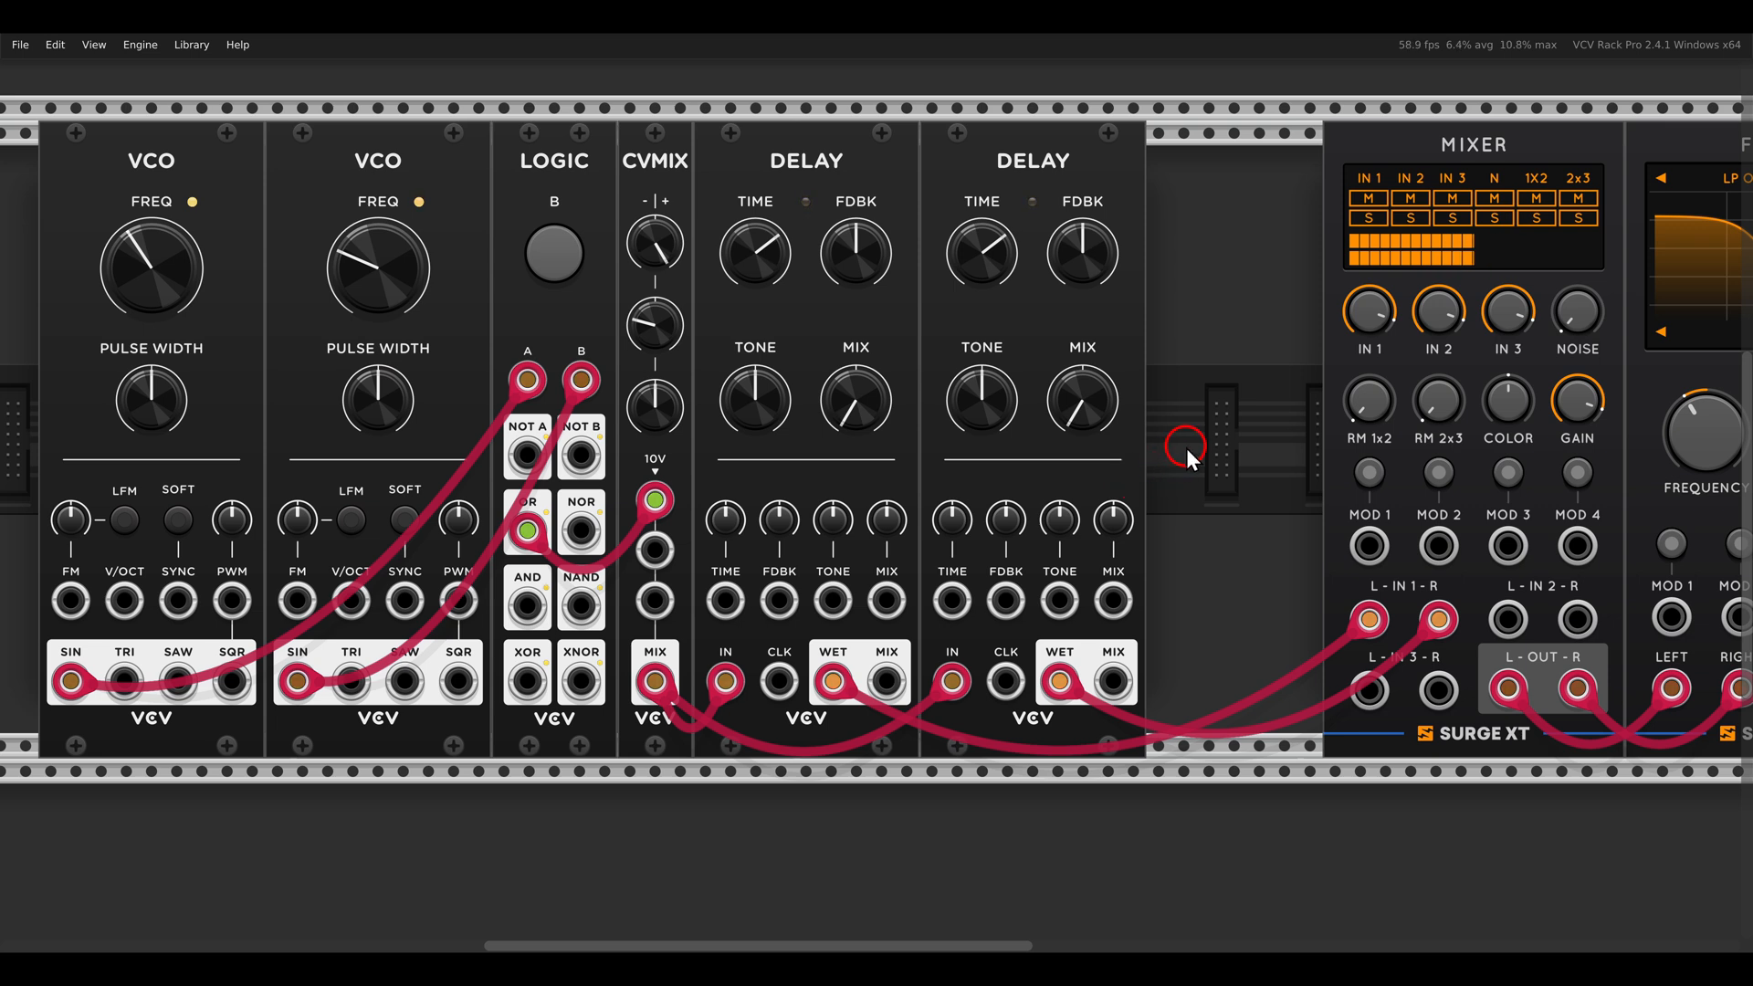
{"action": "mouse_move", "coordinate": [1658, 372]}
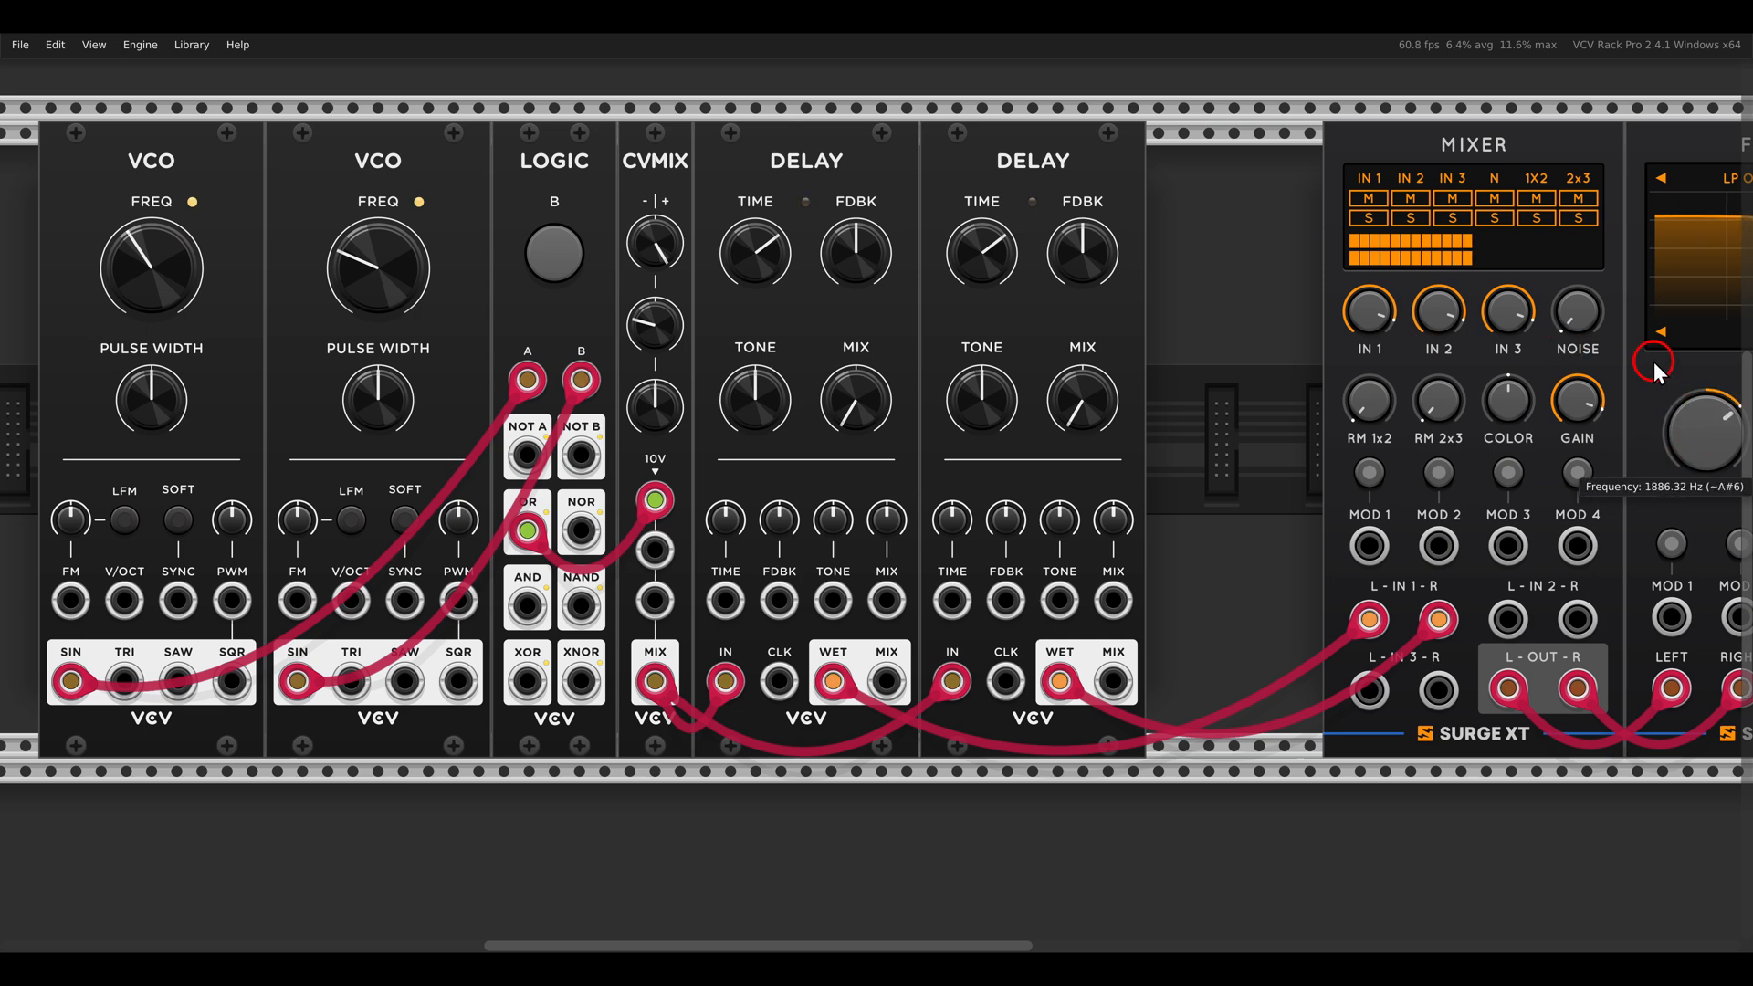
{"action": "mouse_move", "coordinate": [836, 292]}
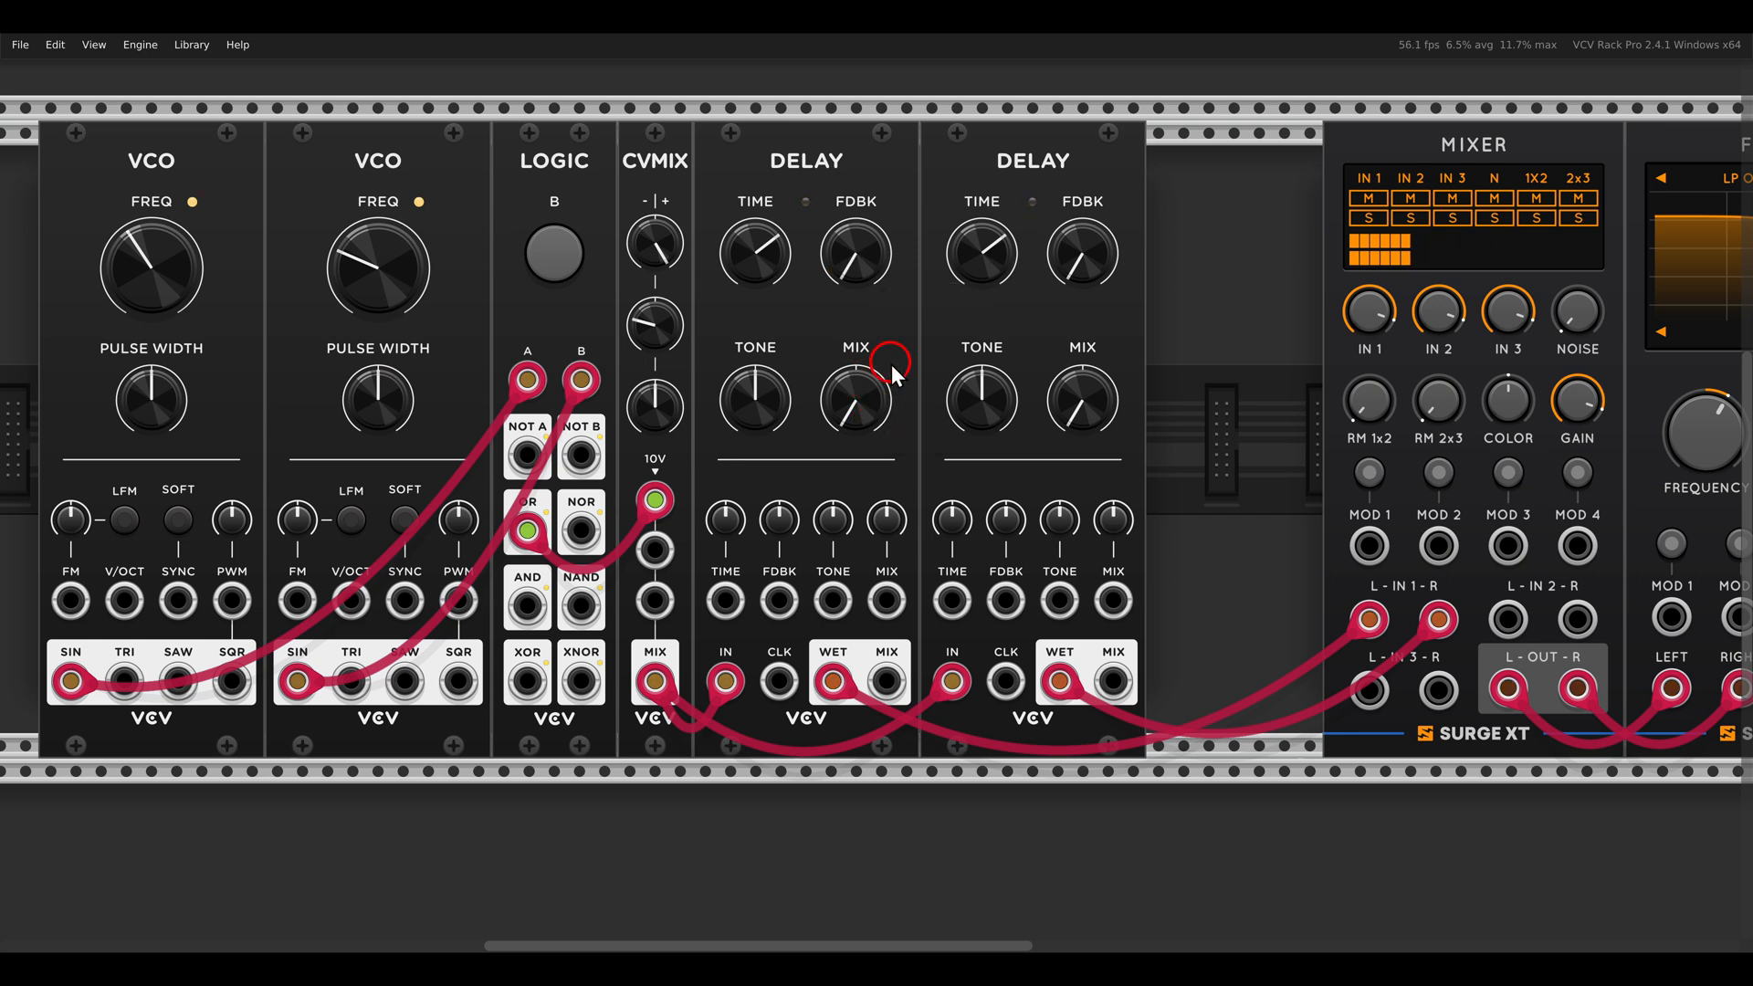
{"action": "mouse_move", "coordinate": [981, 254]}
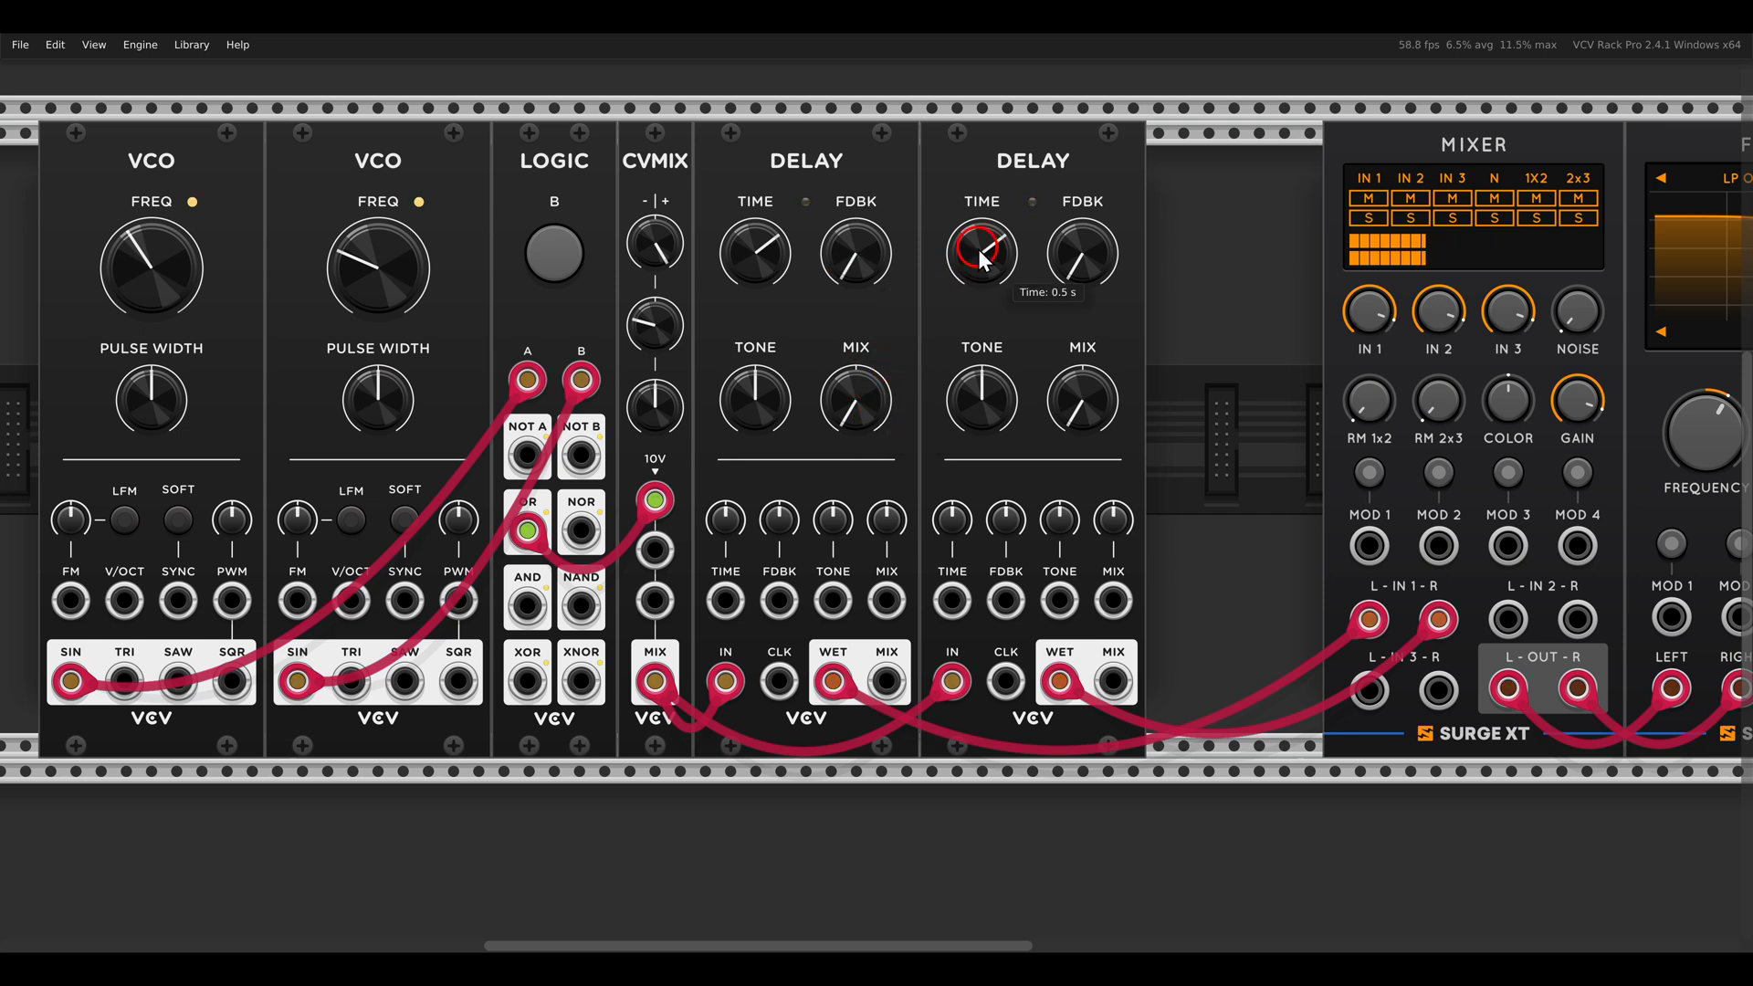
Step: Turn both Delay TIME knobs down to tens of milliseconds
{"action": "left_click_drag", "start_coordinate": [978, 252], "coordinate": [988, 341]}
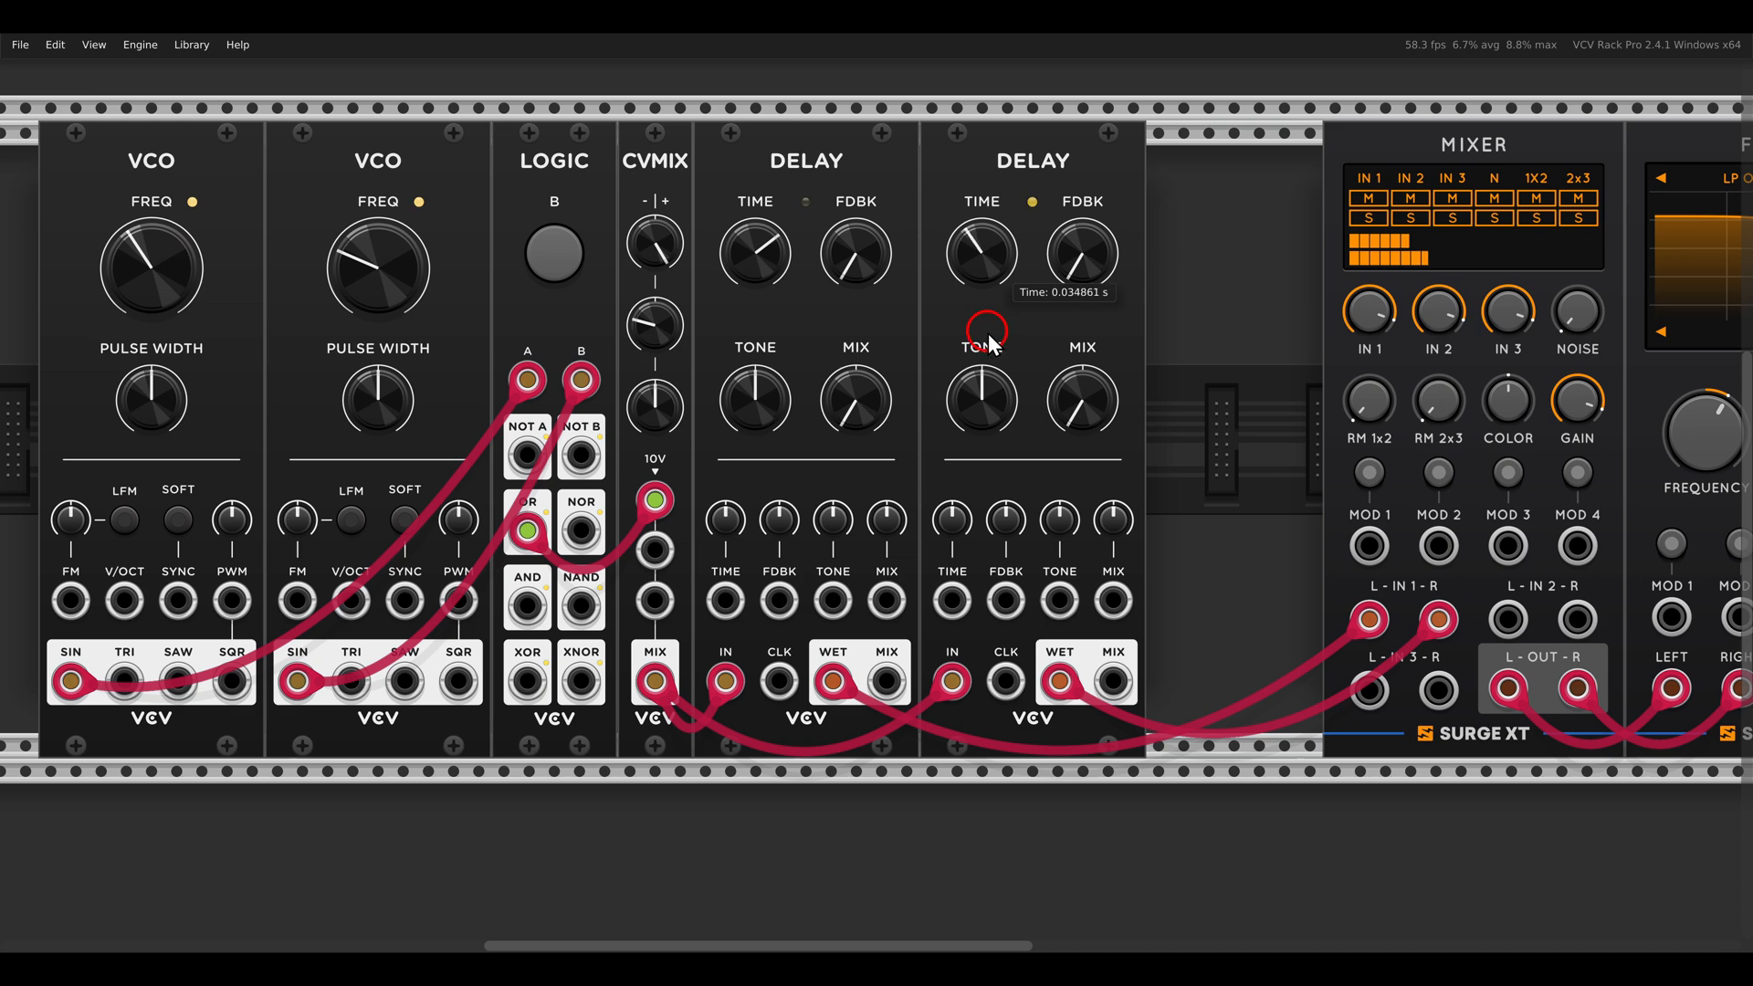
{"action": "left_click_drag", "start_coordinate": [983, 252], "coordinate": [977, 301]}
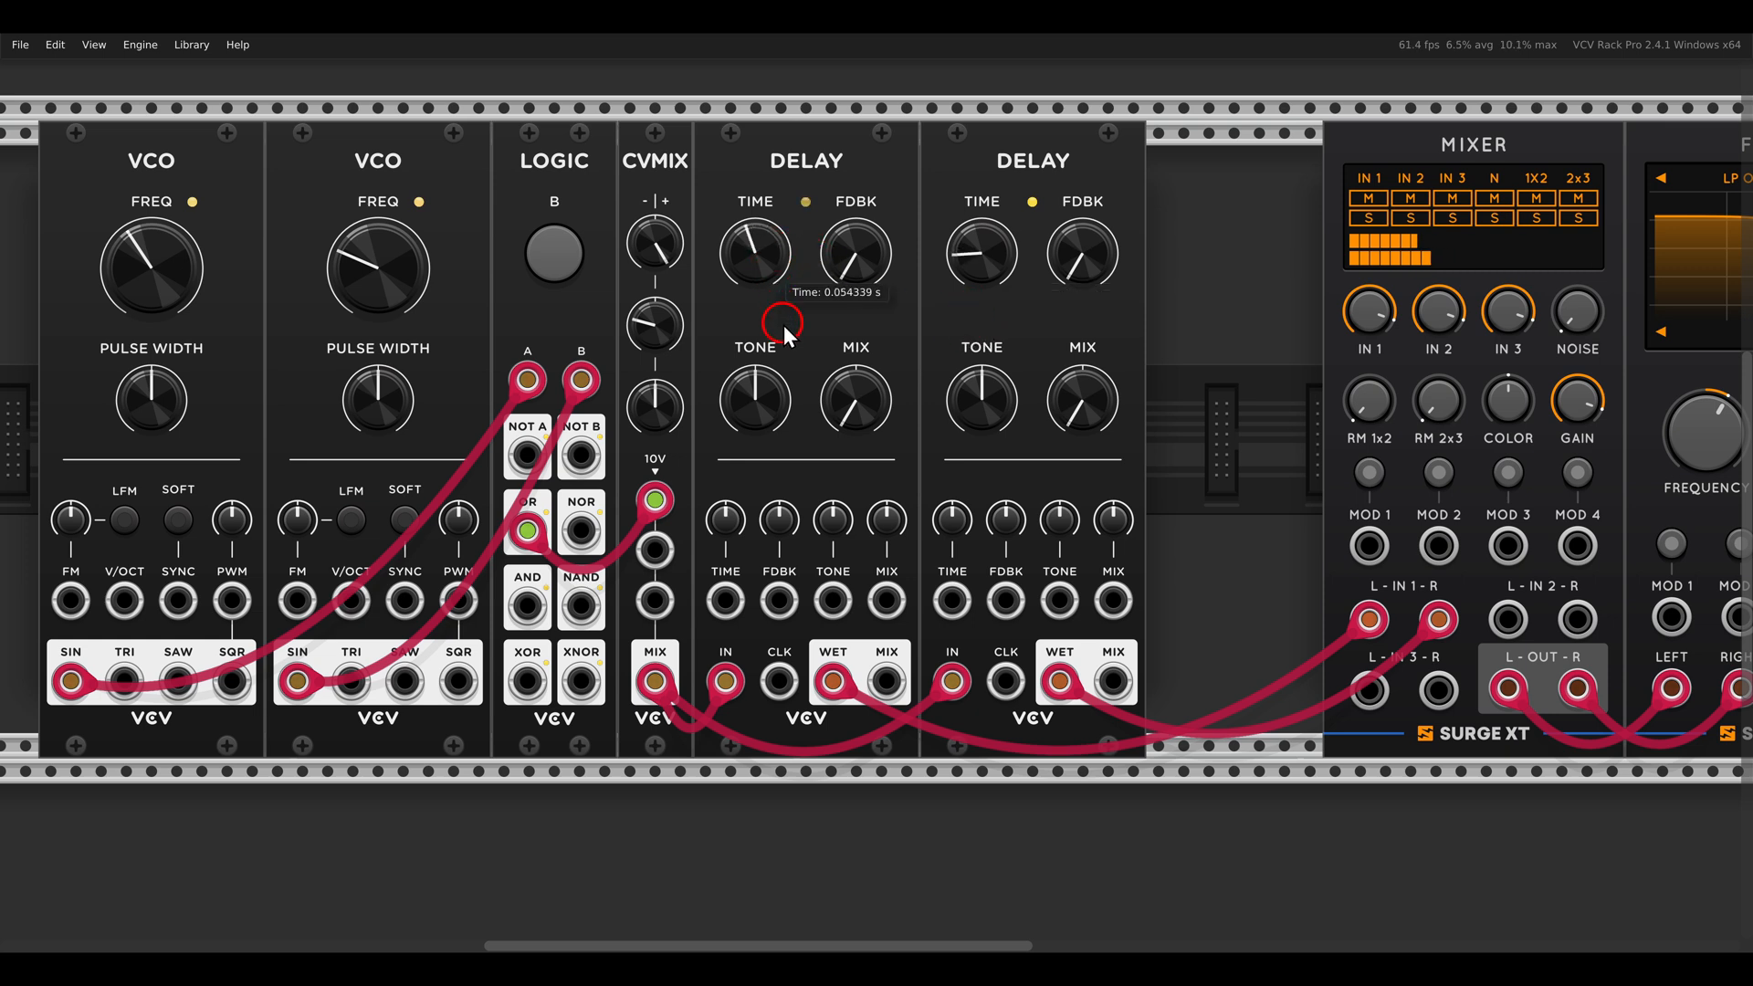
{"action": "left_click_drag", "start_coordinate": [754, 252], "coordinate": [783, 380]}
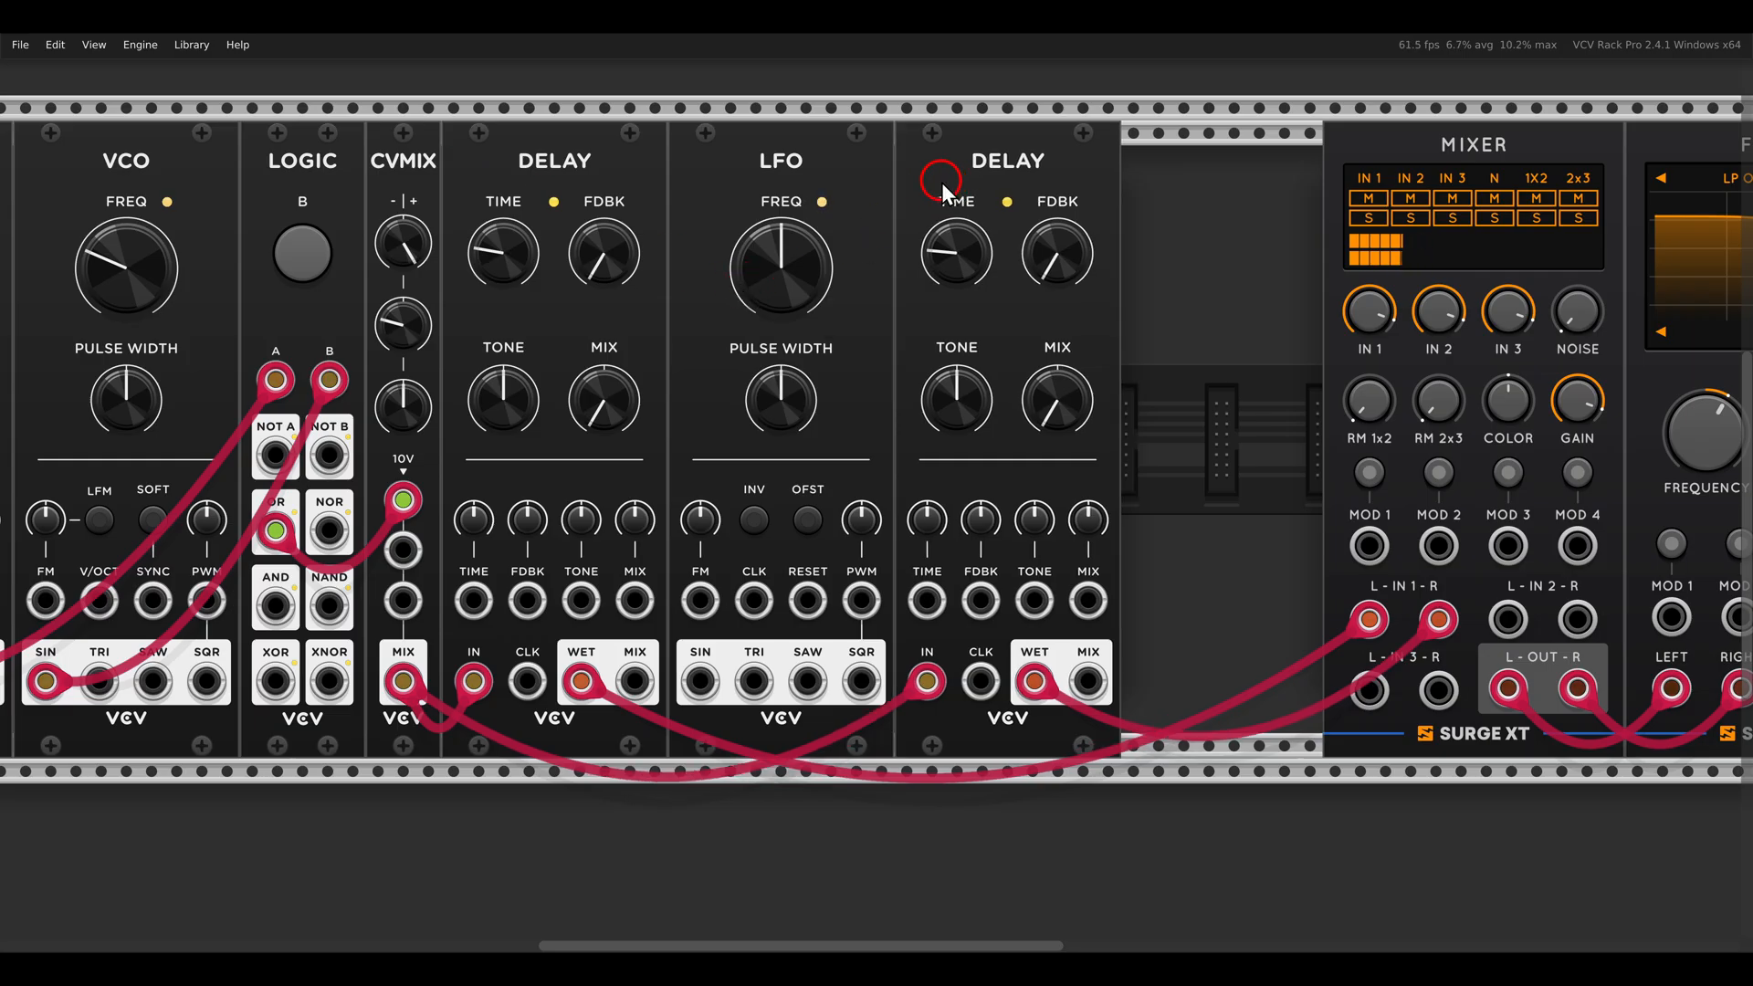
{"action": "mouse_move", "coordinate": [1287, 453]}
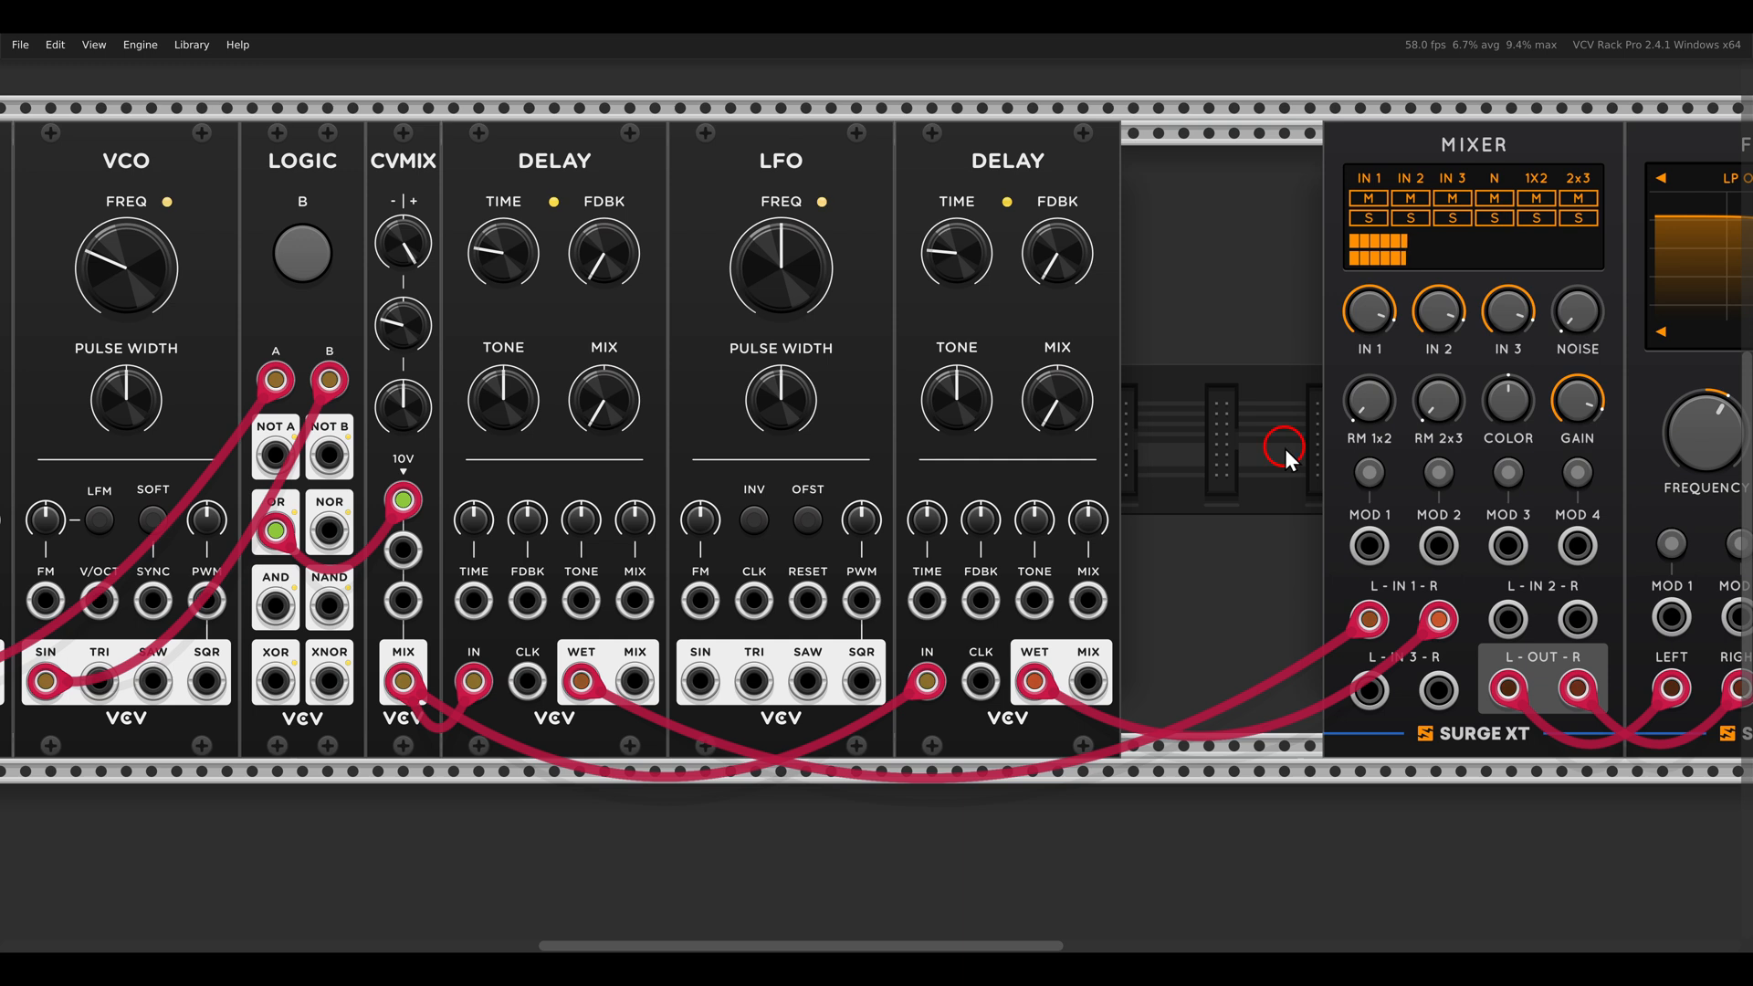
Step: Patch LFO SIN into both Delay TIME inputs with negative depth on the second delay
{"action": "left_click_drag", "start_coordinate": [701, 681], "coordinate": [475, 599]}
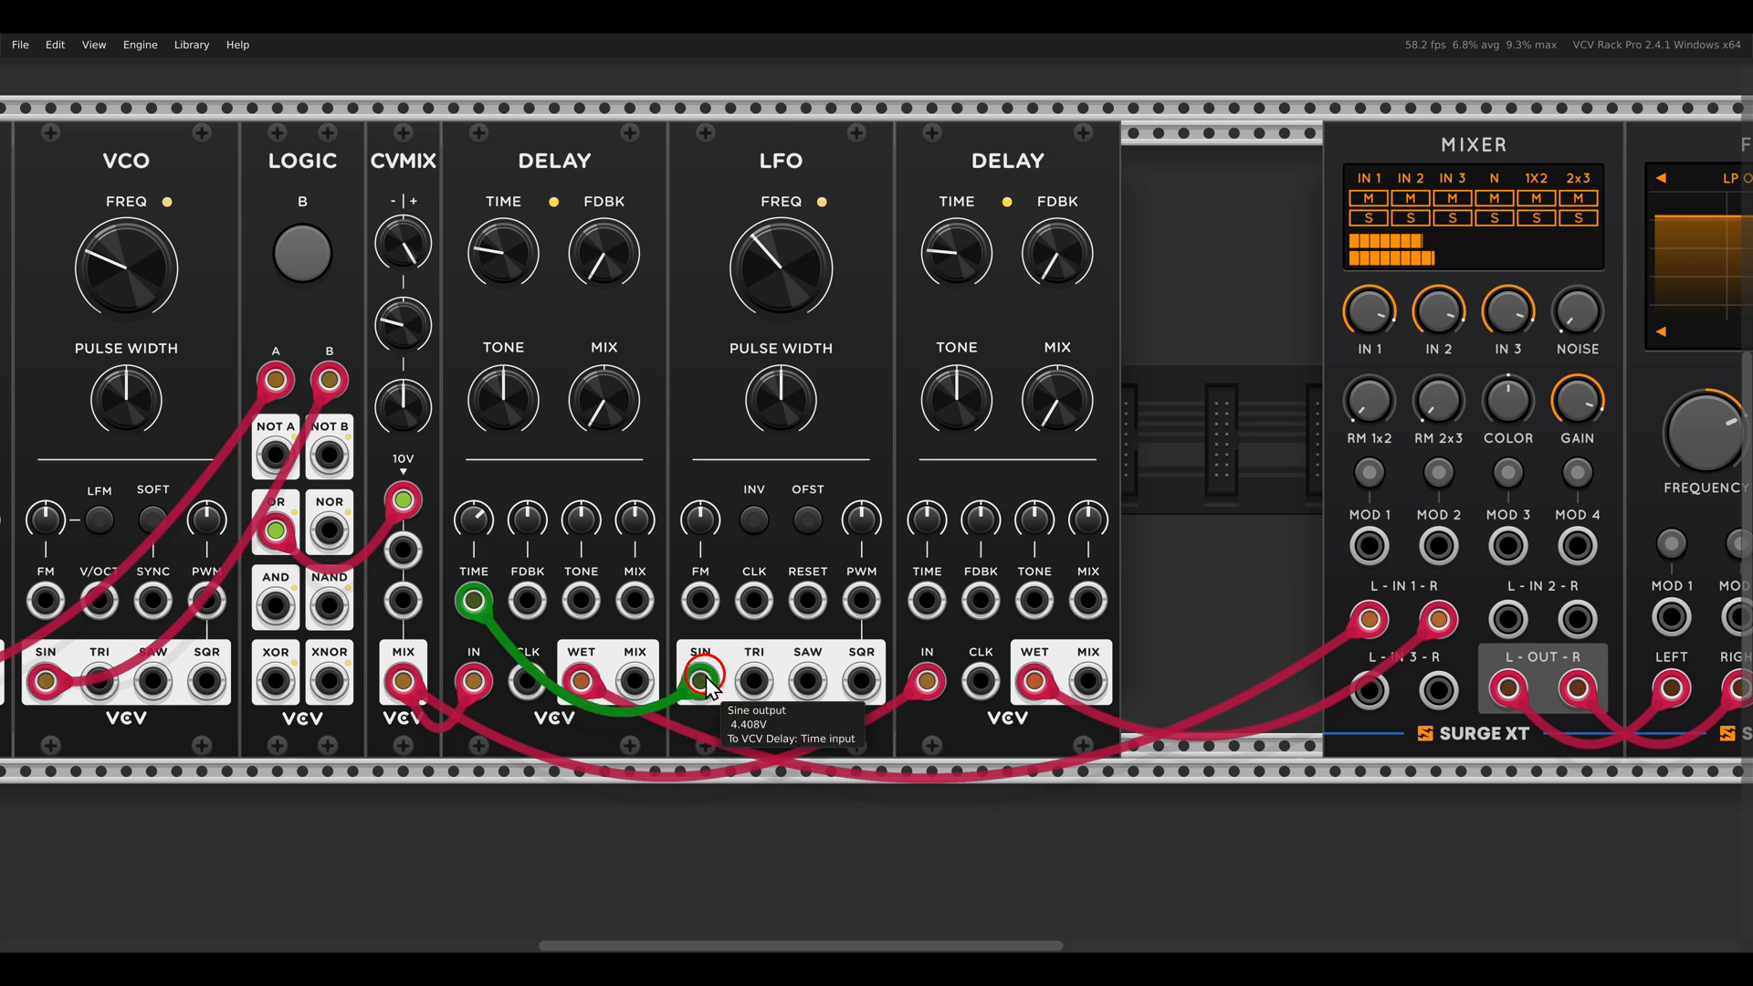
{"action": "left_click_drag", "start_coordinate": [701, 681], "coordinate": [927, 601]}
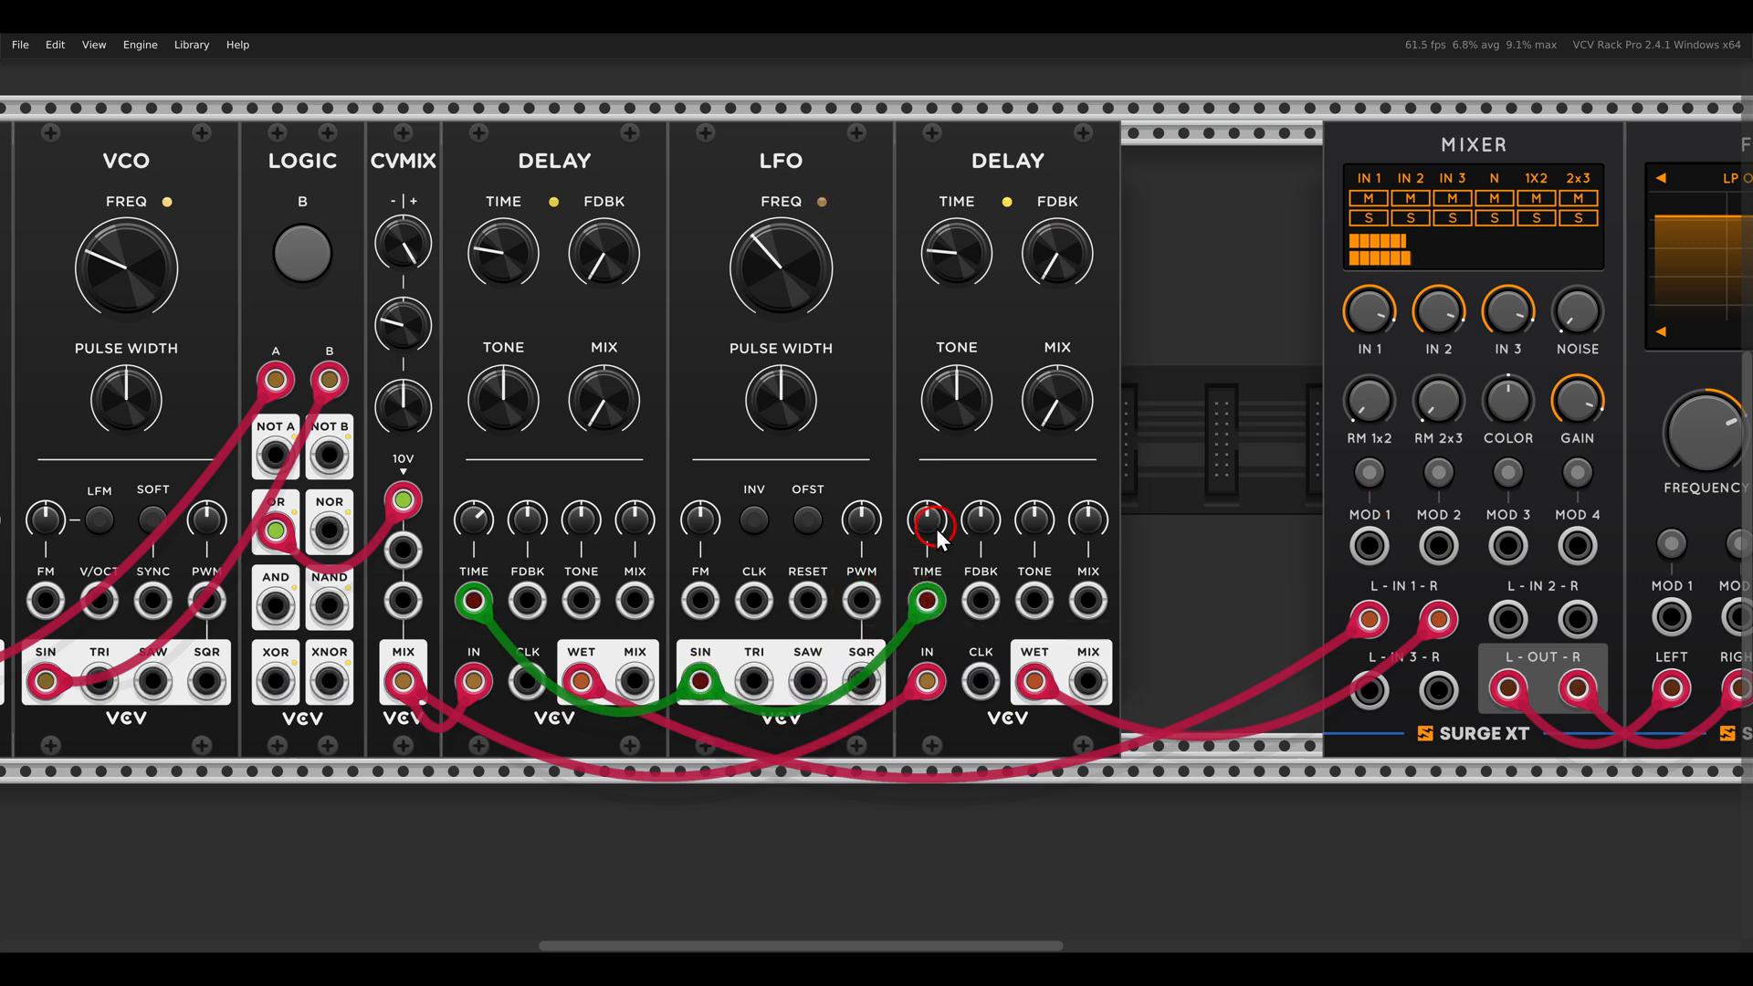
{"action": "mouse_move", "coordinate": [929, 528]}
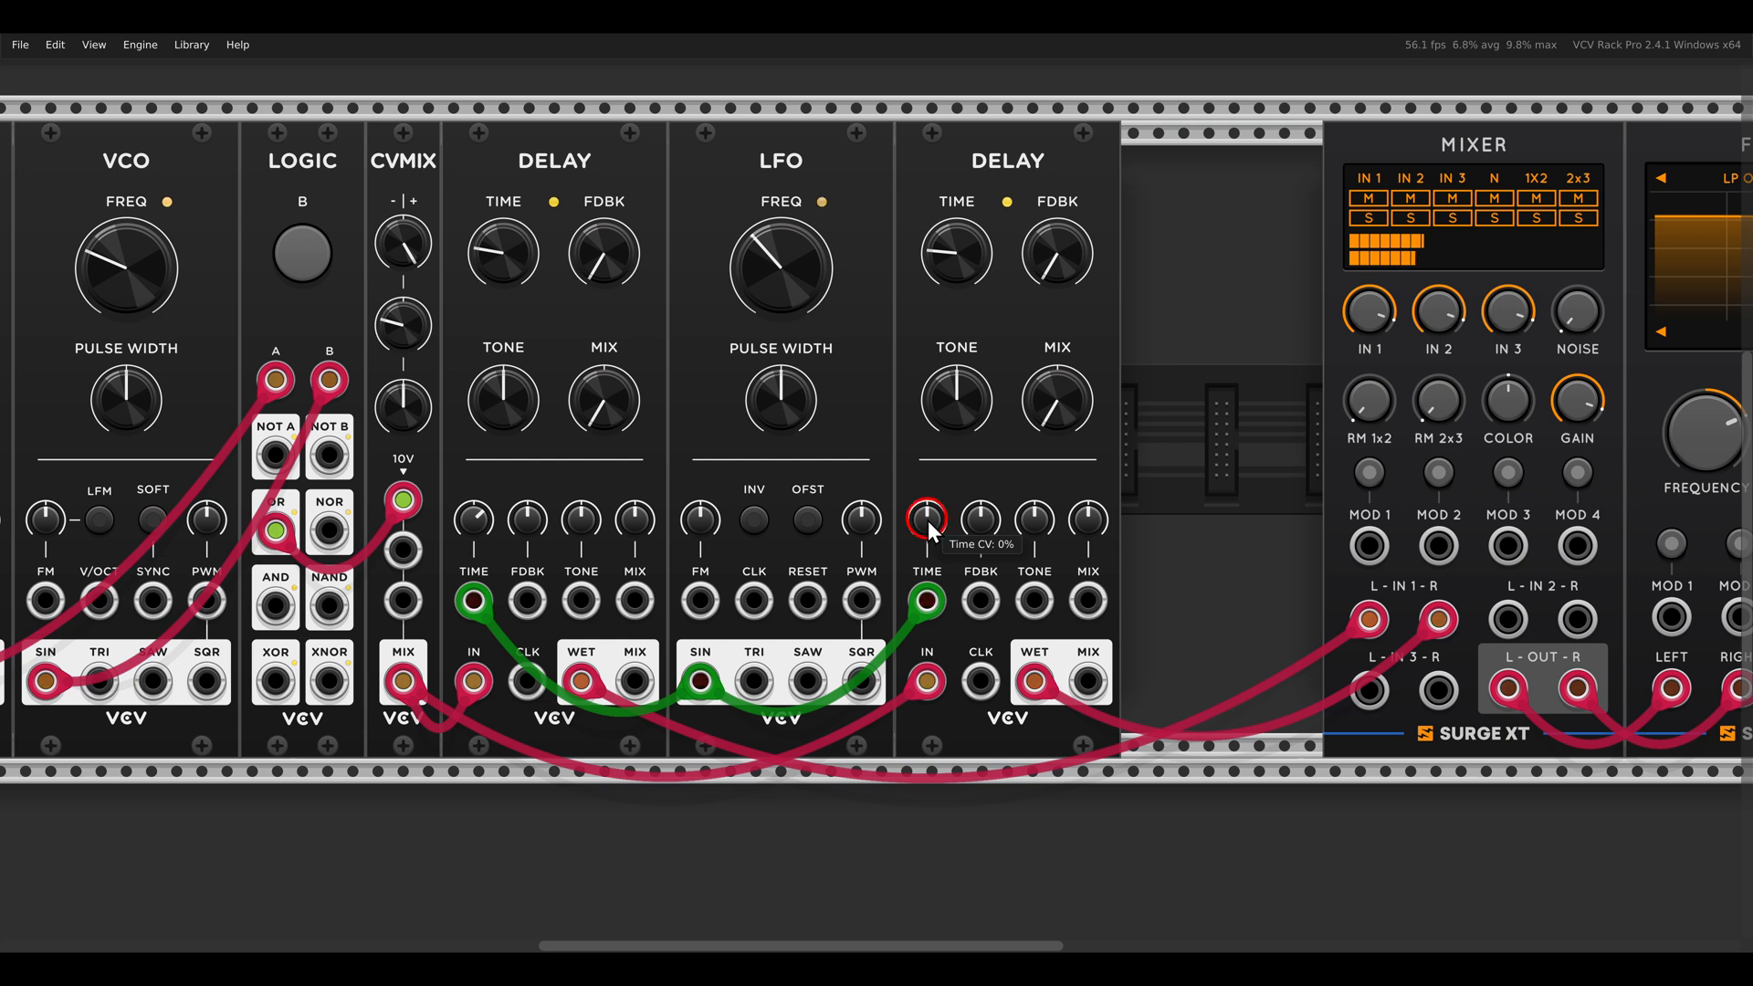
{"action": "left_click_drag", "start_coordinate": [926, 522], "coordinate": [925, 537]}
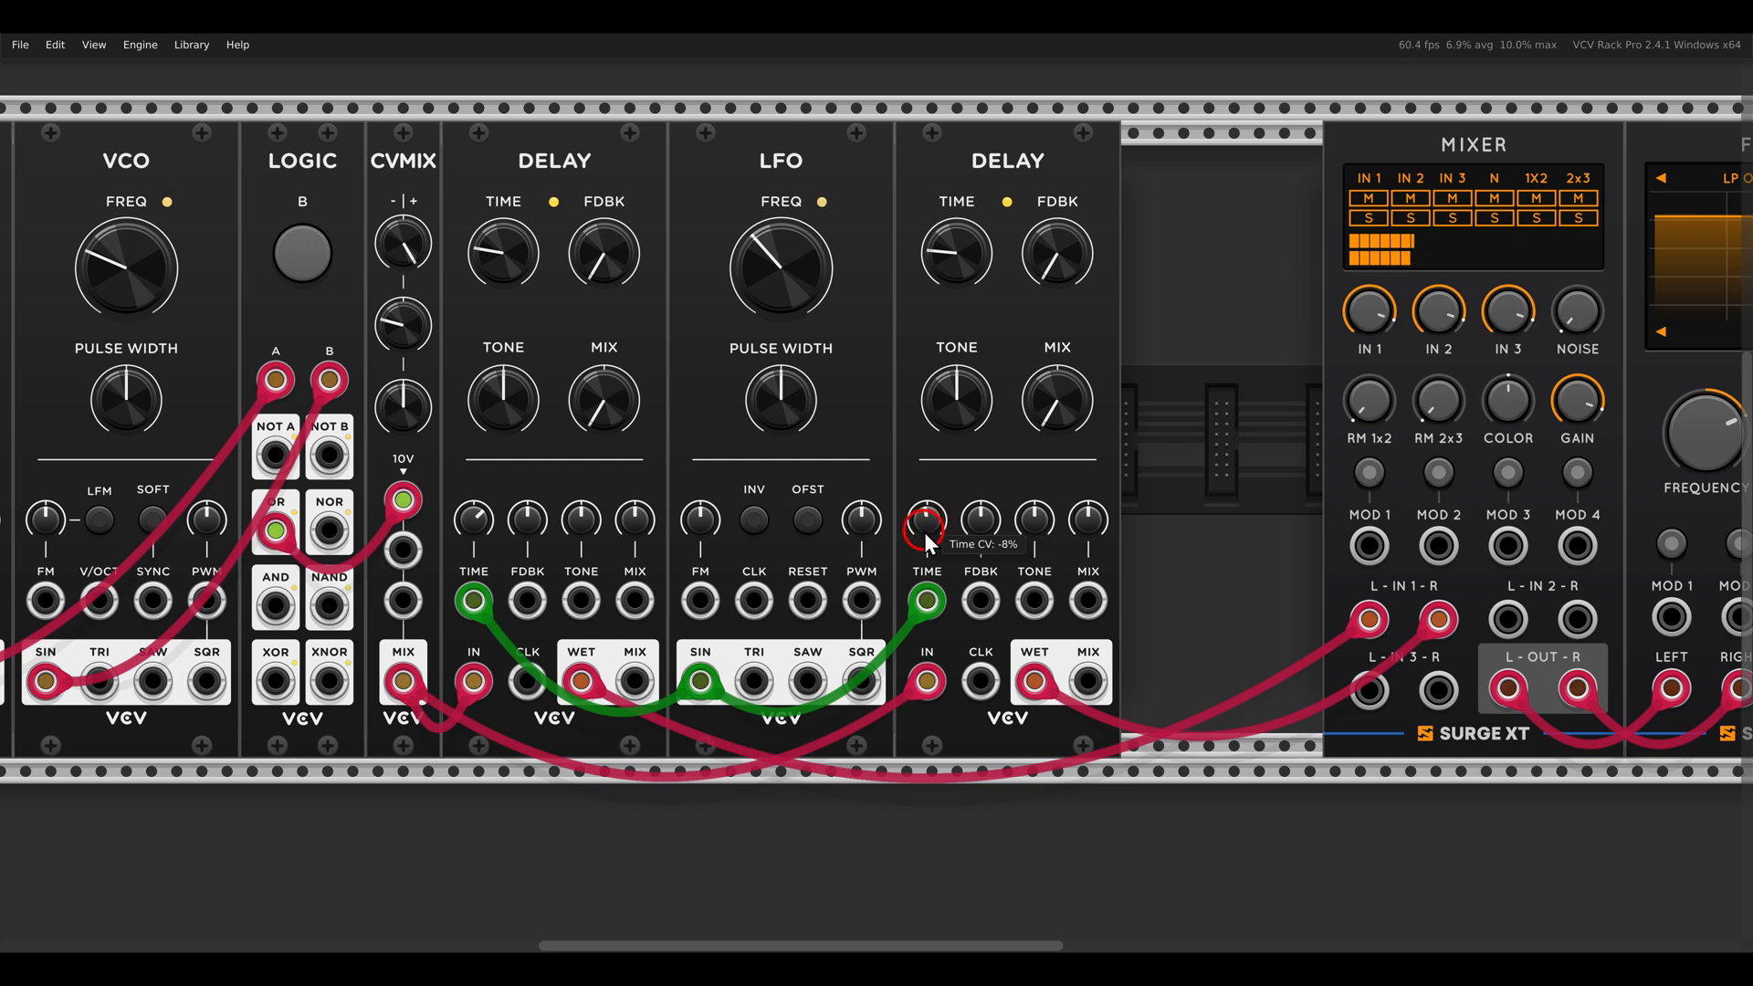
{"action": "left_click_drag", "start_coordinate": [924, 526], "coordinate": [924, 581]}
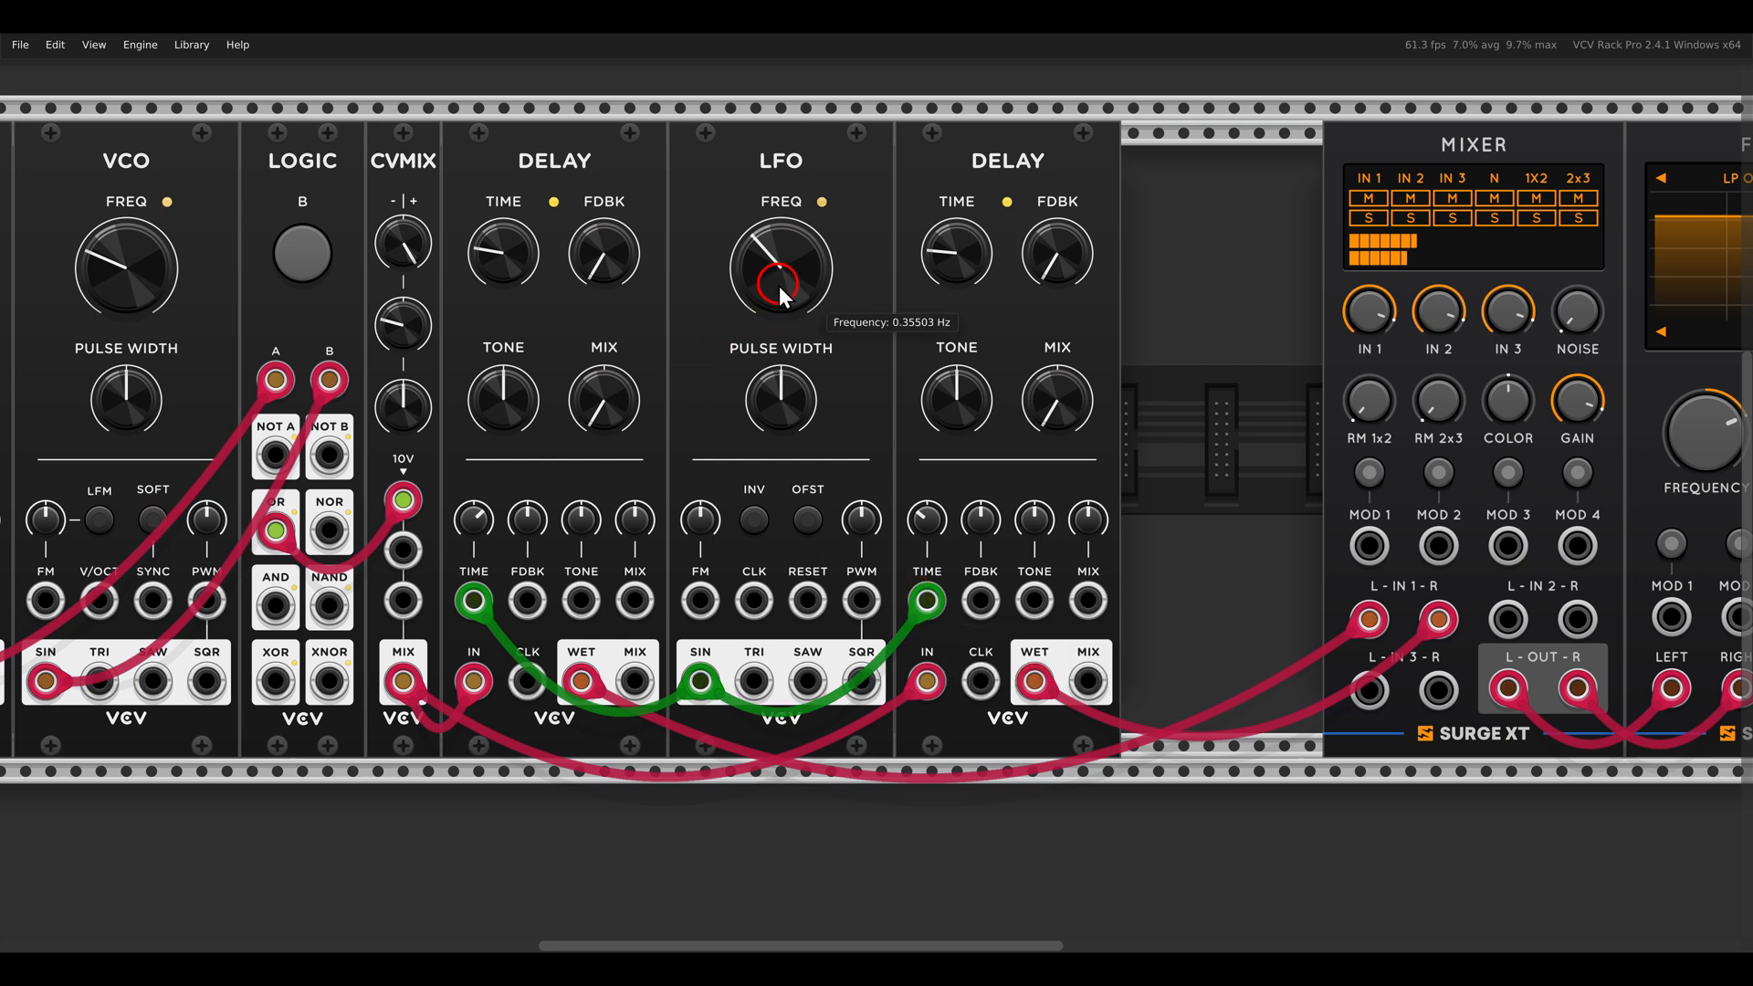
Step: Slow the LFO to about 0.1 Hz and raise the first Delay's feedback to ~65%
{"action": "left_click_drag", "start_coordinate": [780, 268], "coordinate": [780, 325]}
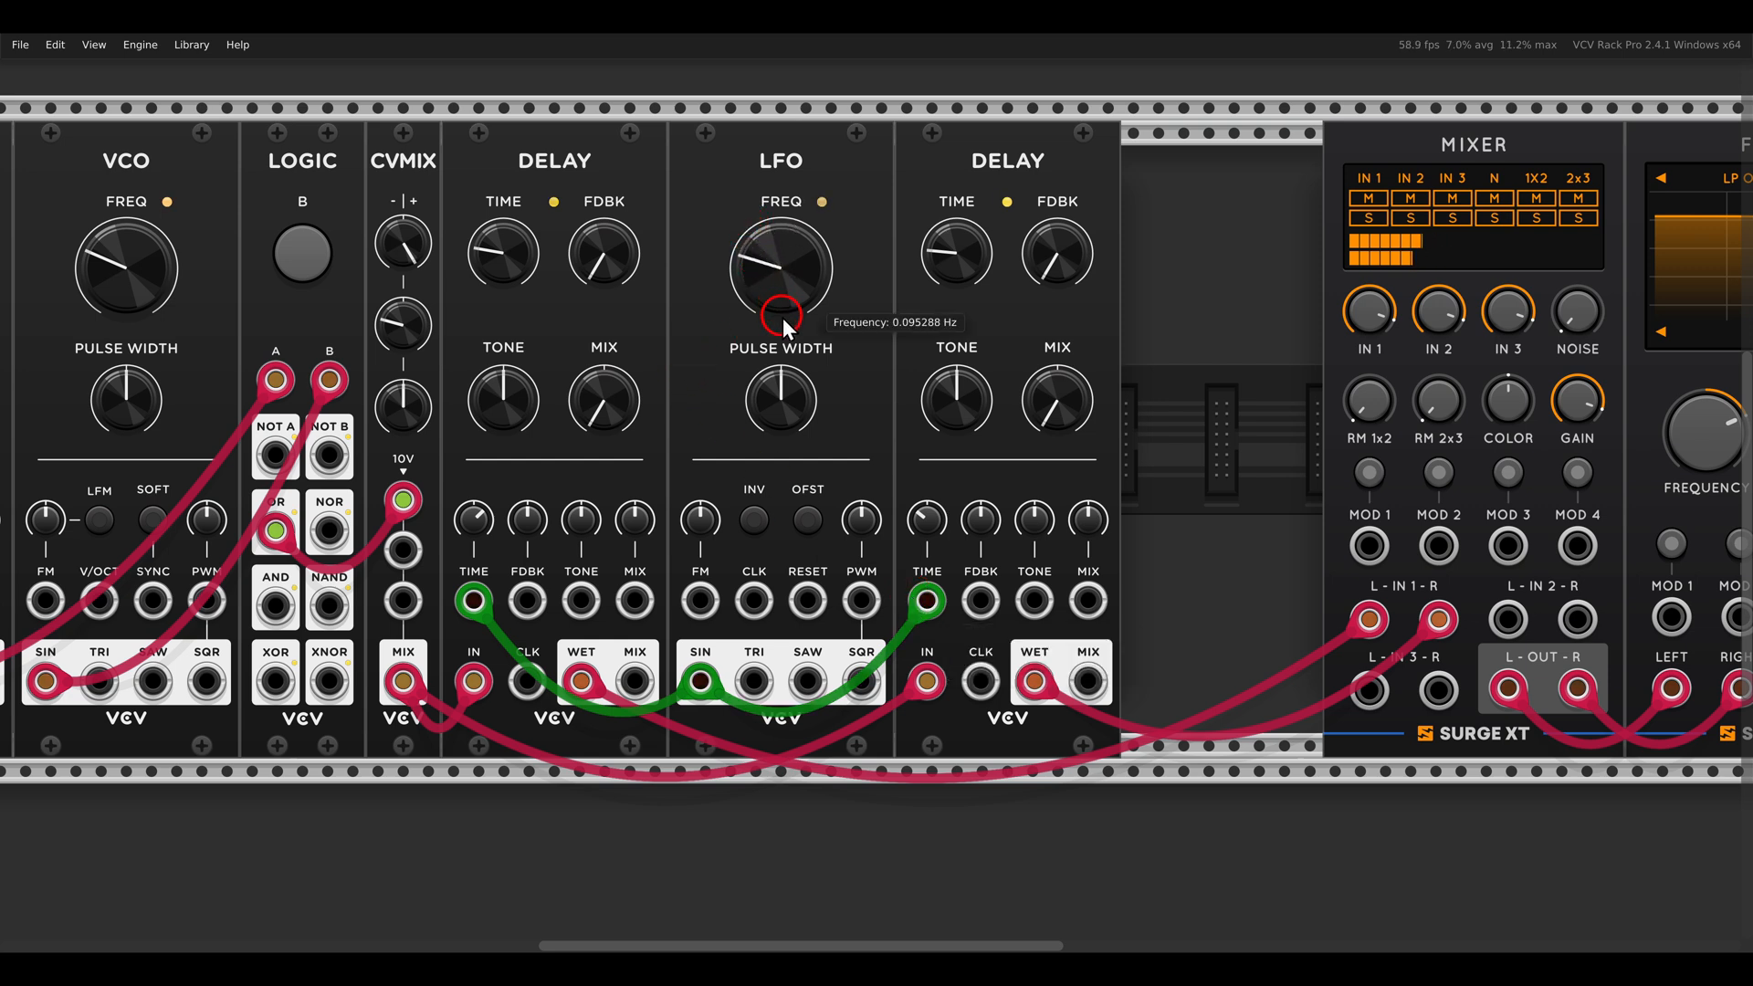
{"action": "mouse_move", "coordinate": [595, 256]}
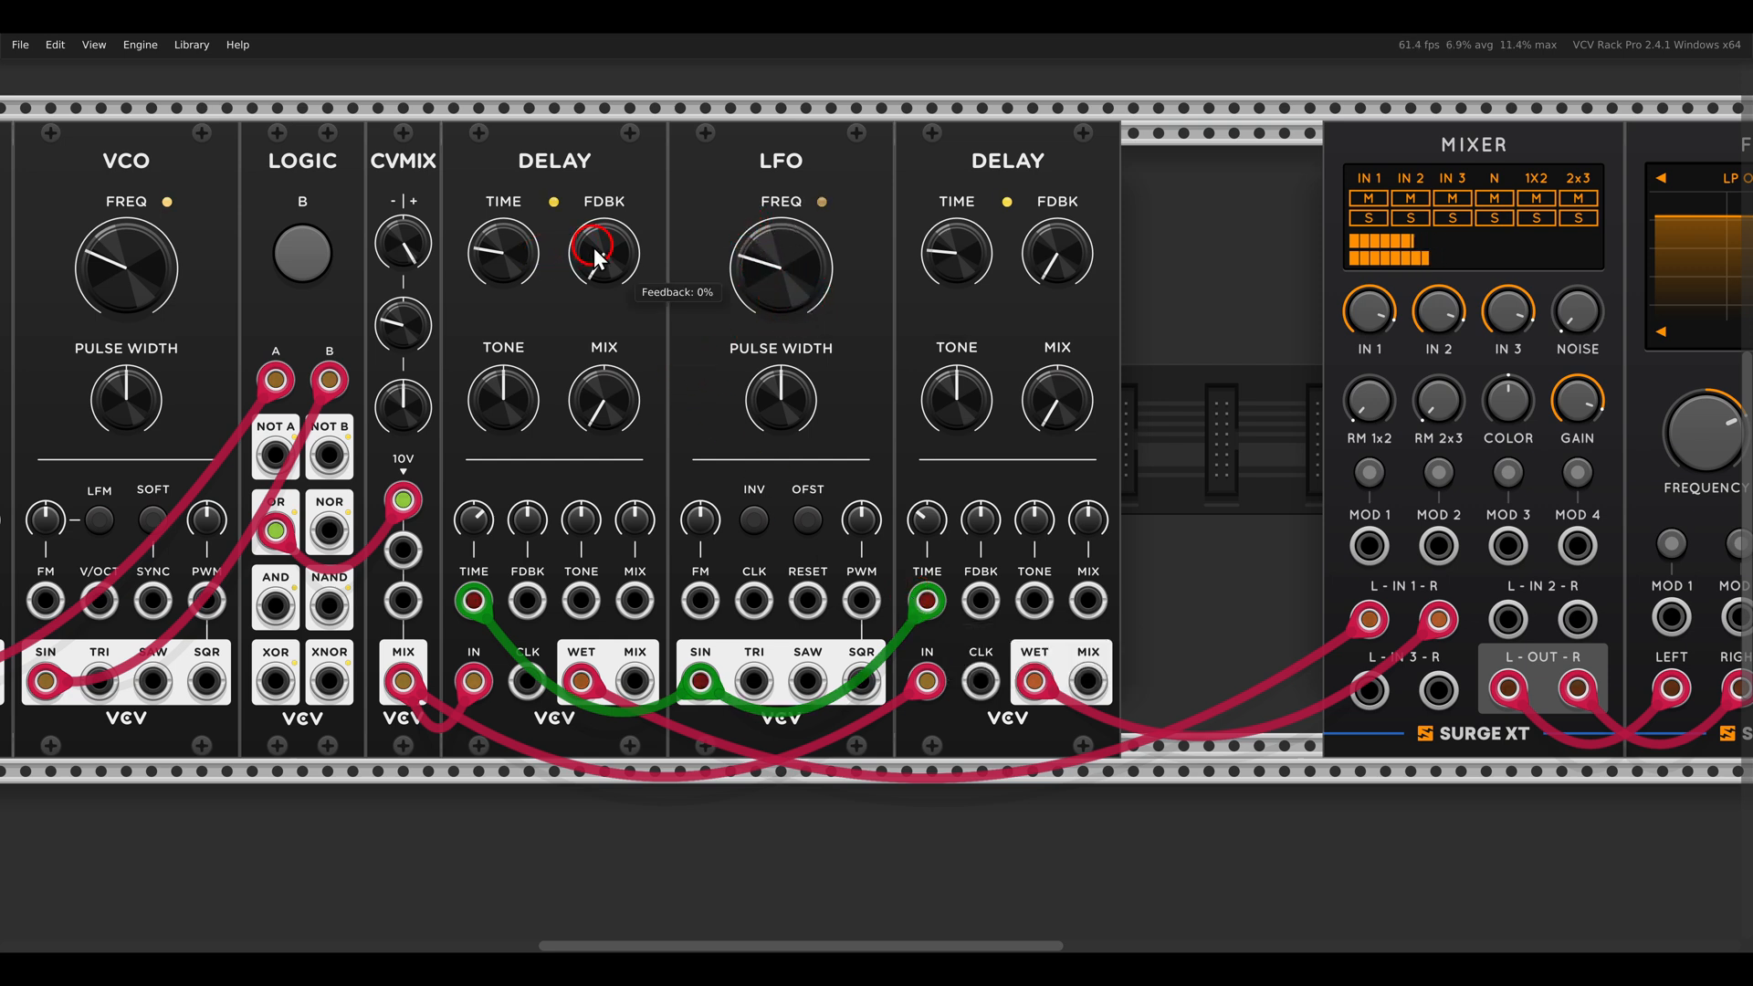
{"action": "left_click_drag", "start_coordinate": [605, 252], "coordinate": [605, 236]}
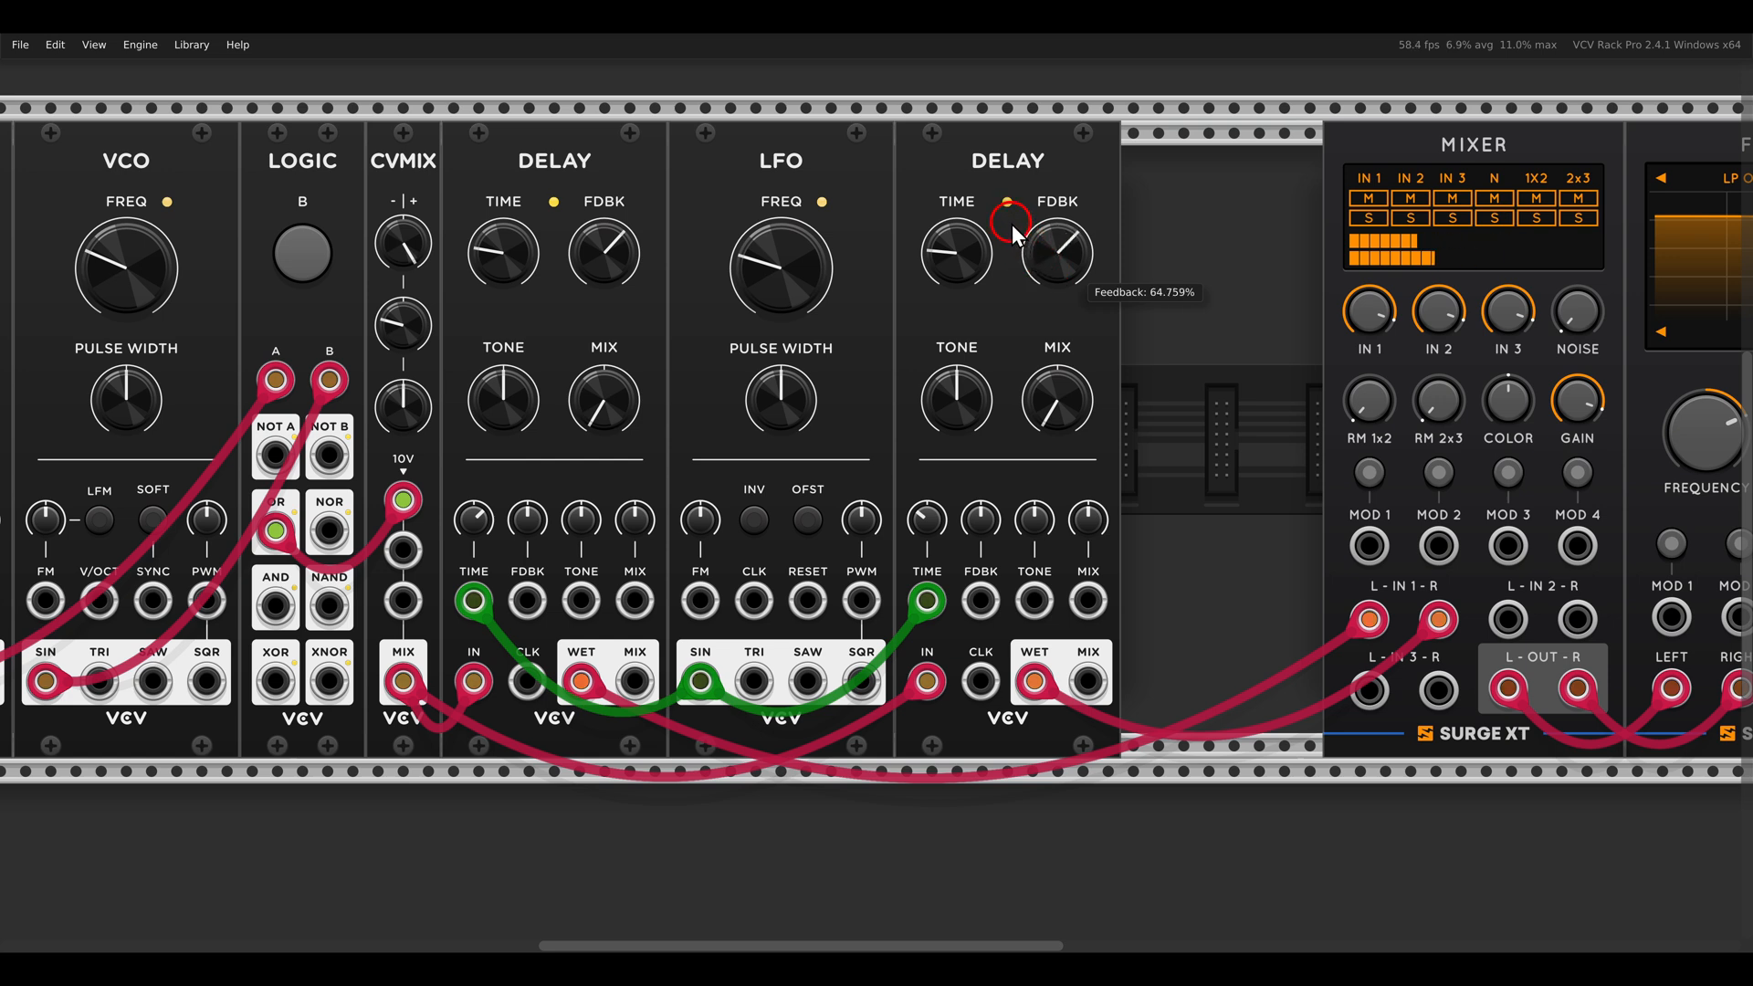
{"action": "mouse_move", "coordinate": [810, 267]}
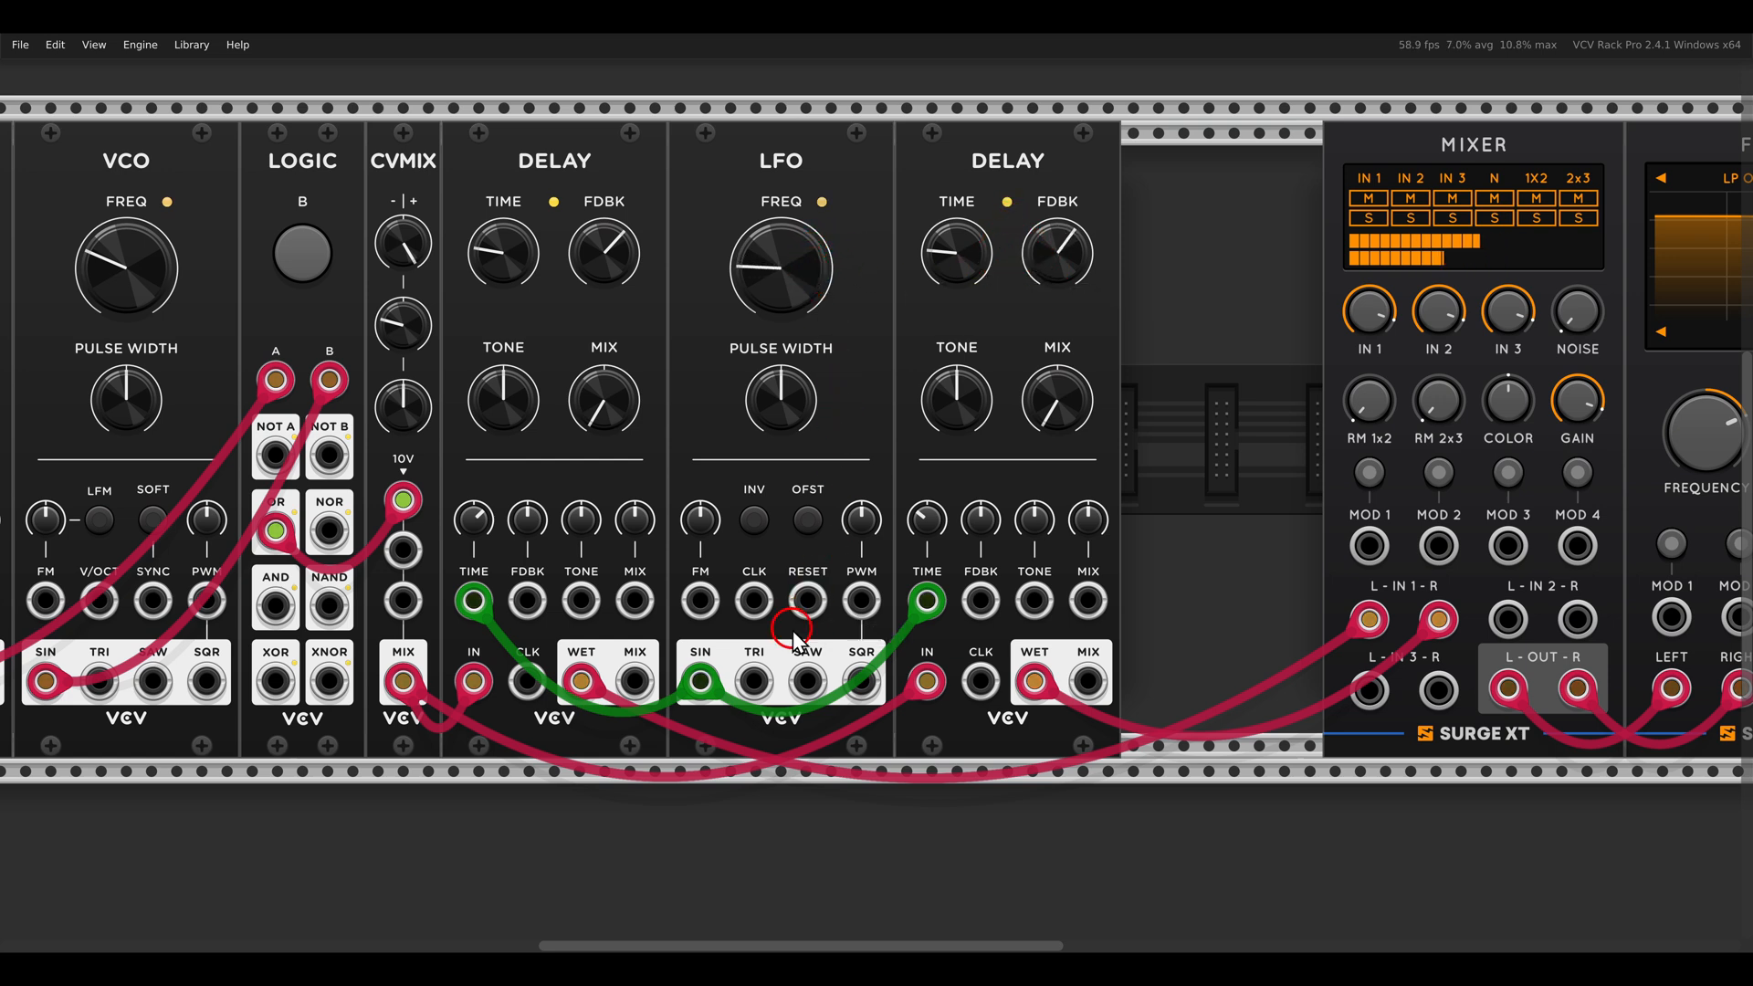
{"action": "mouse_move", "coordinate": [752, 677]}
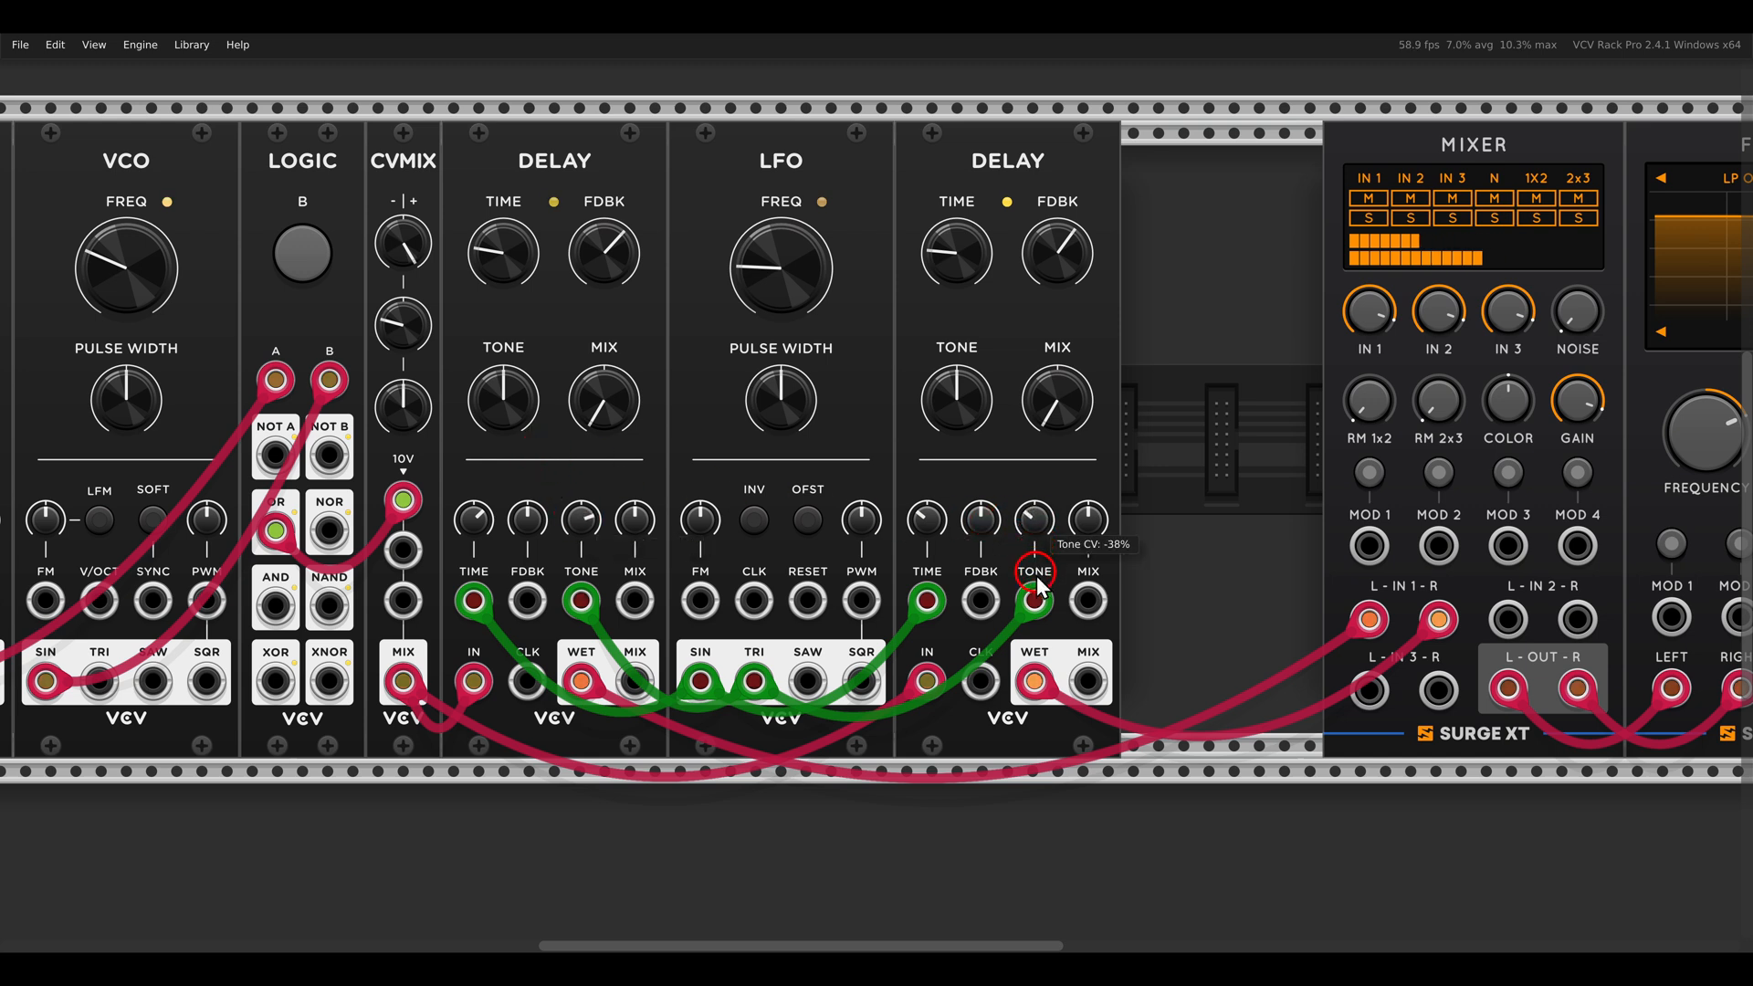
Step: Set the second Delay's TONE CV attenuator to about -38%
{"action": "left_click_drag", "start_coordinate": [1034, 520], "coordinate": [578, 521]}
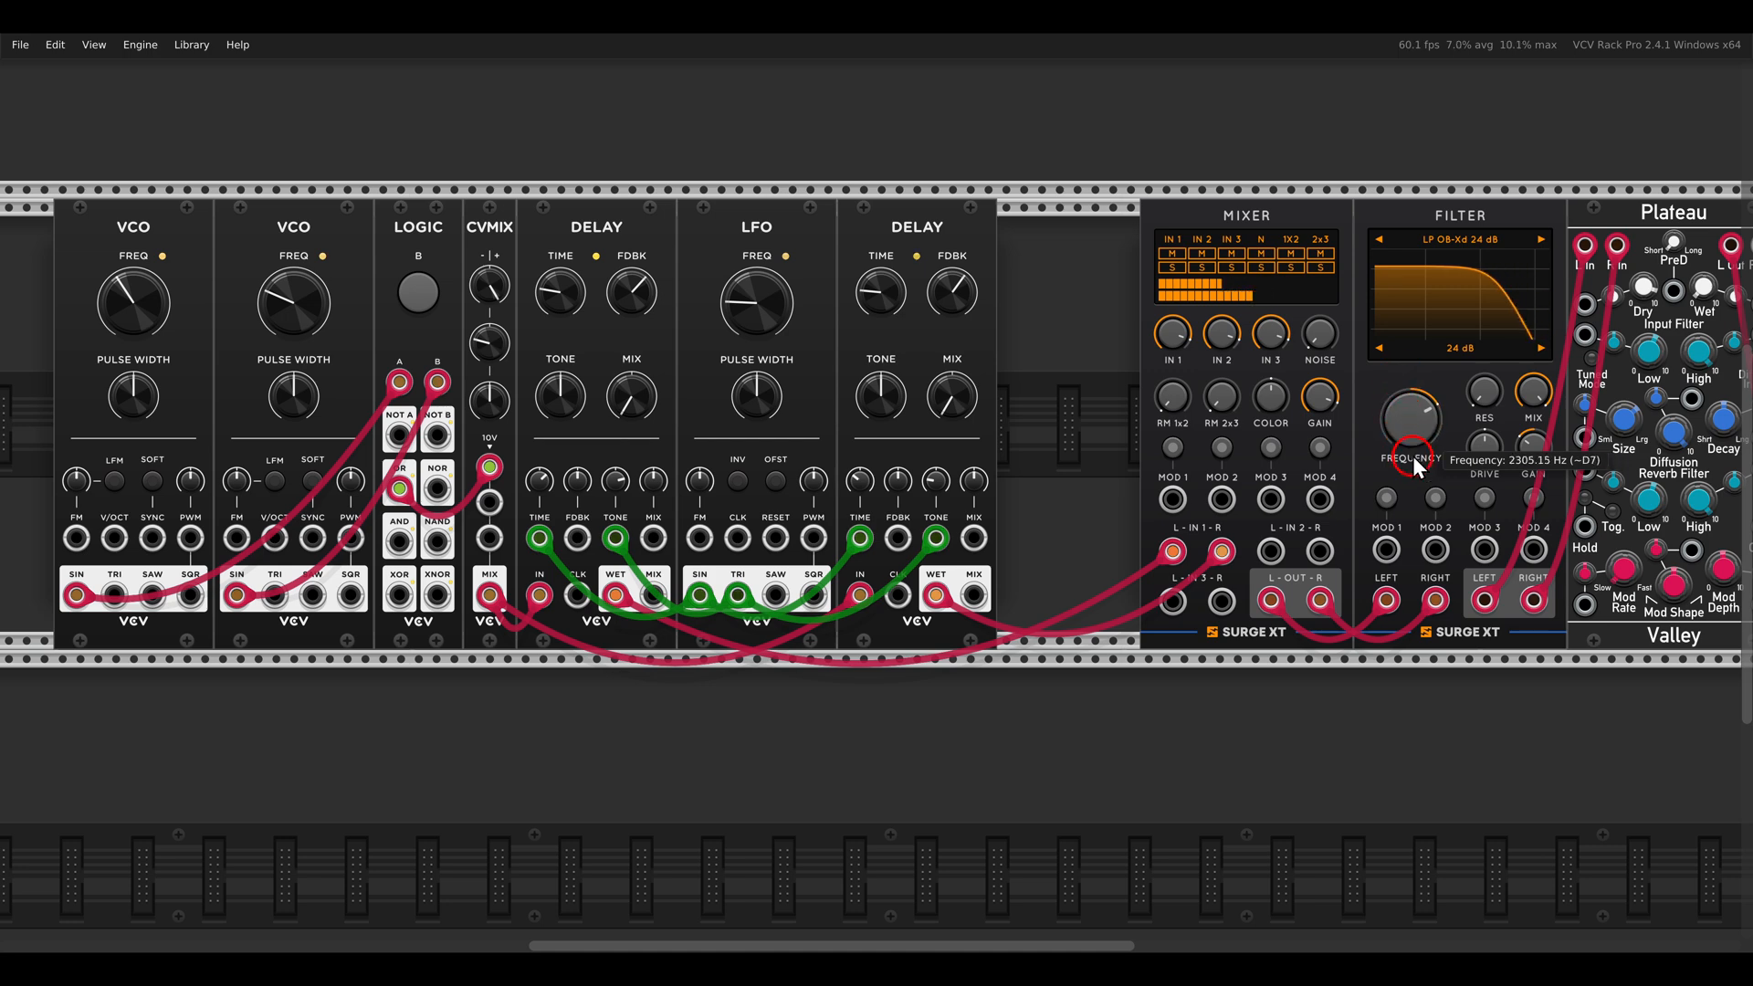
Step: Raise the Surge XT filter cutoff frequency to about 2694 Hz
{"action": "left_click_drag", "start_coordinate": [1406, 442], "coordinate": [1407, 458]}
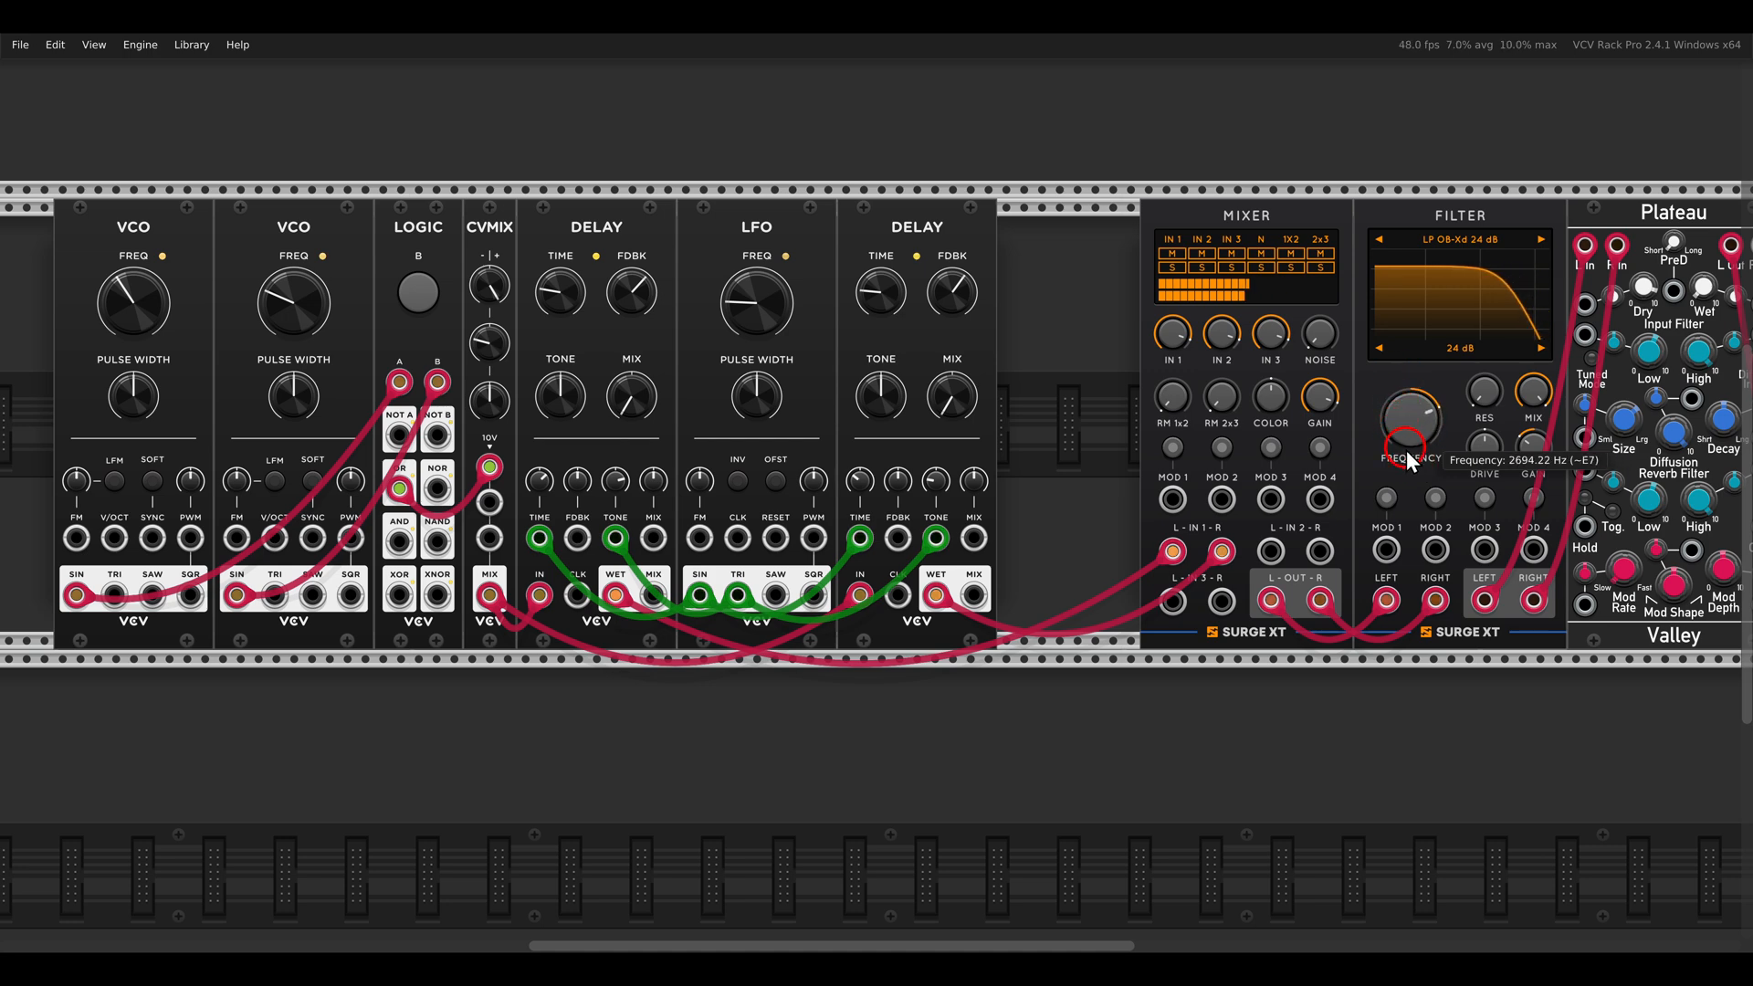
{"action": "mouse_move", "coordinate": [1484, 453]}
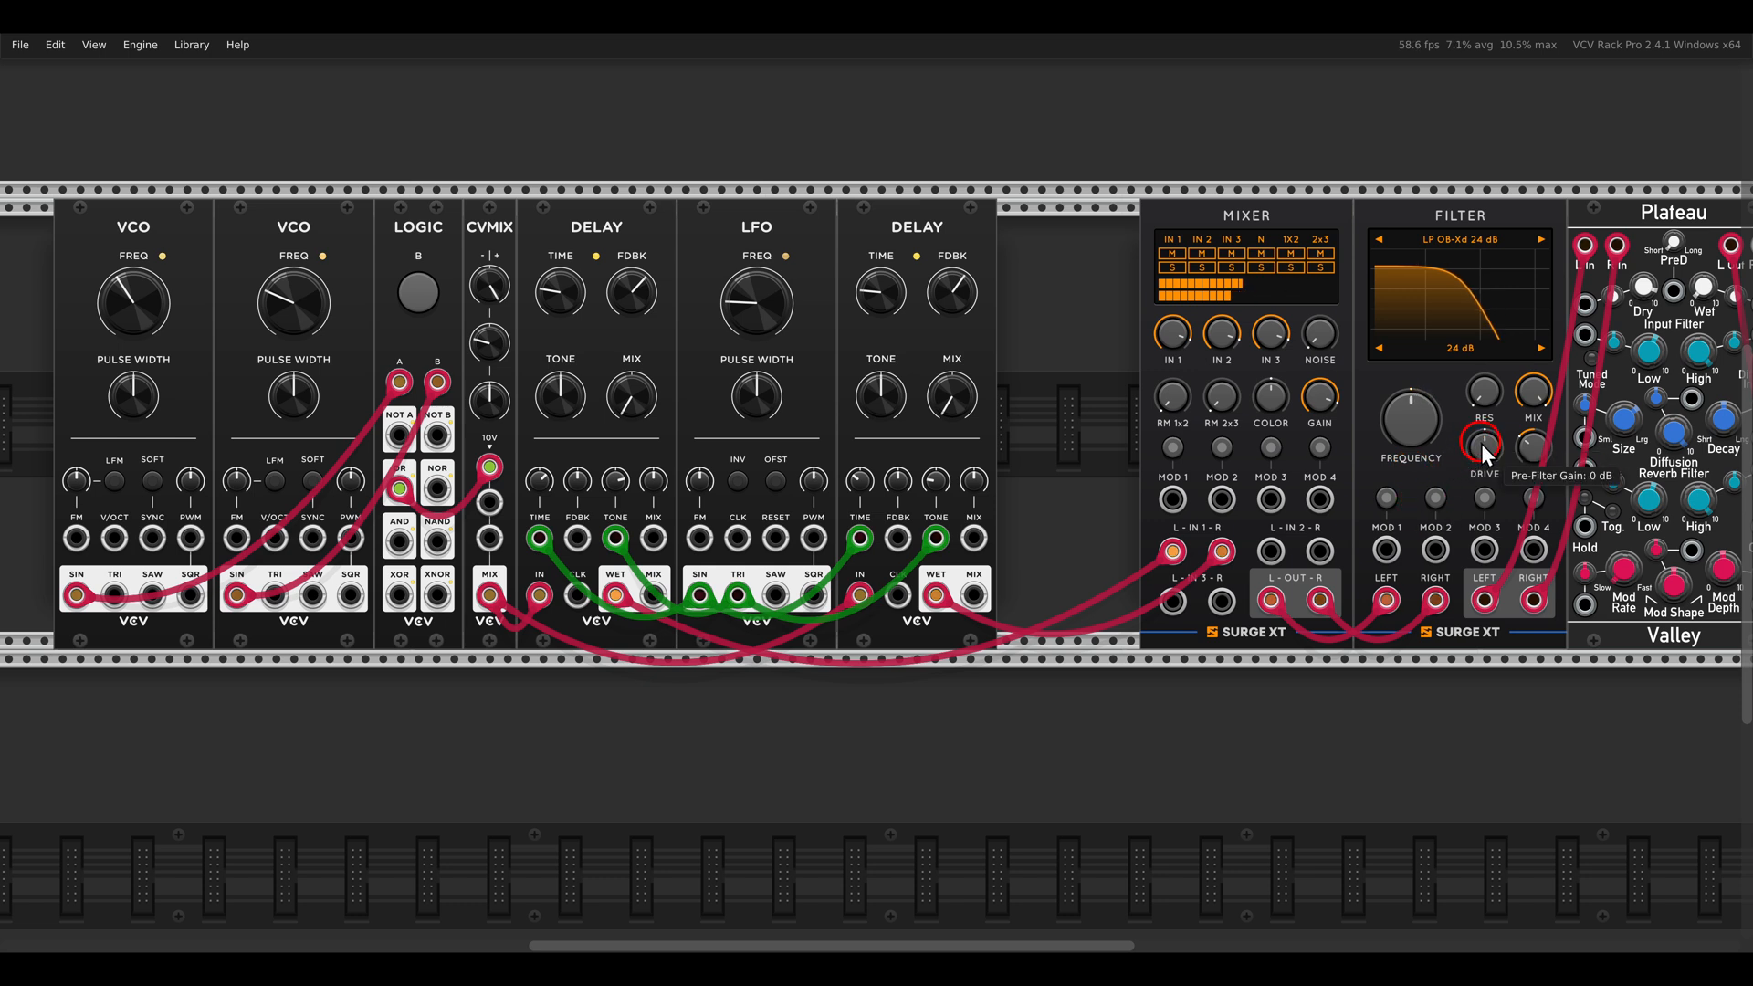
{"action": "mouse_move", "coordinate": [1508, 623]}
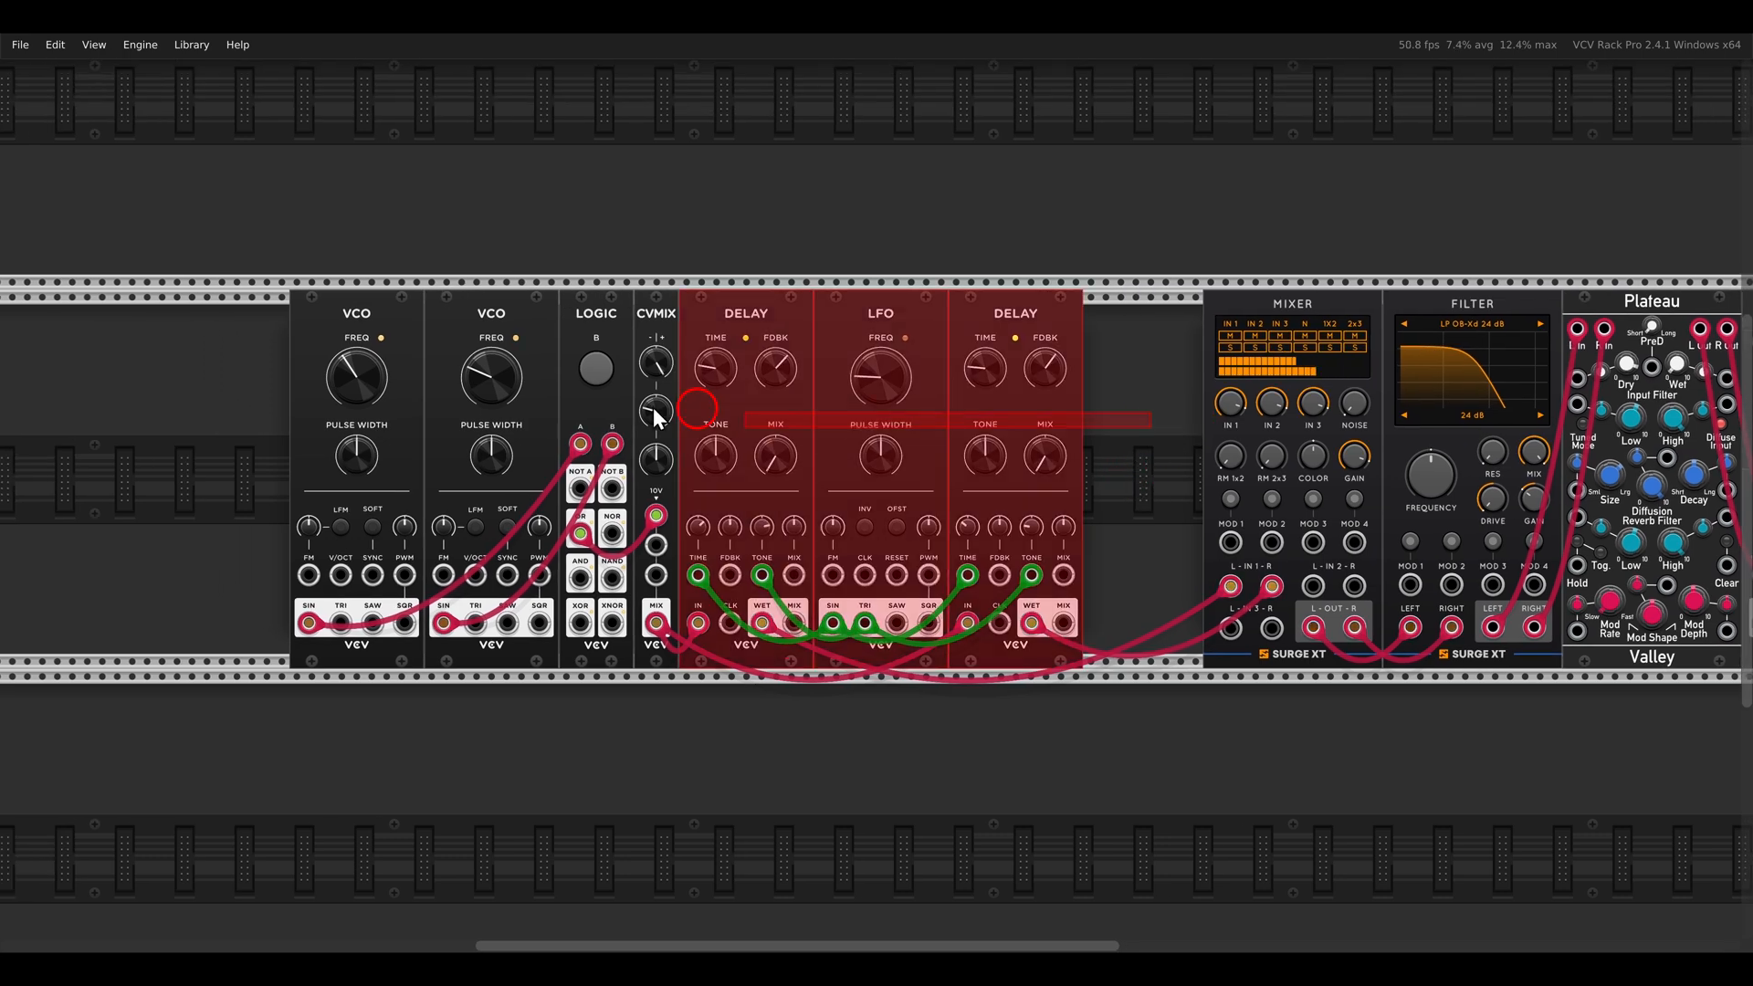
Step: Patch a VCO sine into FADE IN 2, FADE OUT 1 into Surge mixer IN 2, and VCO 3 sine into X FADE
{"action": "scroll", "scroll_direction": "down", "scroll_amount": 3}
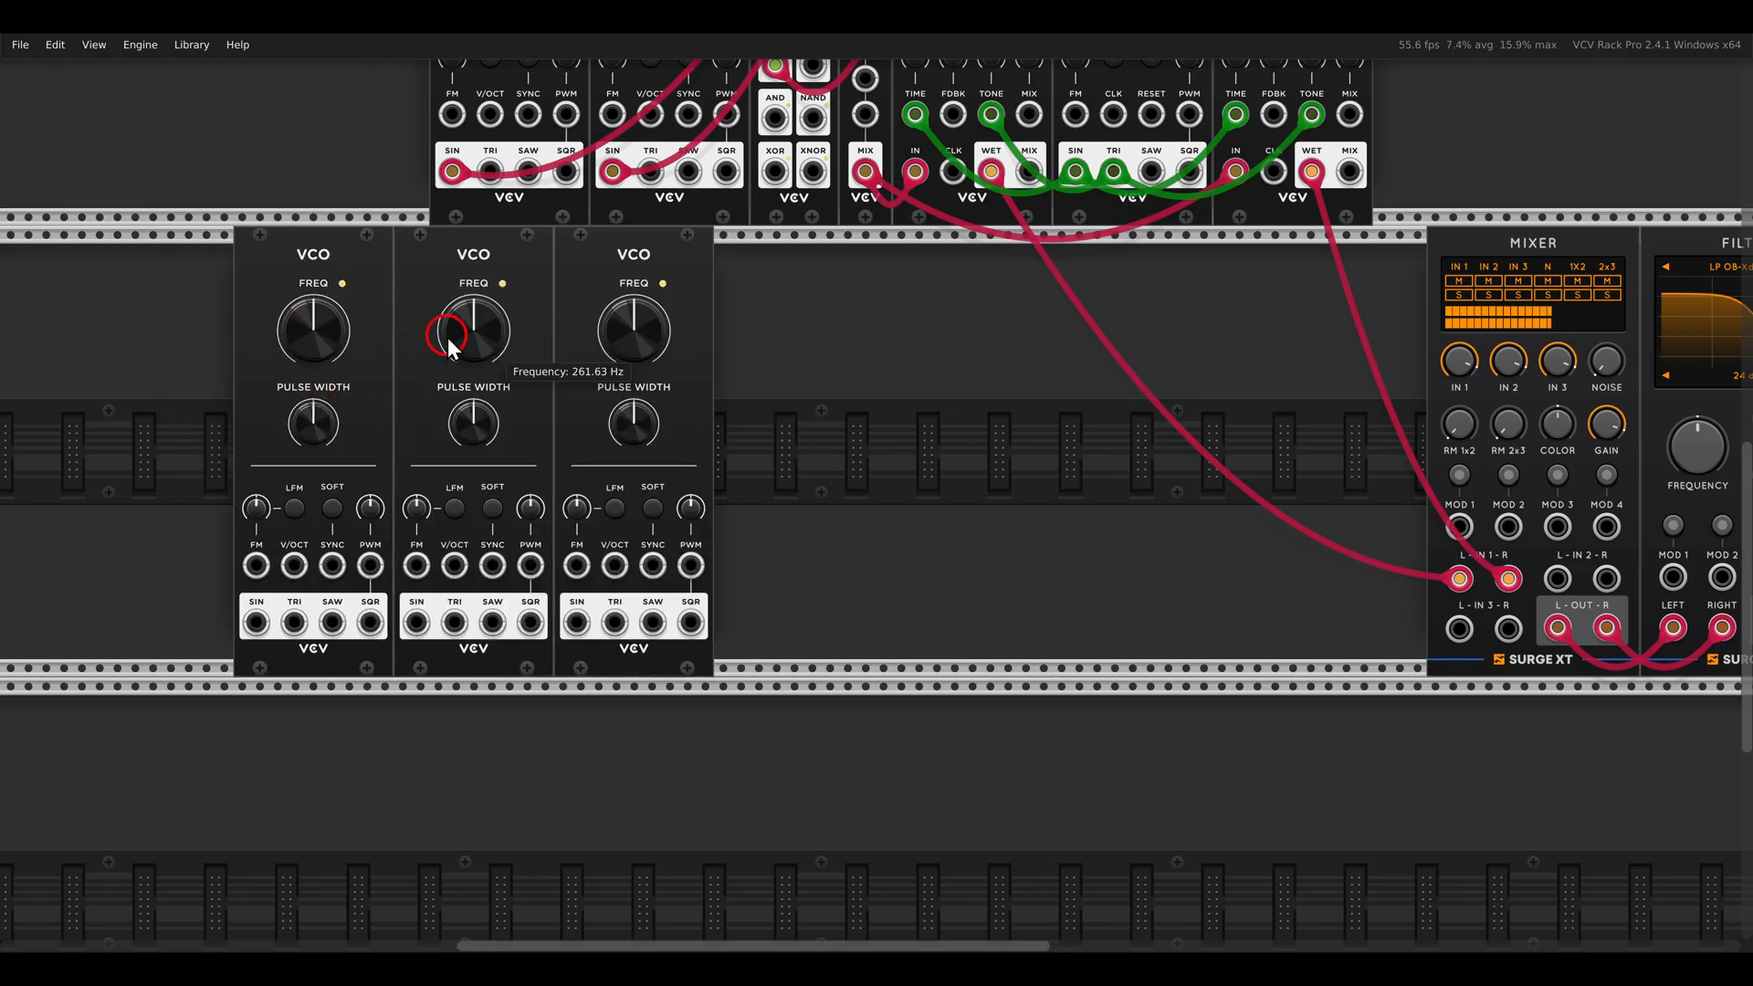
{"action": "mouse_move", "coordinate": [1387, 380]}
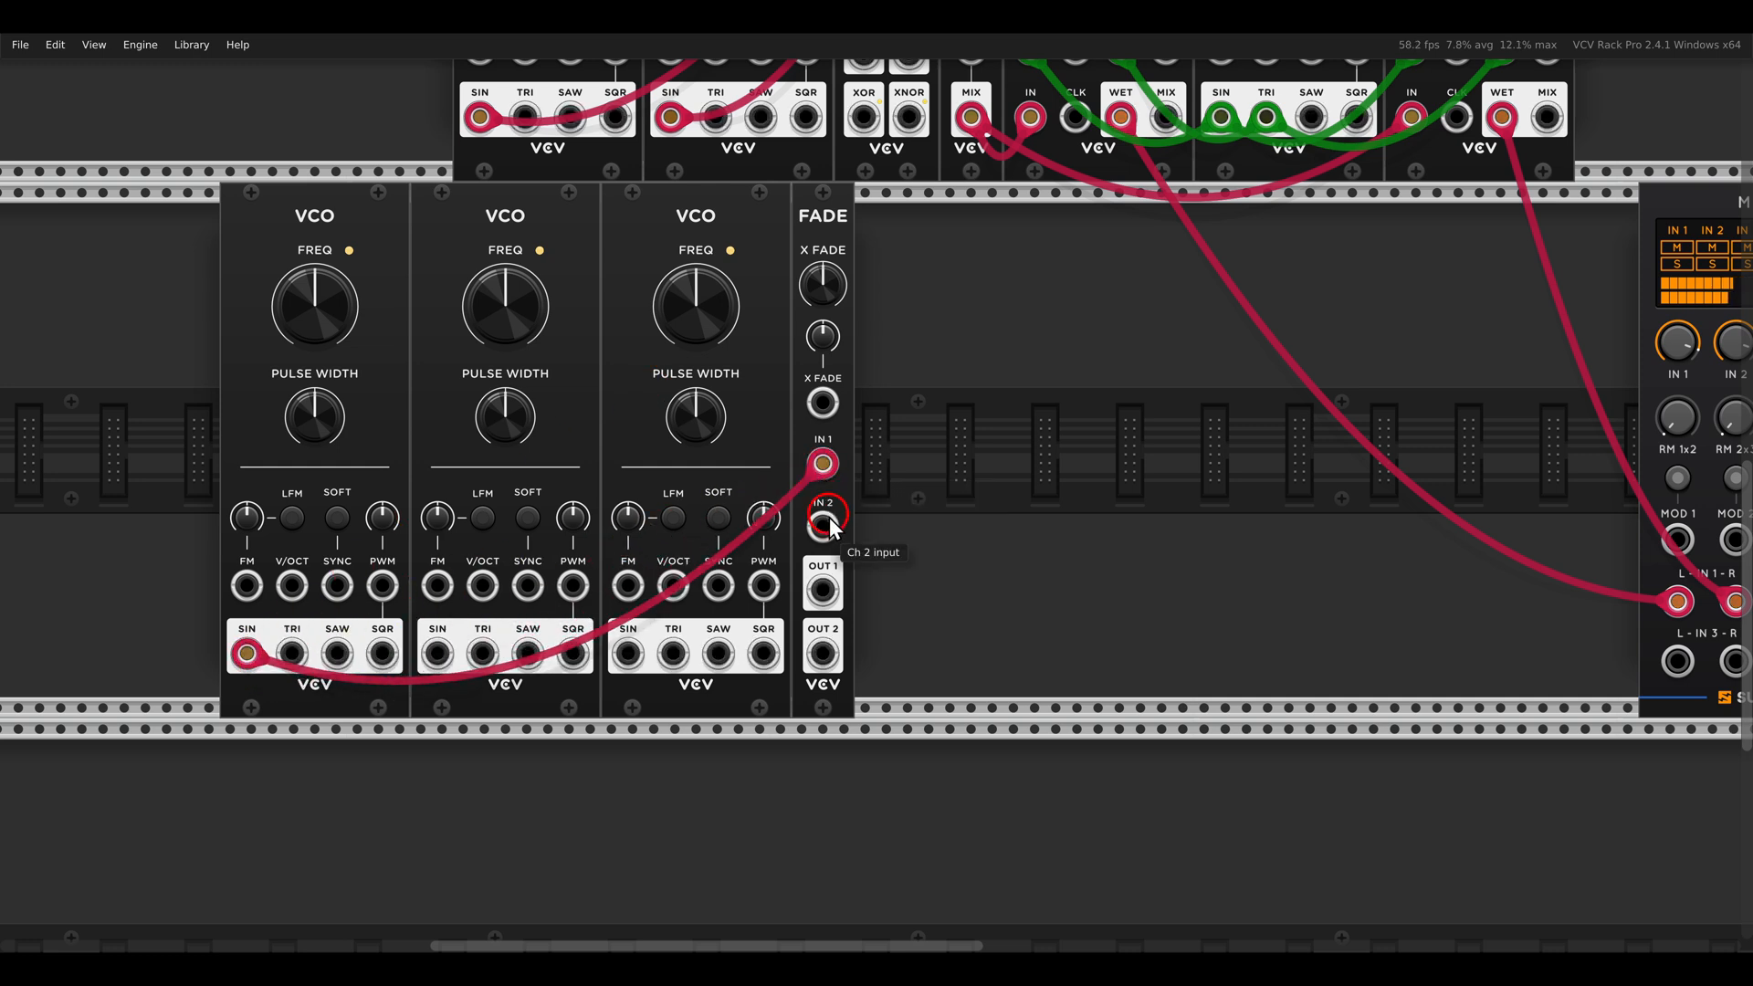
{"action": "left_click_drag", "start_coordinate": [436, 647], "coordinate": [821, 526]}
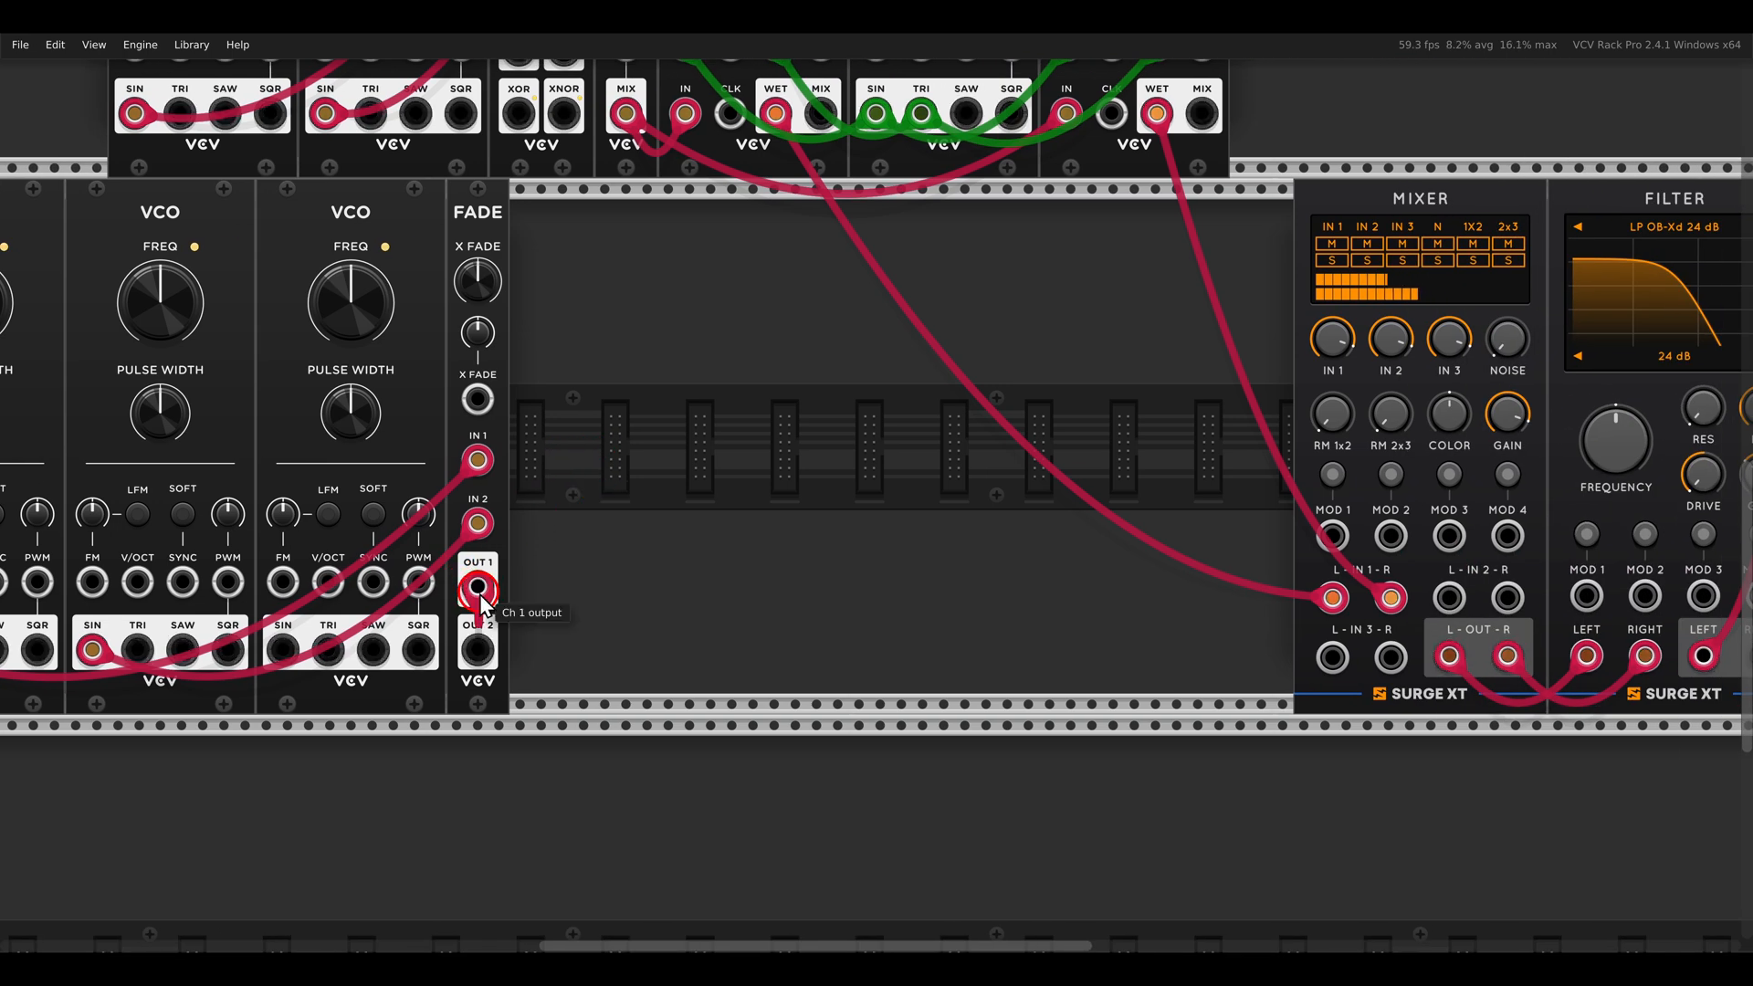
{"action": "left_click_drag", "start_coordinate": [477, 586], "coordinate": [1391, 599]}
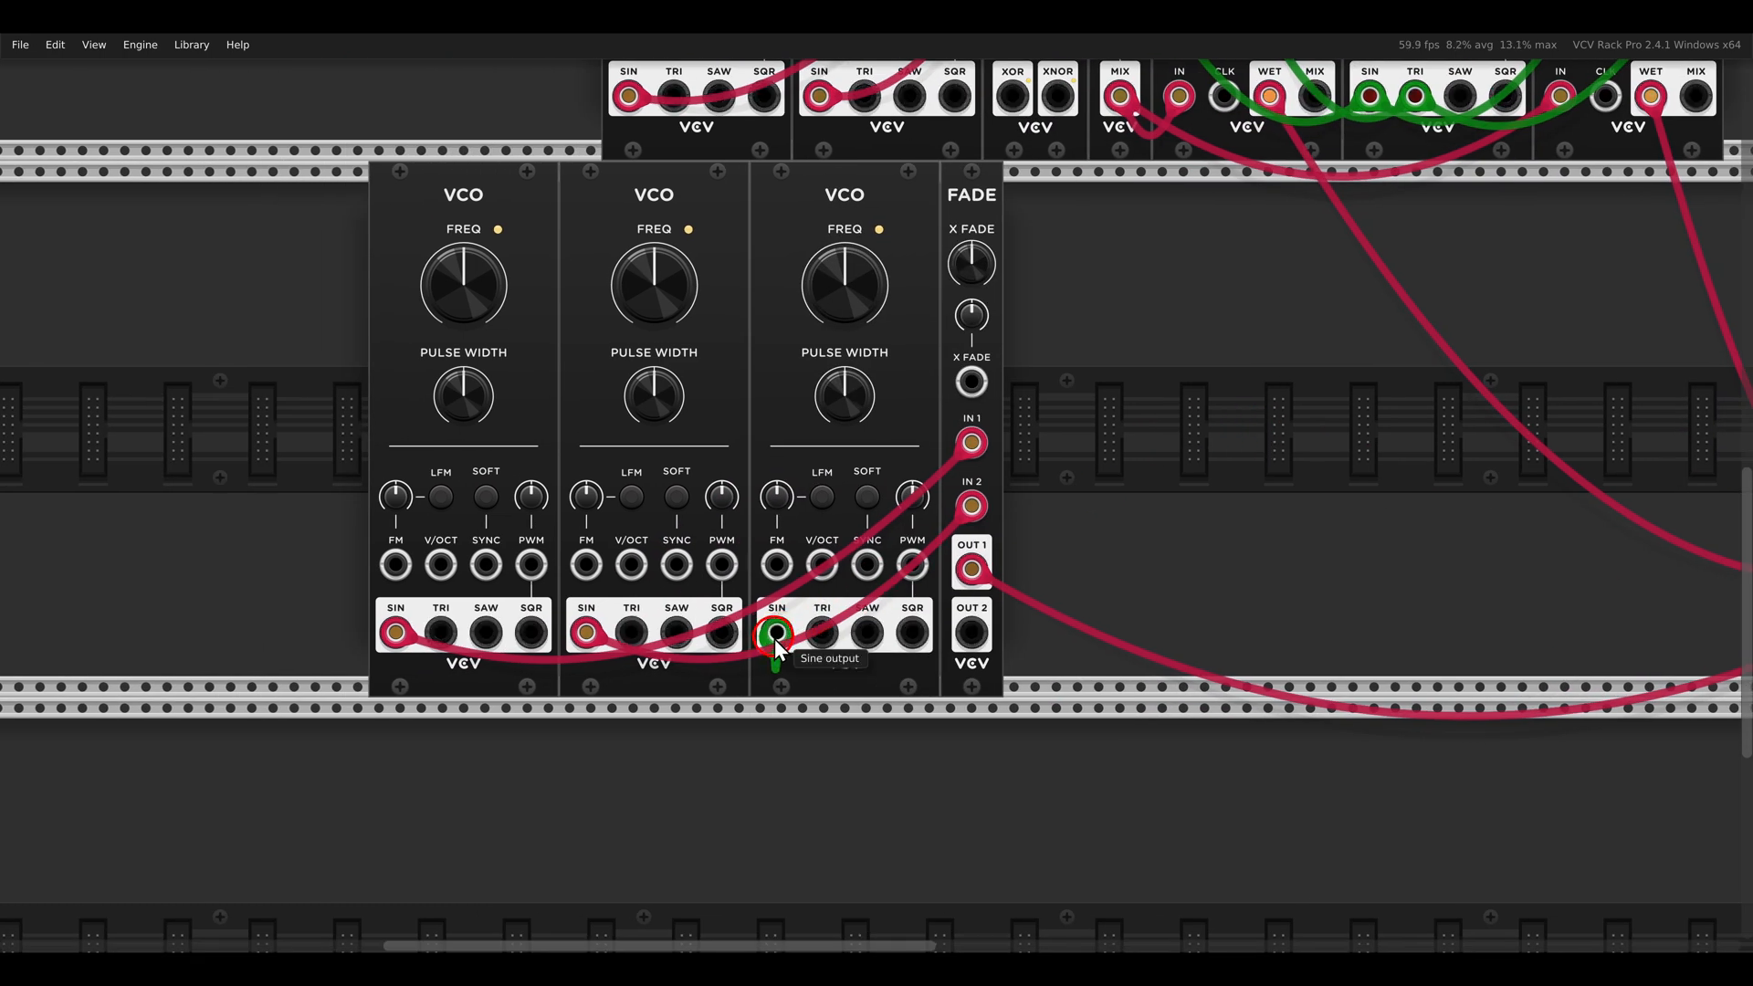
{"action": "left_click_drag", "start_coordinate": [778, 636], "coordinate": [970, 385]}
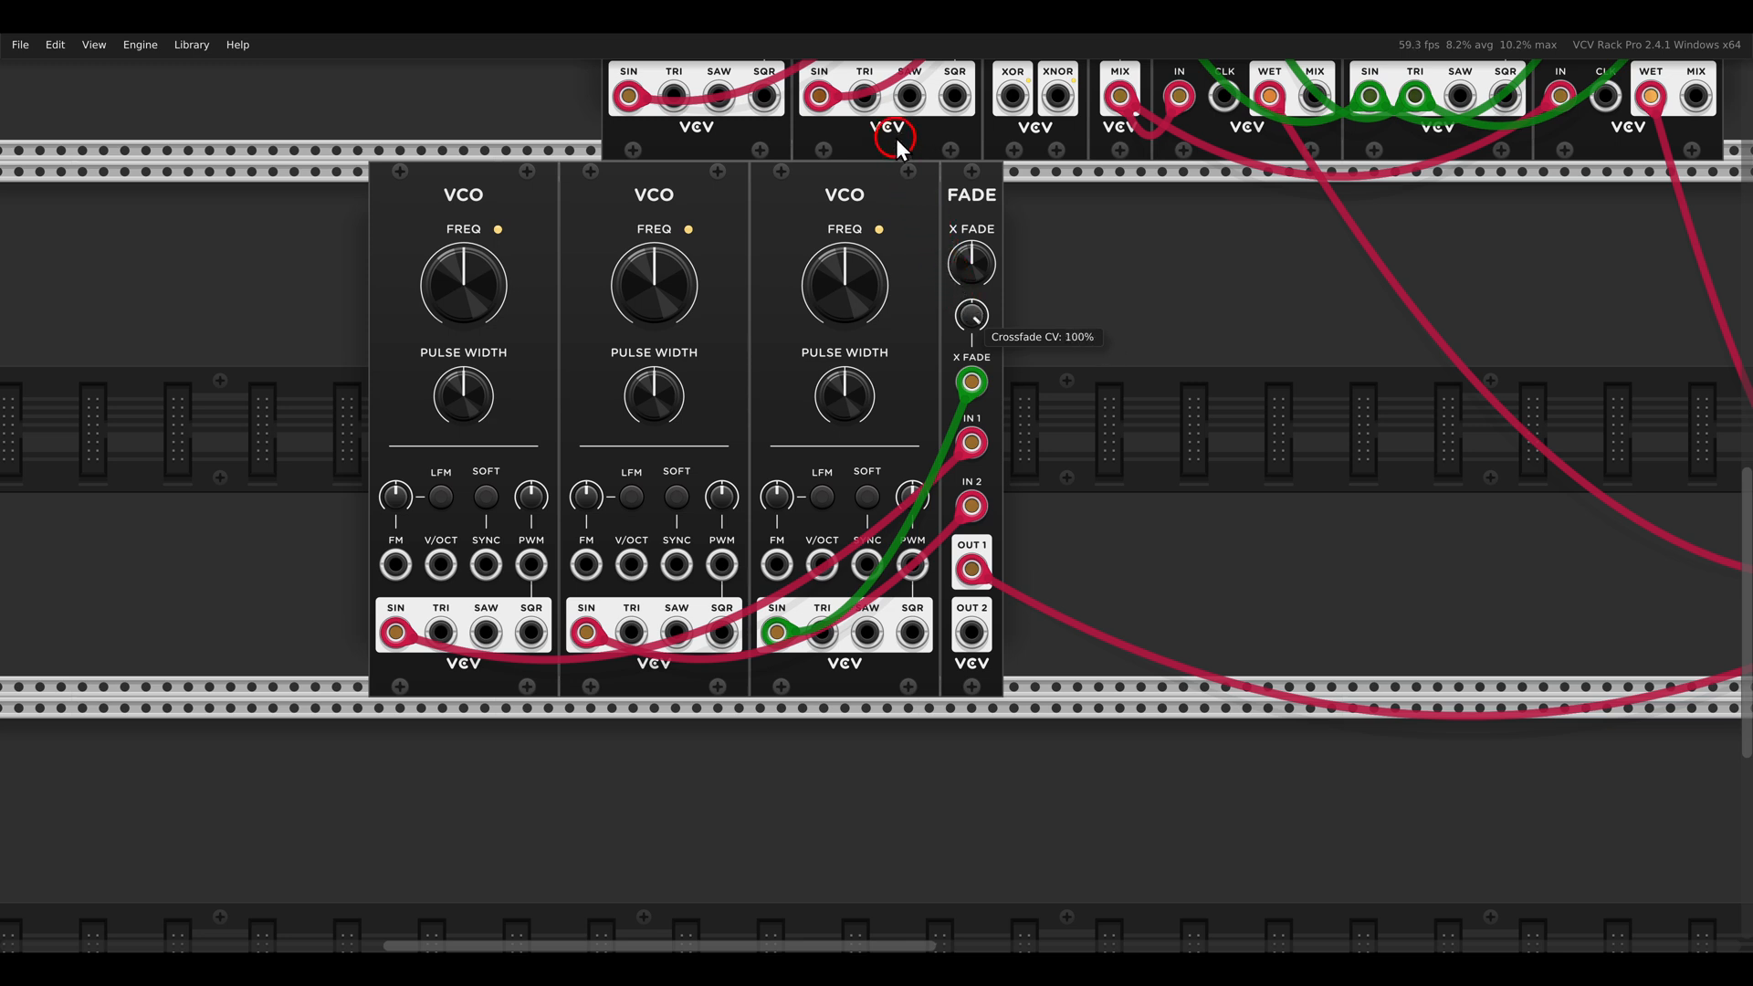
{"action": "mouse_move", "coordinate": [1019, 336]}
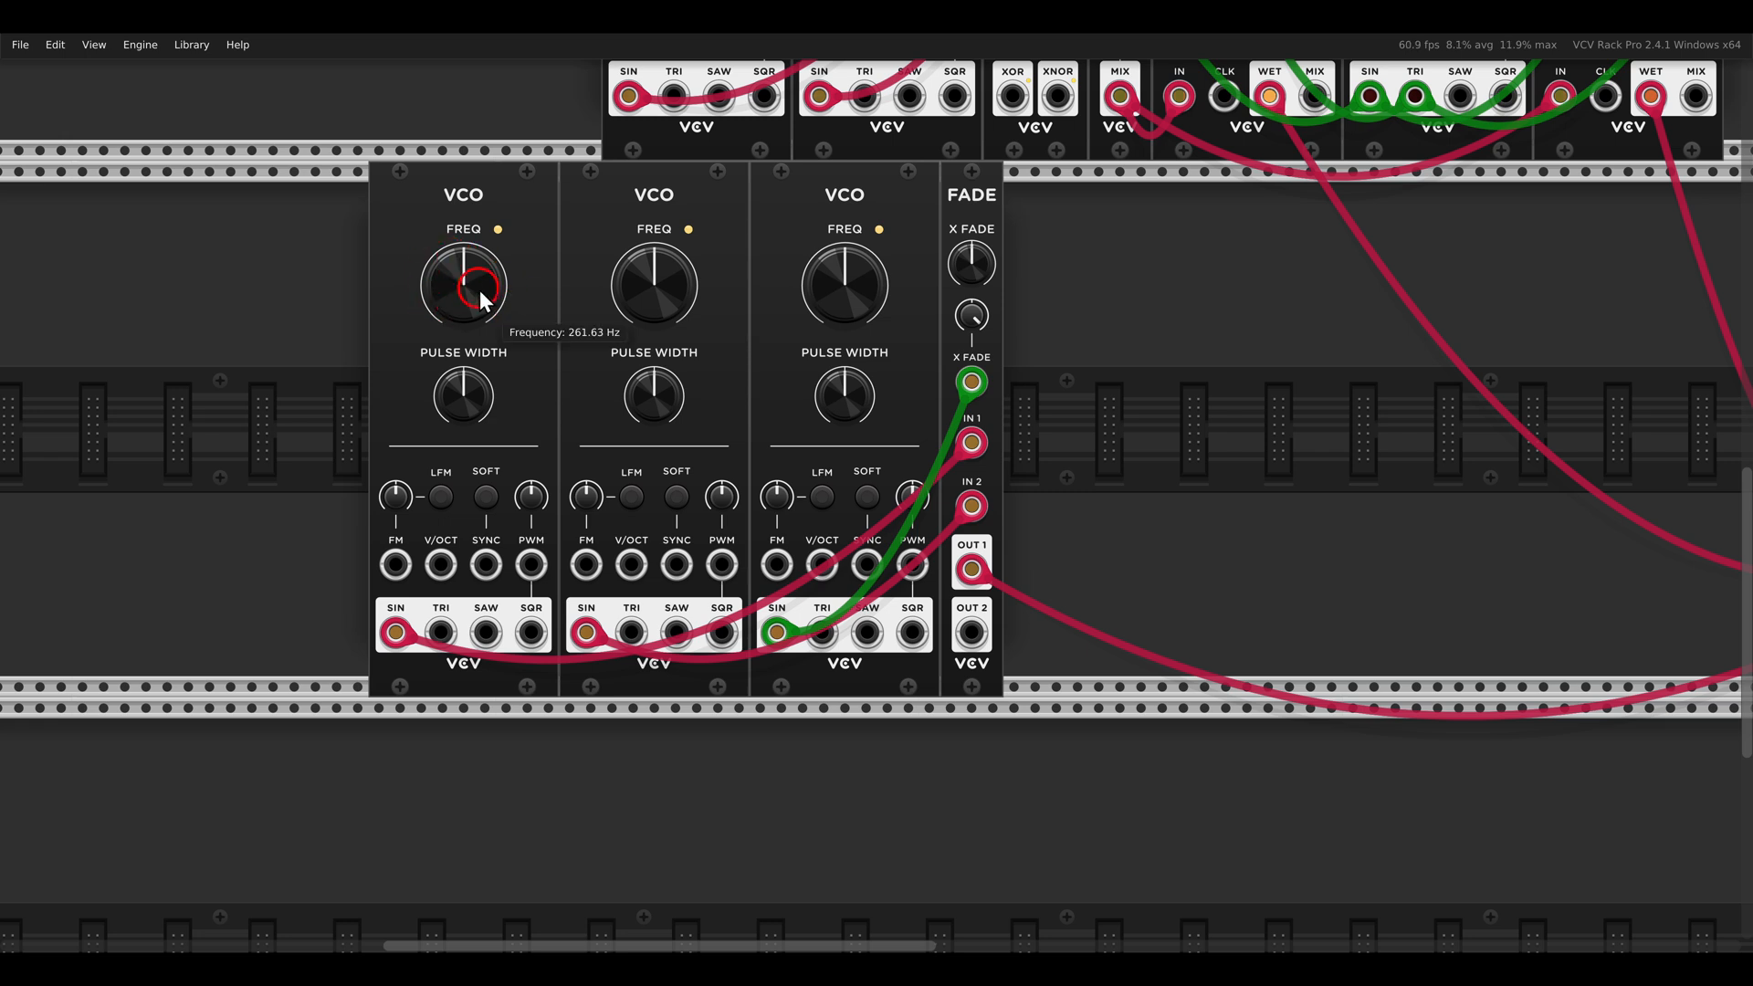
Step: Lower VCO 1's FREQ value and bring up VCO 3's FREQ options to drop it much lower
{"action": "right_click", "coordinate": [464, 285]}
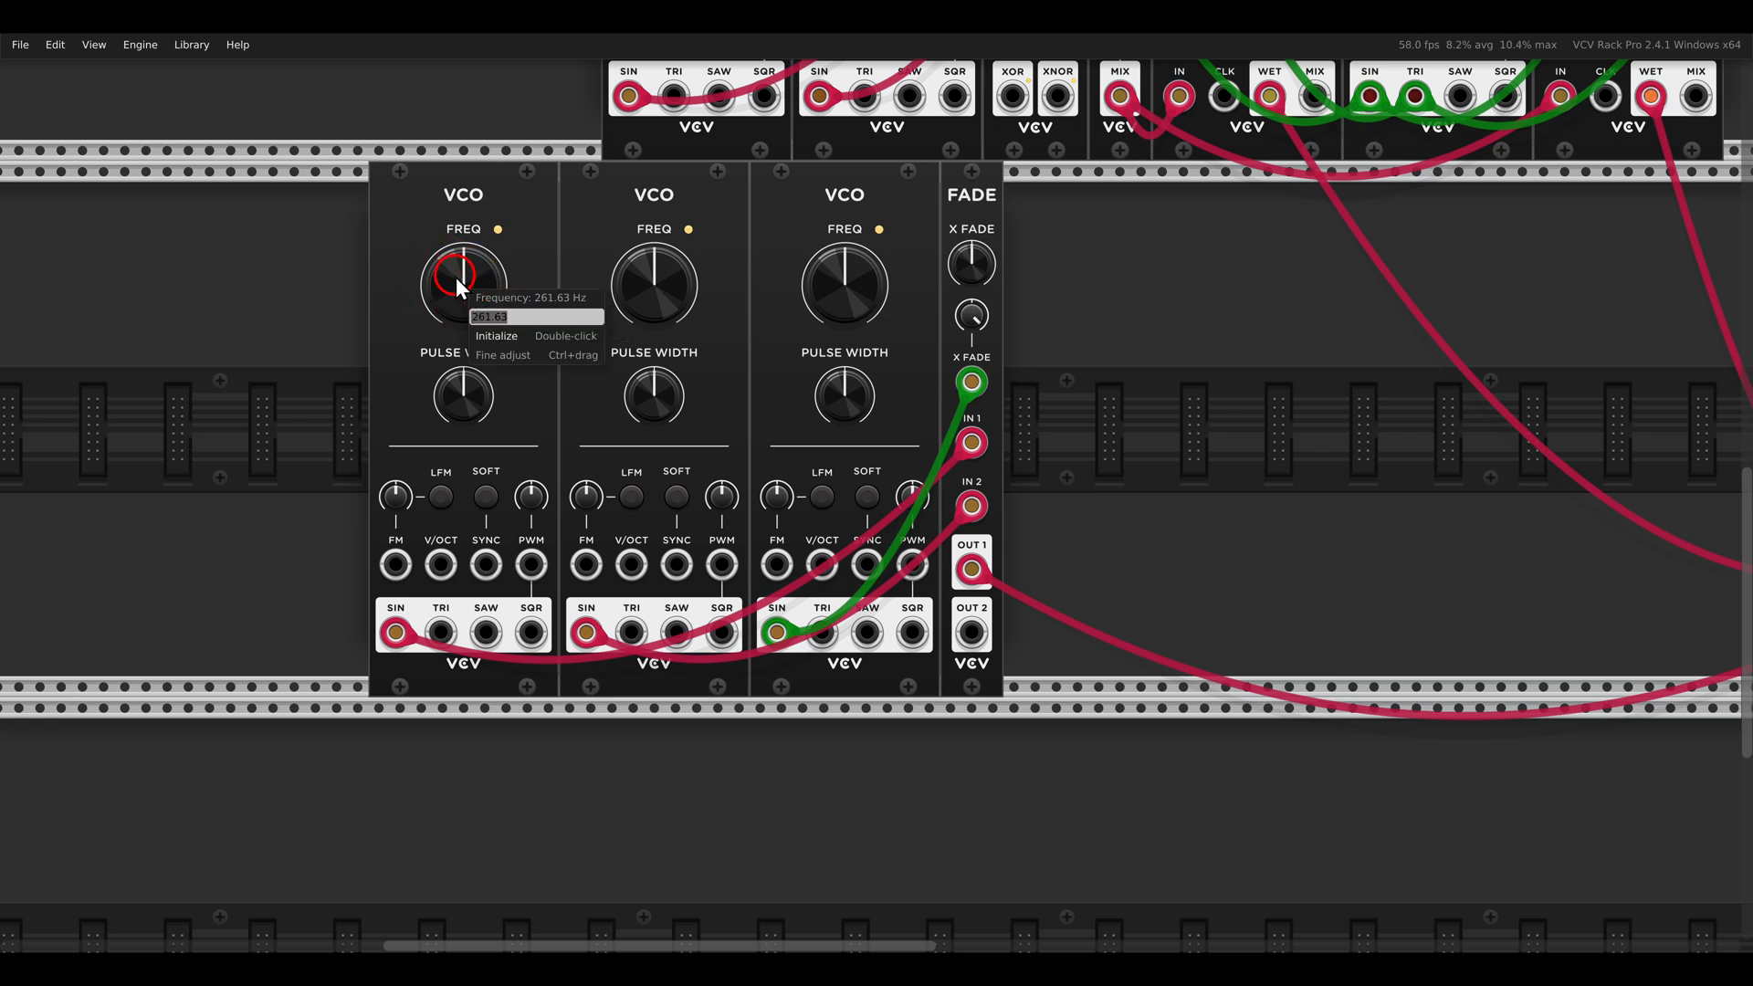
{"action": "left_click_drag", "start_coordinate": [462, 278], "coordinate": [462, 301]}
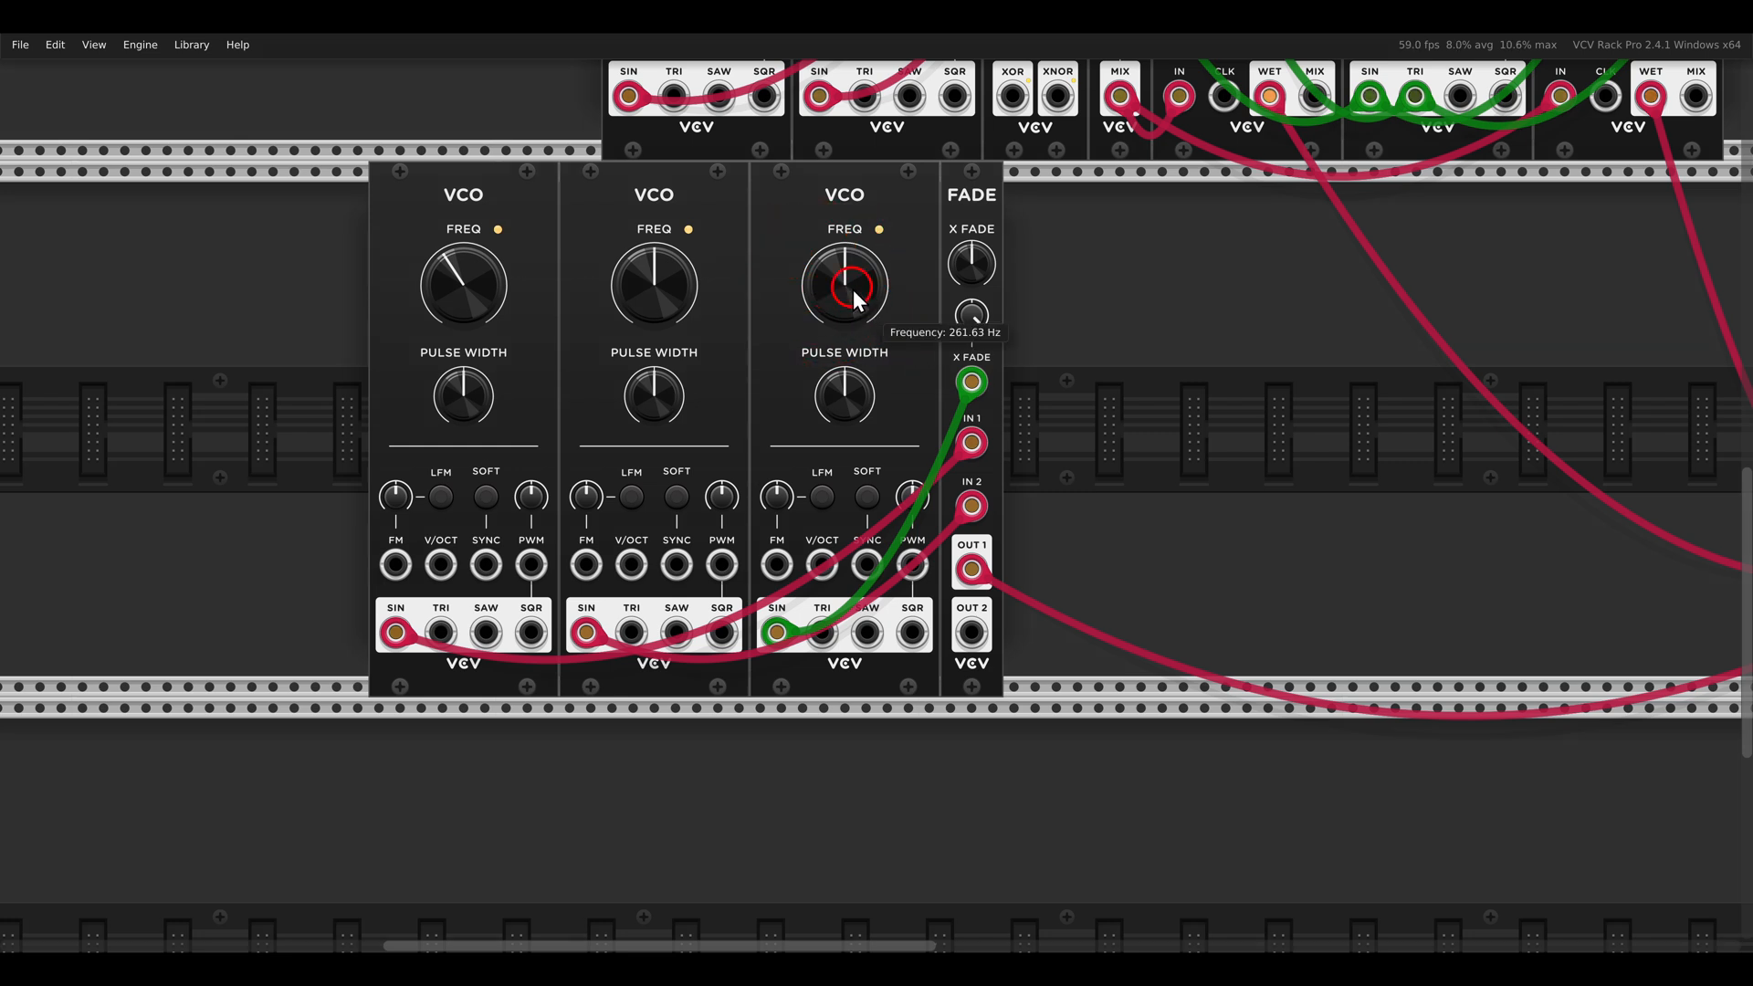
{"action": "right_click", "coordinate": [845, 285]}
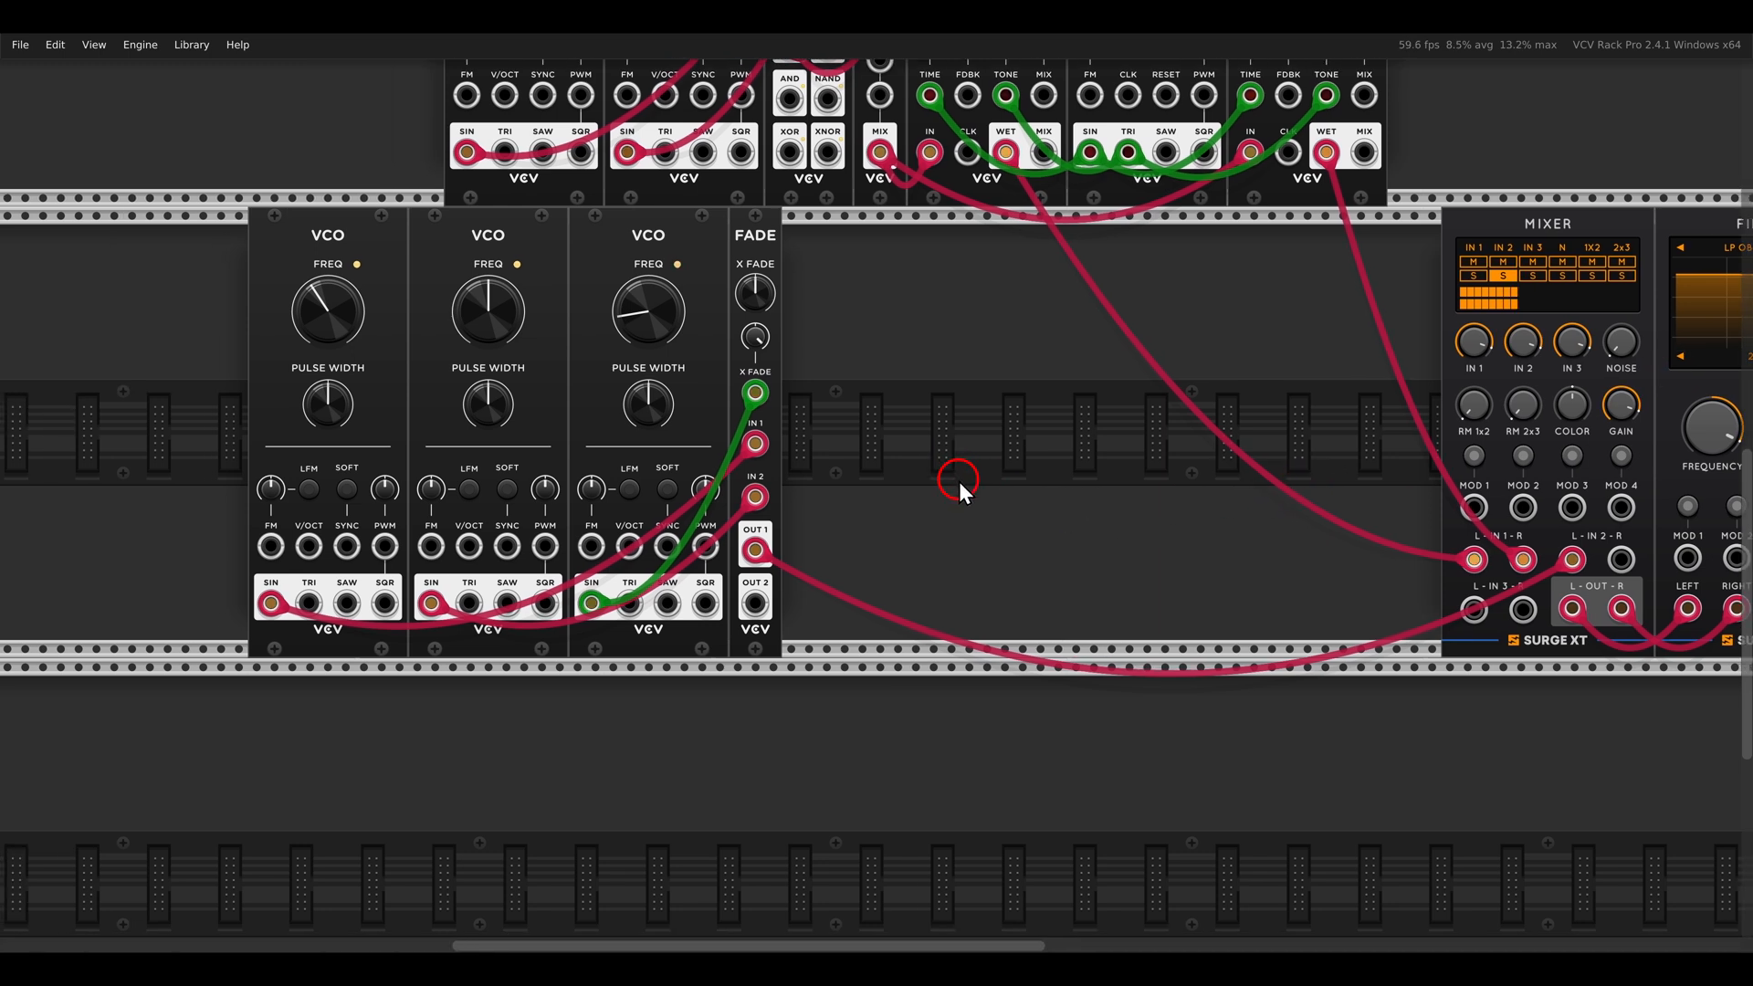
{"action": "mouse_move", "coordinate": [446, 527]}
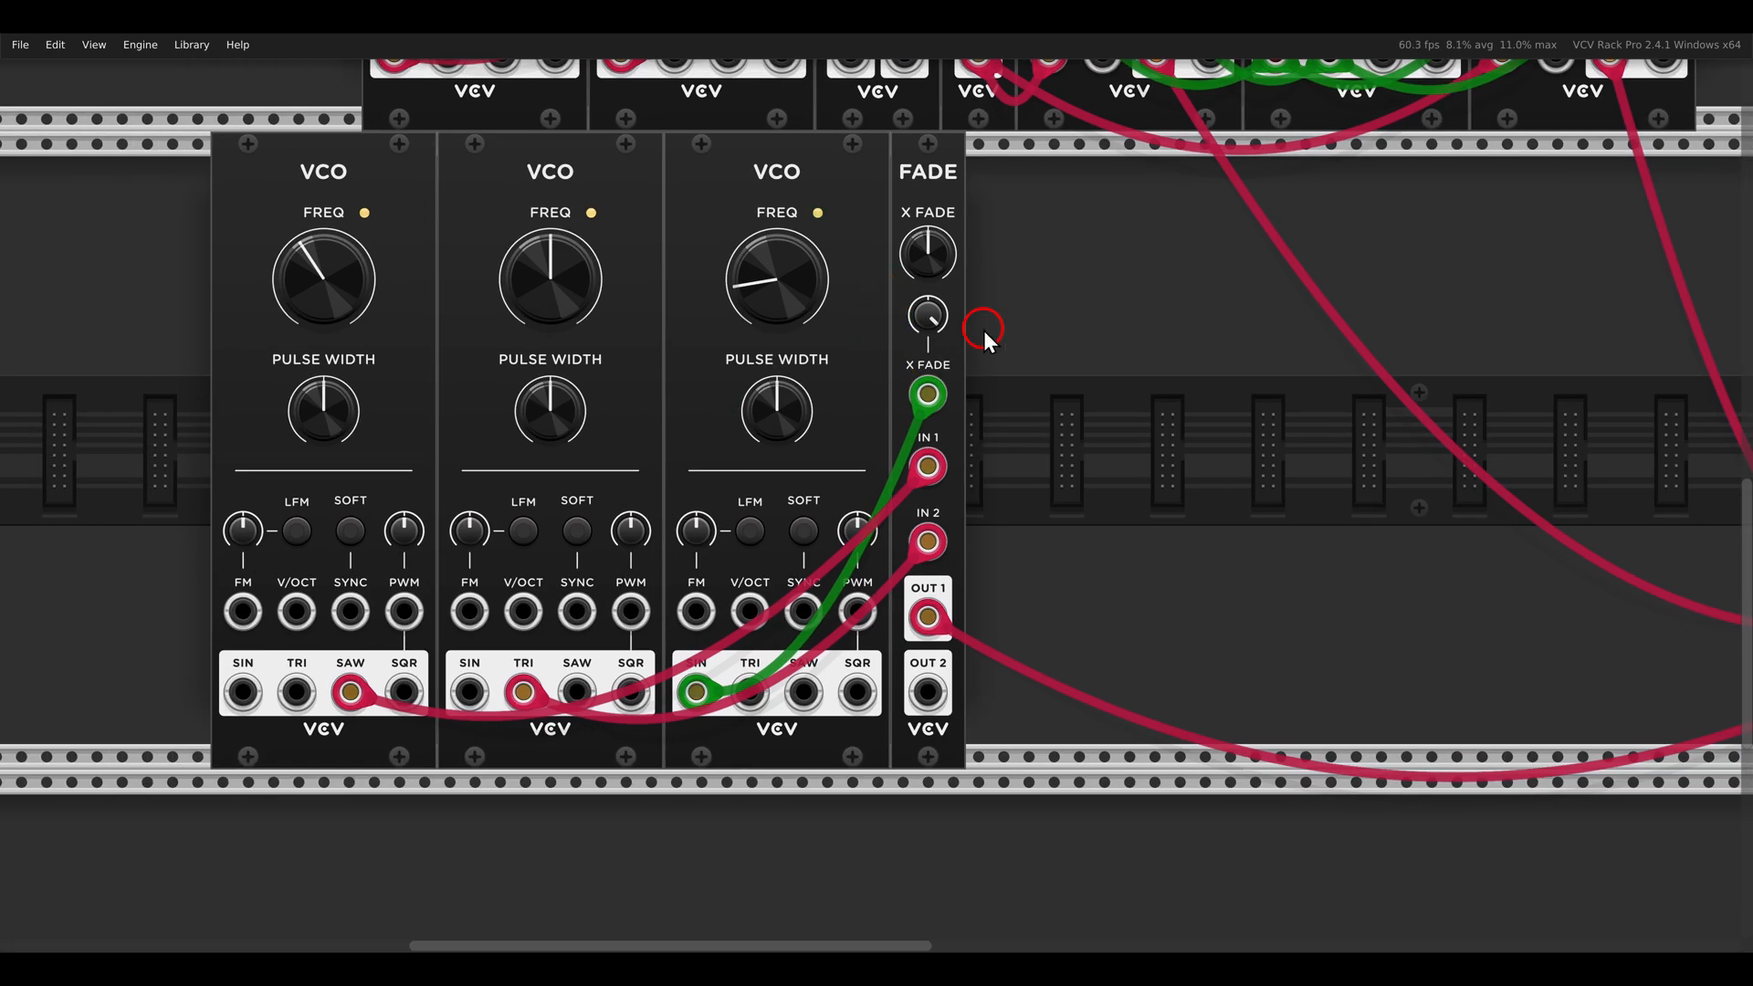
{"action": "mouse_move", "coordinate": [748, 679]}
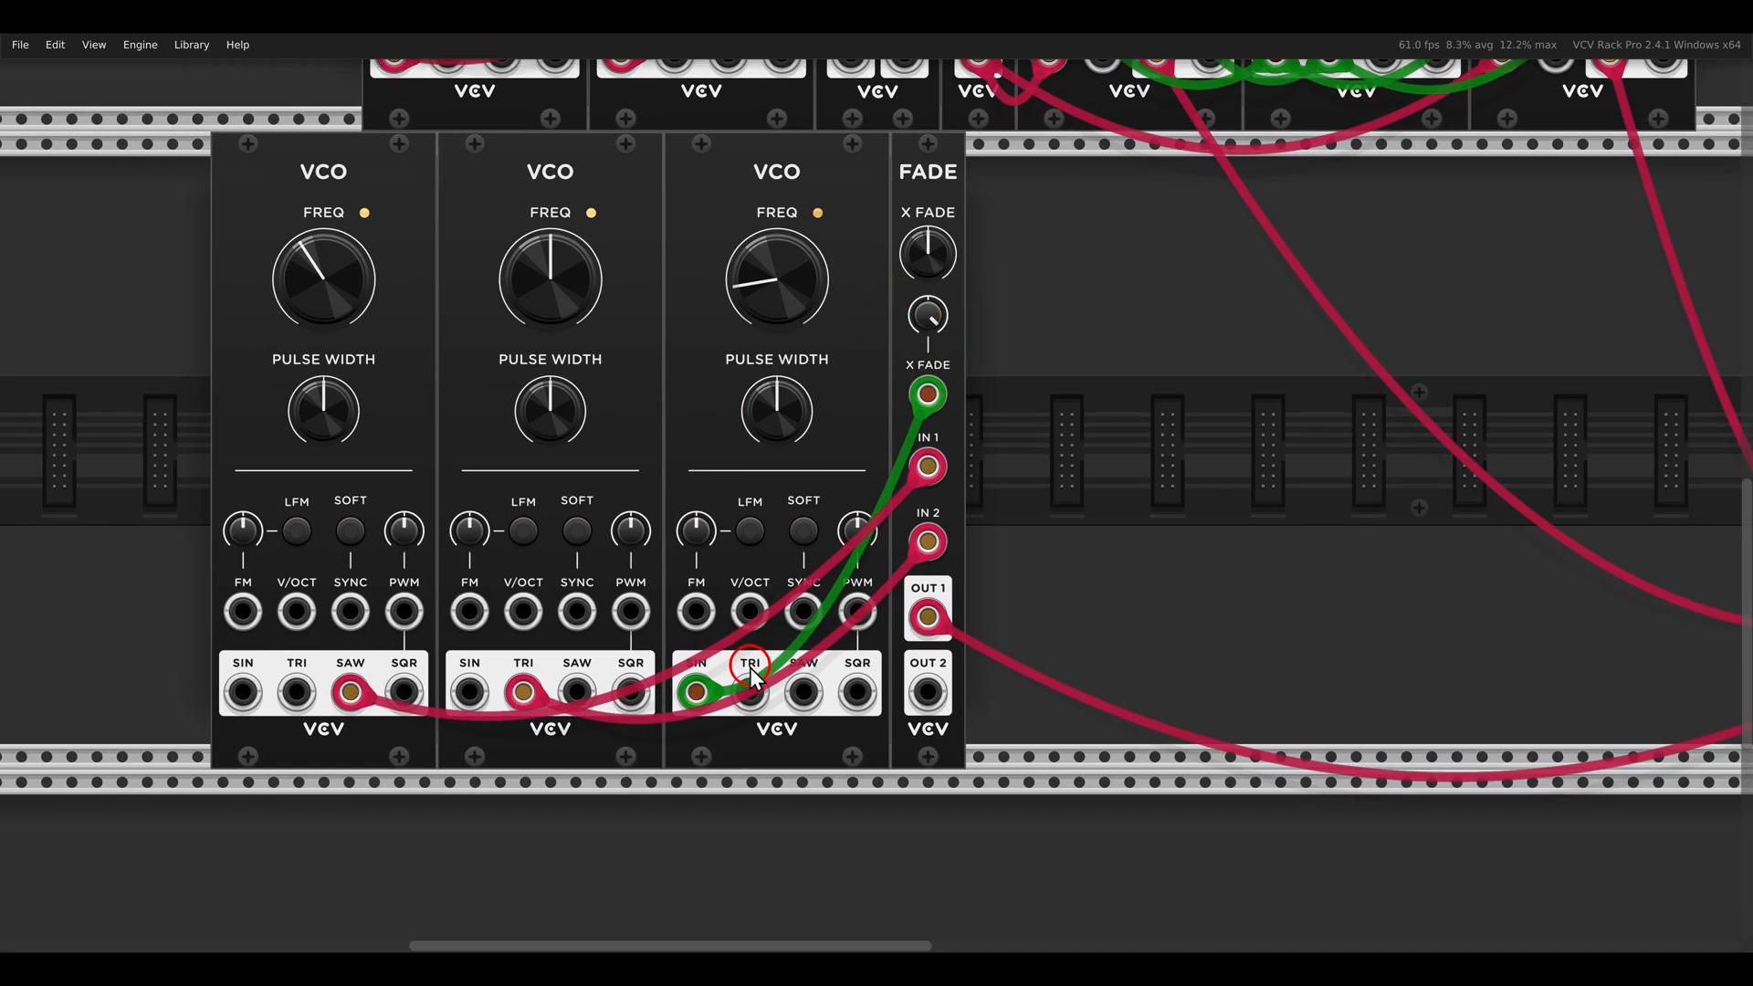
Step: Drive the crossfade from VCO 3's SQR output, widen its pulse width slightly and patch a signal into PWM
{"action": "left_click_drag", "start_coordinate": [750, 690], "coordinate": [858, 690]}
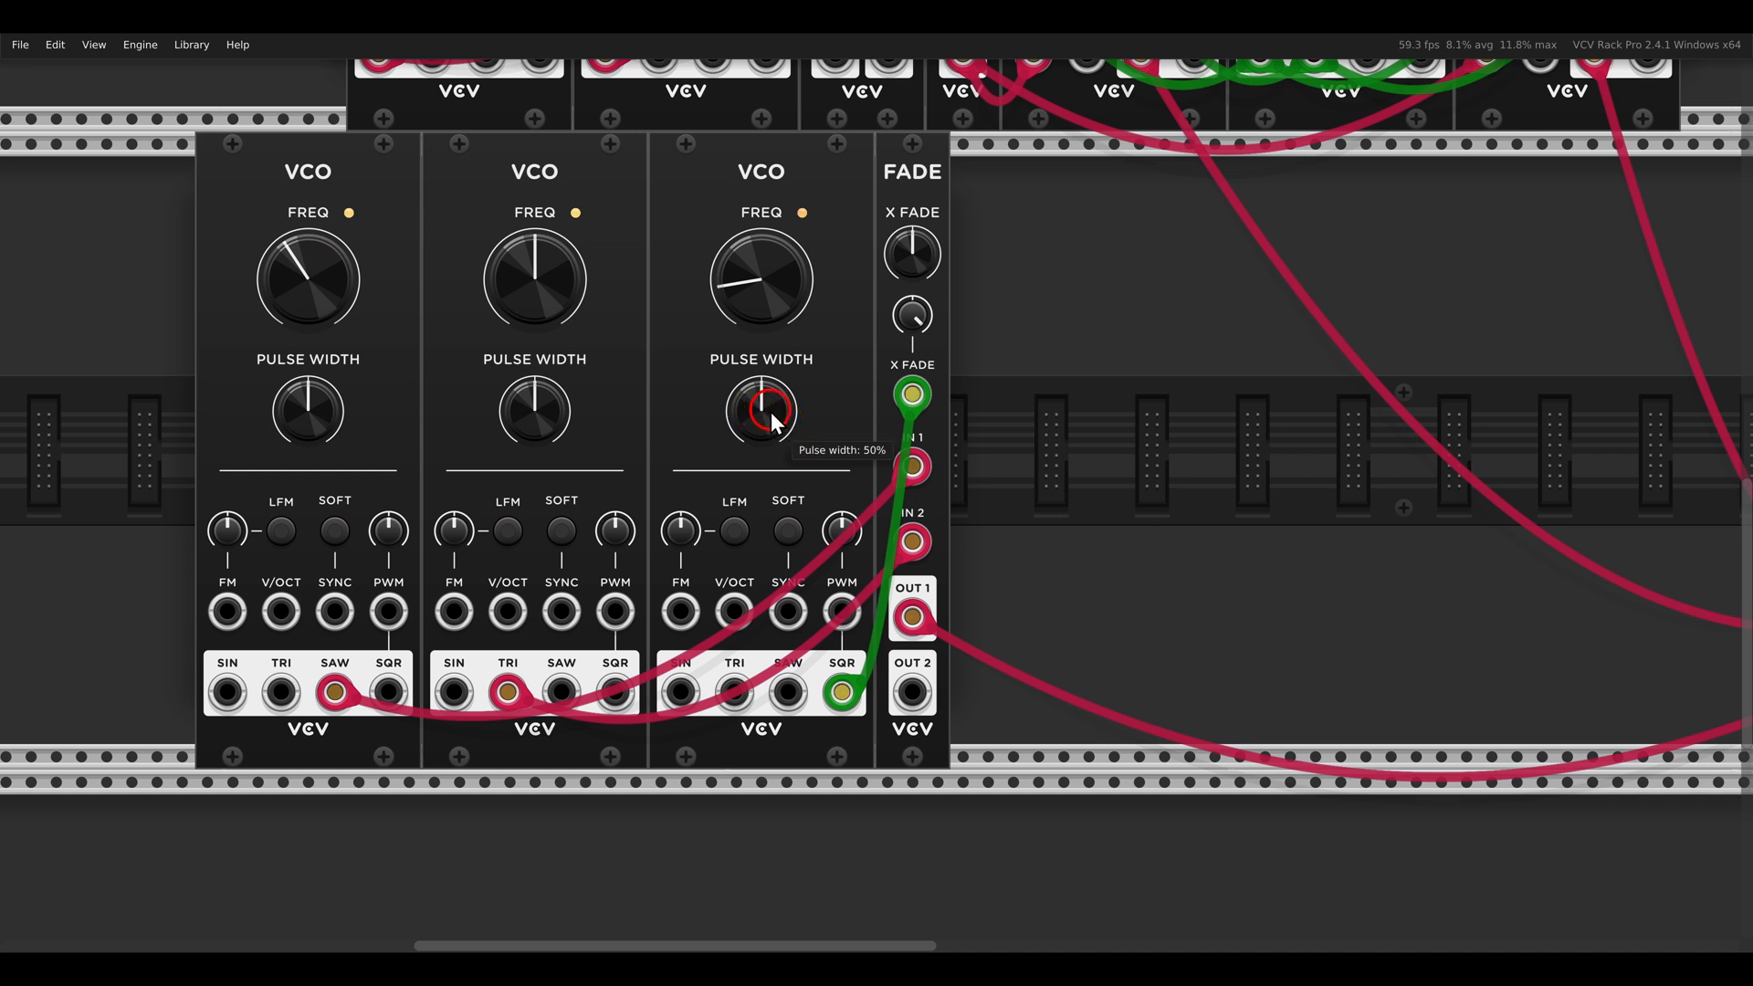
{"action": "left_click_drag", "start_coordinate": [759, 410], "coordinate": [760, 391]}
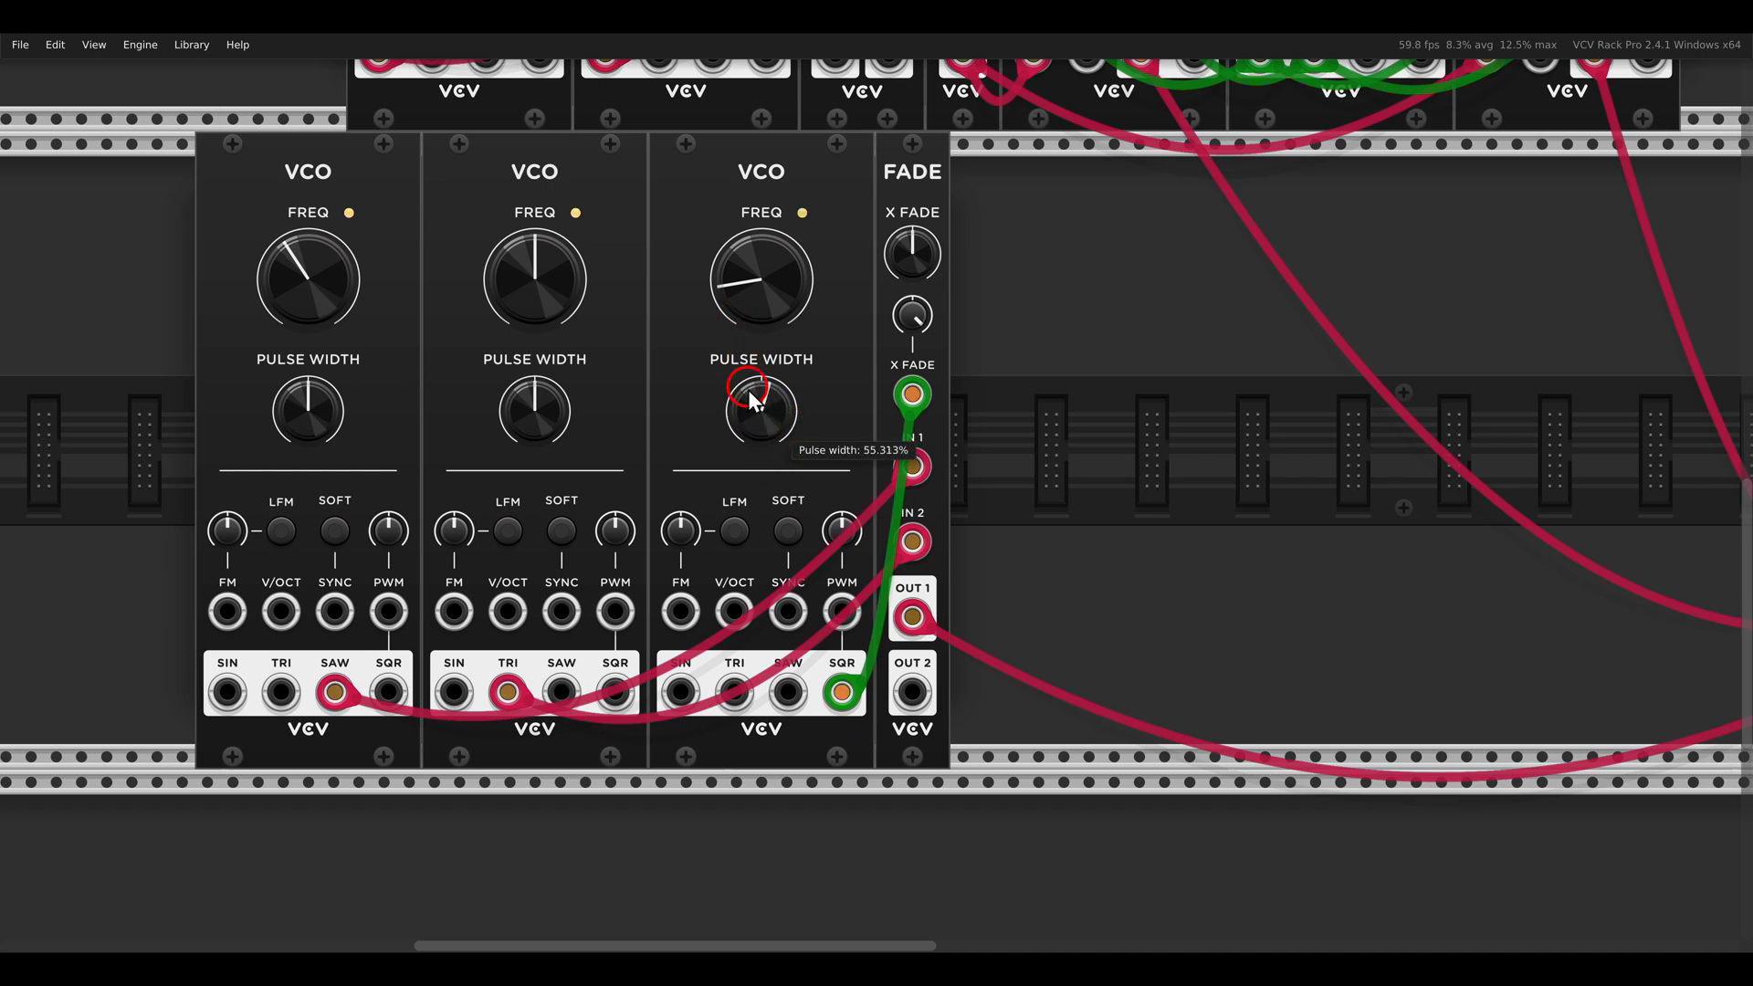
{"action": "left_click_drag", "start_coordinate": [759, 415], "coordinate": [760, 420]}
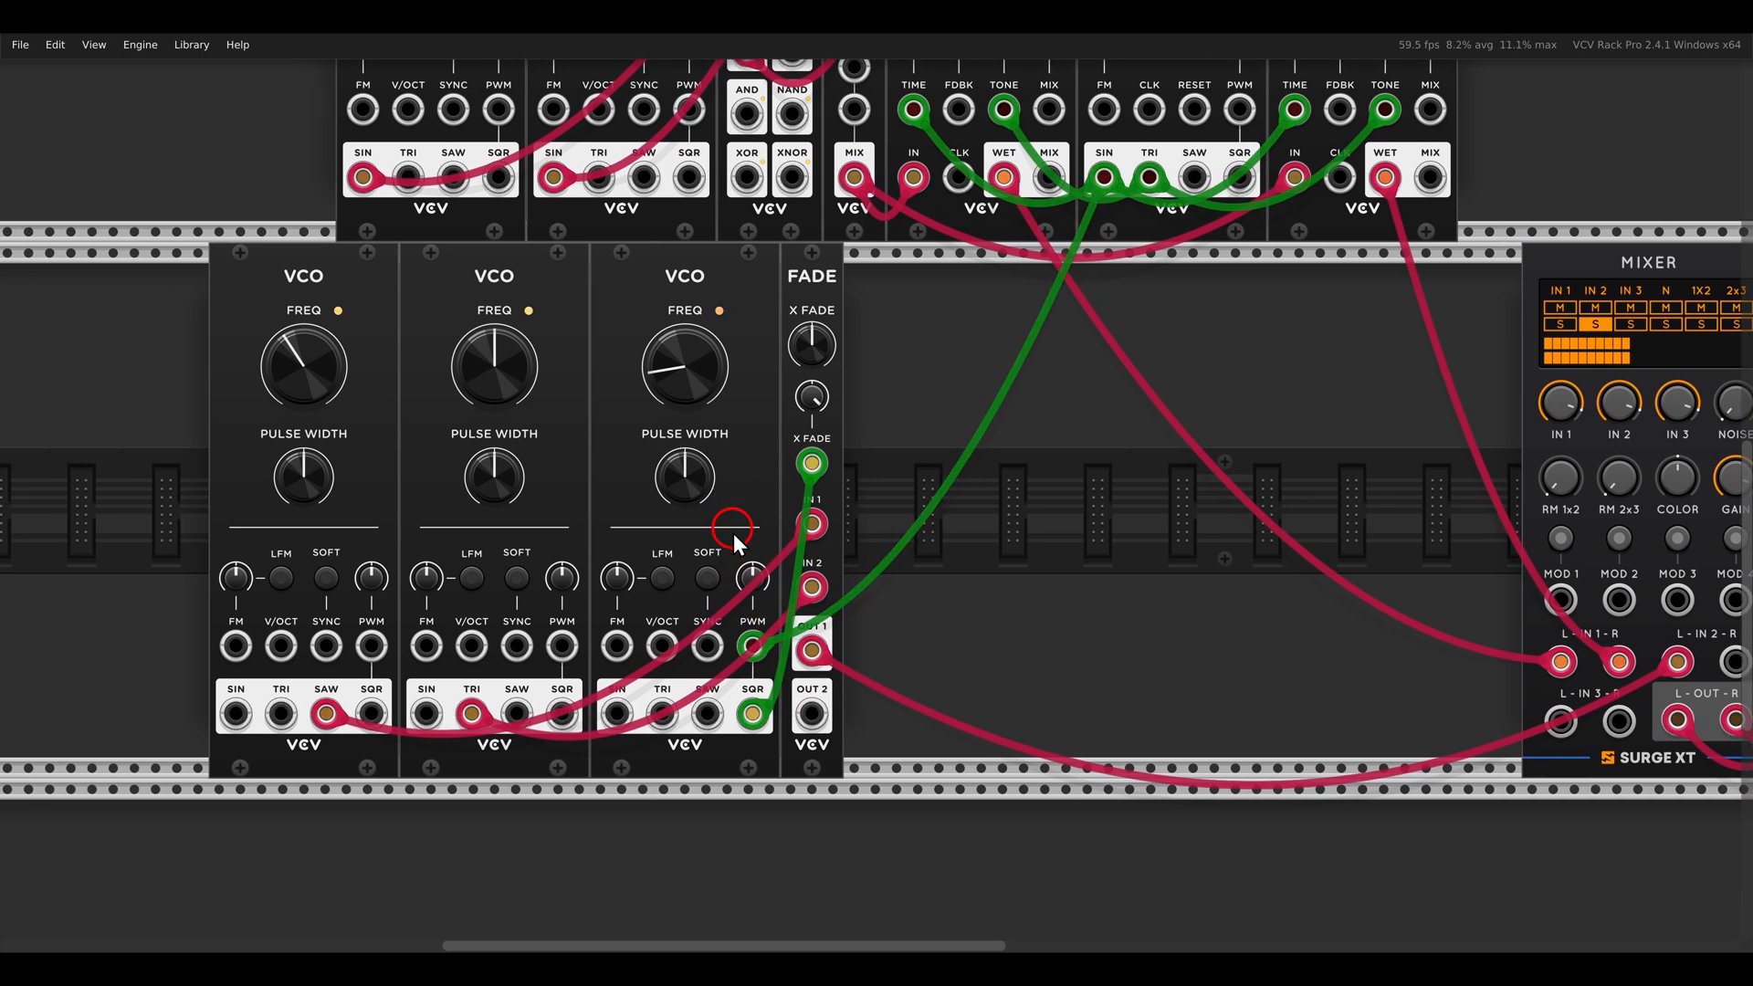
{"action": "mouse_move", "coordinate": [709, 536]}
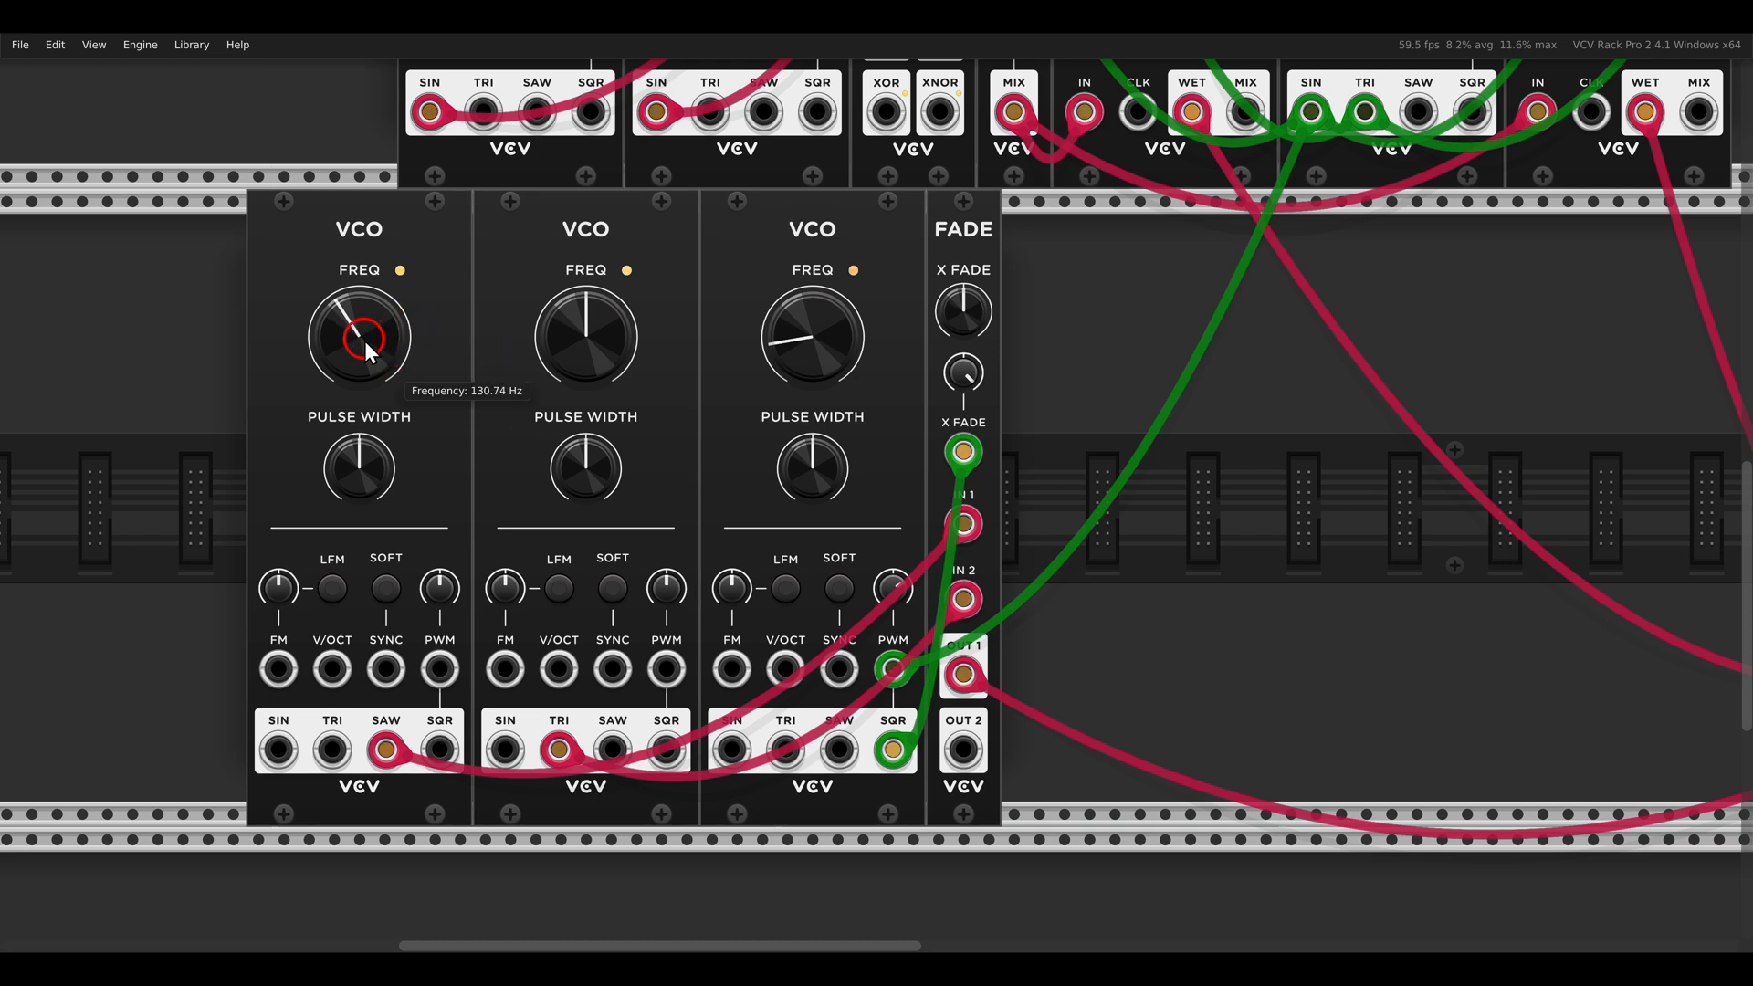
{"action": "mouse_move", "coordinate": [566, 352]}
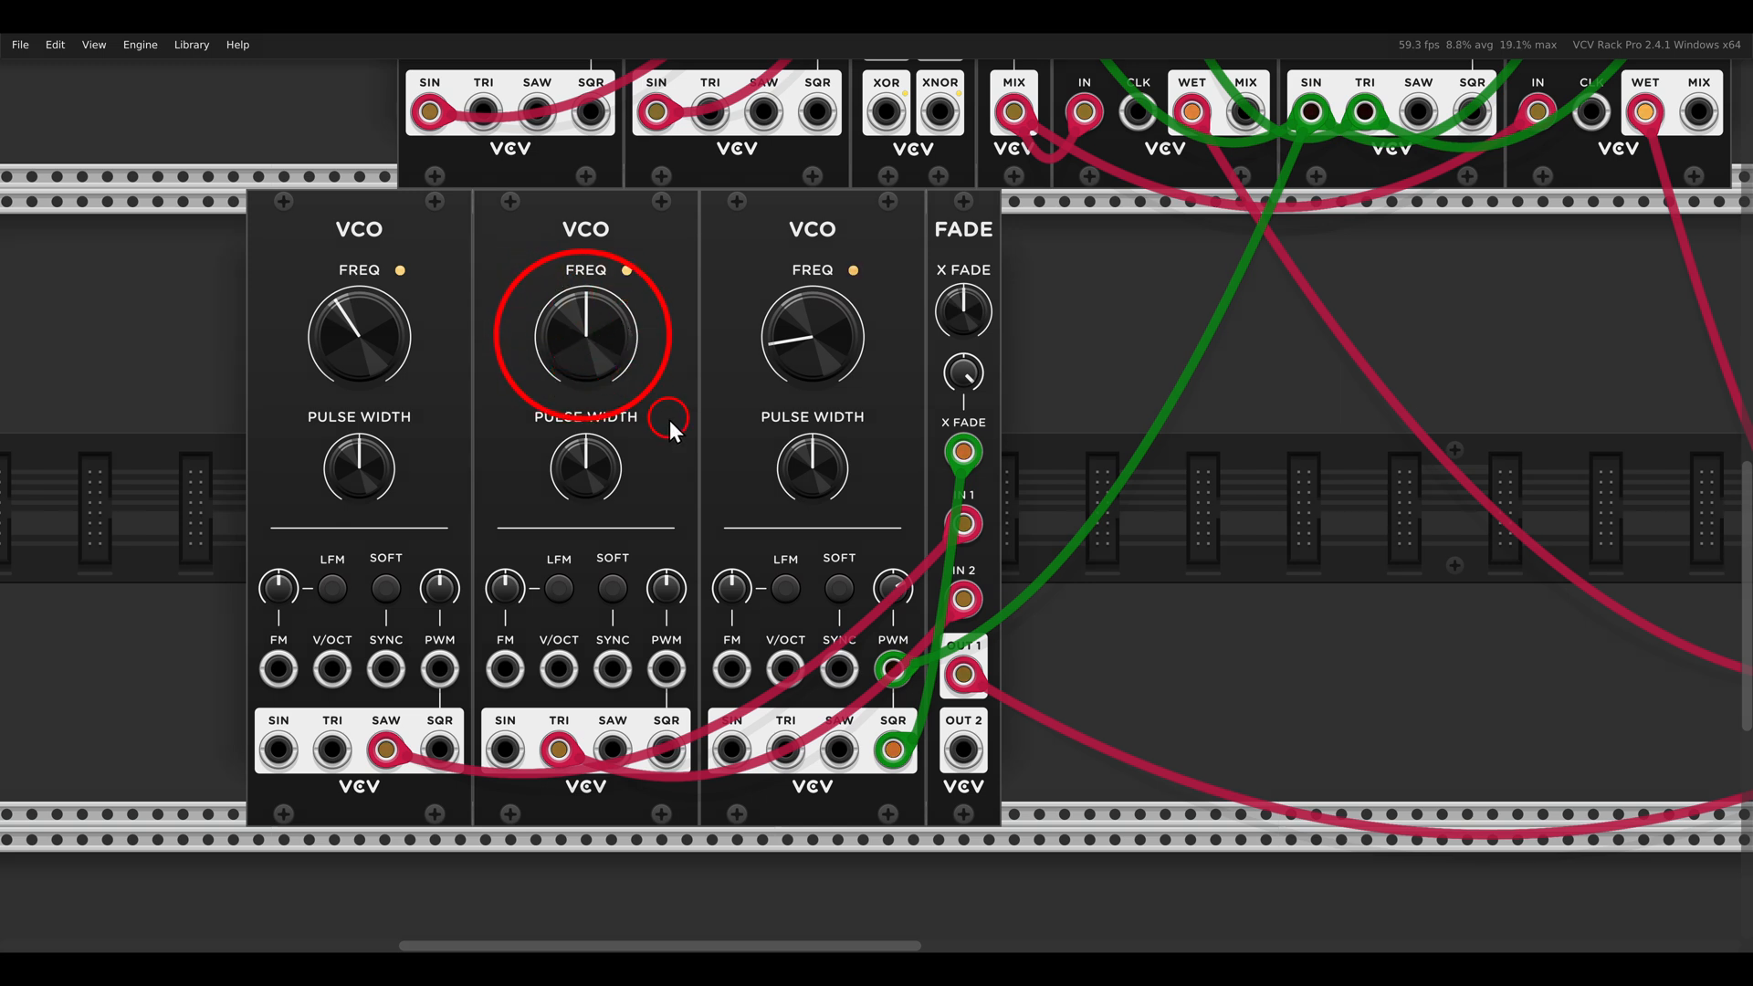
{"action": "mouse_move", "coordinate": [680, 434]}
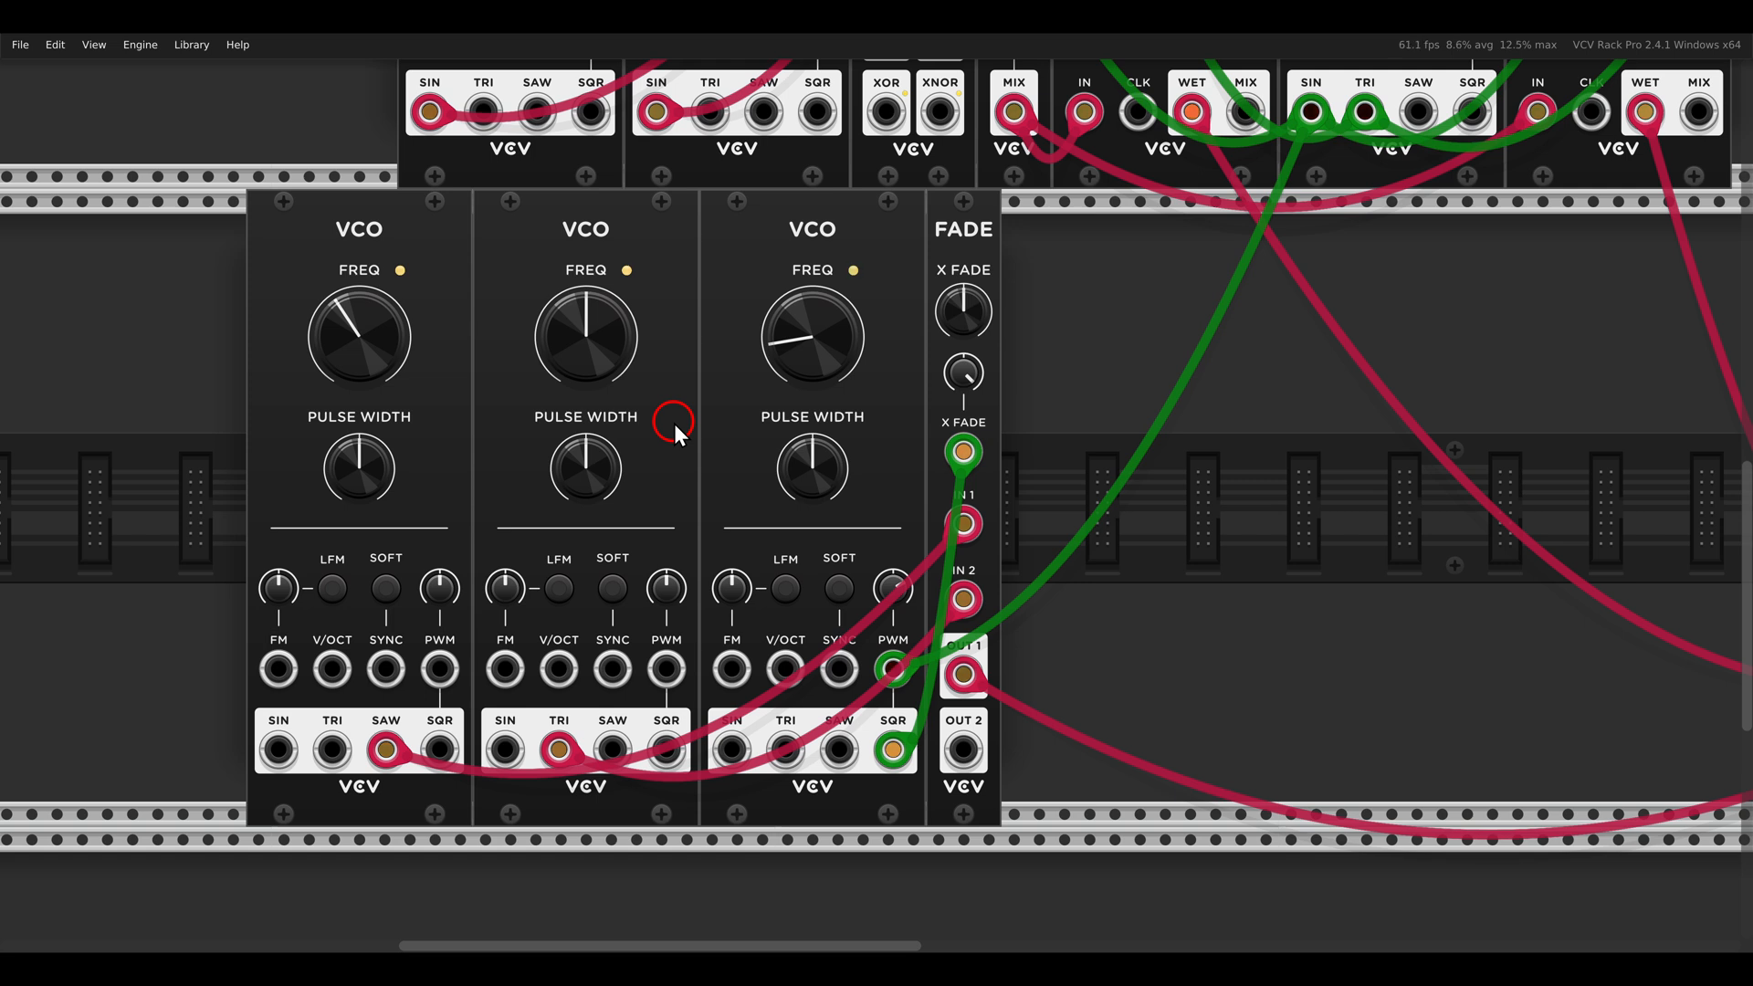
Step: Enter a lower frequency for VCO 2 so it sits detuned from VCO 1 at 130.74 Hz
{"action": "right_click", "coordinate": [584, 332]}
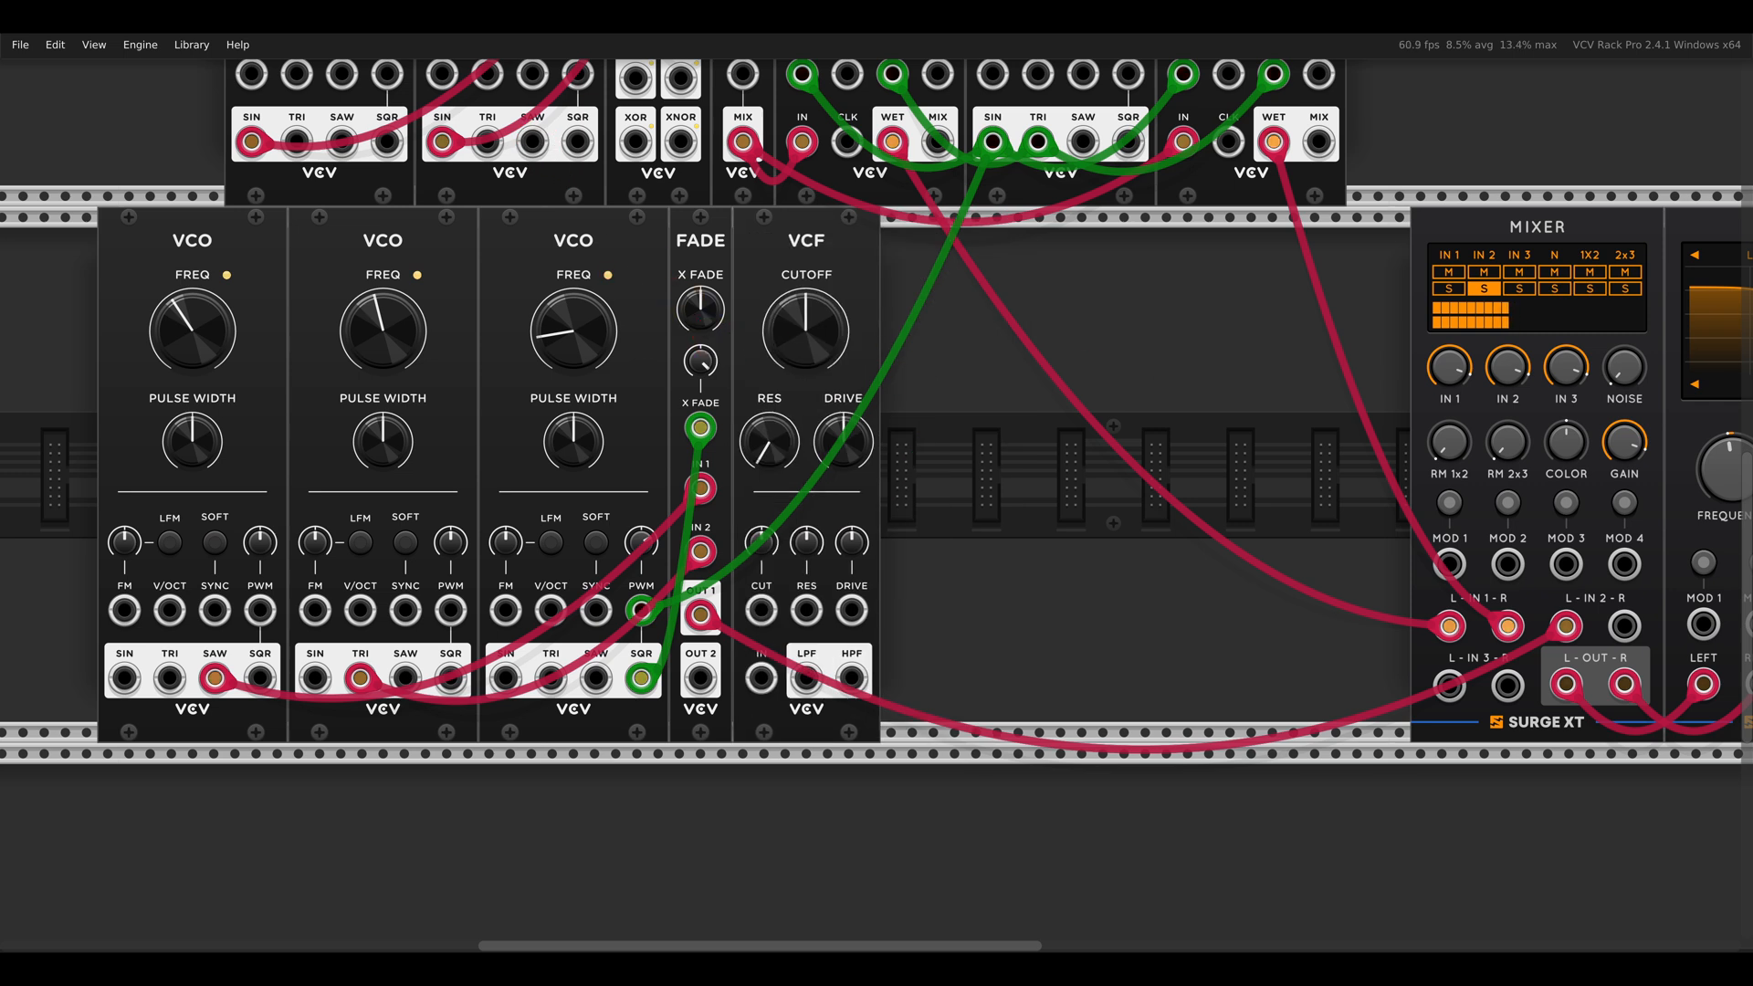
{"action": "mouse_move", "coordinate": [1508, 683]}
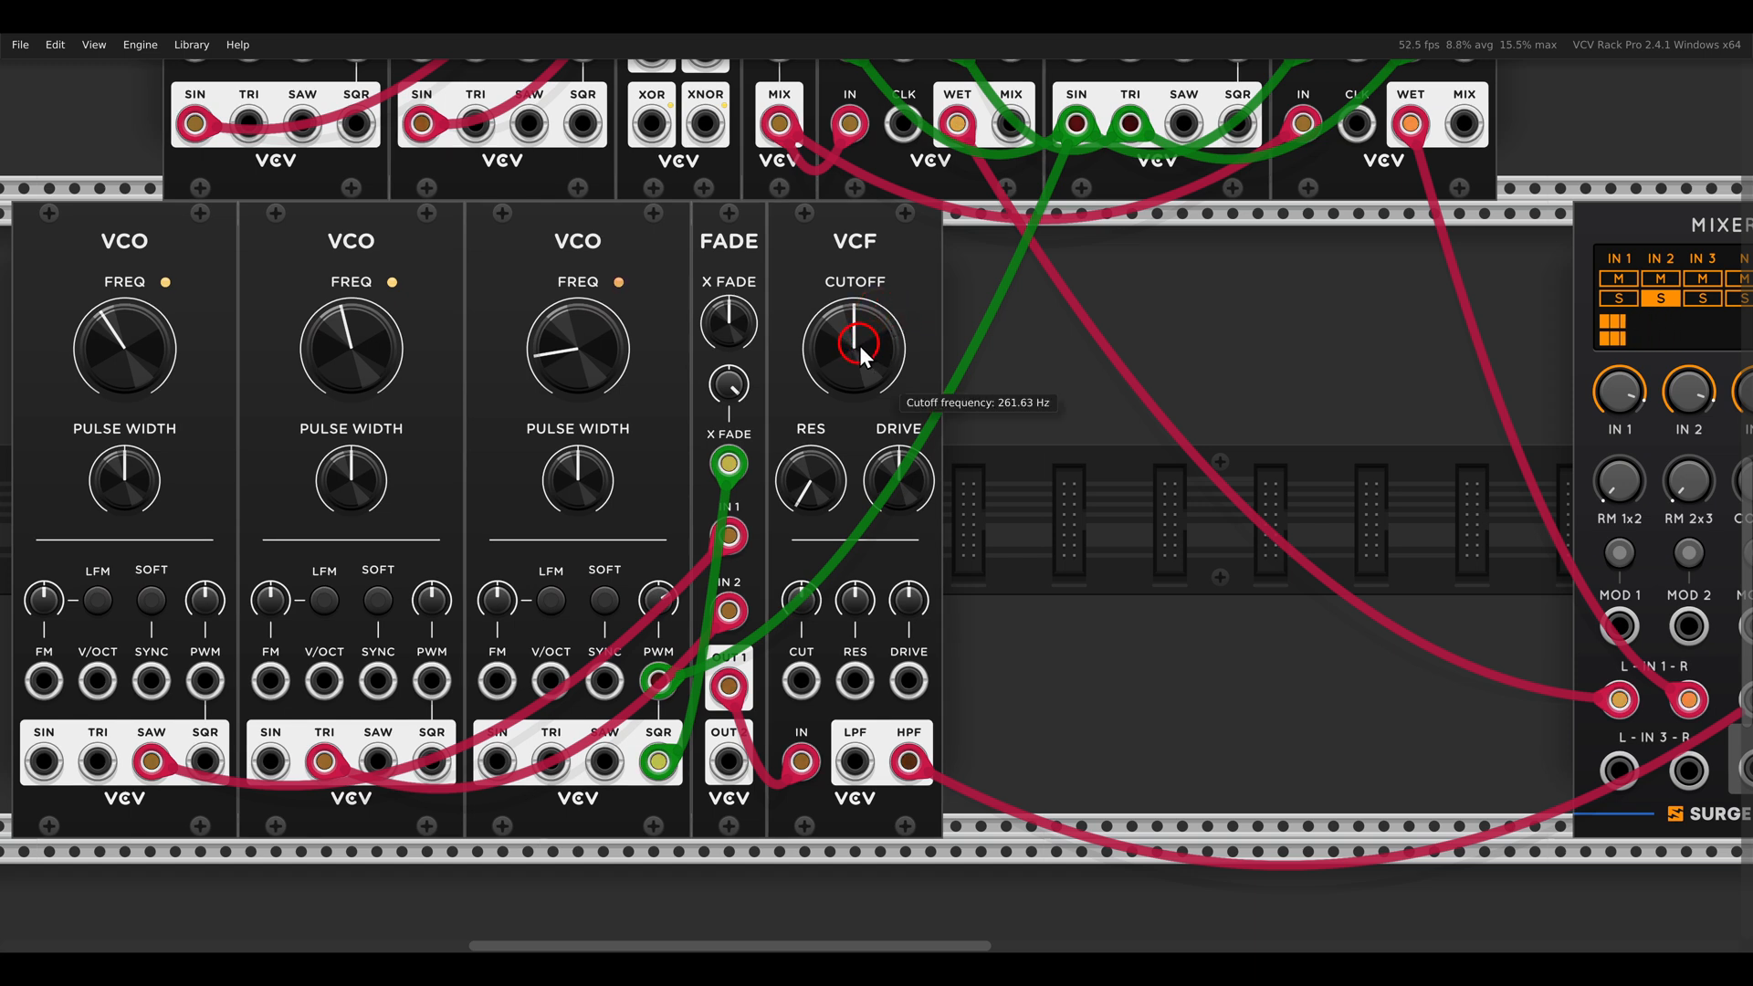
Step: Lower the VCF cutoff, then retune the Surge XT filter frequency down and back up to settle it
{"action": "right_click", "coordinate": [853, 339]}
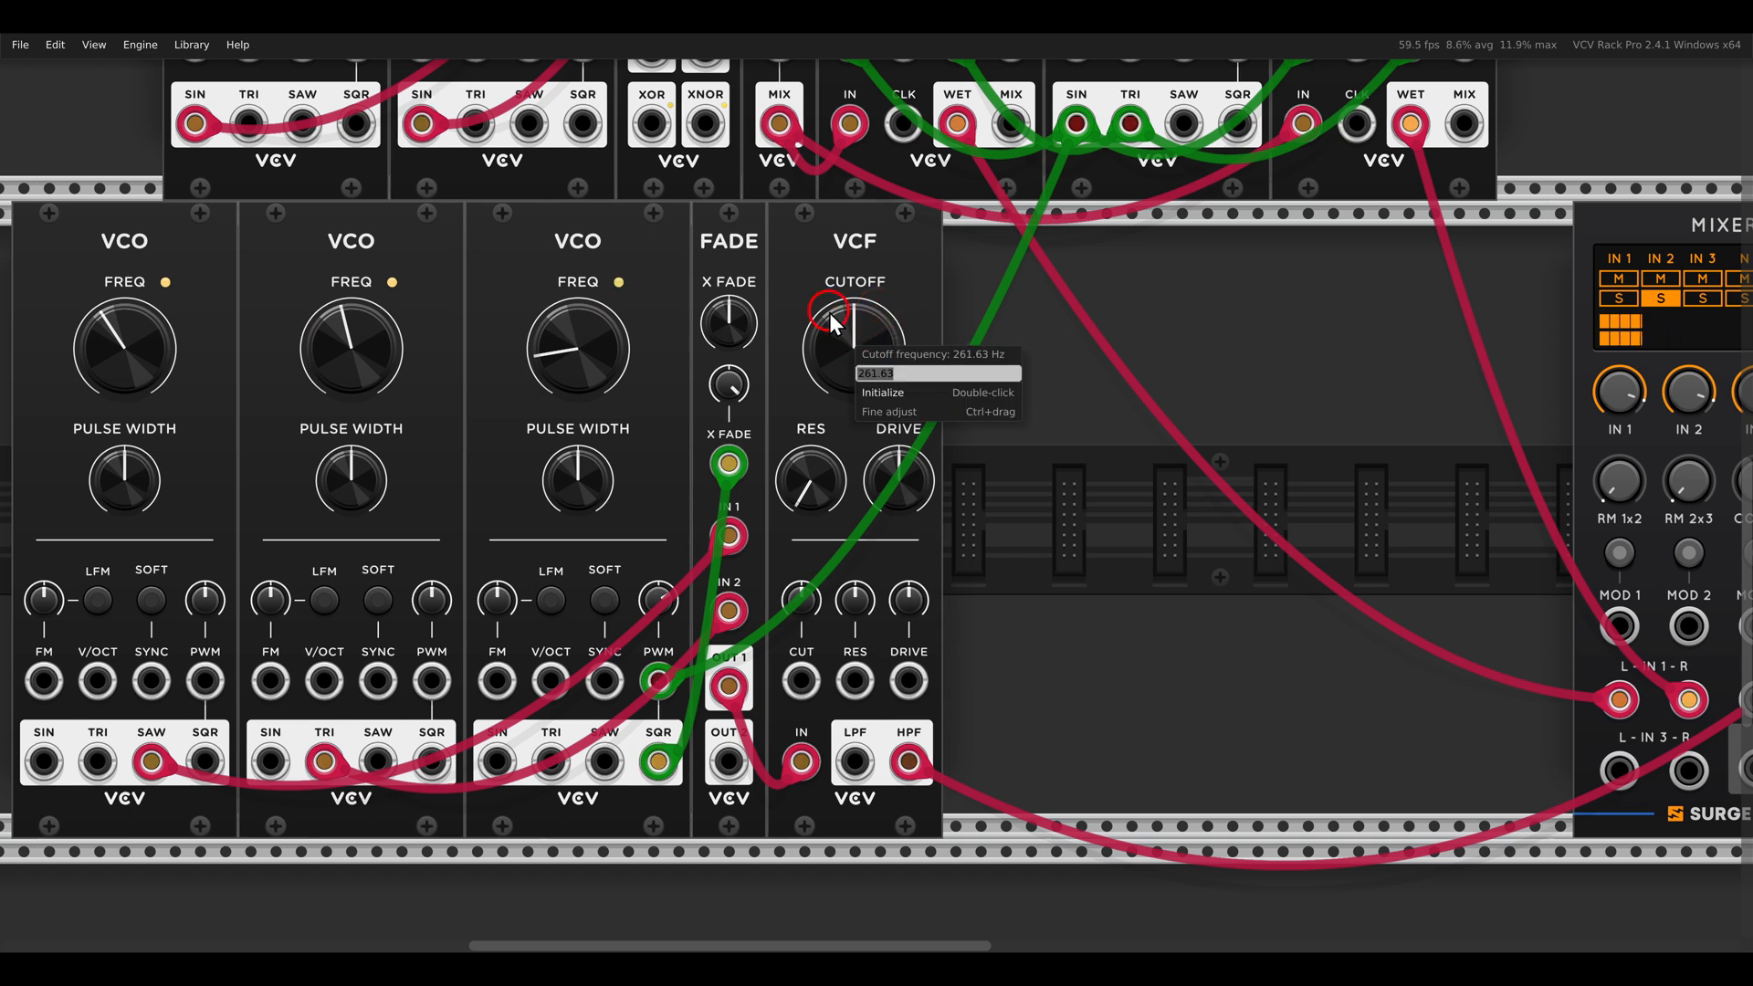
{"action": "left_click_drag", "start_coordinate": [853, 346], "coordinate": [853, 369]}
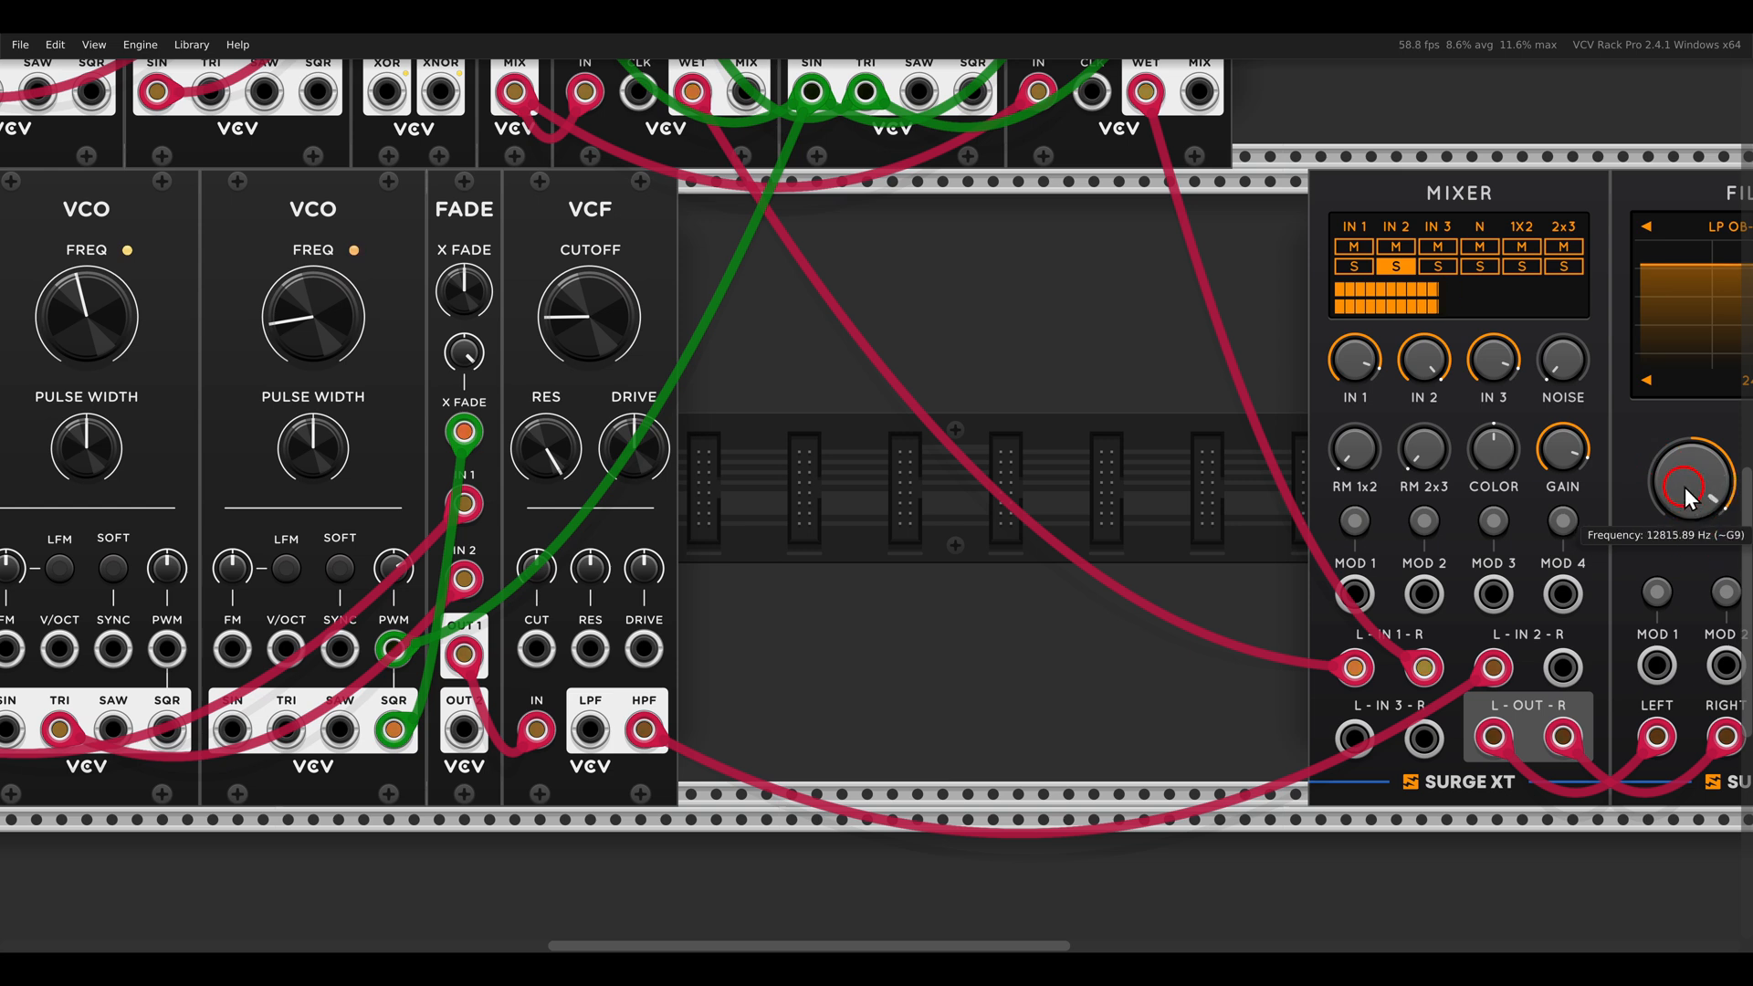
{"action": "left_click_drag", "start_coordinate": [1695, 491], "coordinate": [1694, 515]}
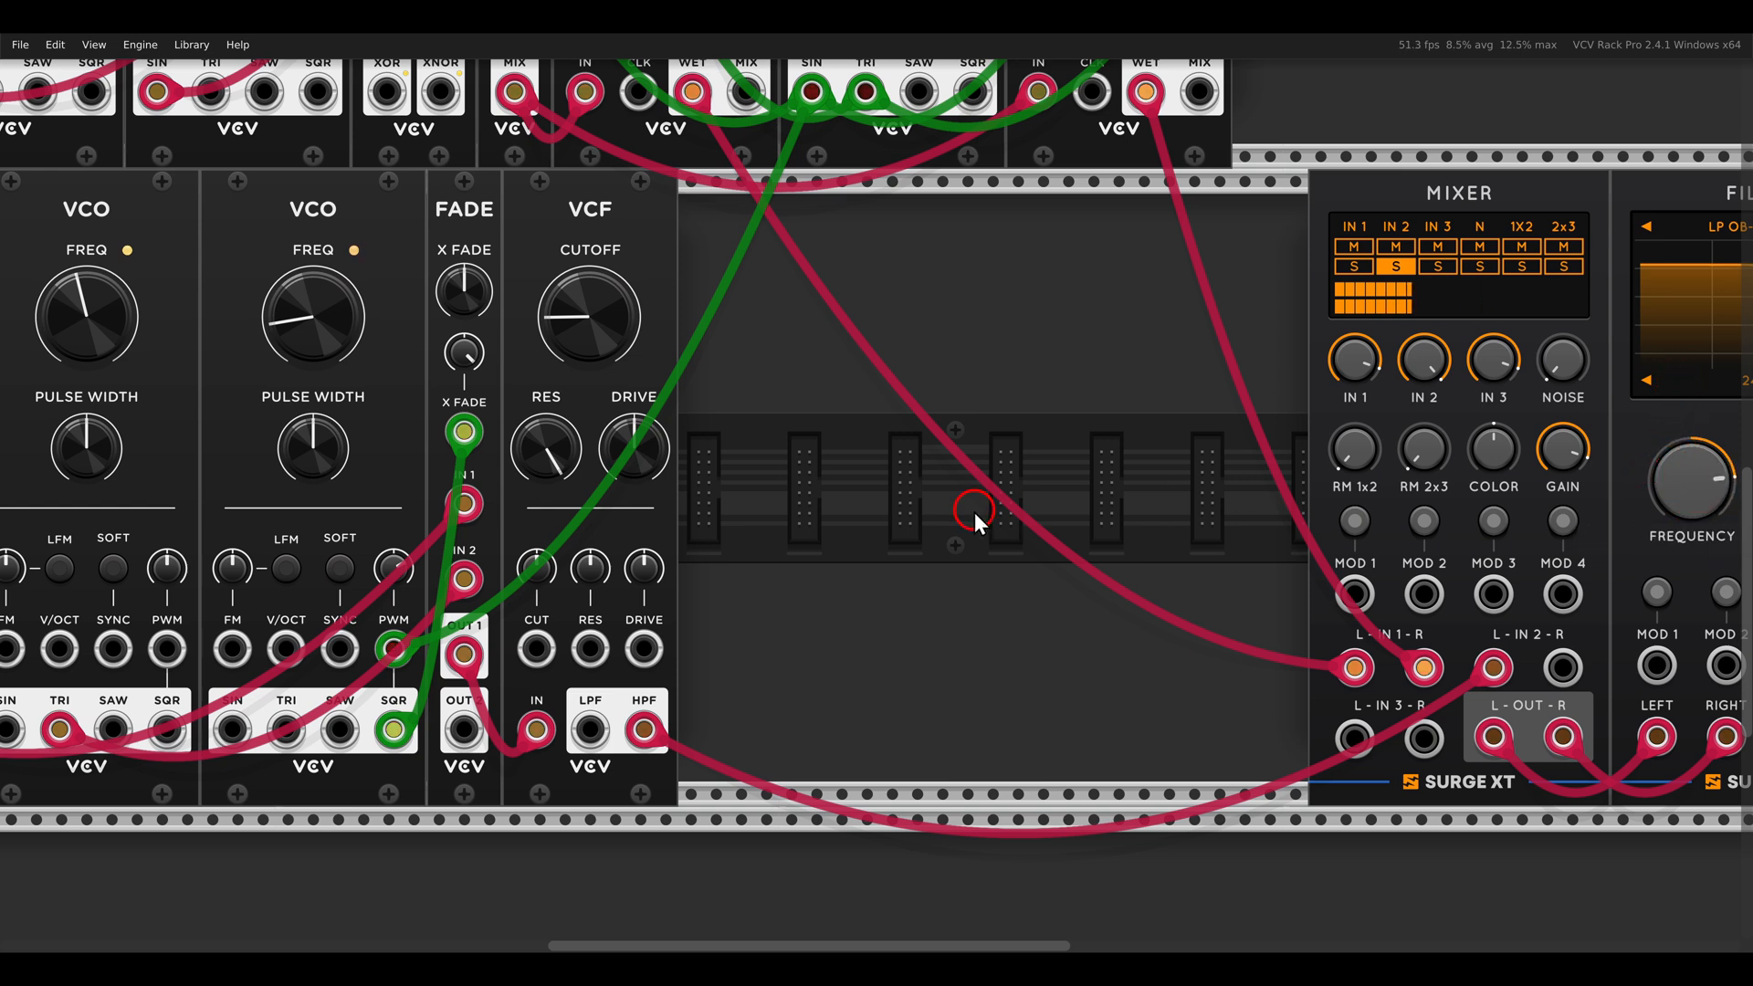
{"action": "scroll", "scroll_direction": "right", "scroll_amount": 3}
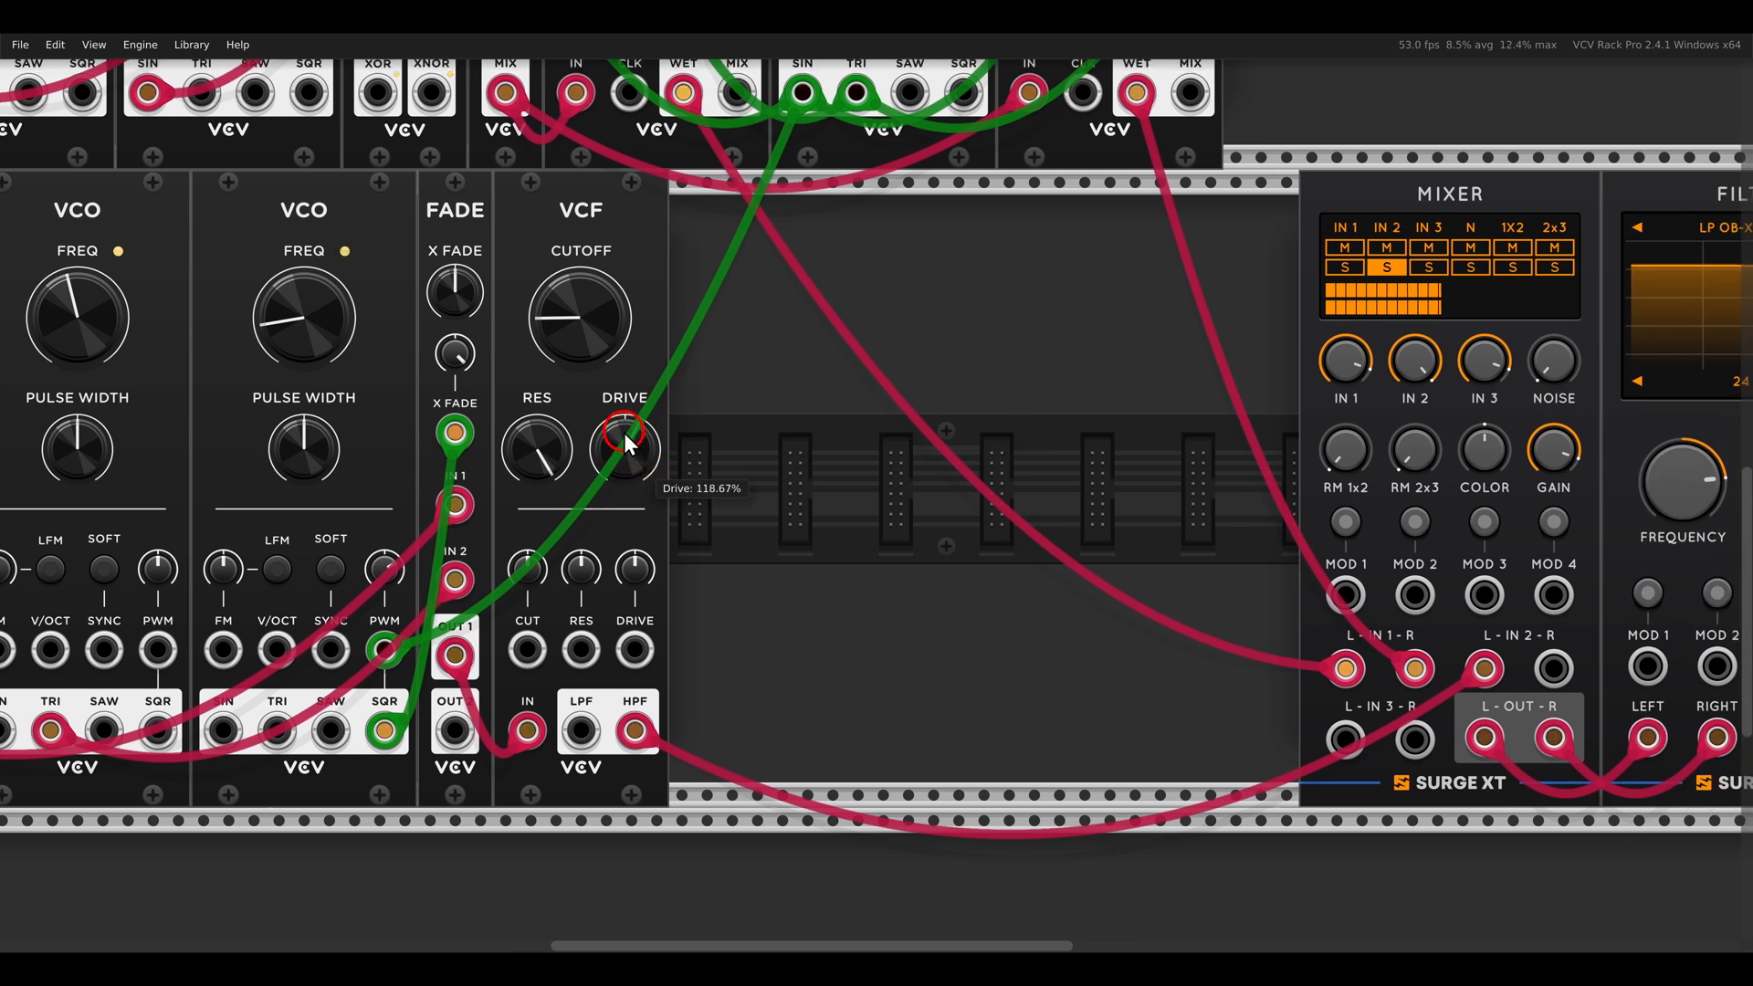
{"action": "mouse_move", "coordinate": [1676, 484]}
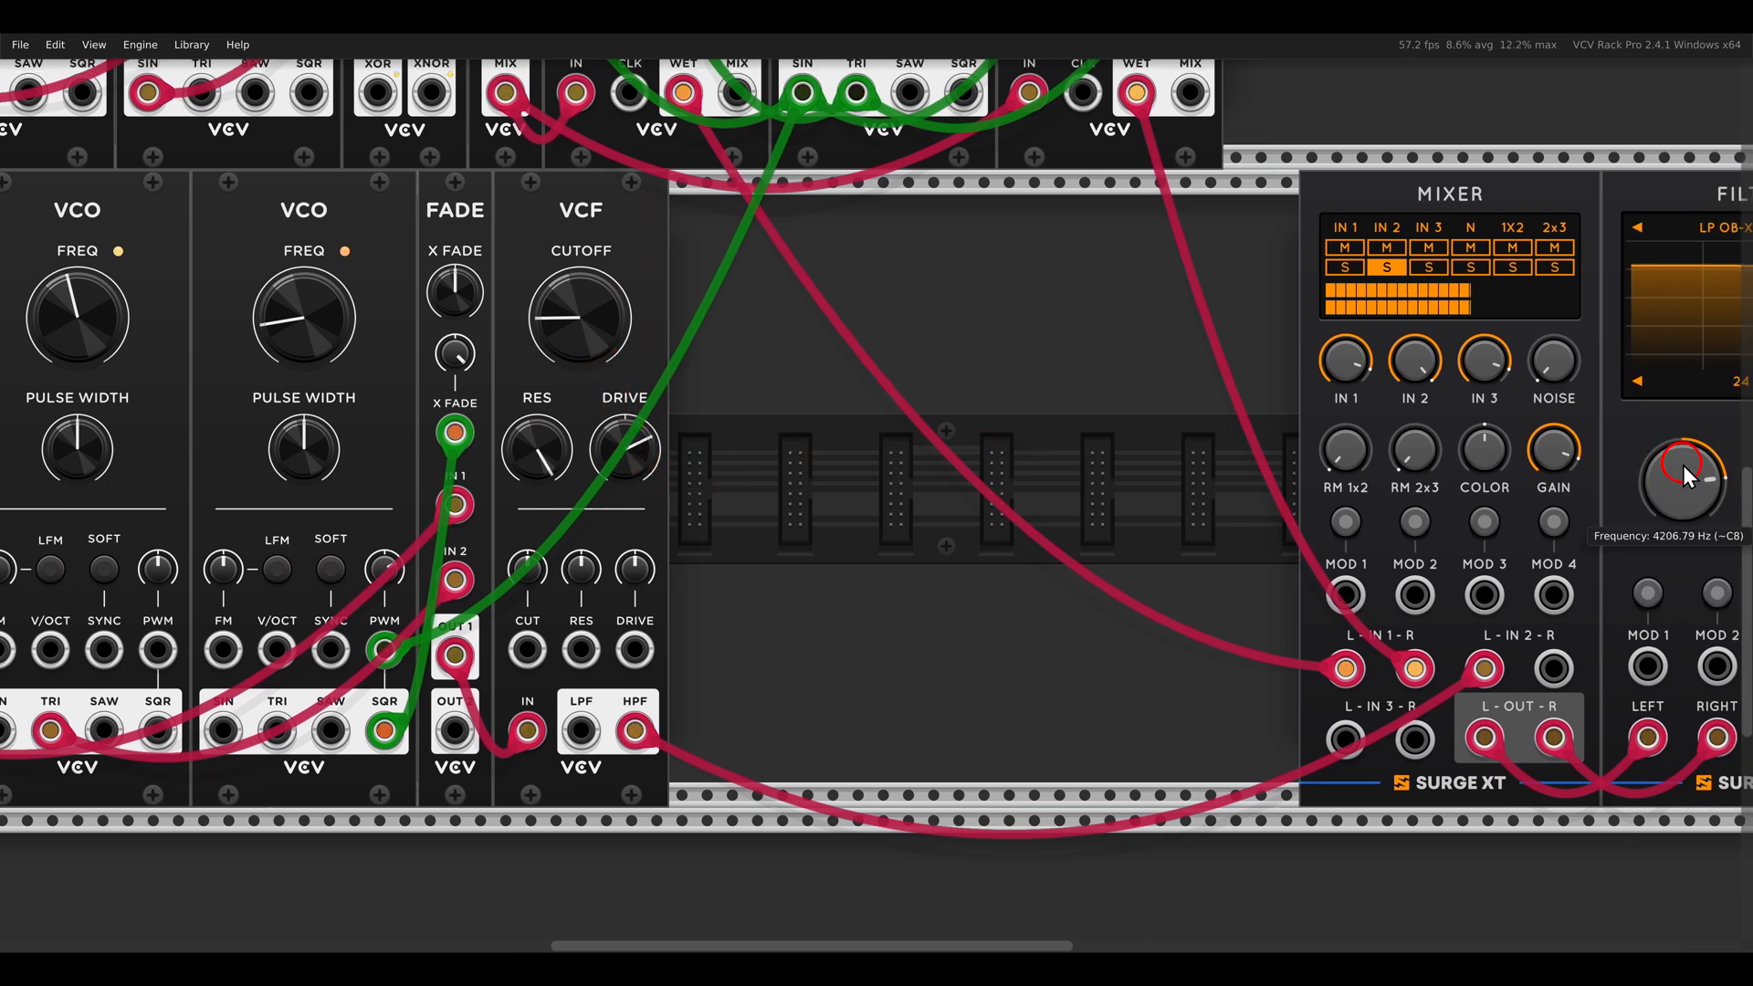
{"action": "left_click_drag", "start_coordinate": [1675, 480], "coordinate": [1675, 402]}
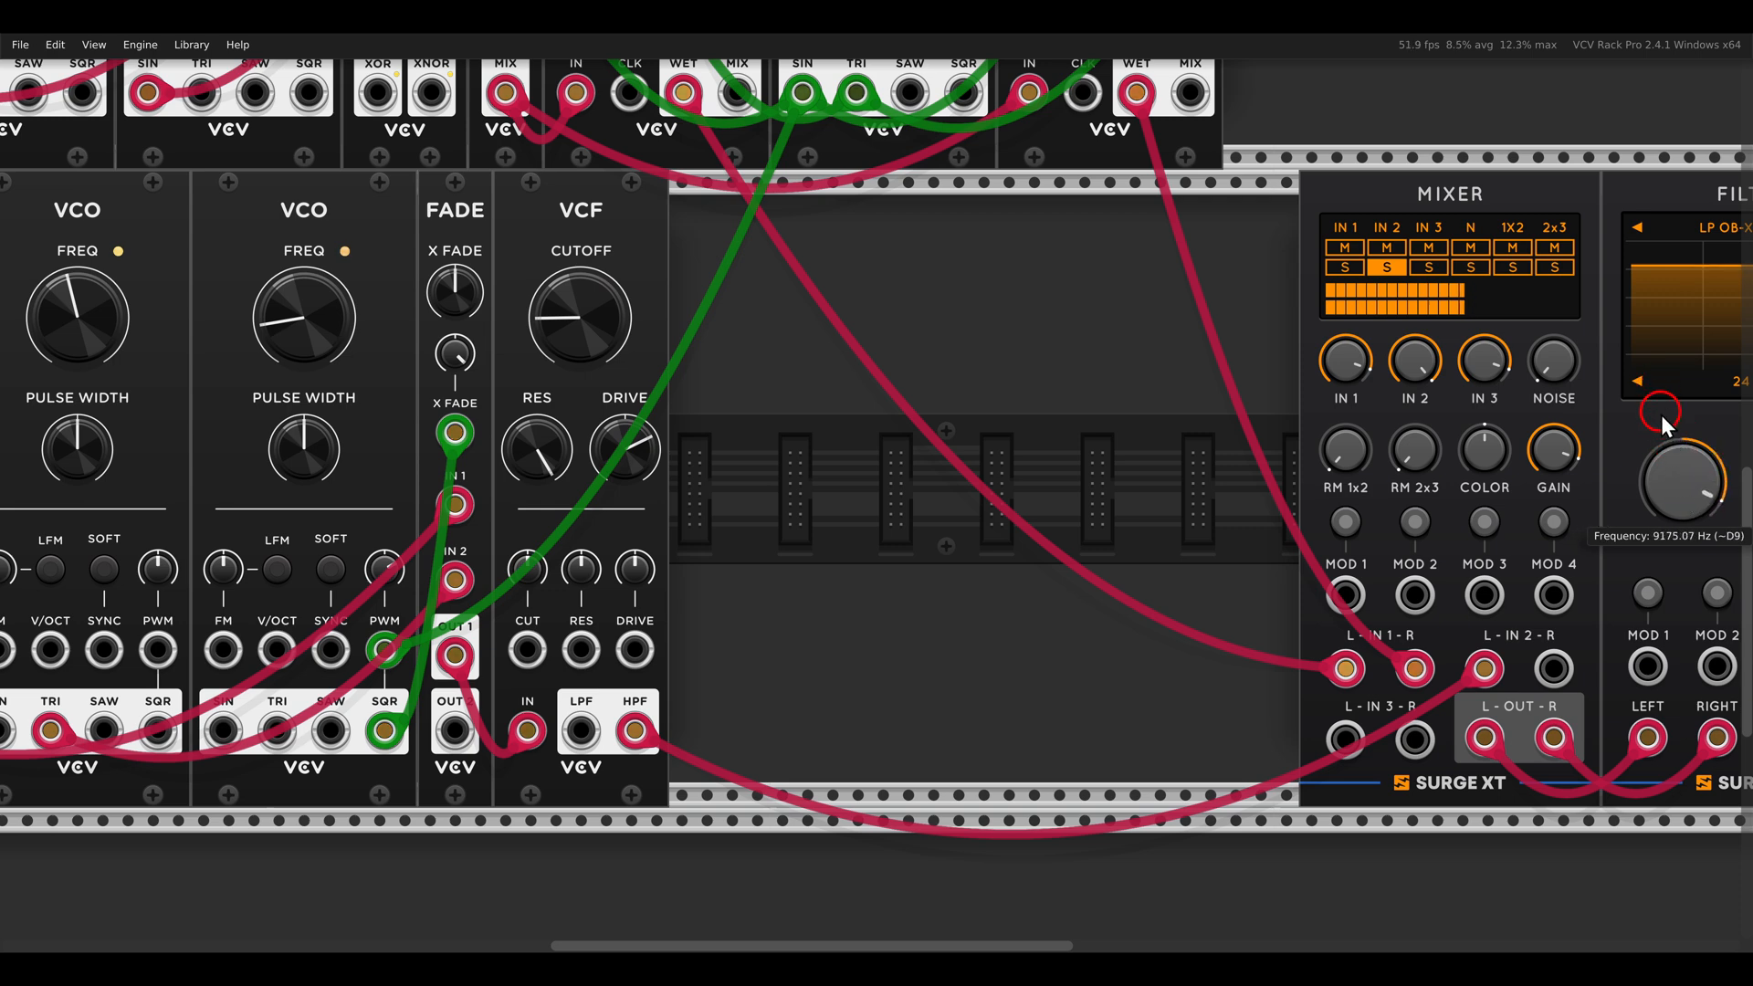
{"action": "left_click_drag", "start_coordinate": [1672, 407], "coordinate": [1672, 480]}
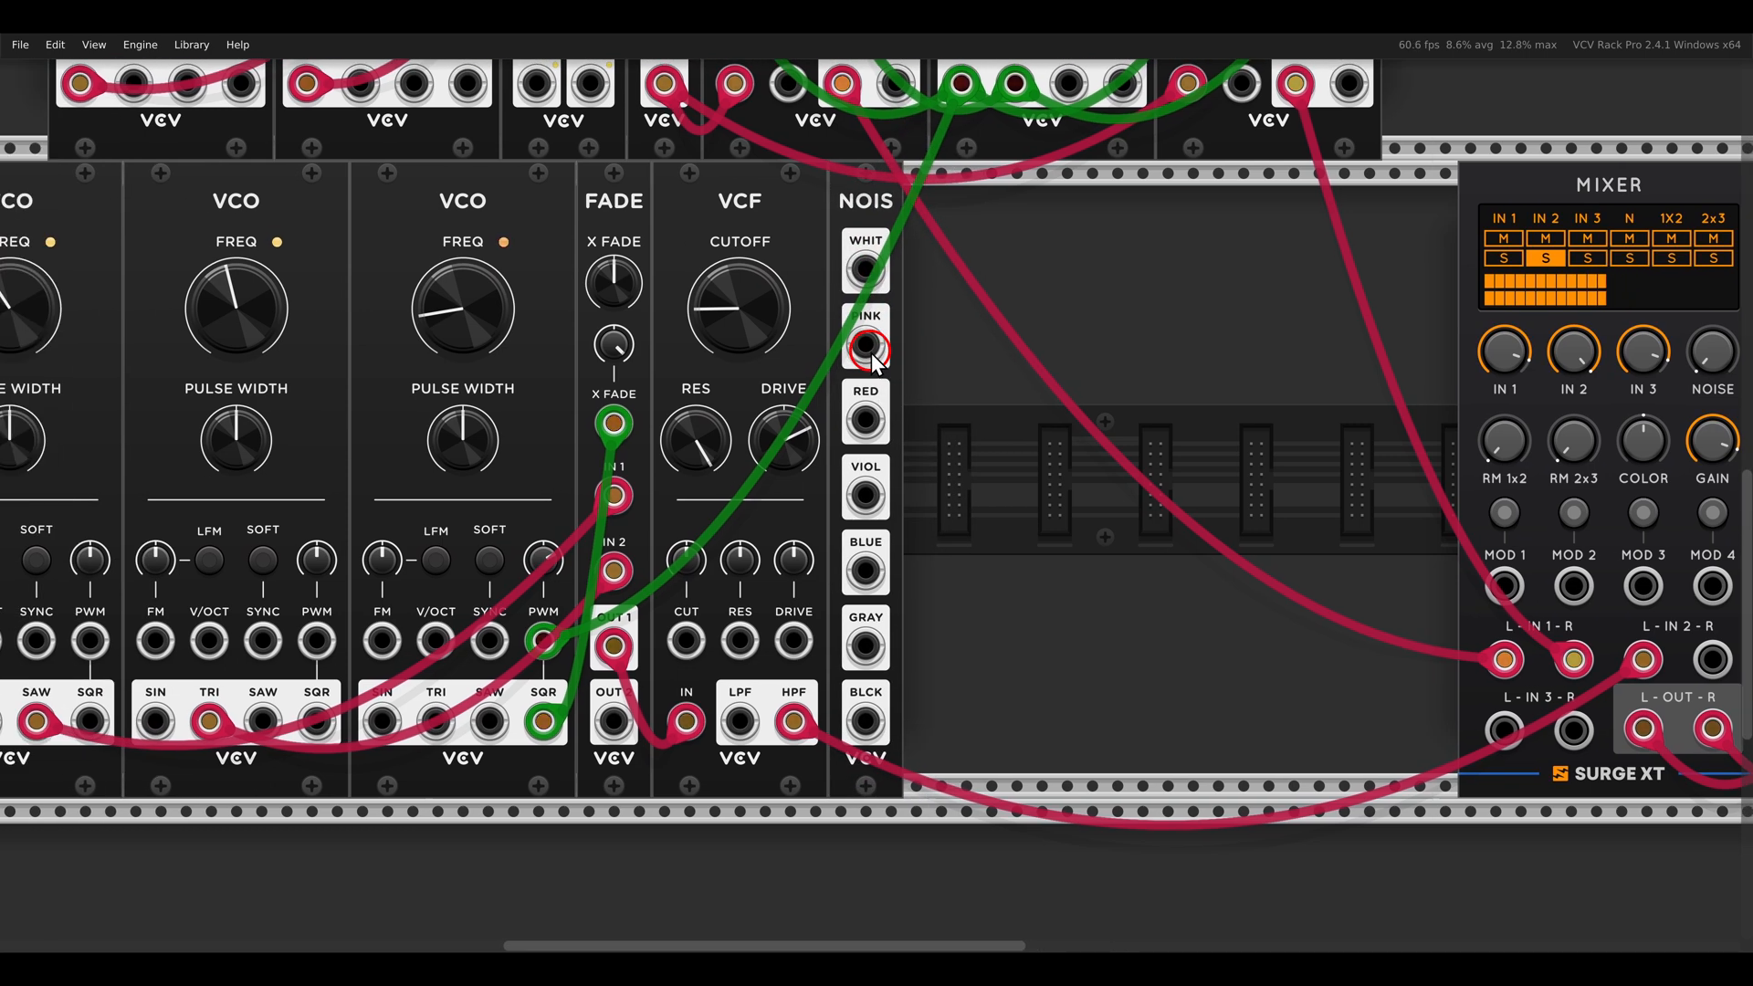
{"action": "mouse_move", "coordinate": [869, 274]}
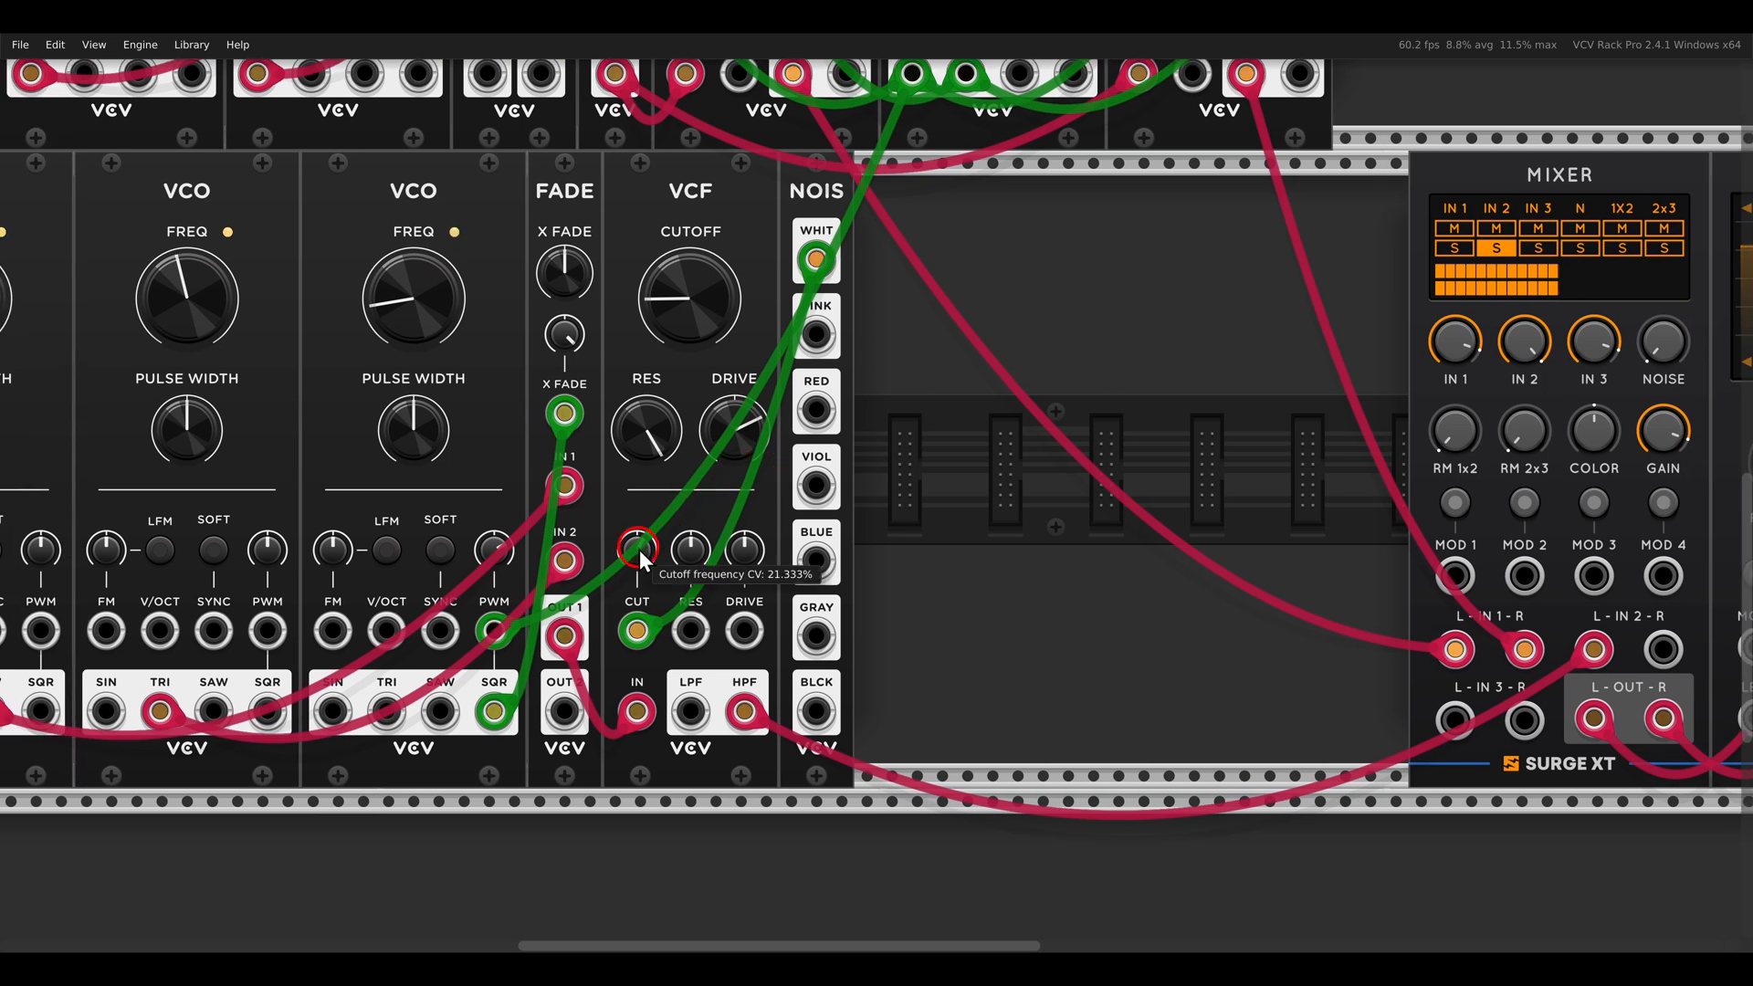
Step: Set the VCF cutoff CV attenuator to about 21% so white noise gently moves the cutoff
{"action": "left_click_drag", "start_coordinate": [638, 548], "coordinate": [637, 515]}
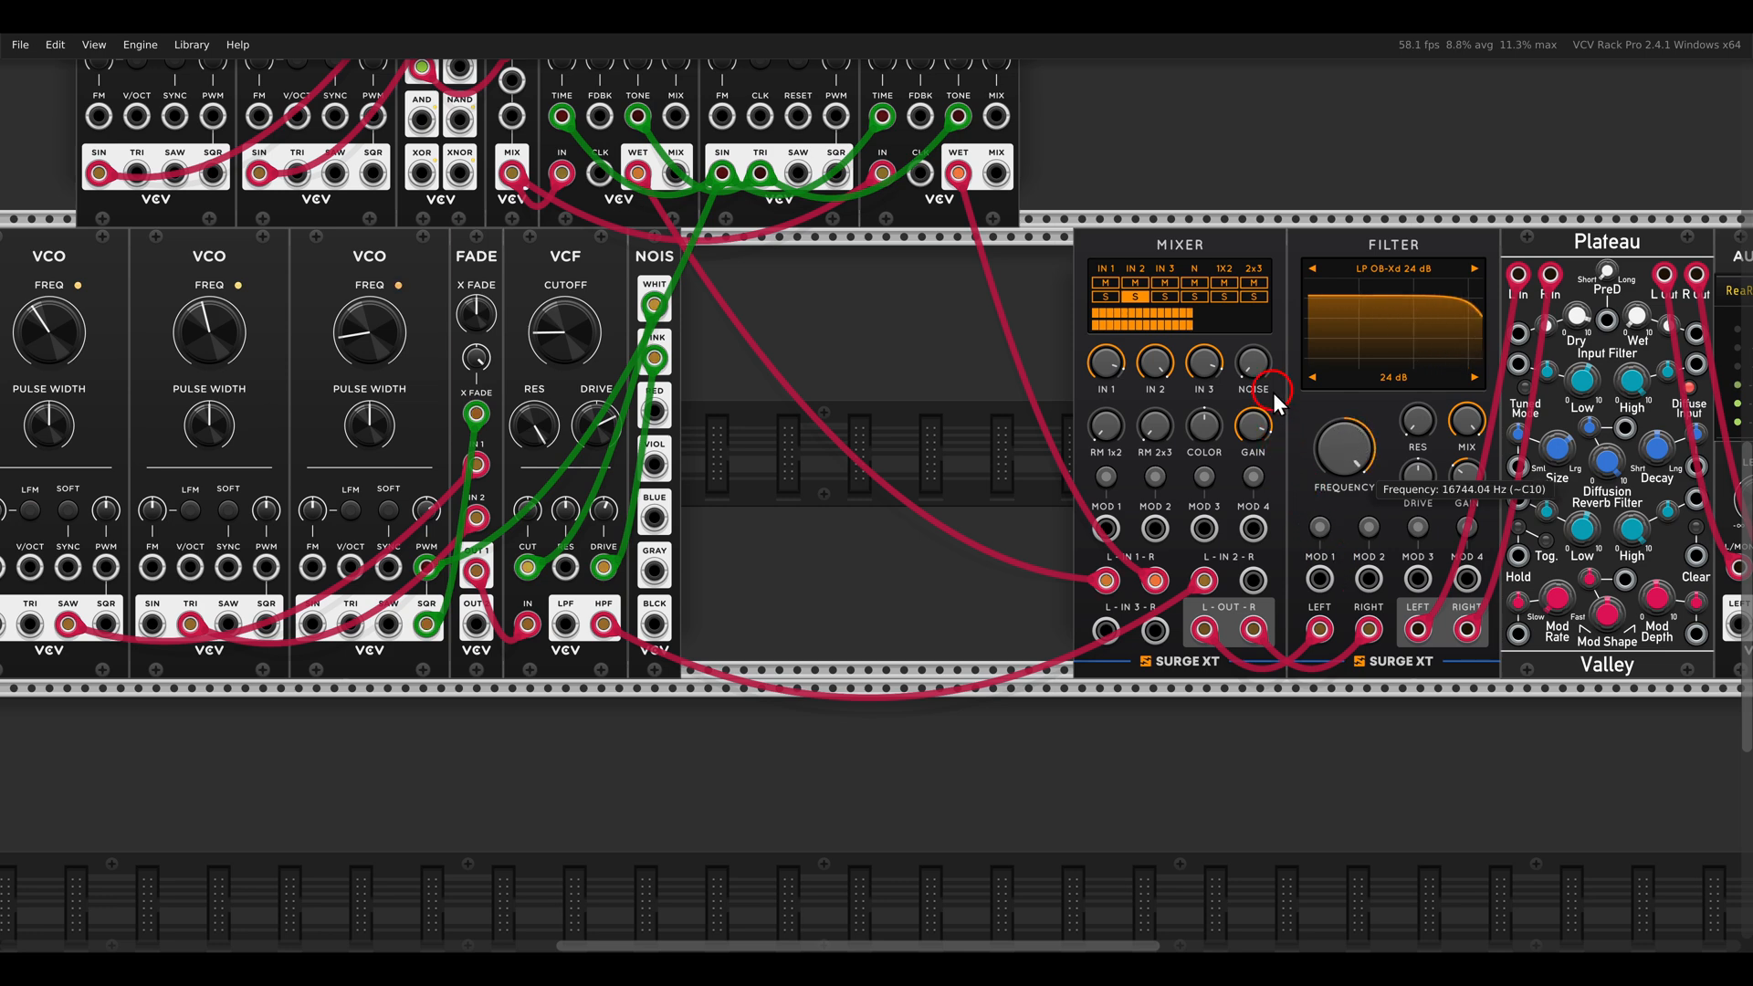
{"action": "mouse_move", "coordinate": [1153, 362]}
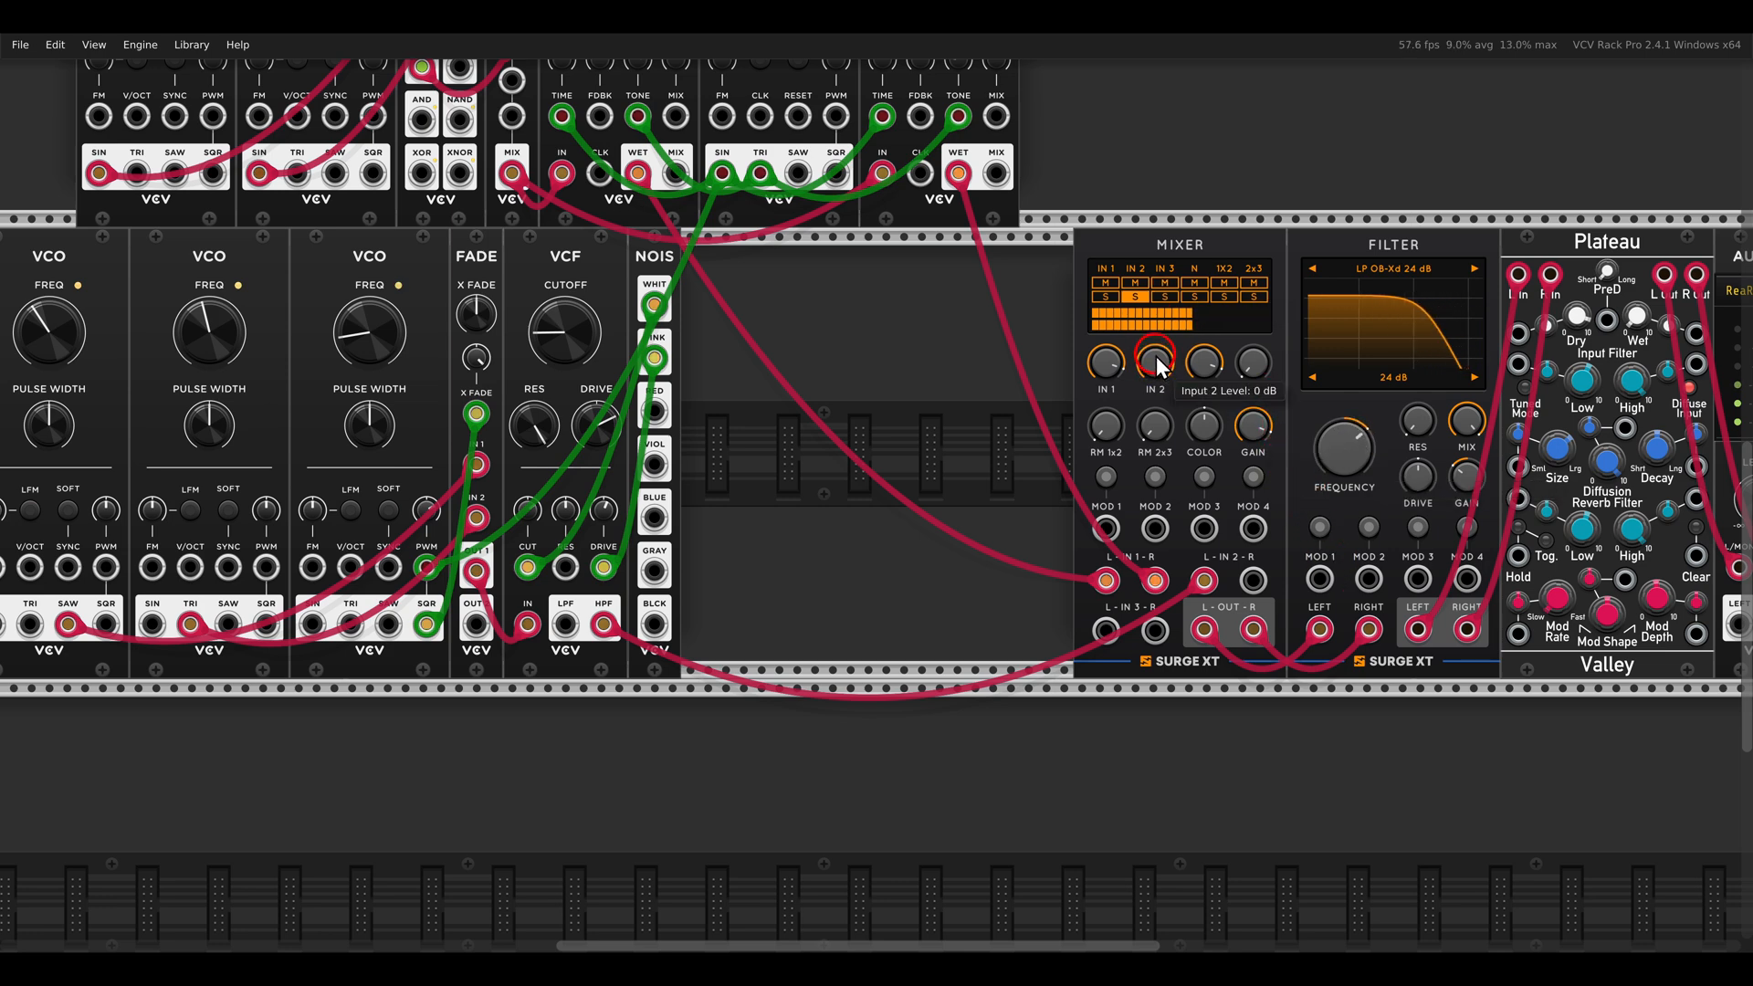
{"action": "mouse_move", "coordinate": [1250, 526]}
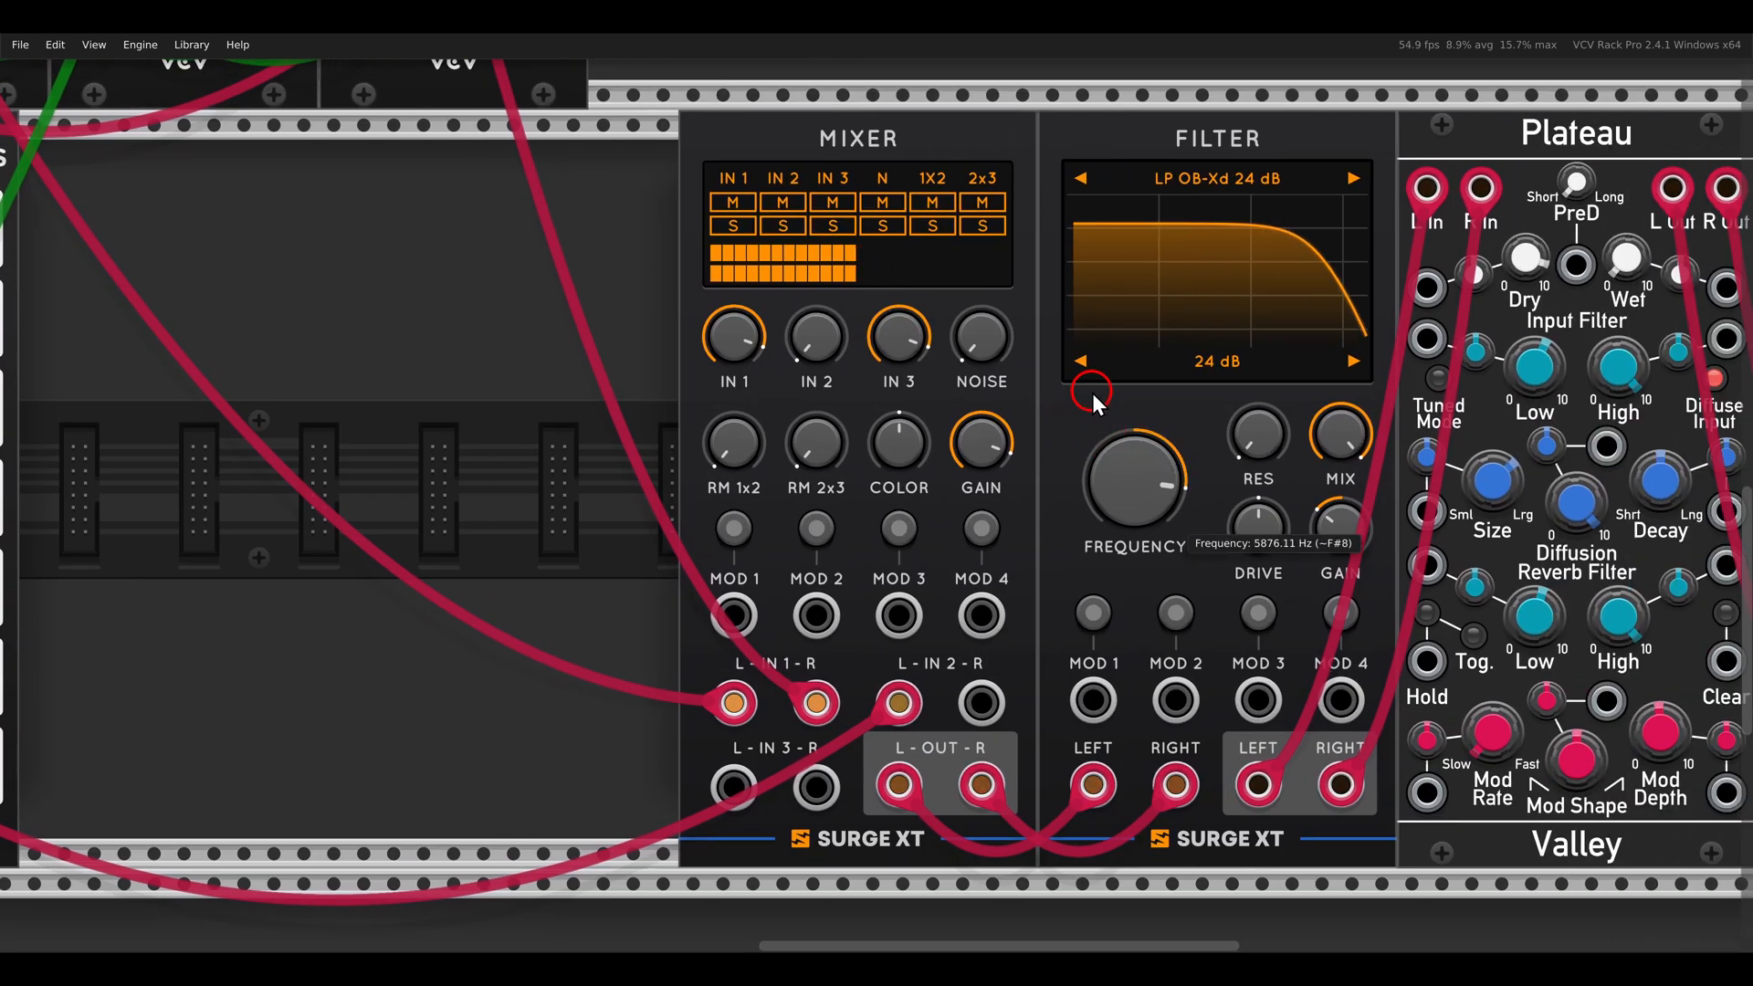
{"action": "mouse_move", "coordinate": [814, 340]}
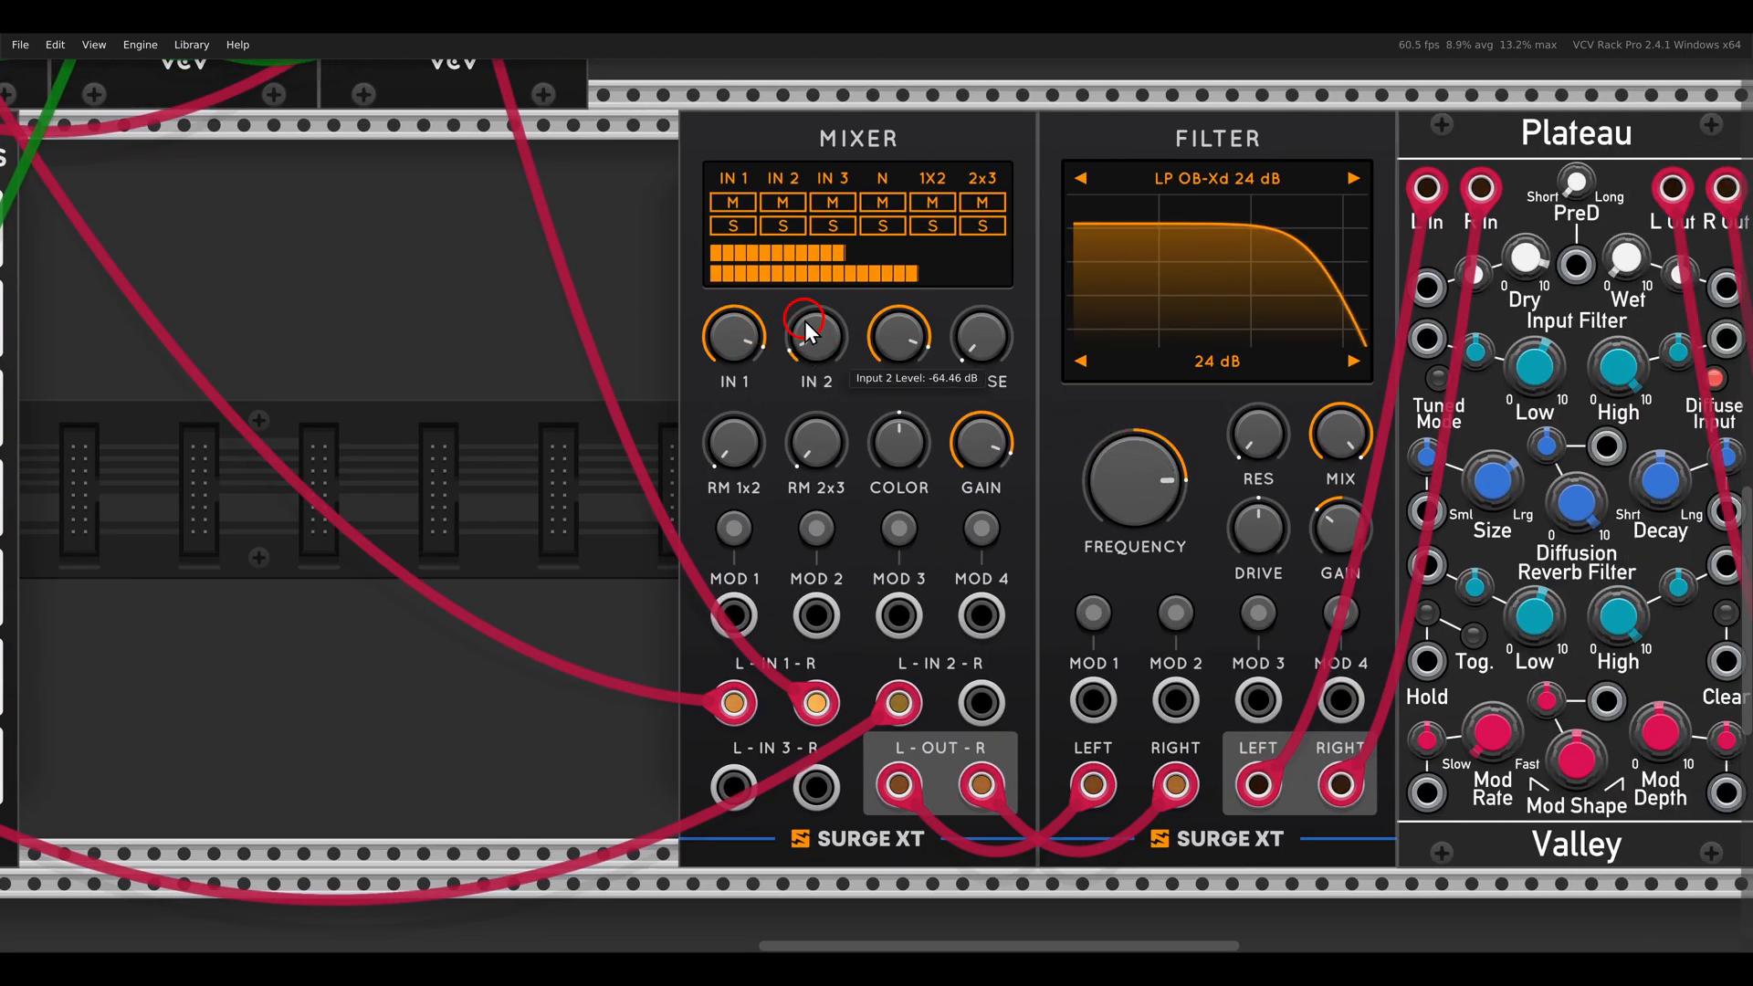
Step: Raise Surge mixer IN 2 up from -64 dB and nudge the Surge filter frequency
{"action": "left_click_drag", "start_coordinate": [815, 336], "coordinate": [821, 312]}
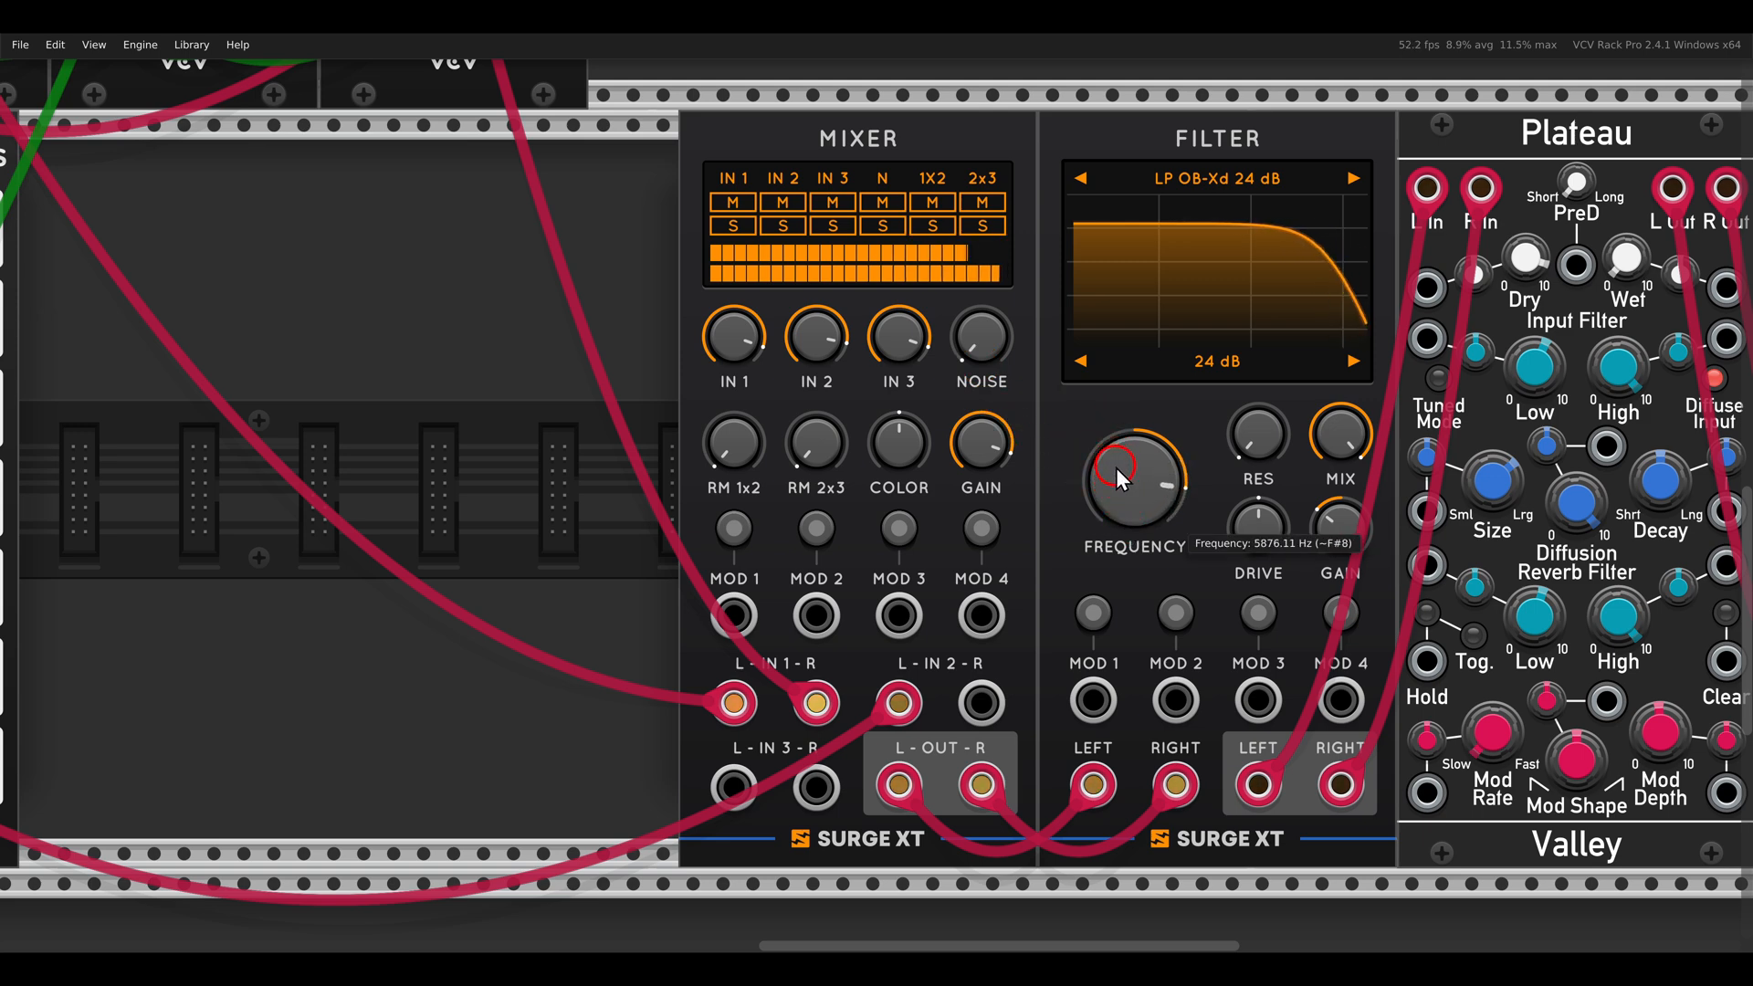
{"action": "left_click_drag", "start_coordinate": [1132, 482], "coordinate": [1132, 447]}
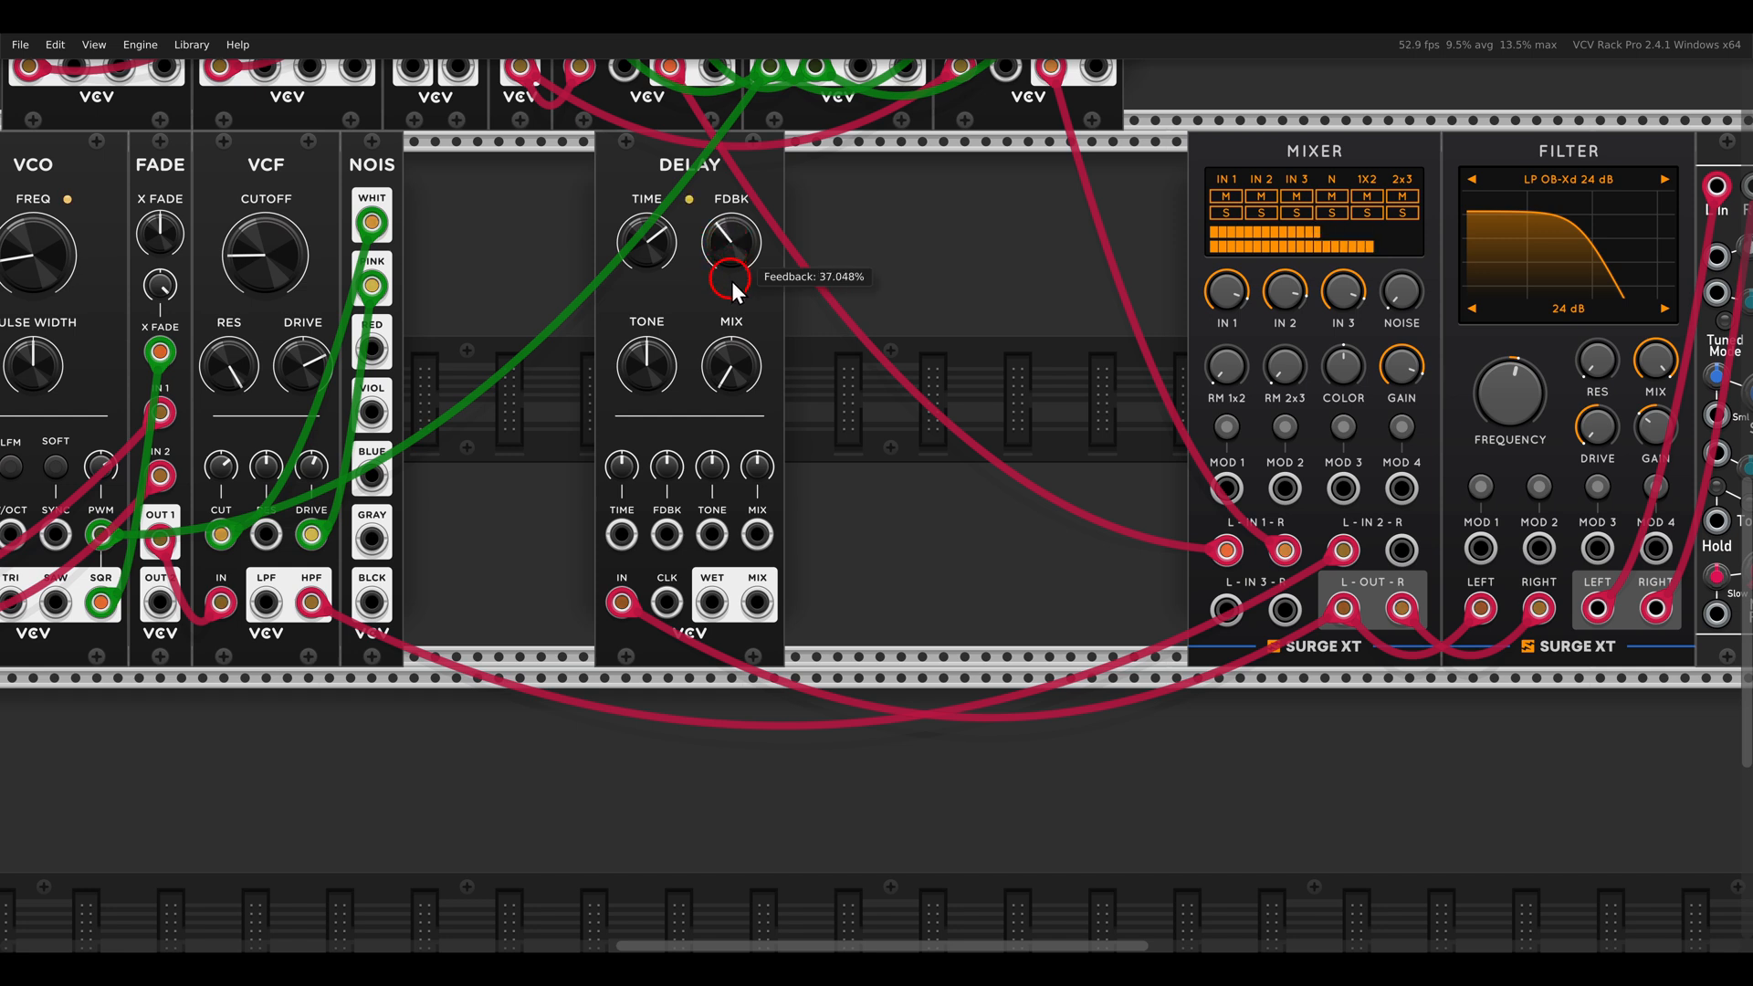
{"action": "mouse_move", "coordinate": [1366, 336]}
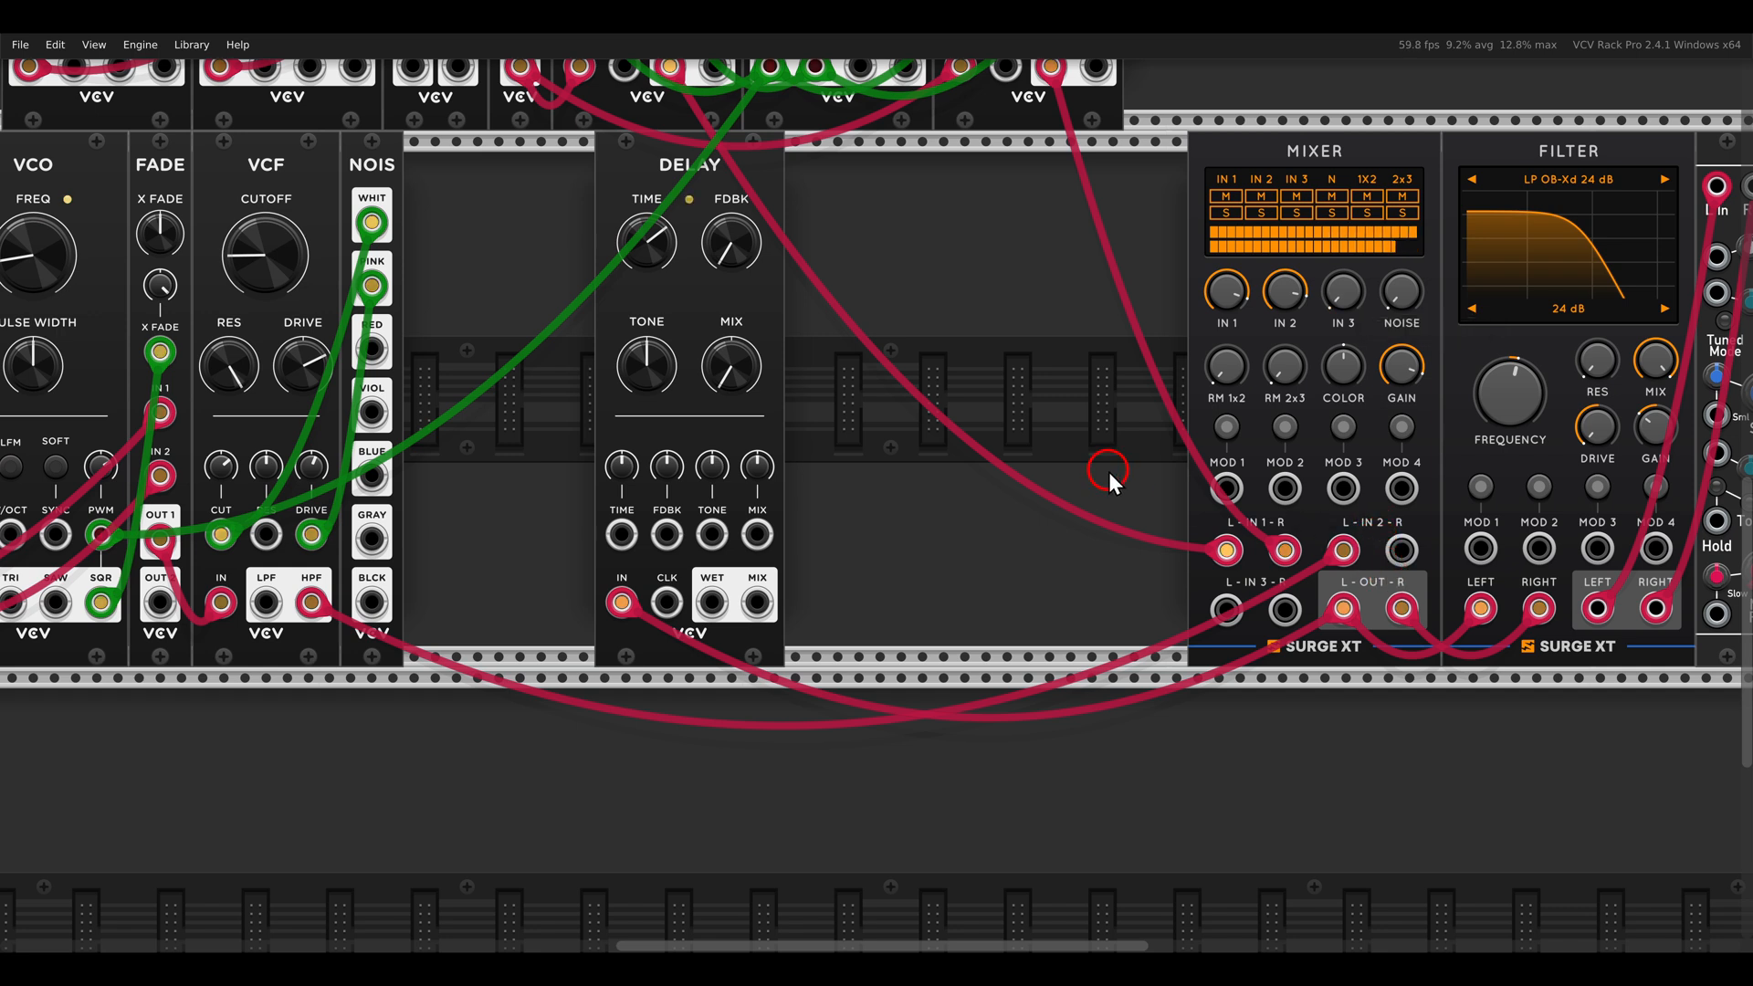
{"action": "mouse_move", "coordinate": [710, 599]}
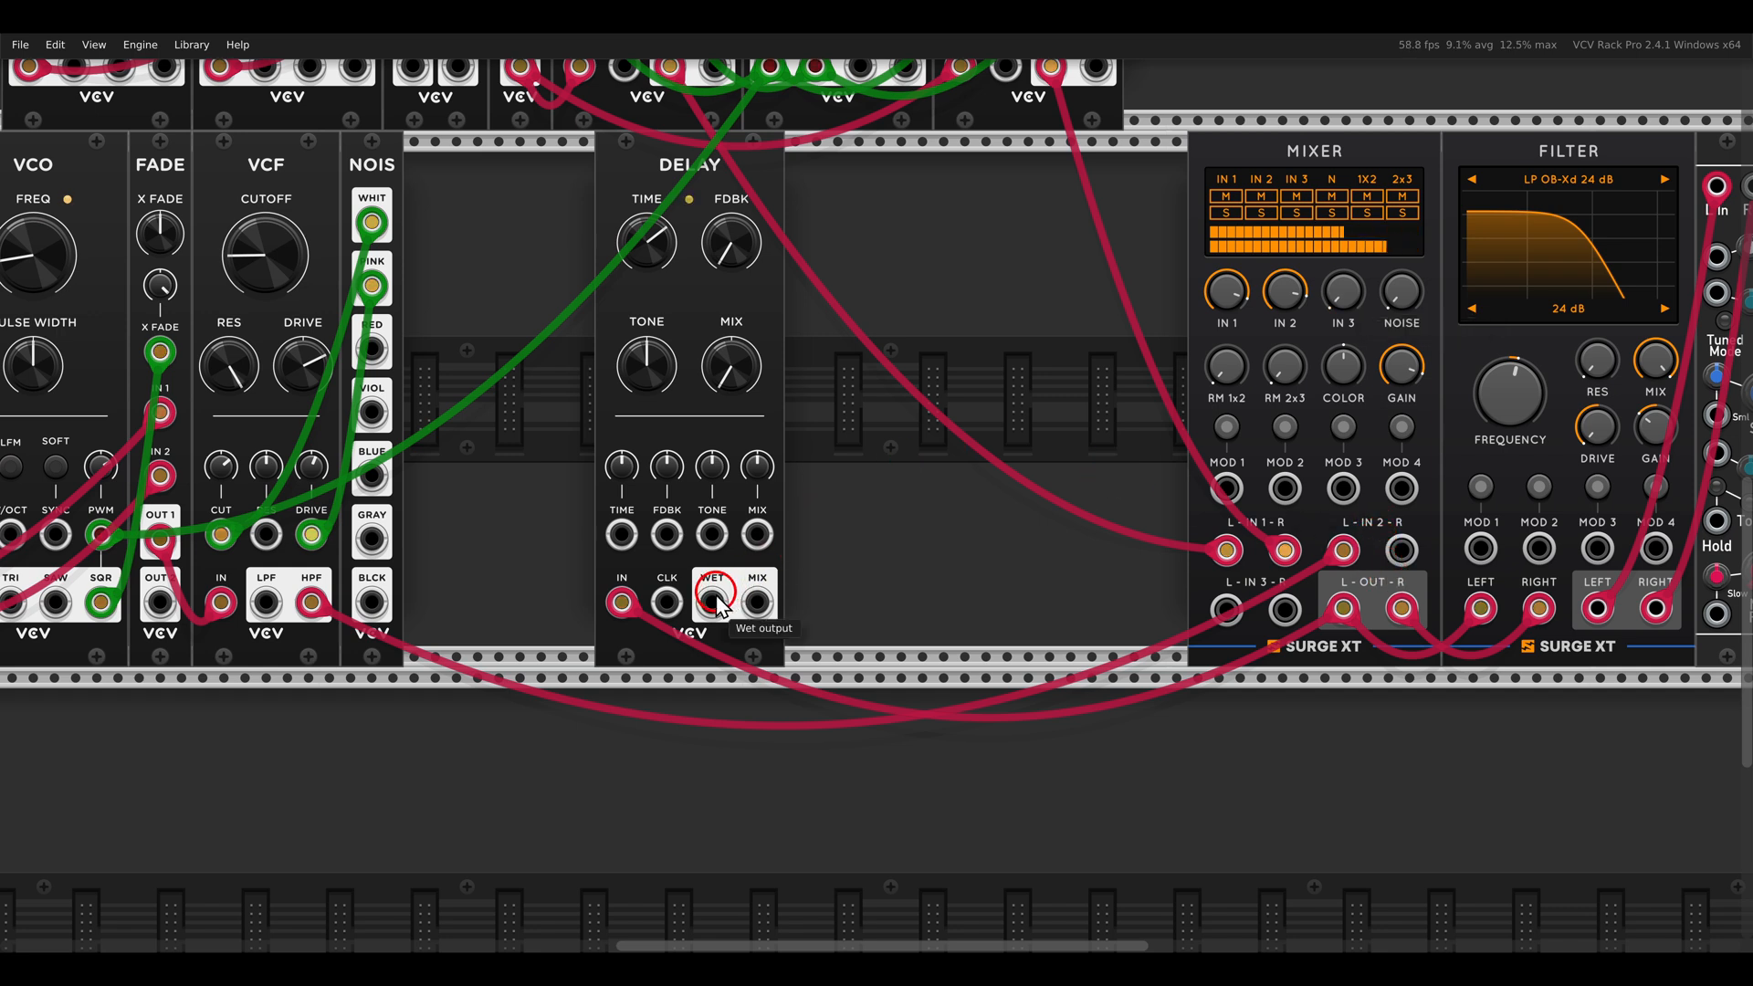
Step: Patch Delay WET into mixer IN 3, lower the Surge cutoff to about 723 Hz, and set IN 3 to around -13 dB
{"action": "left_click_drag", "start_coordinate": [712, 600], "coordinate": [832, 571]}
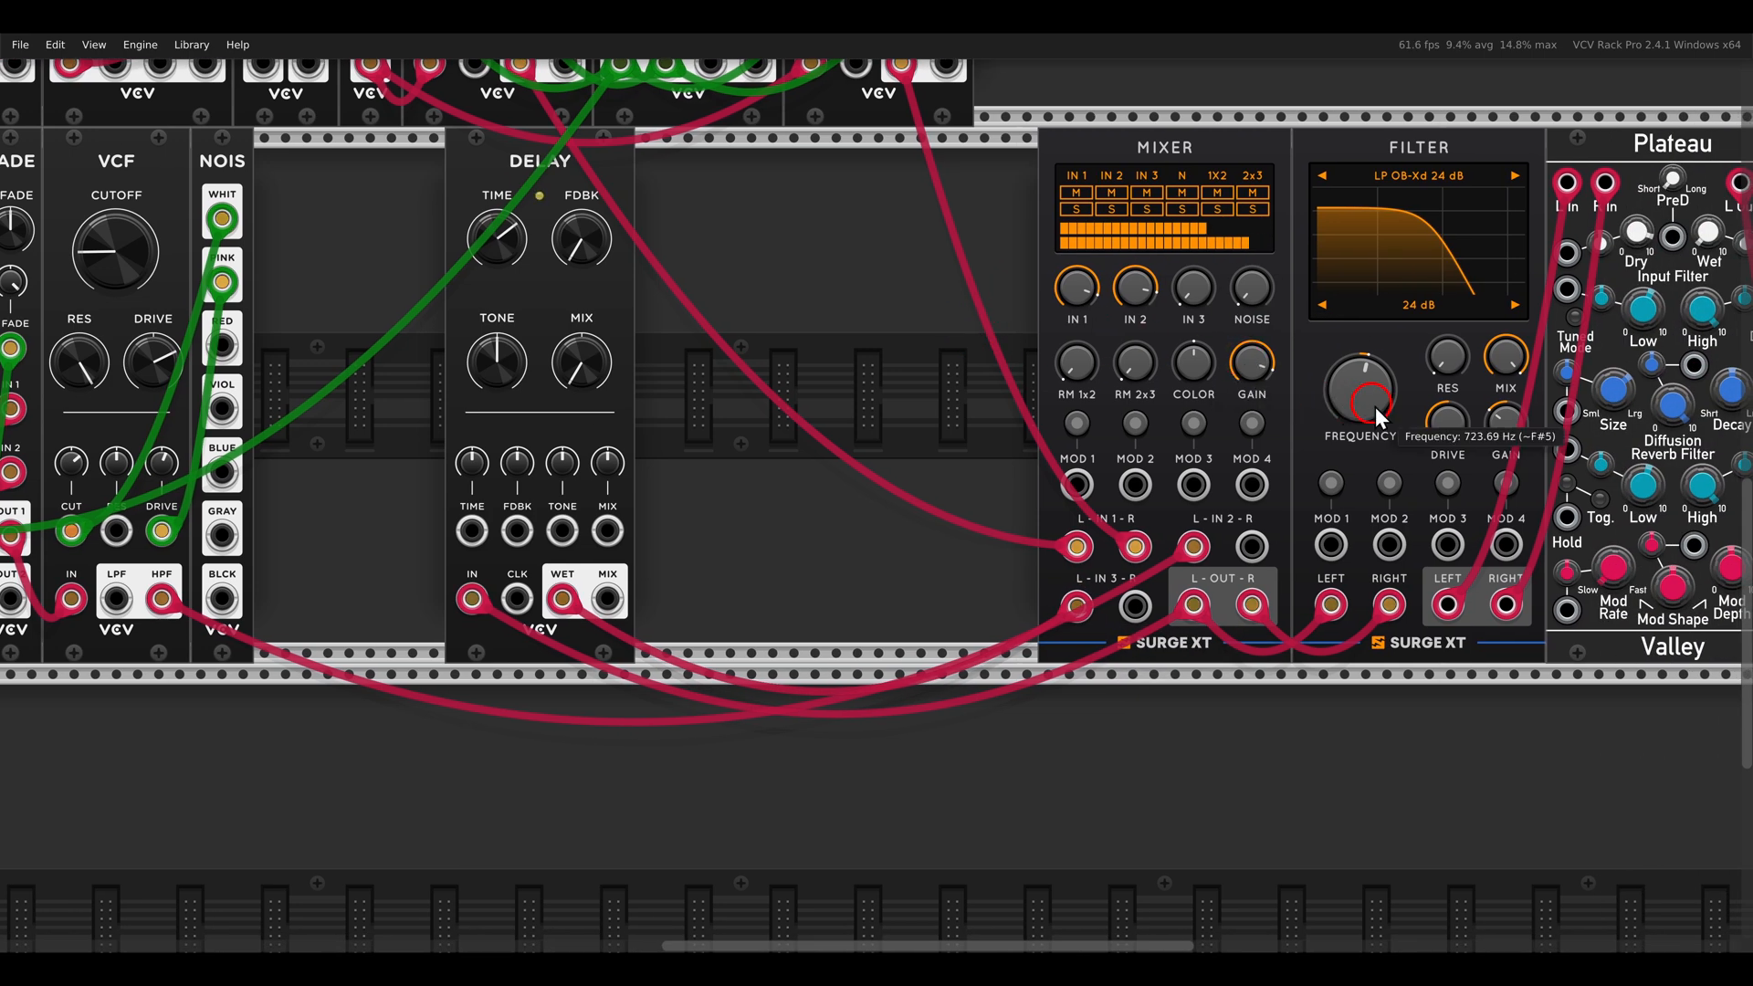
{"action": "left_click_drag", "start_coordinate": [1362, 390], "coordinate": [1375, 374]}
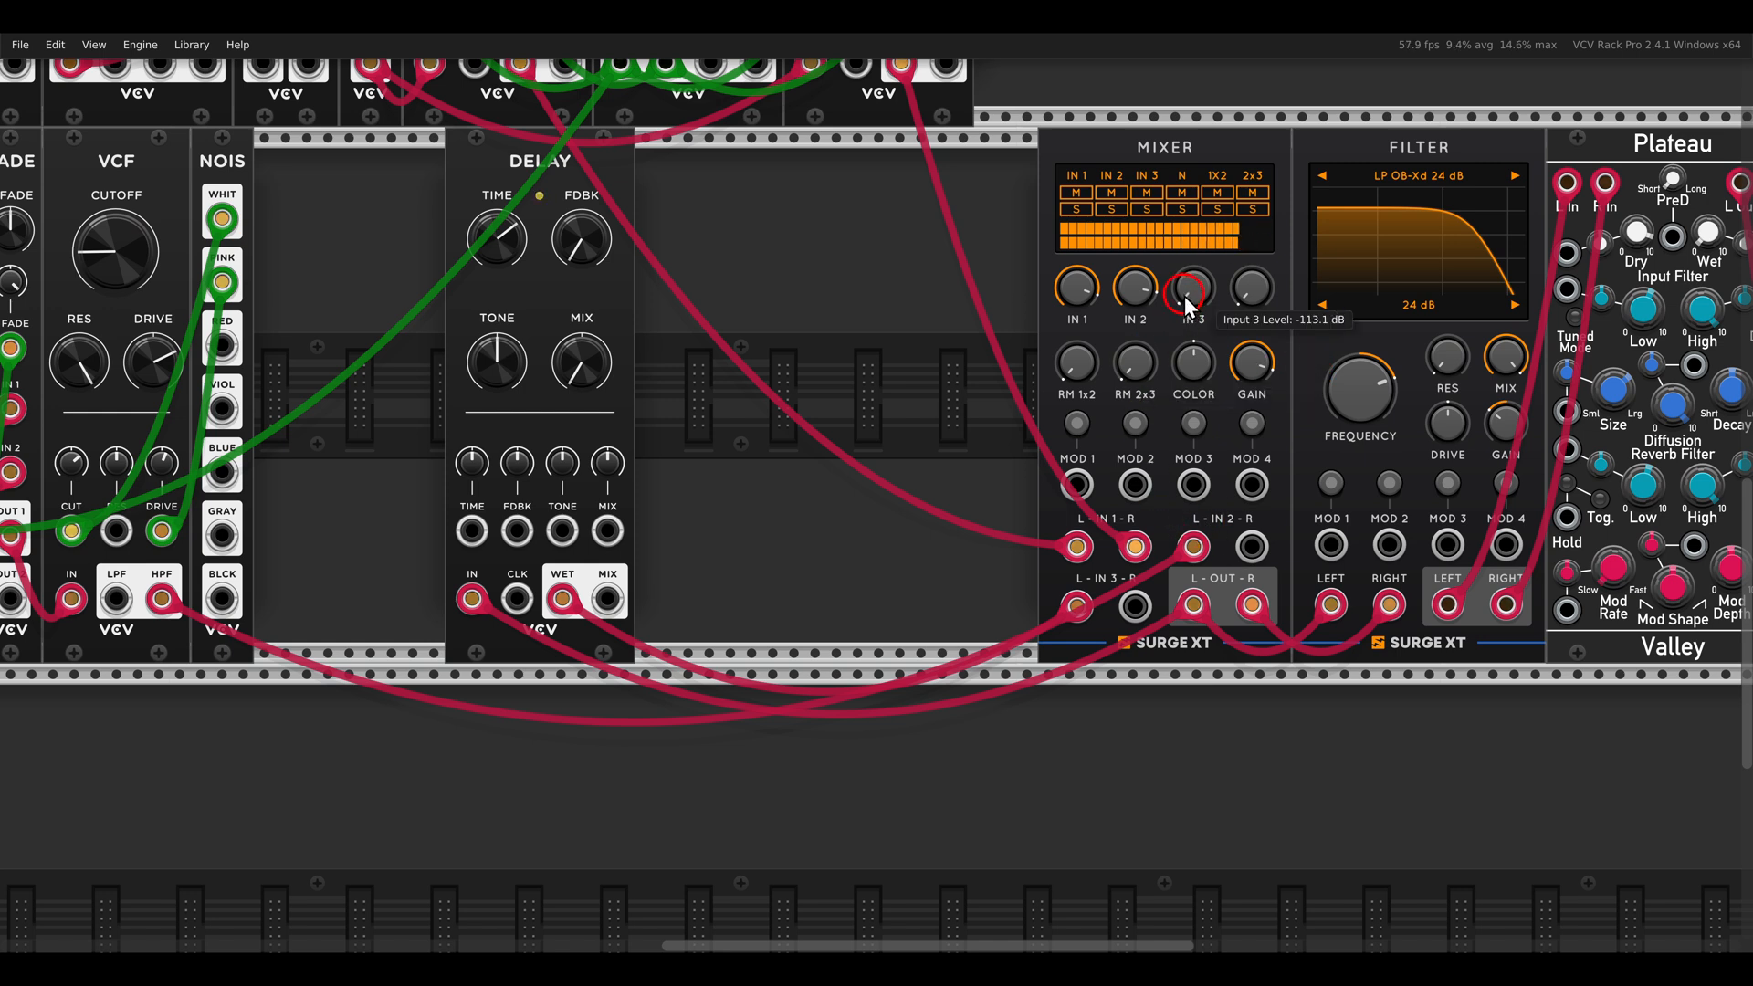
{"action": "left_click_drag", "start_coordinate": [1192, 291], "coordinate": [1192, 257]}
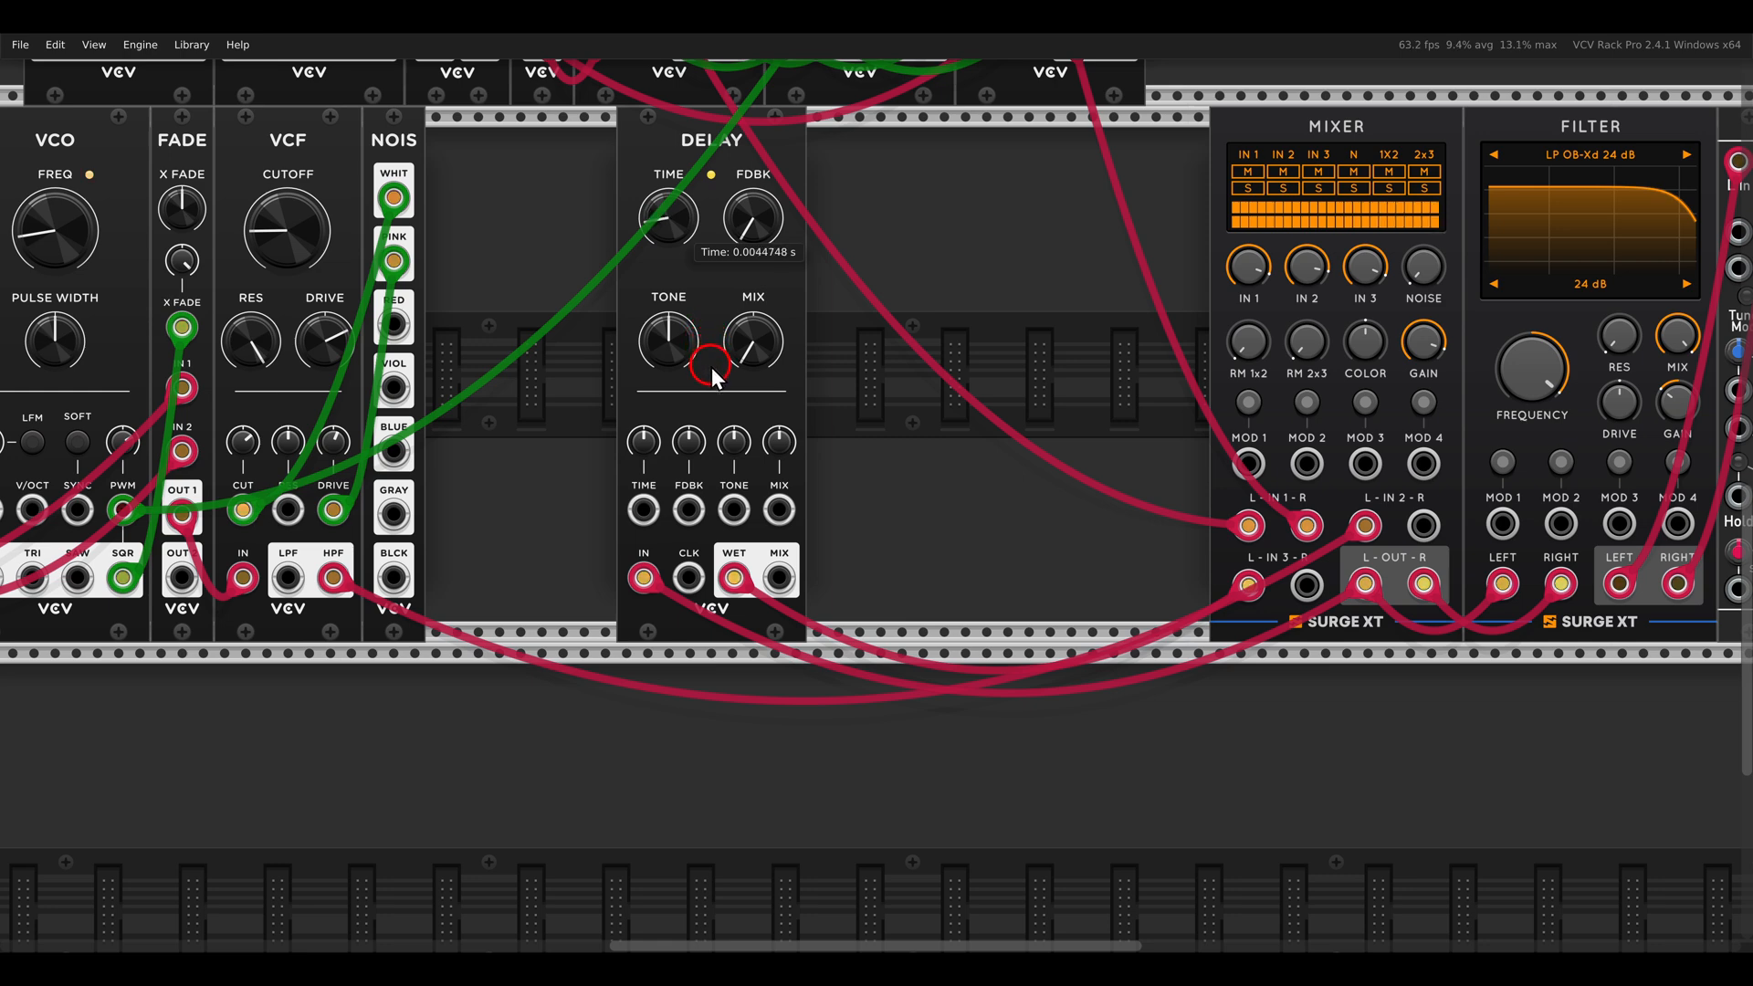
{"action": "mouse_move", "coordinate": [1362, 222]}
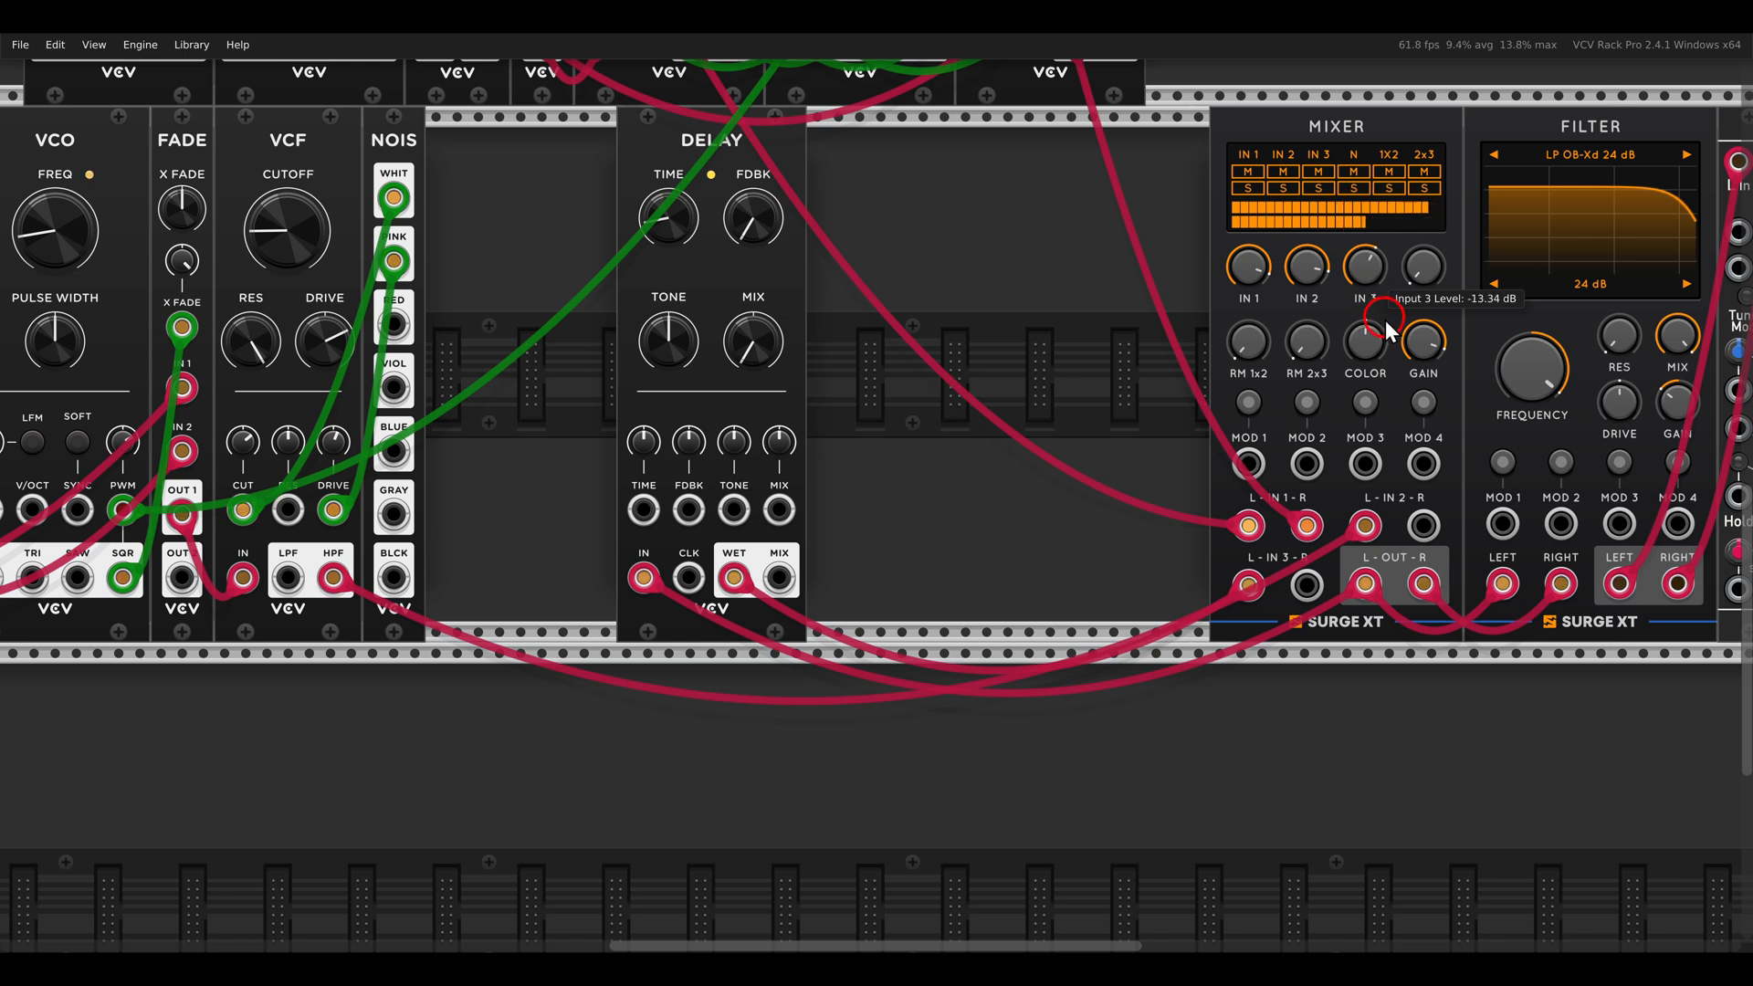
{"action": "left_click_drag", "start_coordinate": [1362, 268], "coordinate": [1362, 257]}
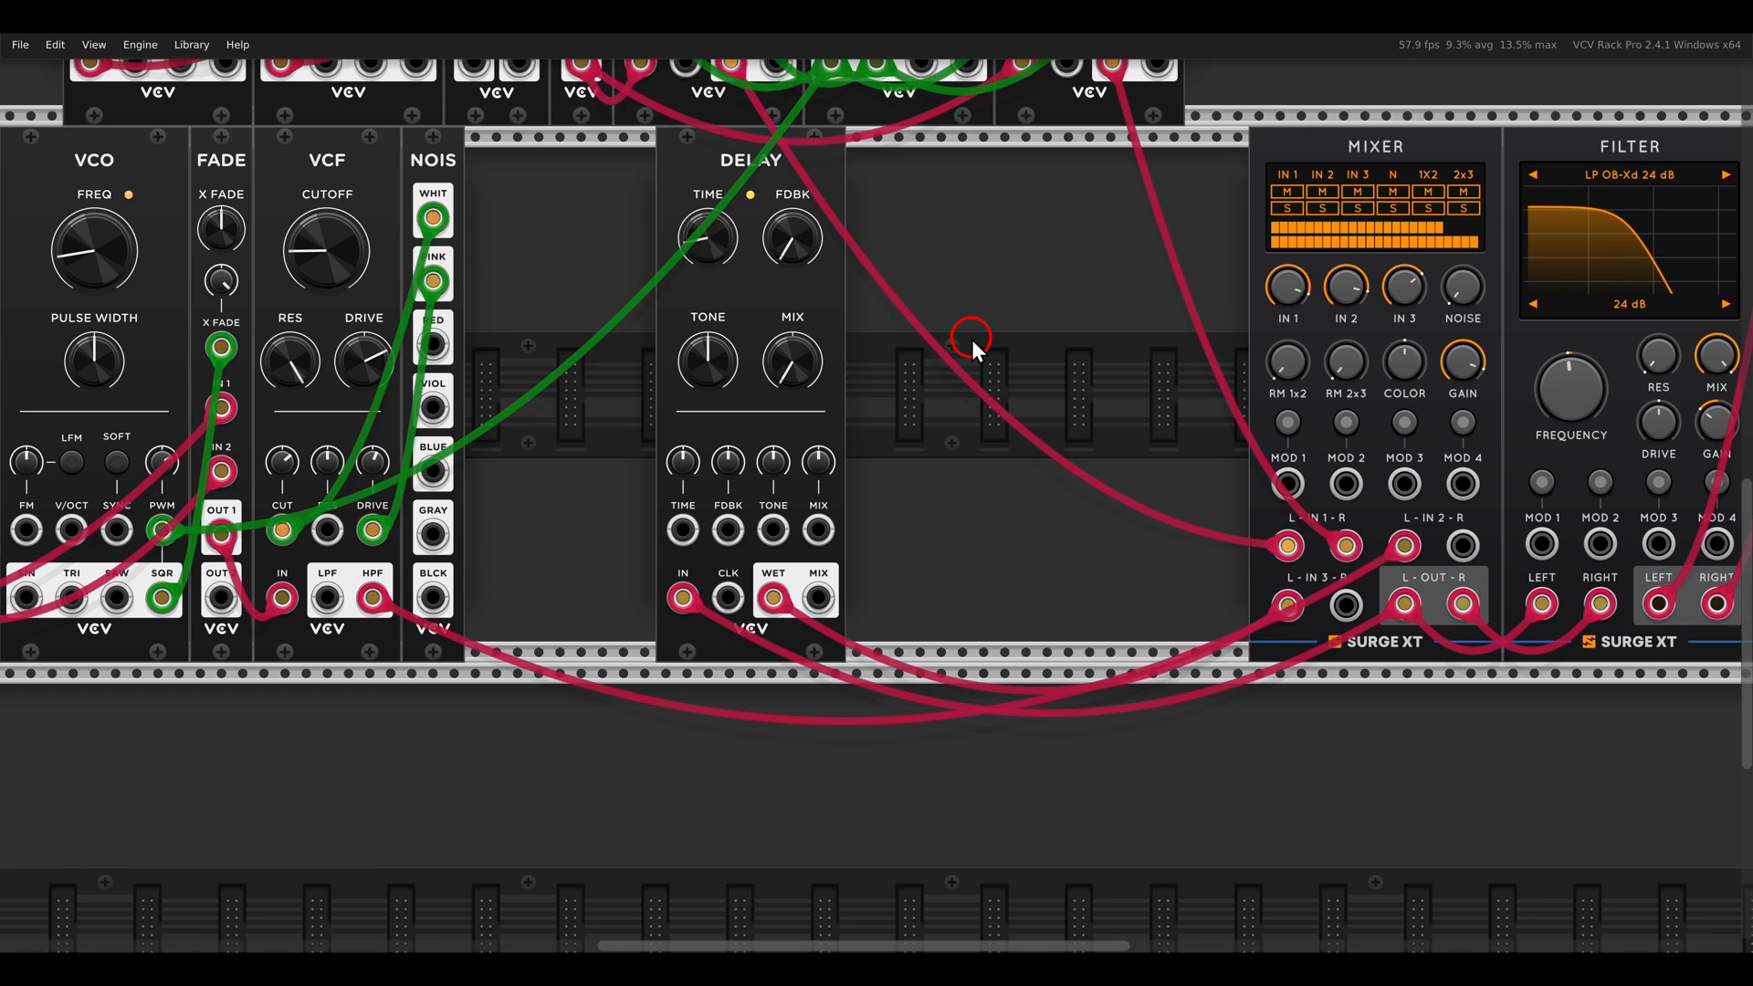
{"action": "mouse_move", "coordinate": [971, 294]}
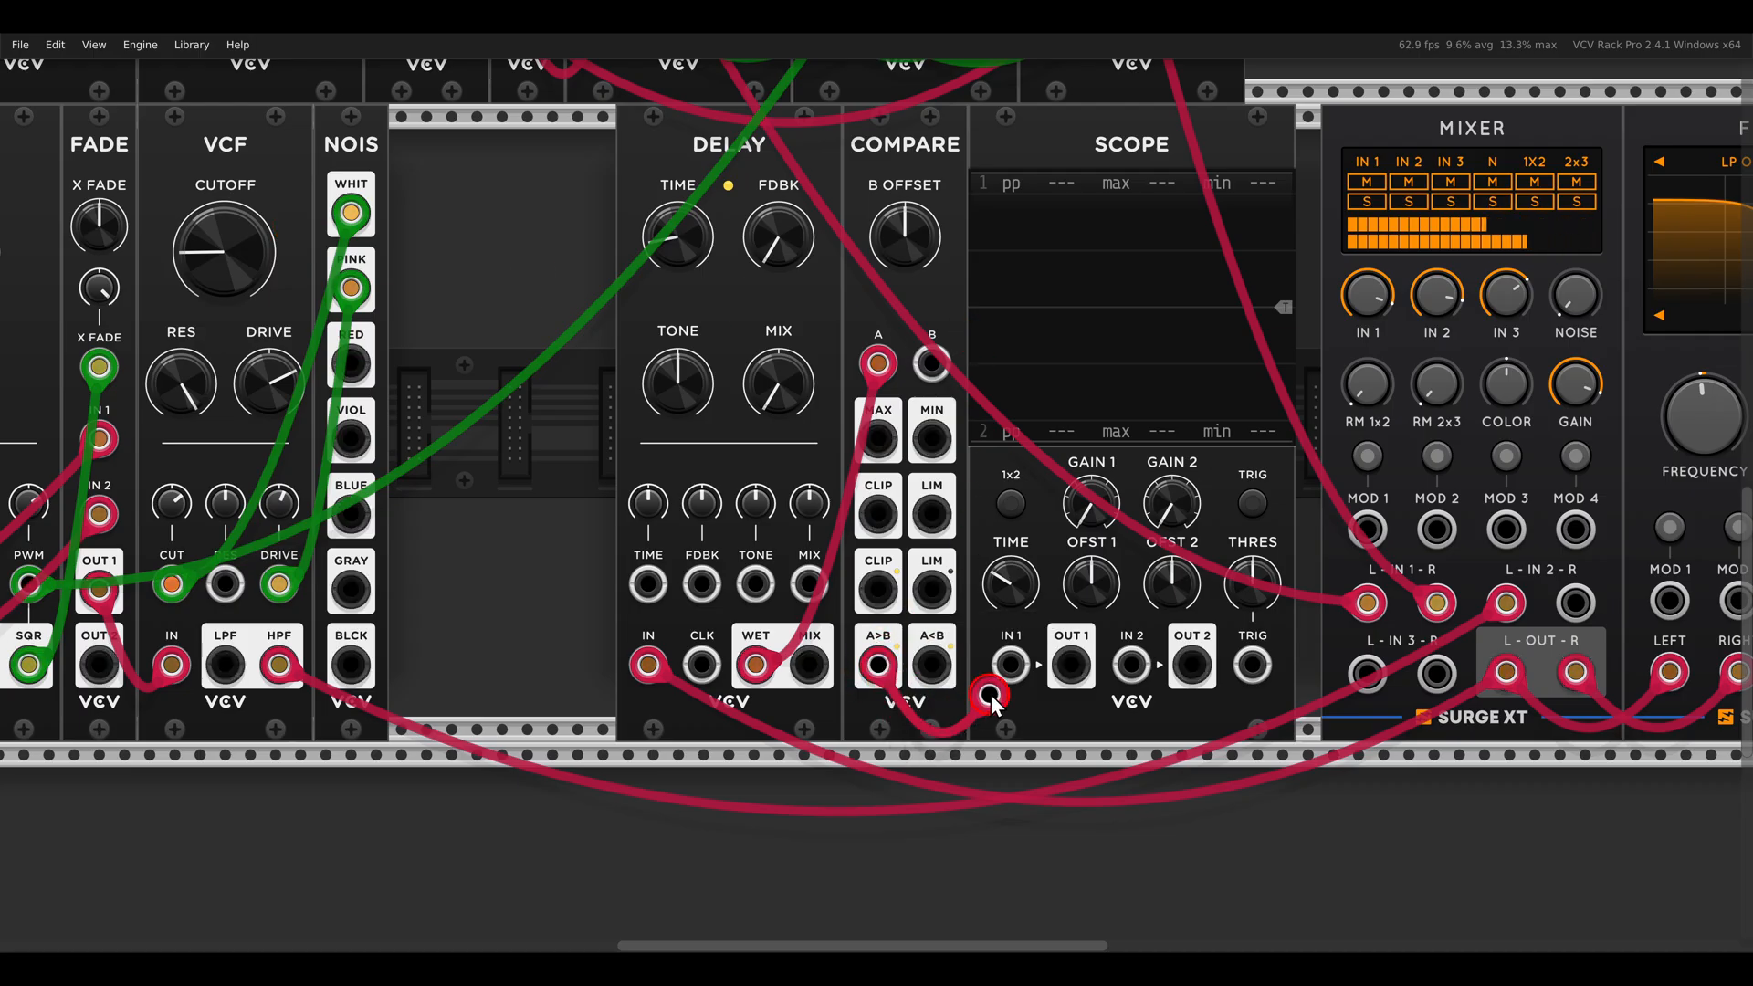
Step: Patch the Compare A>B output into the Scope to check it, then add a CV Mix module
{"action": "left_click_drag", "start_coordinate": [983, 696], "coordinate": [1007, 667]}
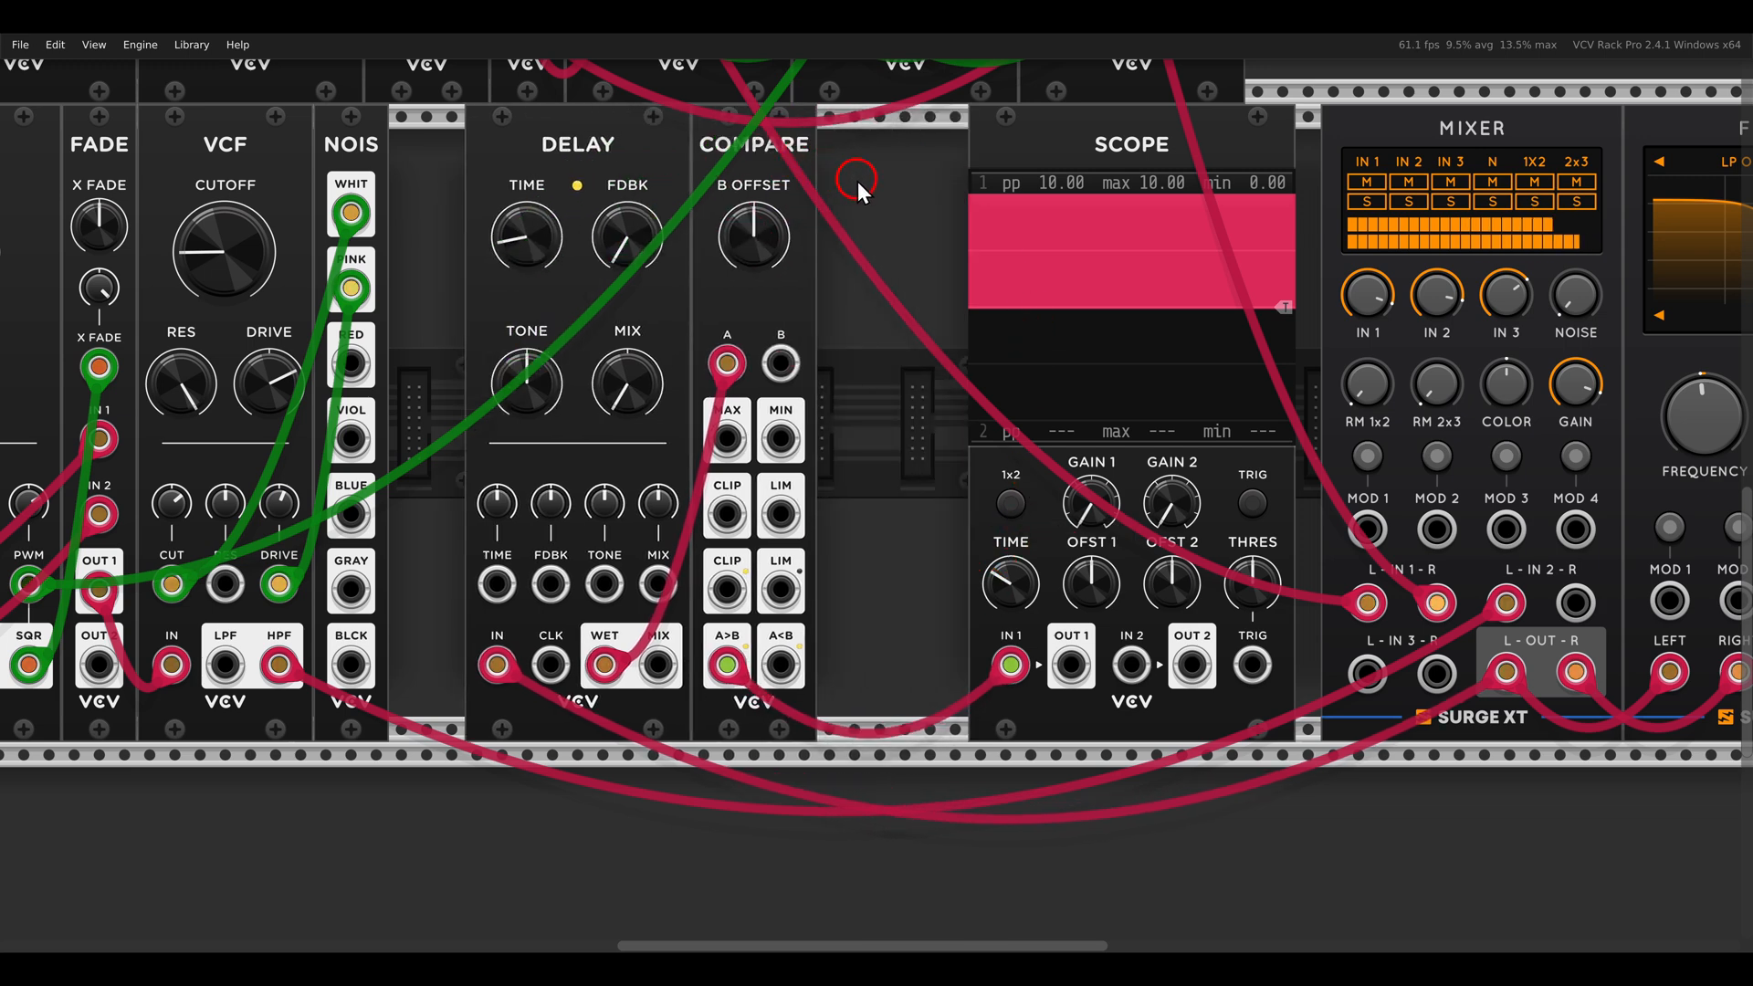
{"action": "left_click", "coordinate": [856, 179]}
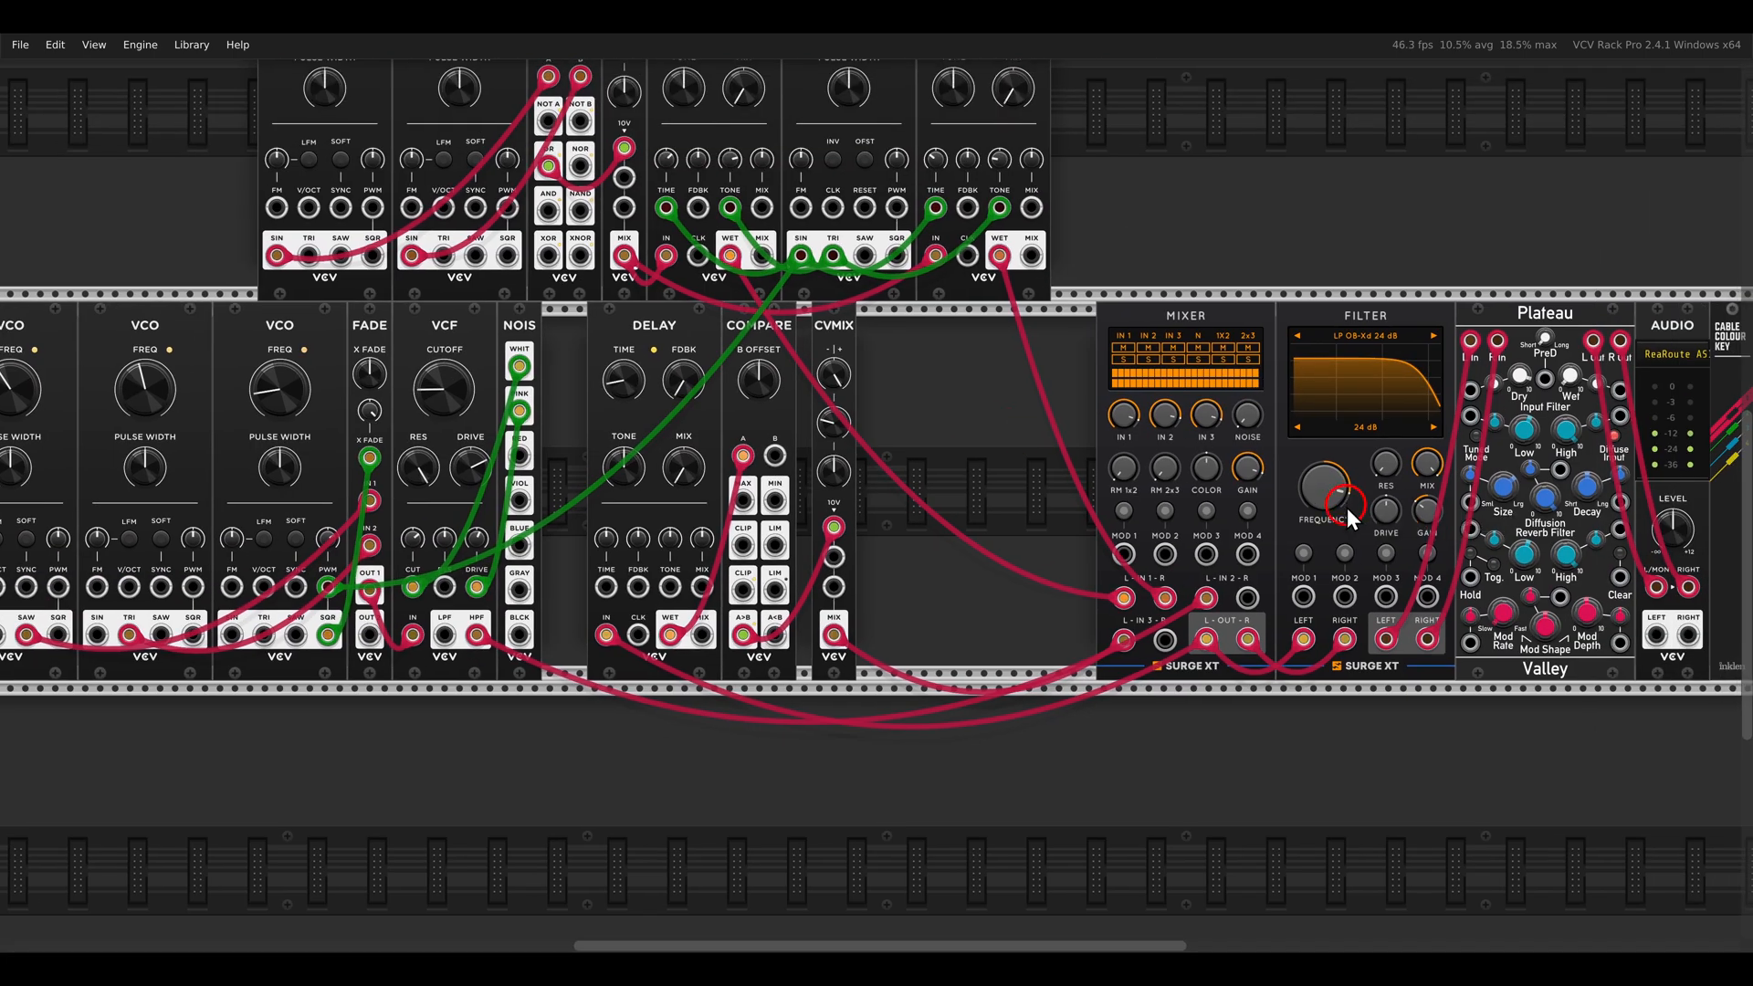
Step: Sweep the Surge XT filter FREQUENCY down to ~2.8 kHz and back up, settling near 3934 Hz
{"action": "left_click_drag", "start_coordinate": [1325, 496], "coordinate": [1331, 485]}
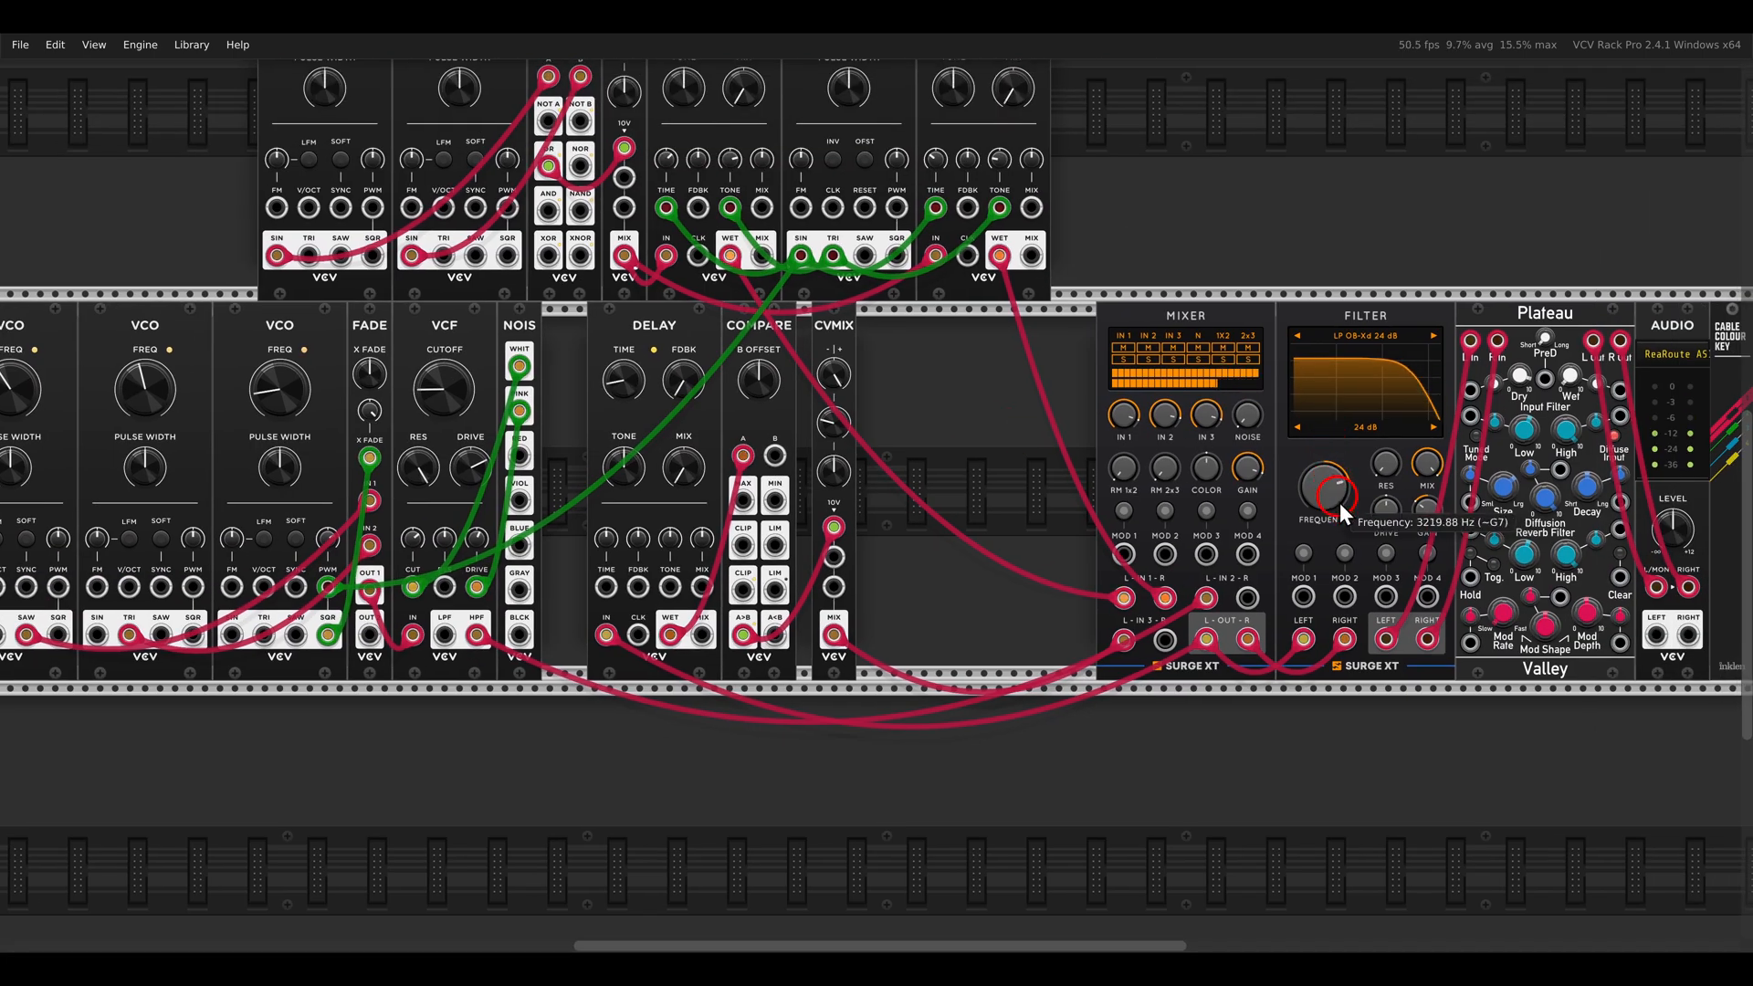
{"action": "left_click_drag", "start_coordinate": [1337, 515], "coordinate": [1319, 475]}
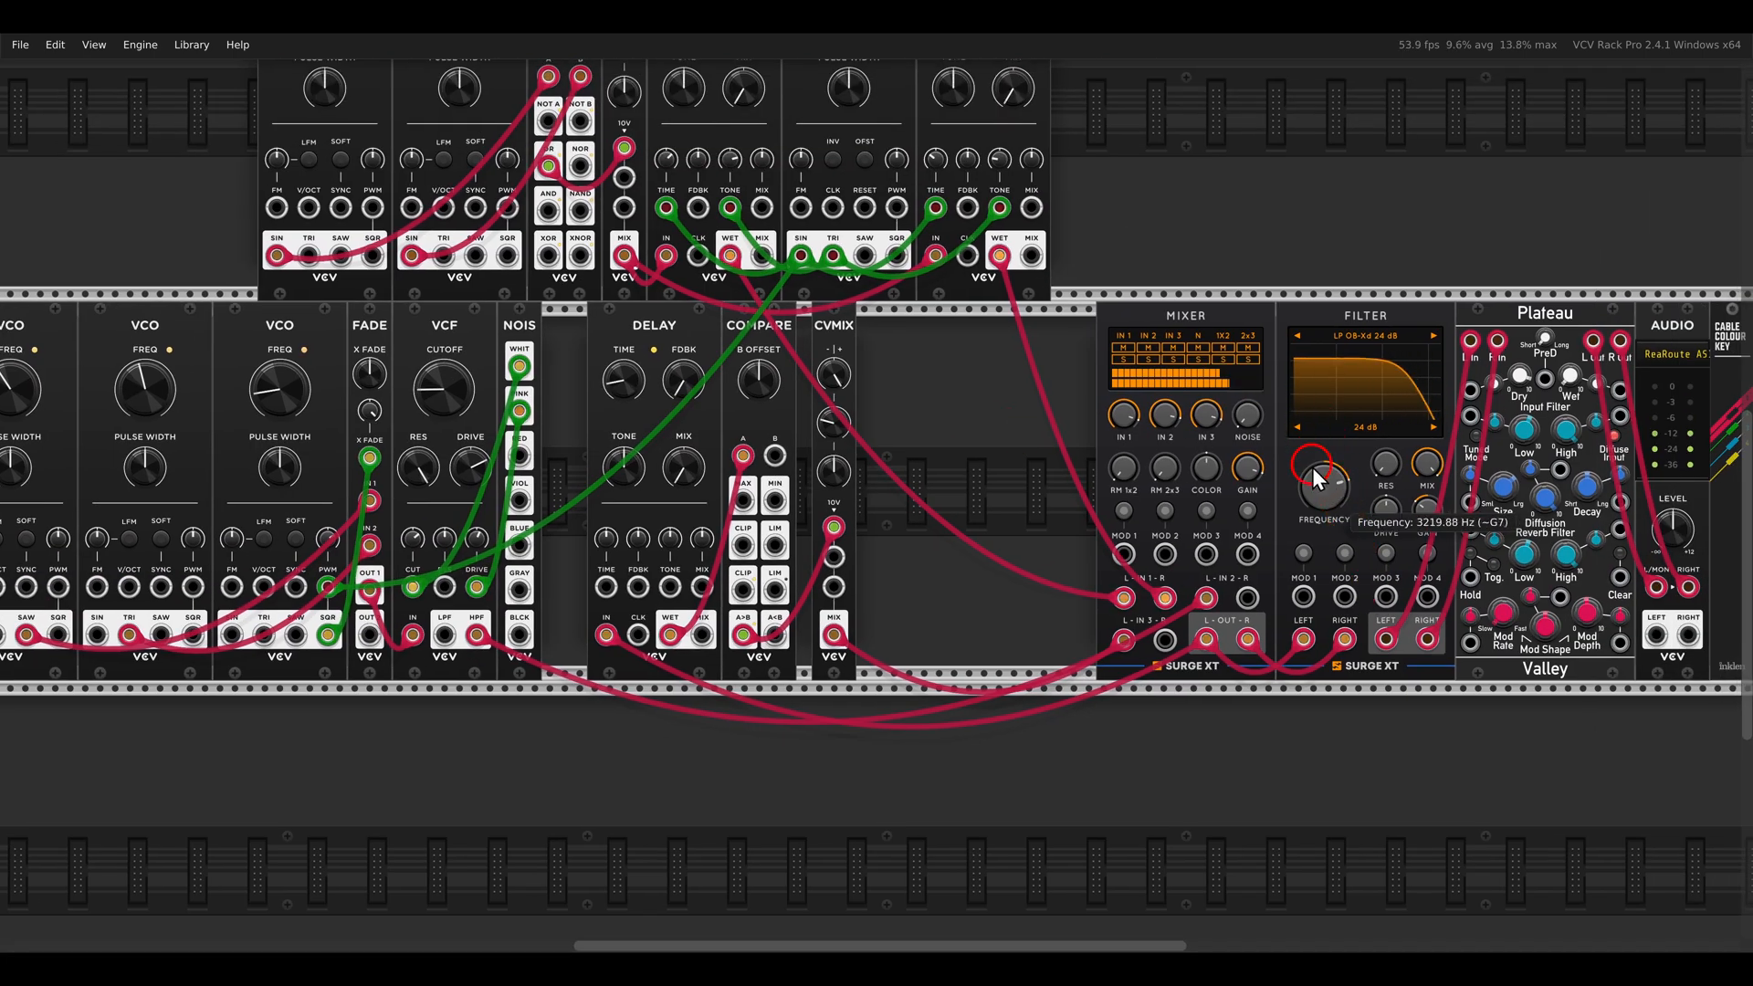
{"action": "left_click_drag", "start_coordinate": [1322, 485], "coordinate": [1321, 509]}
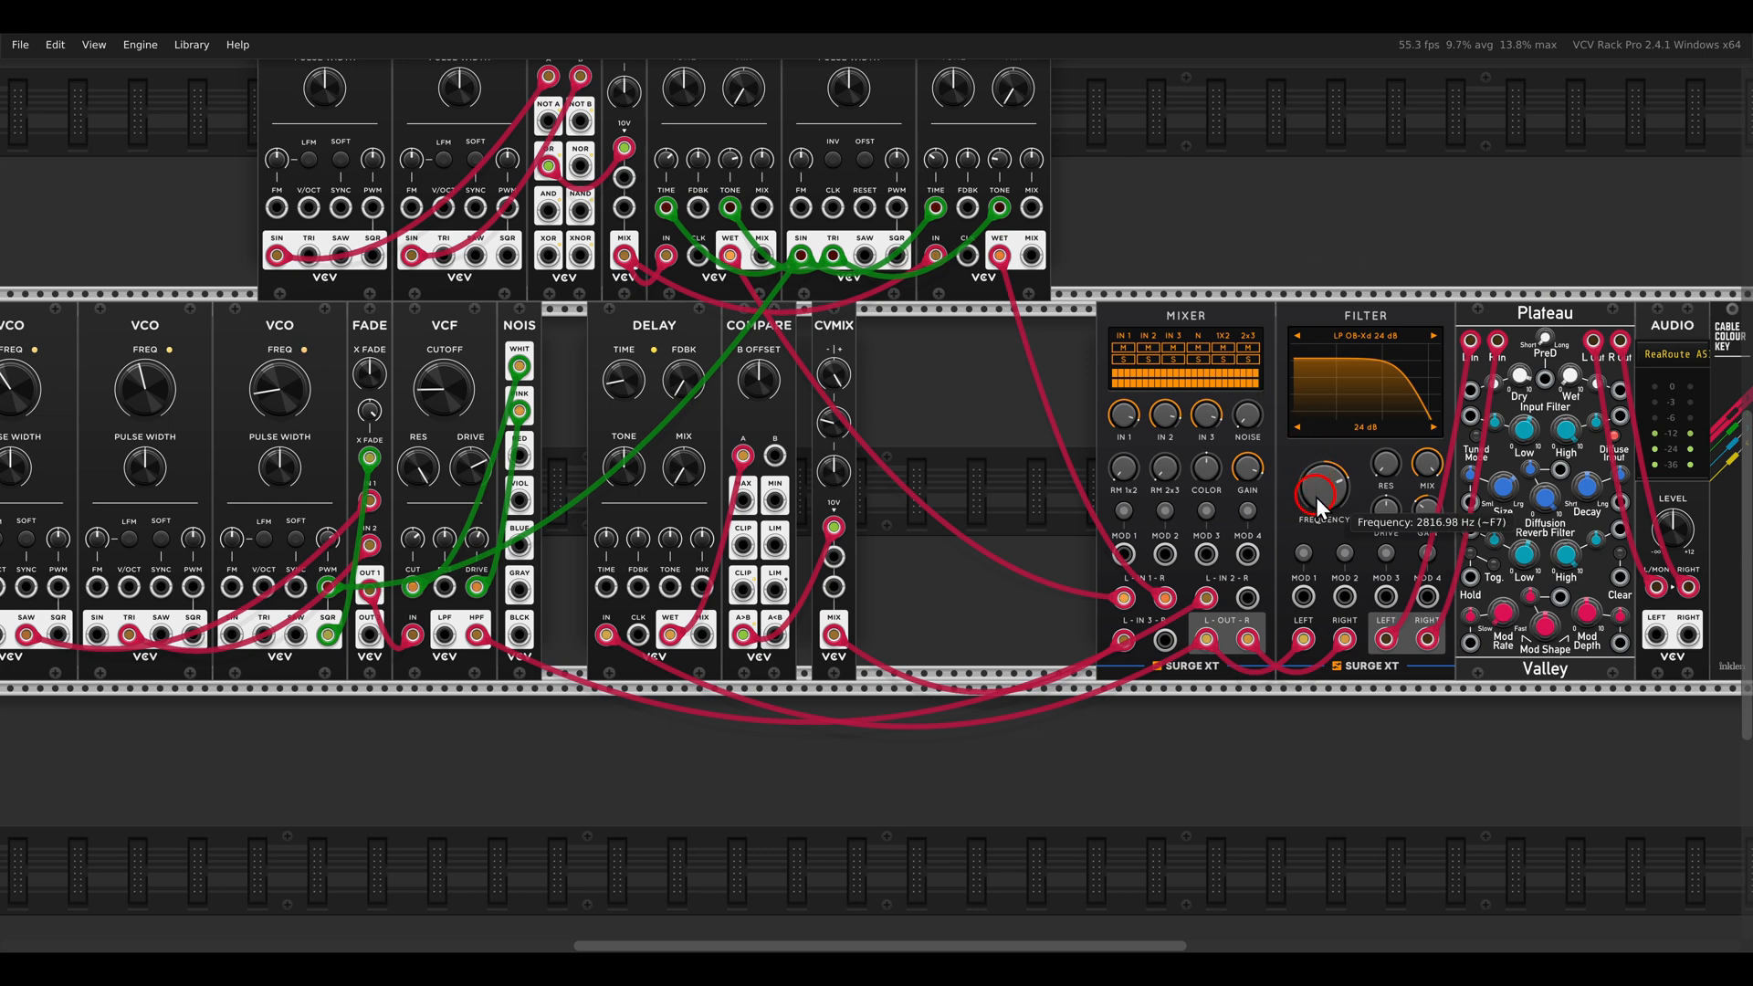
{"action": "left_click_drag", "start_coordinate": [1322, 495], "coordinate": [1322, 447]}
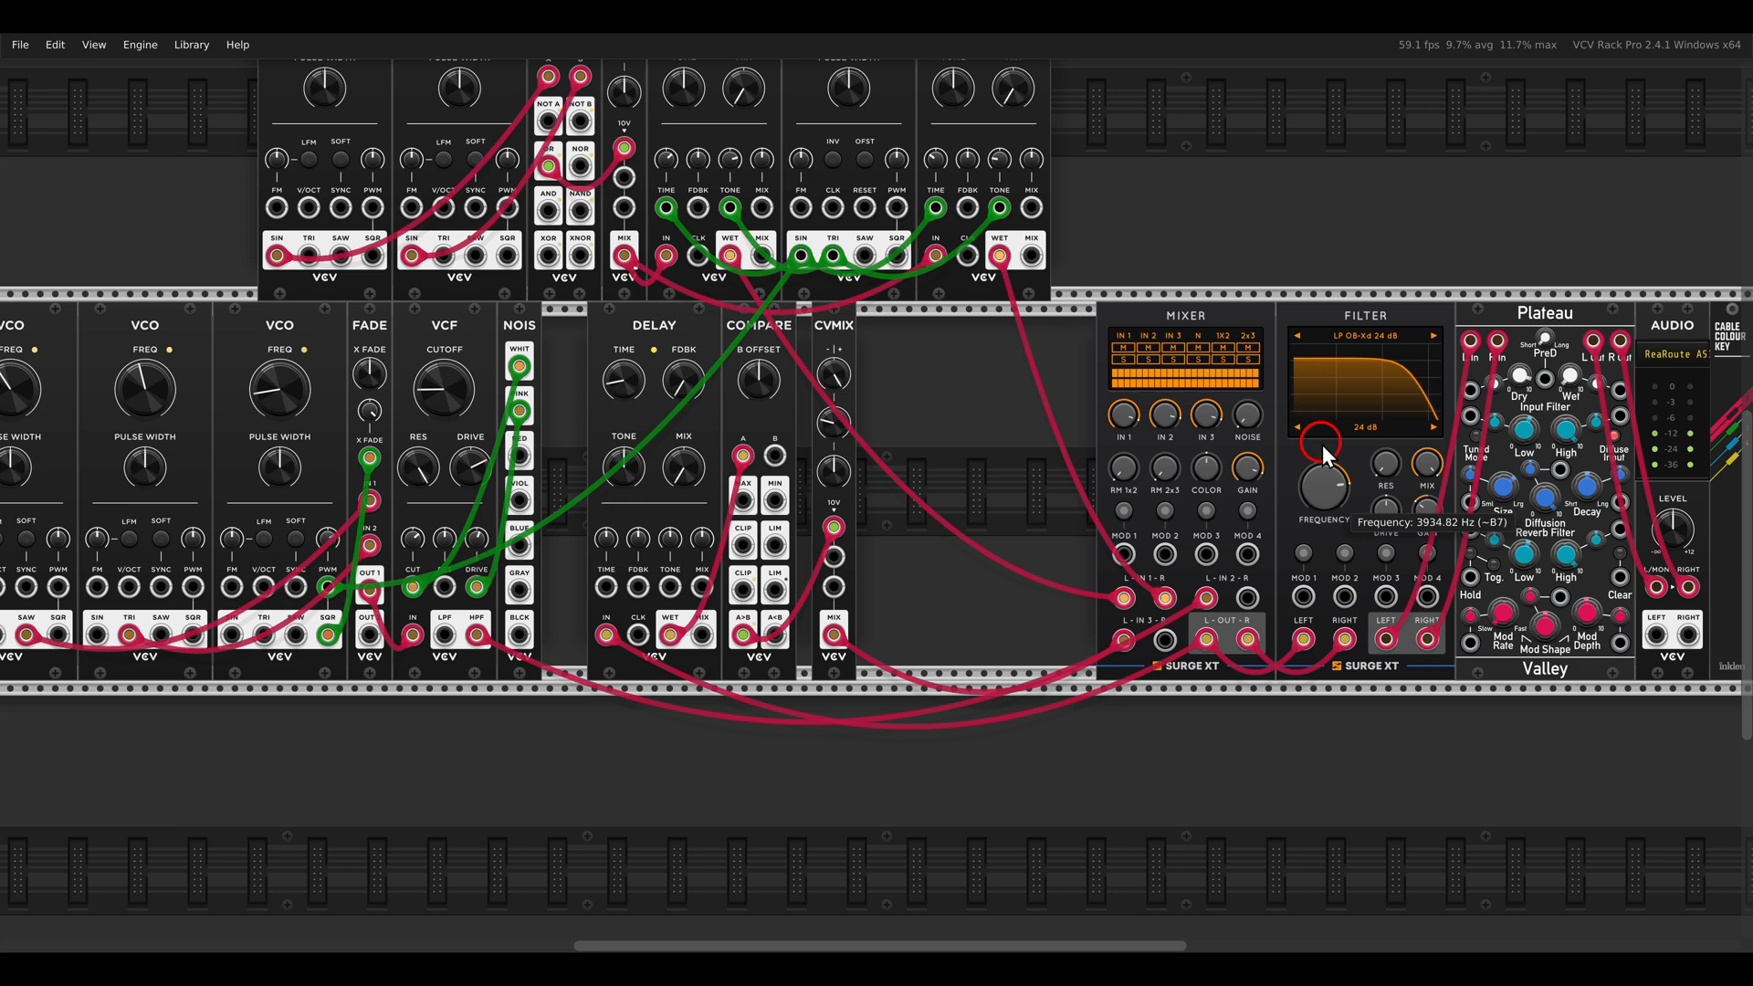
{"action": "left_click_drag", "start_coordinate": [1316, 456], "coordinate": [1302, 400]}
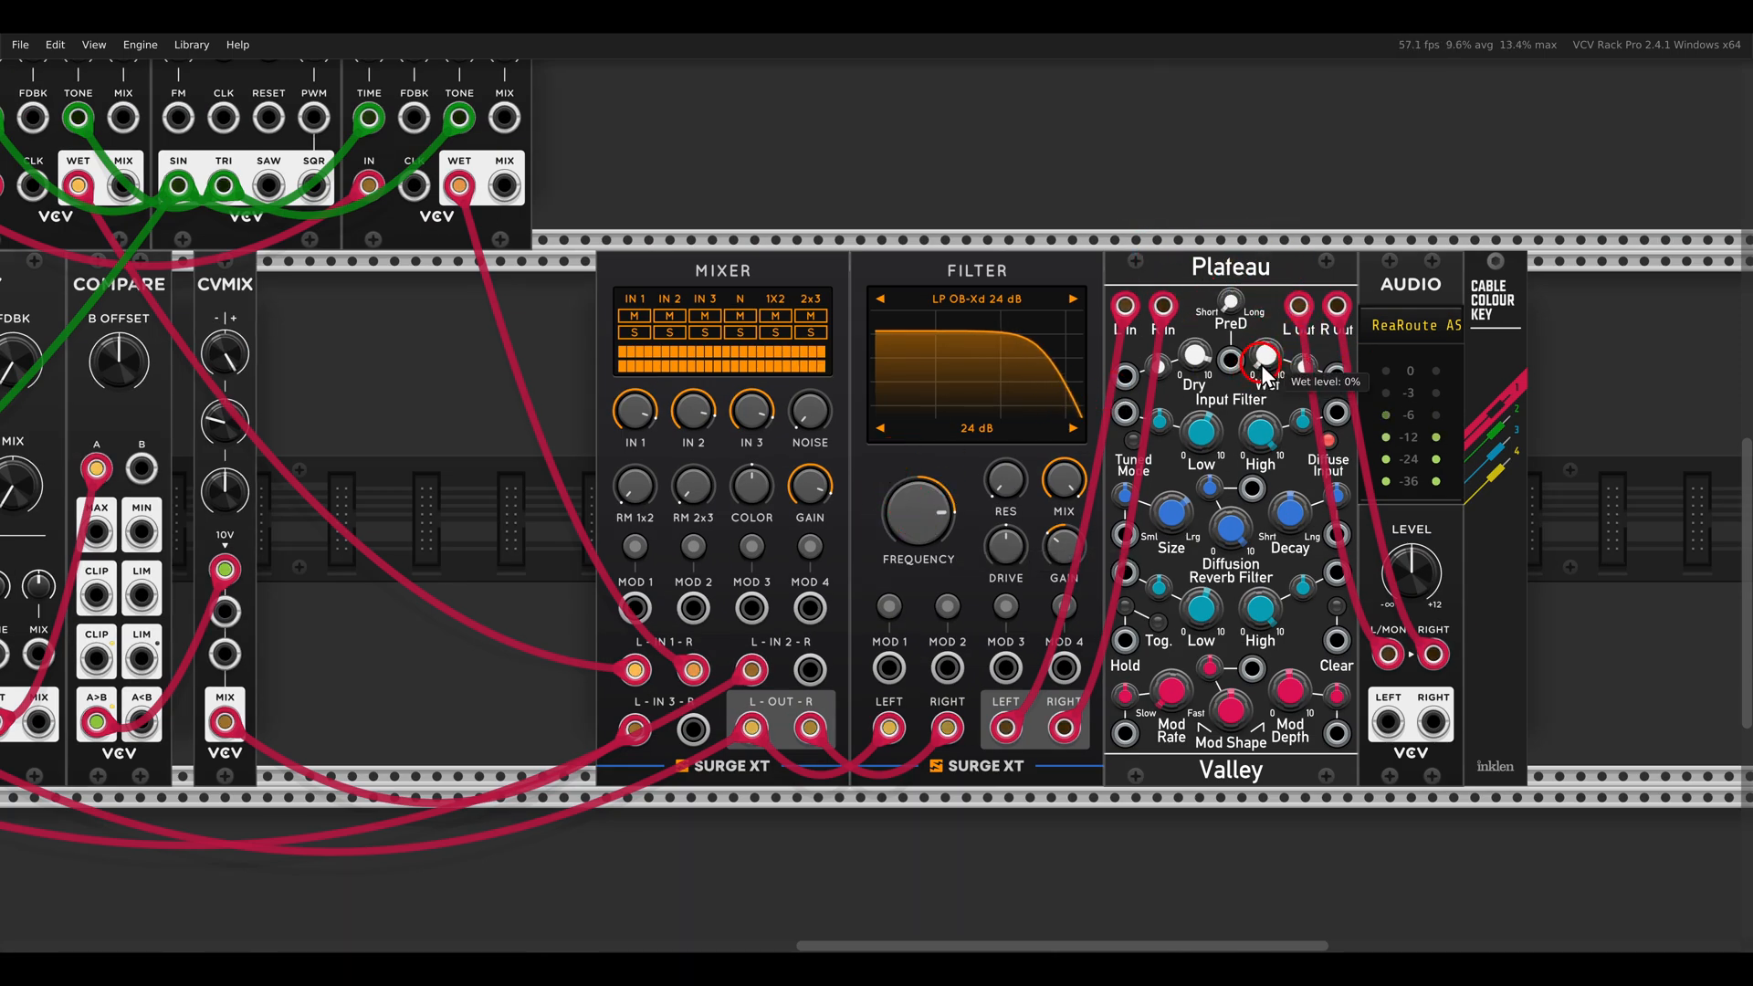
{"action": "mouse_move", "coordinate": [1410, 573]}
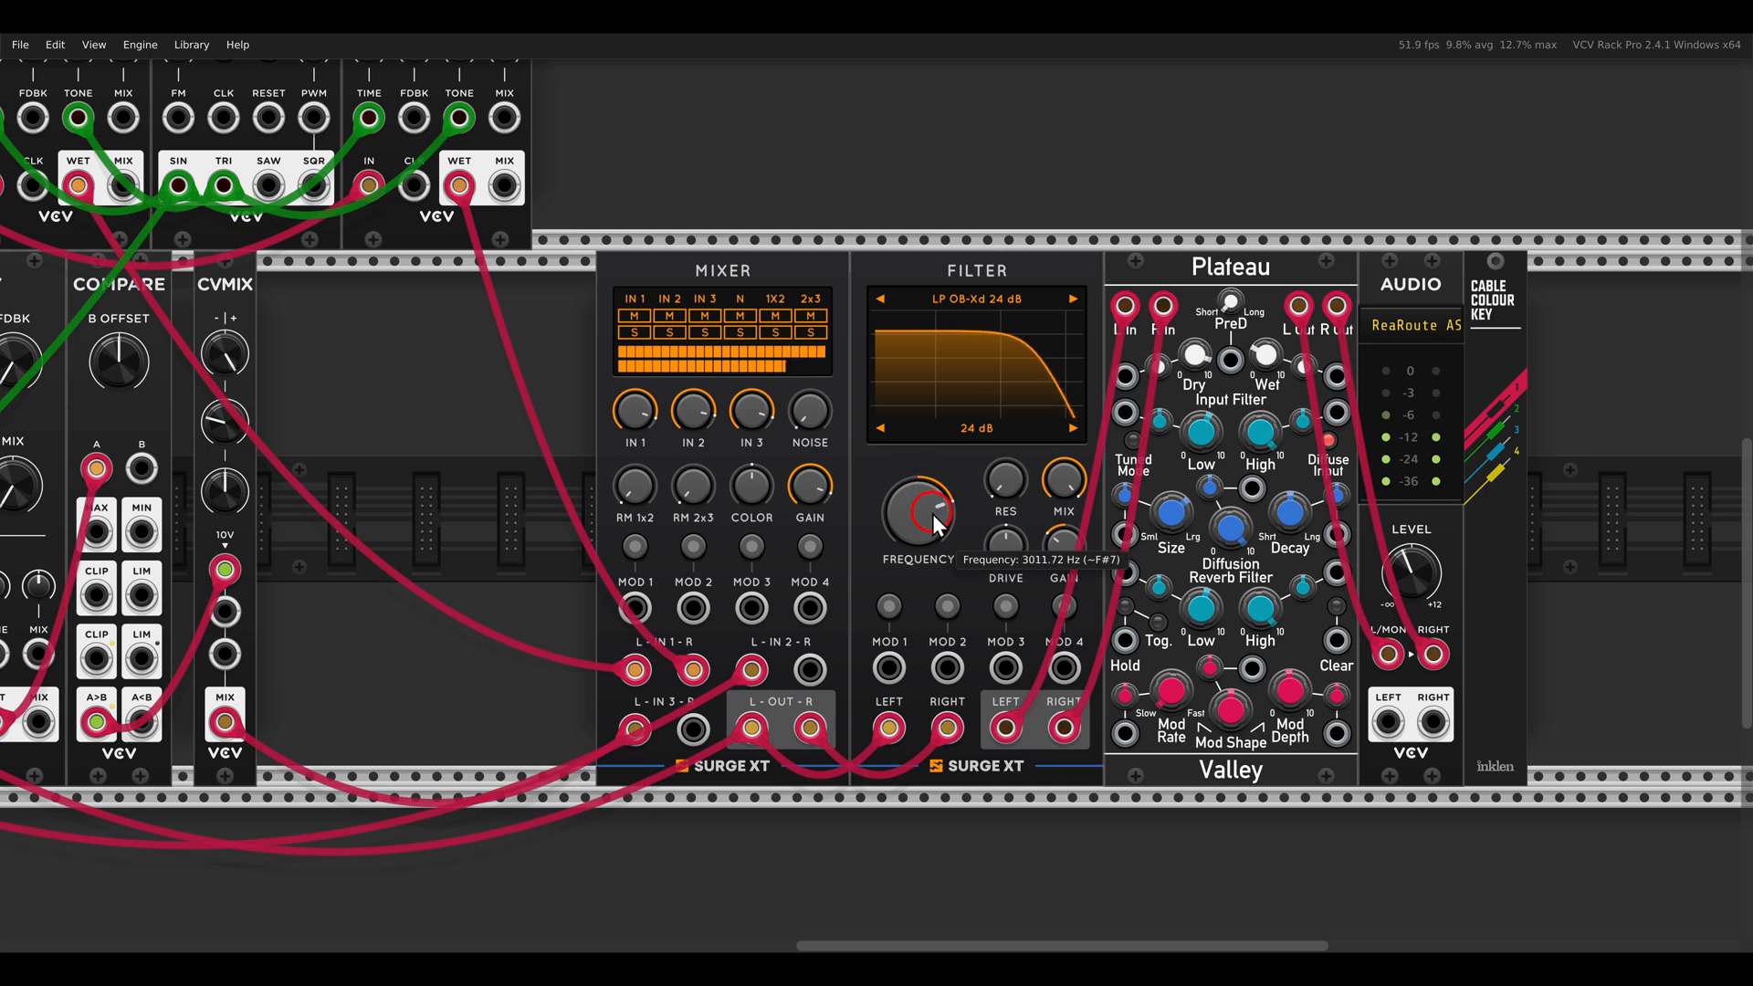
Step: Sweep the filter cutoff from about 3 kHz up to roughly 5.6 kHz
{"action": "left_click_drag", "start_coordinate": [917, 514], "coordinate": [922, 491]}
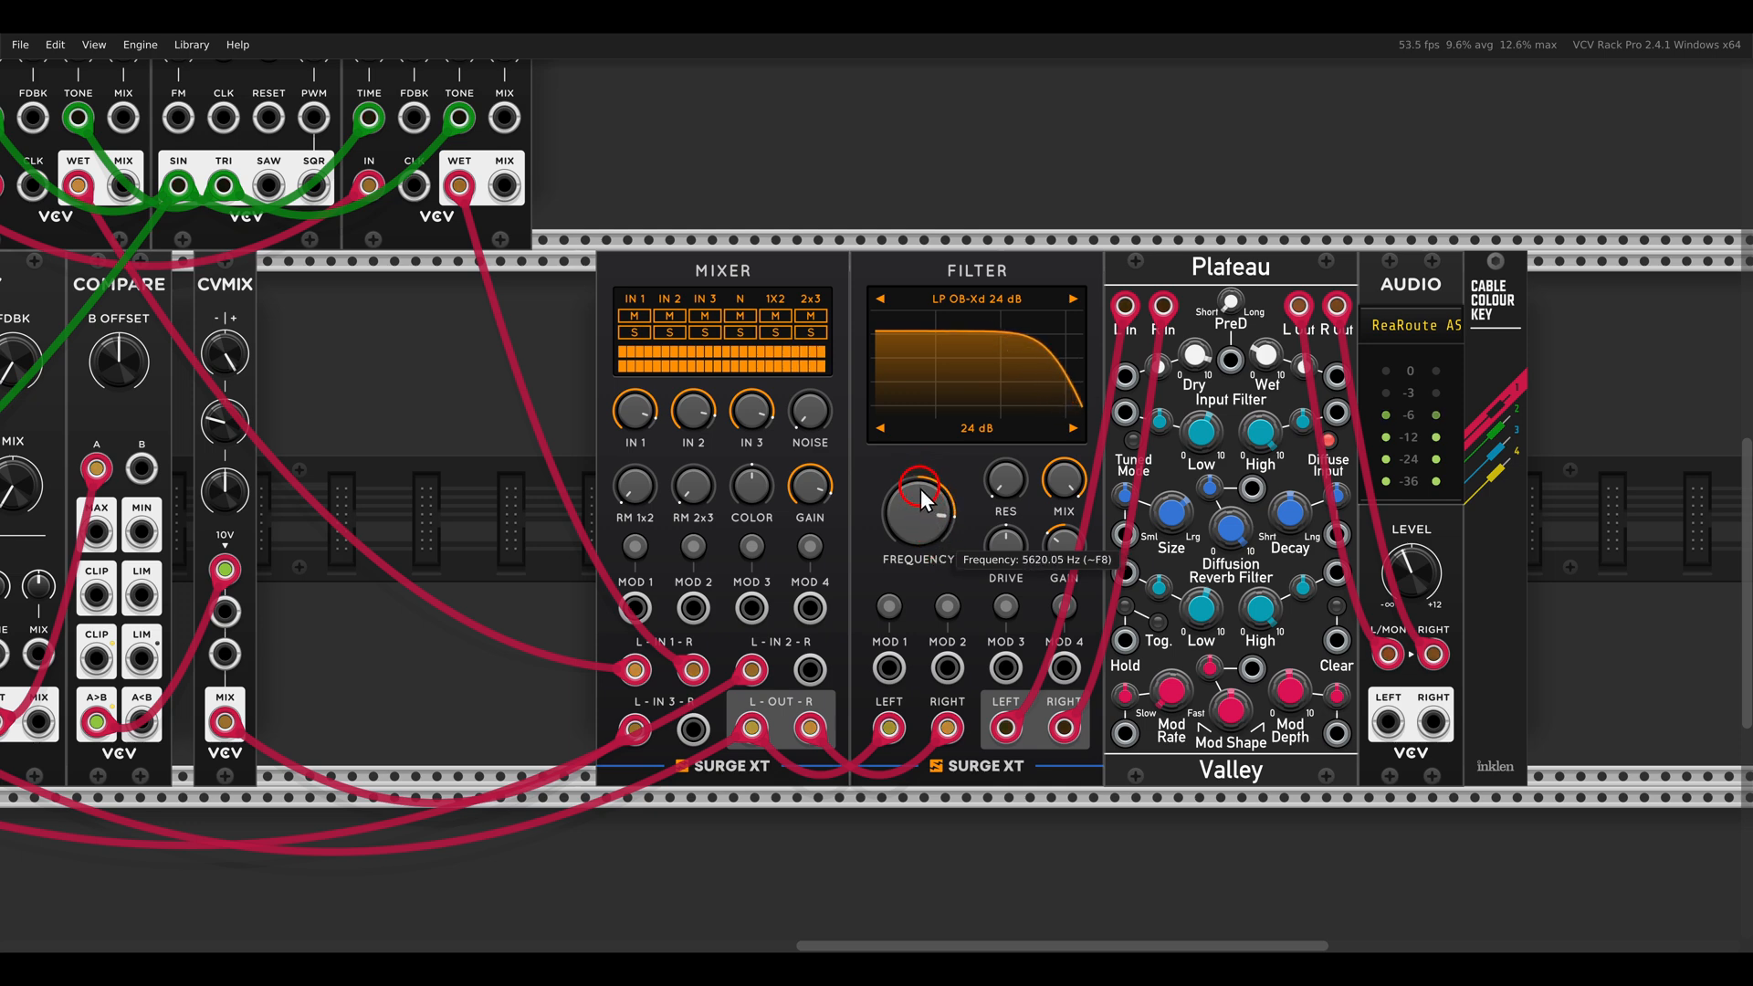
{"action": "left_click_drag", "start_coordinate": [915, 511], "coordinate": [915, 548]}
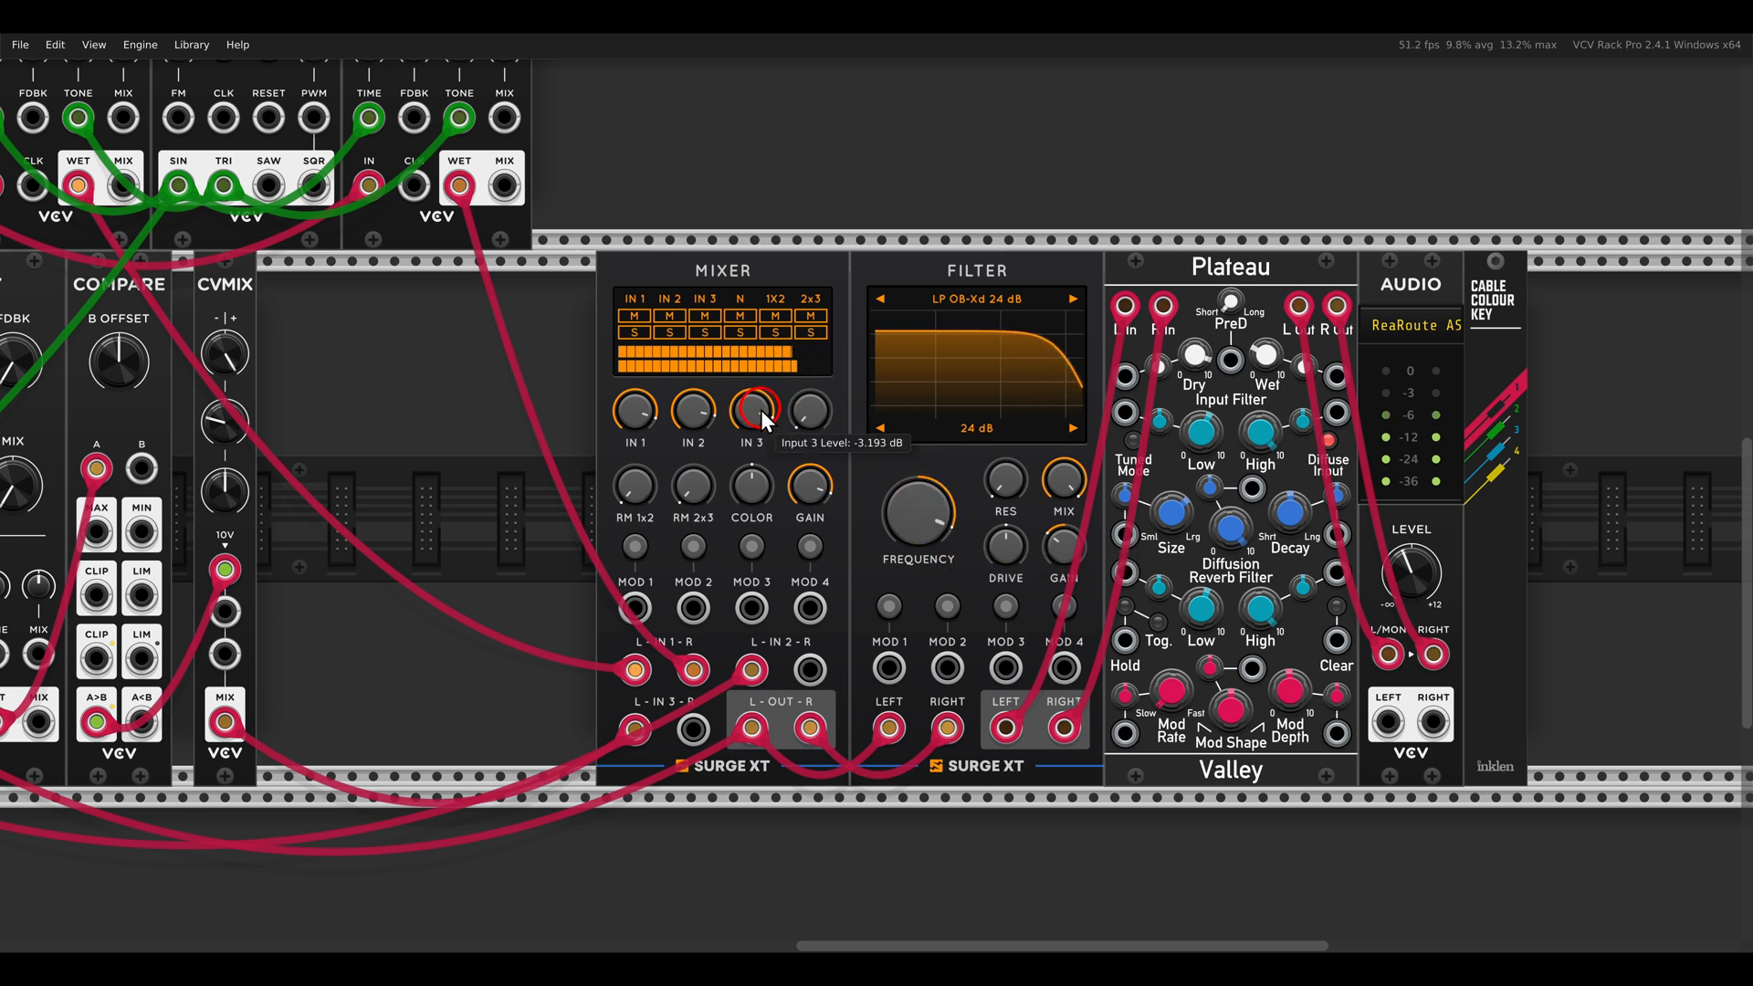
Step: Set Surge XT mixer IN 3 to about -3.9 dB, then retune the cutoff to ~3366 Hz
{"action": "left_click_drag", "start_coordinate": [749, 411], "coordinate": [749, 426]}
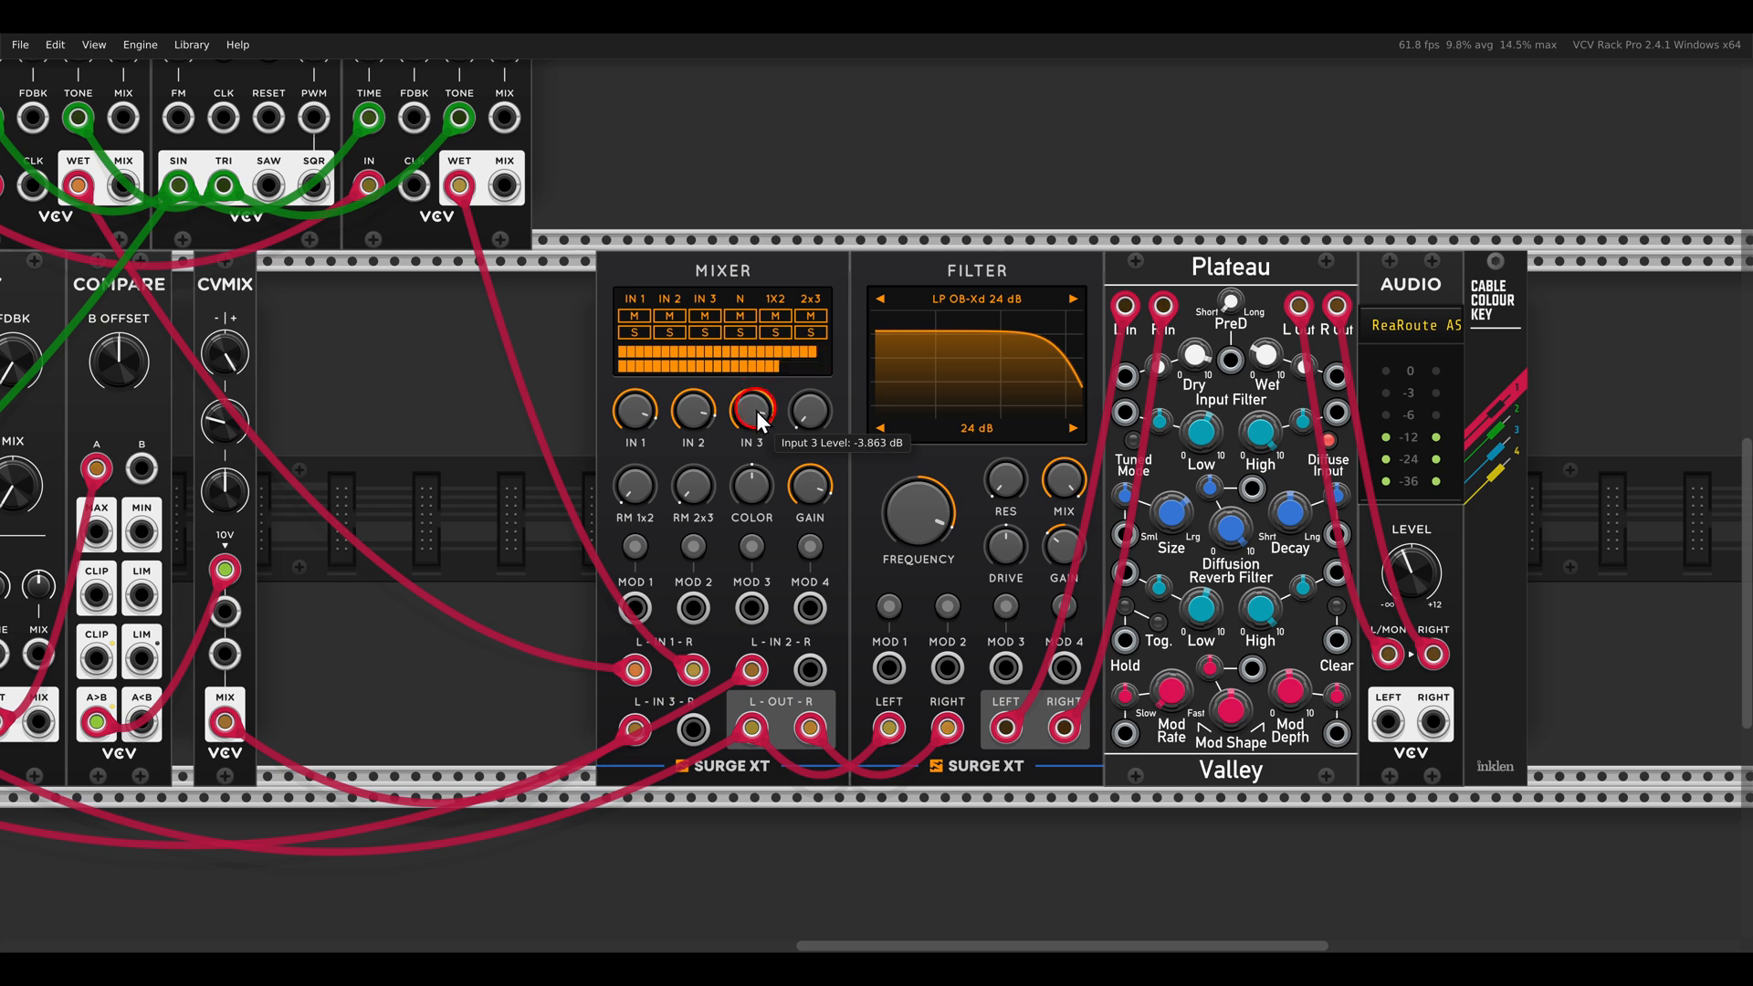
{"action": "left_click_drag", "start_coordinate": [753, 409], "coordinate": [752, 380]}
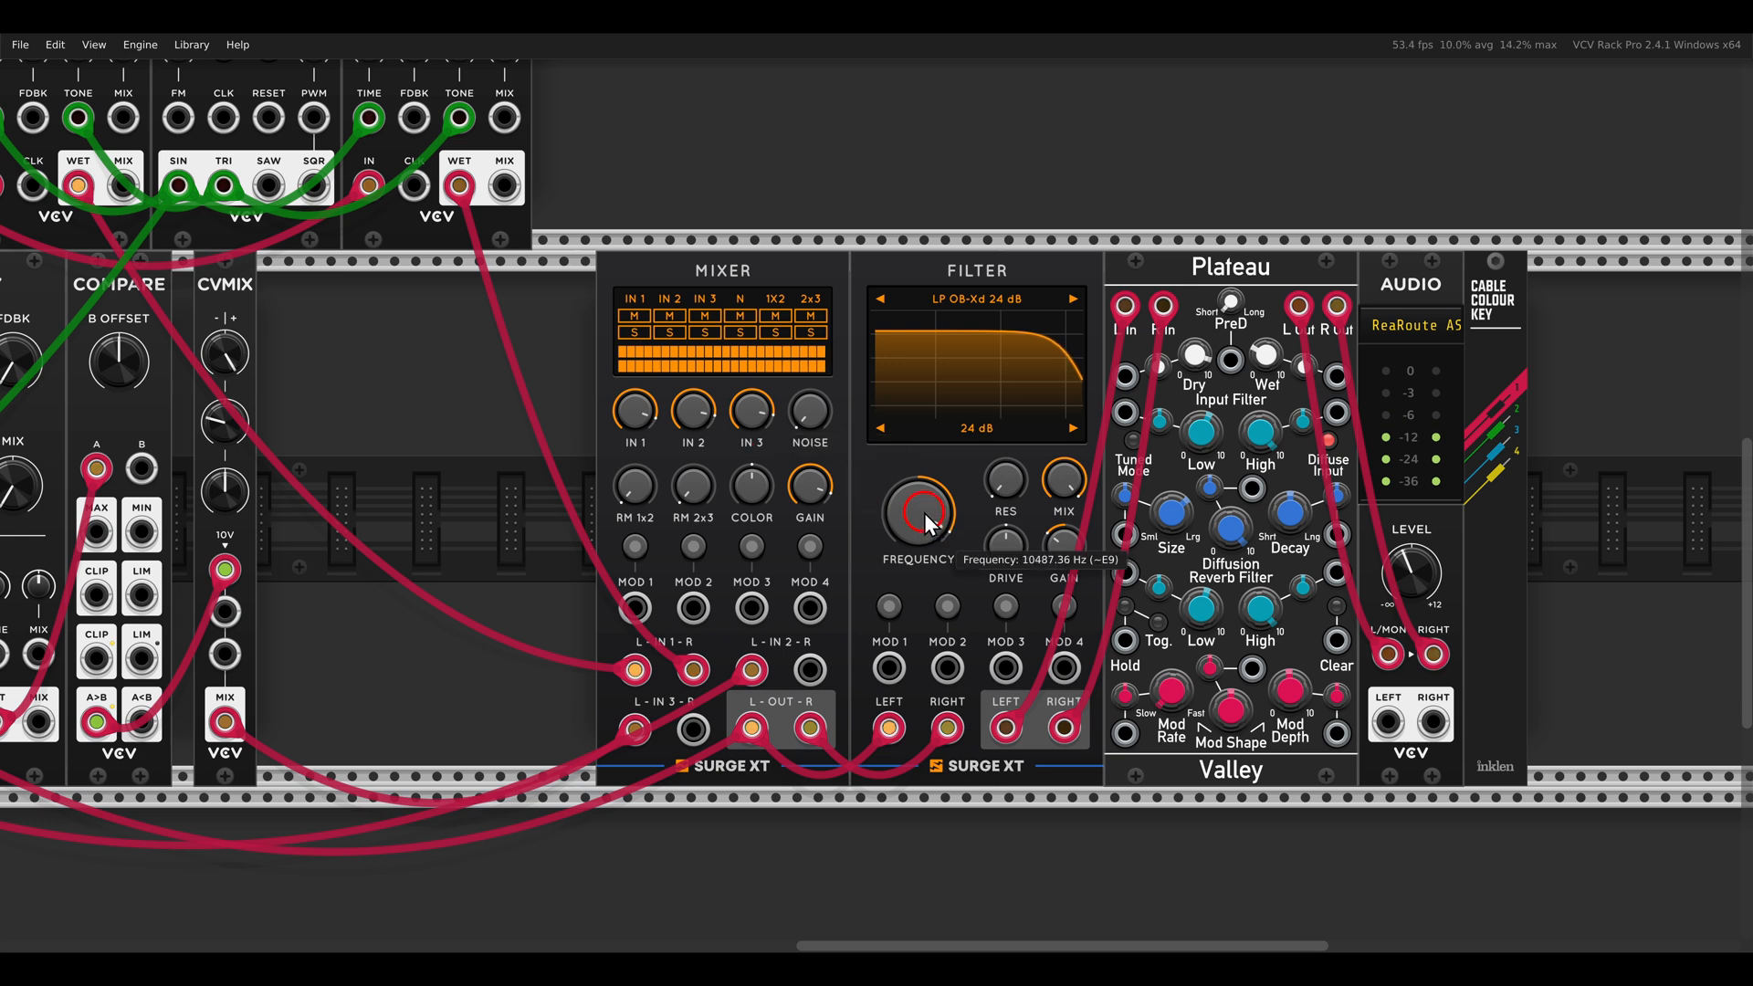
{"action": "left_click_drag", "start_coordinate": [916, 514], "coordinate": [922, 542]}
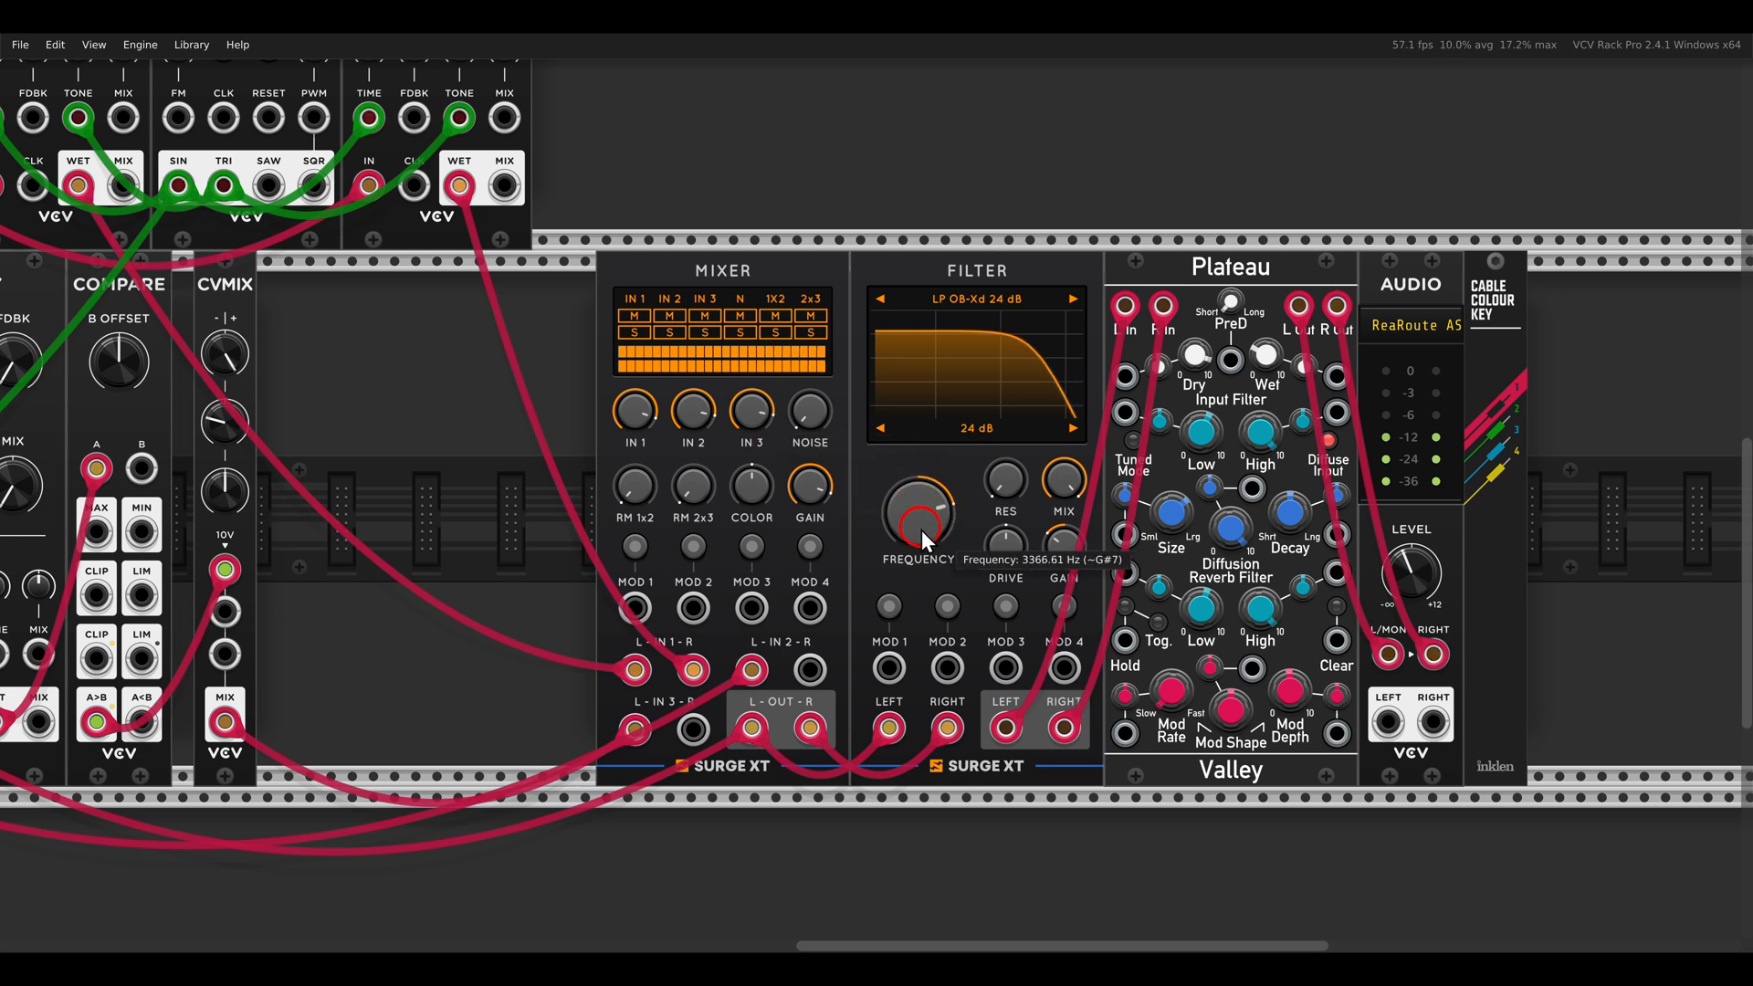